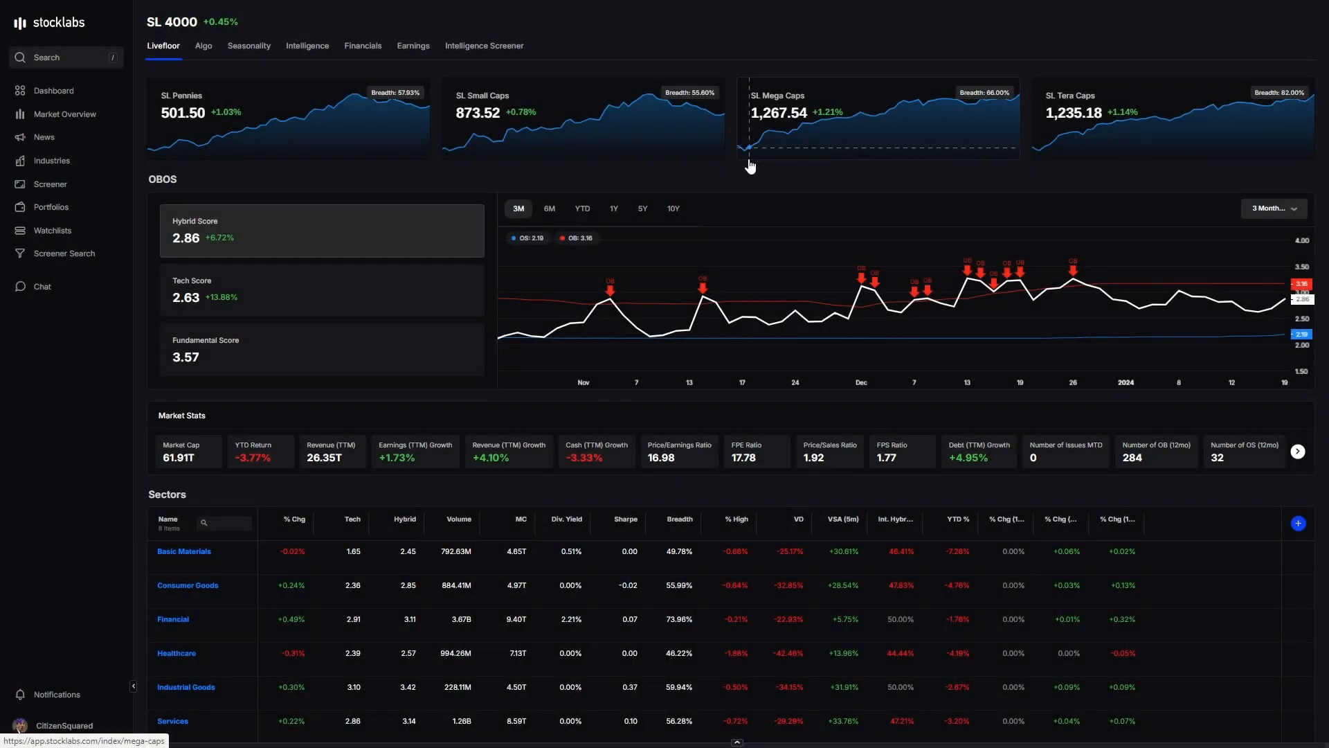
mouse_move(714, 173)
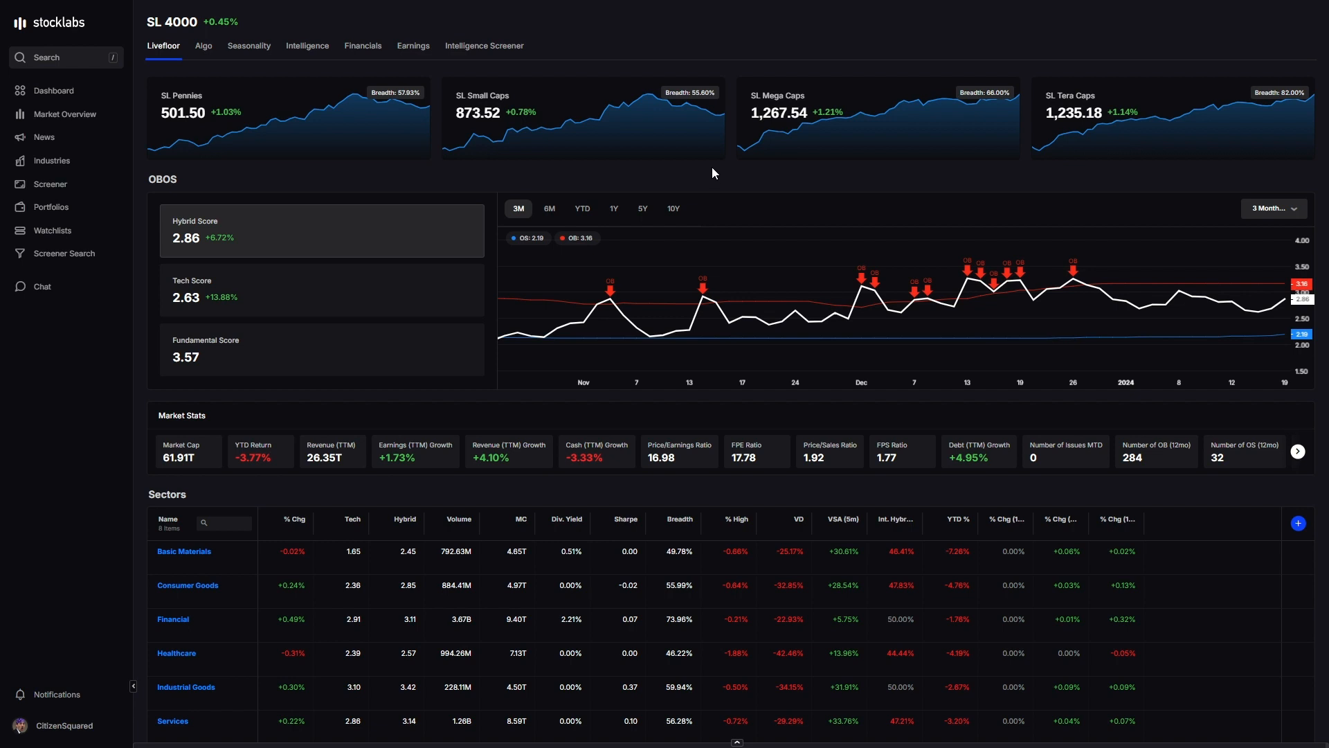
mouse_move(715, 264)
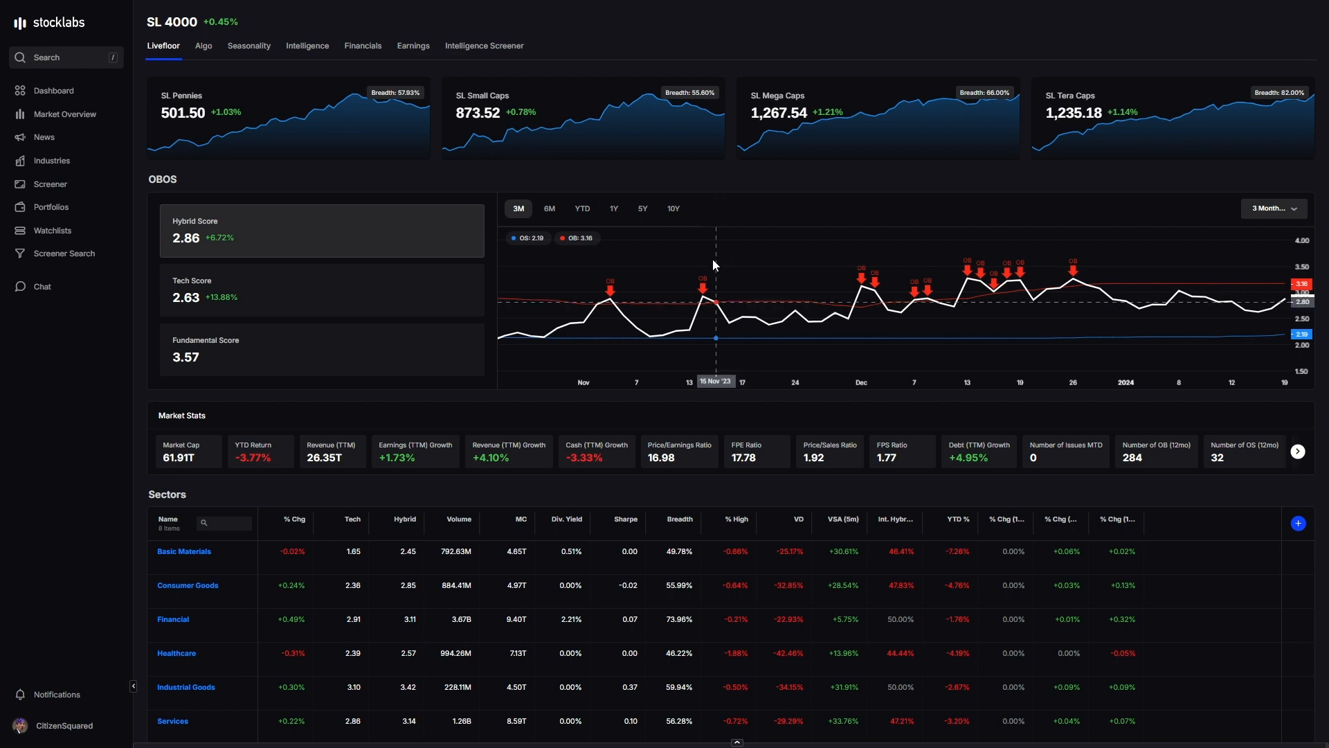
mouse_move(682, 180)
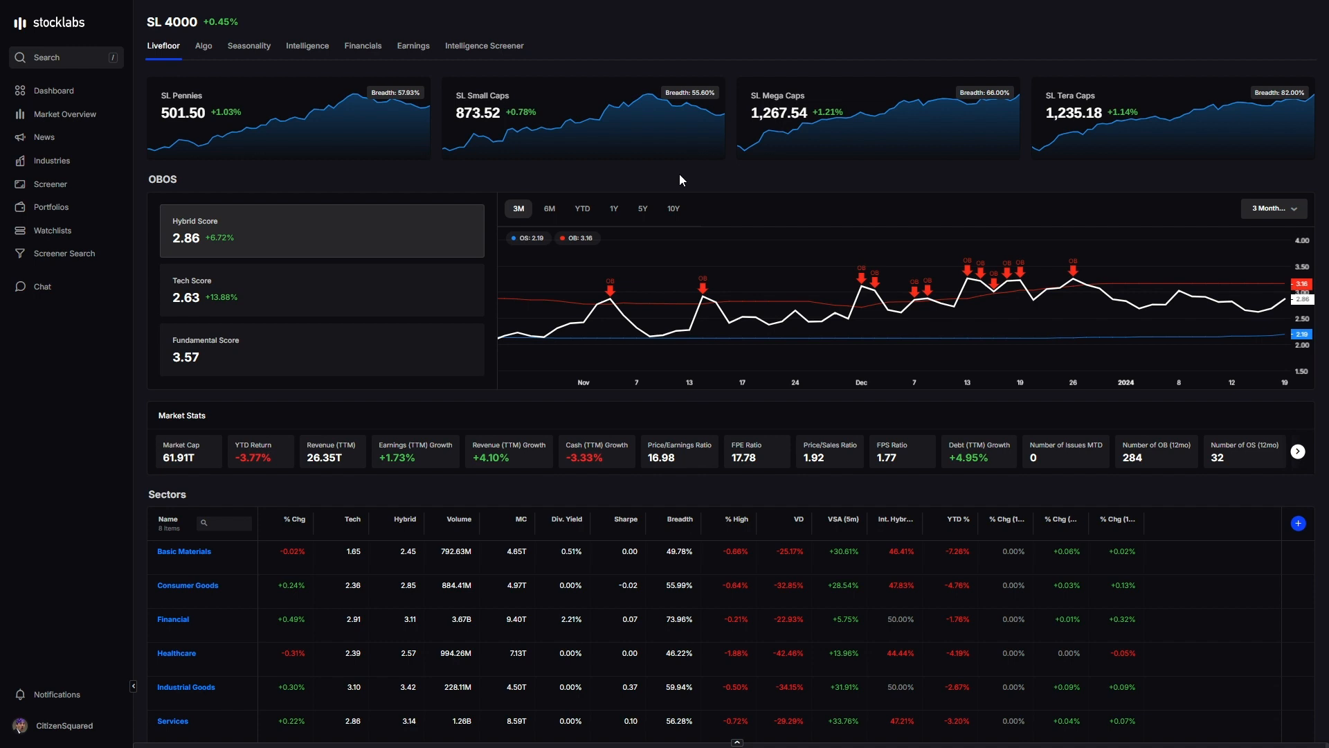
mouse_move(692, 191)
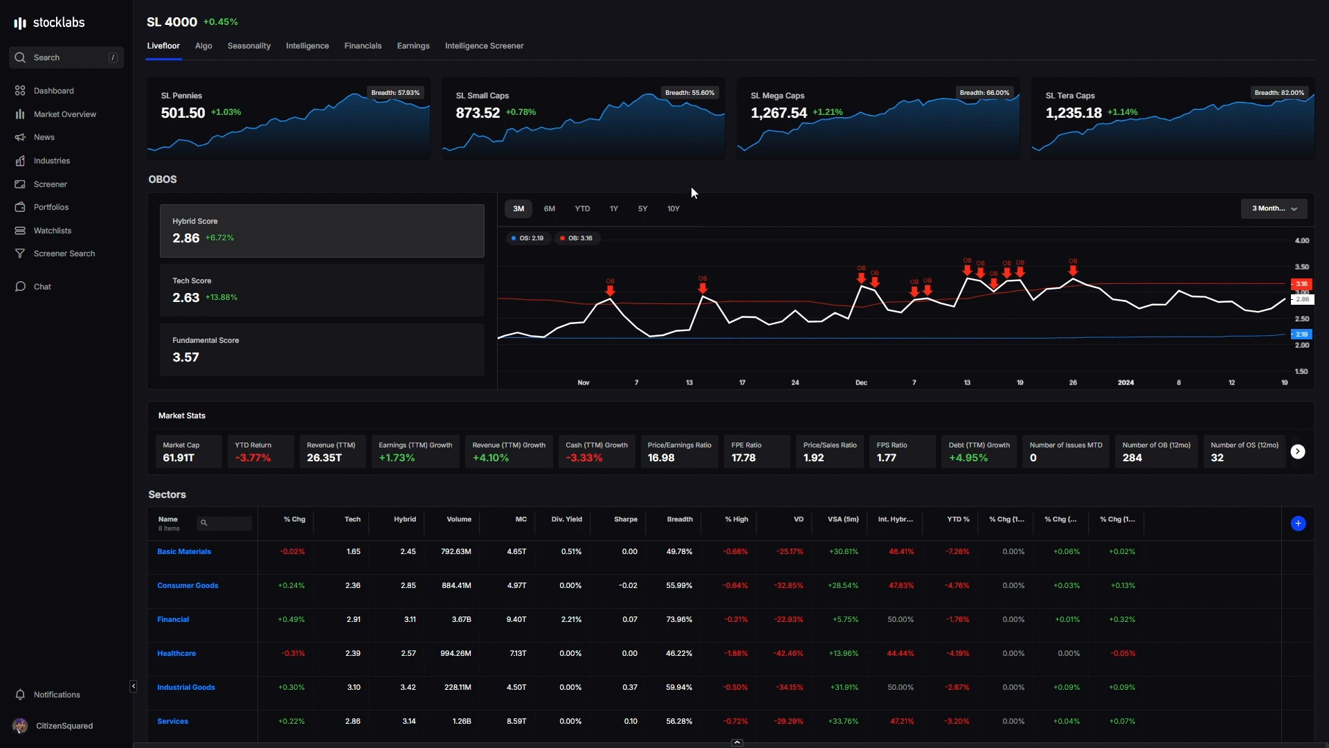
mouse_move(659, 186)
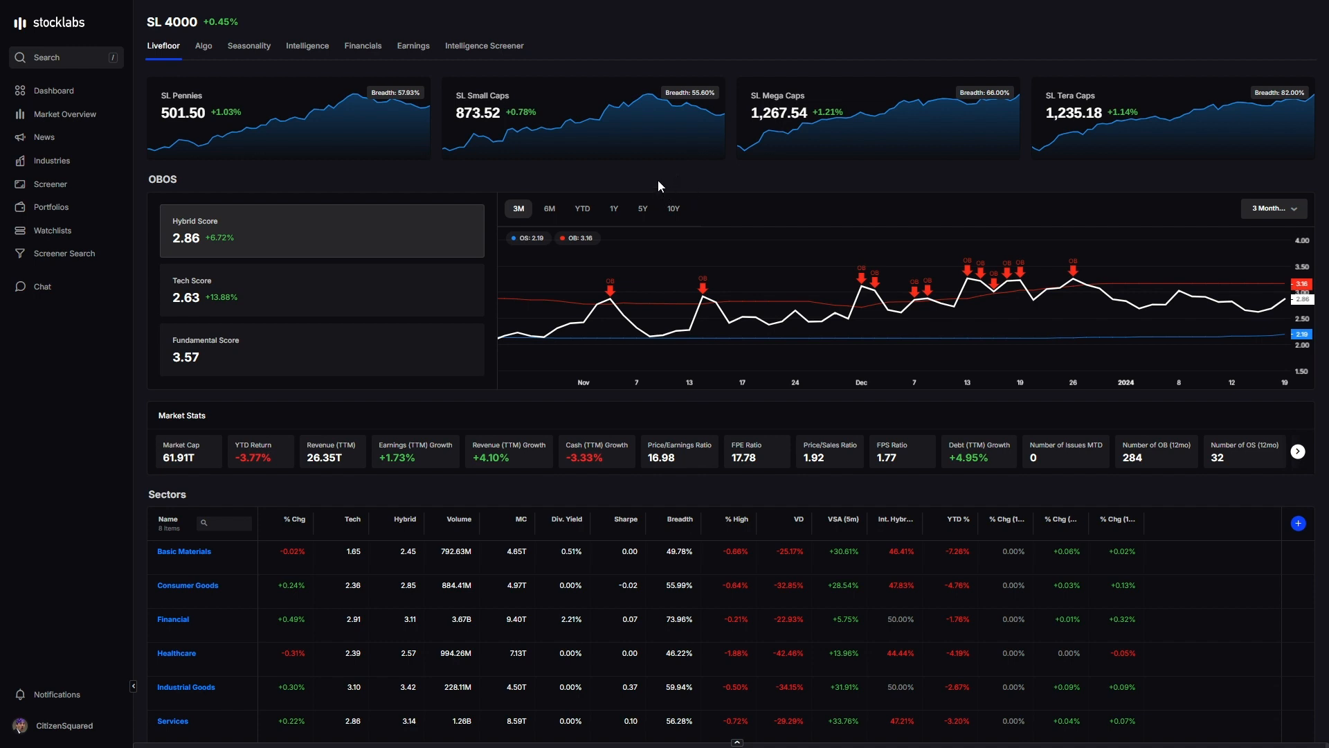
- Show the Major ETFs watchlist ranked by WTD % change
left_click(50, 230)
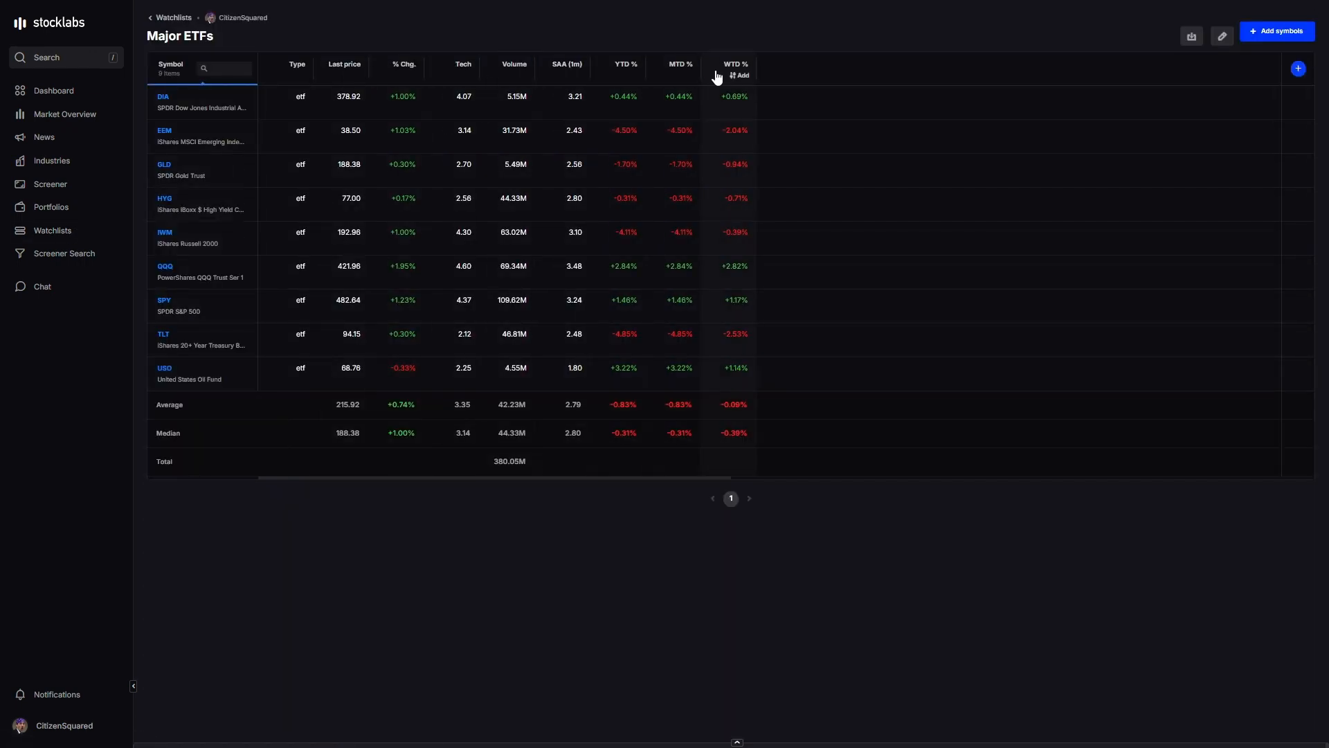
left_click(728, 64)
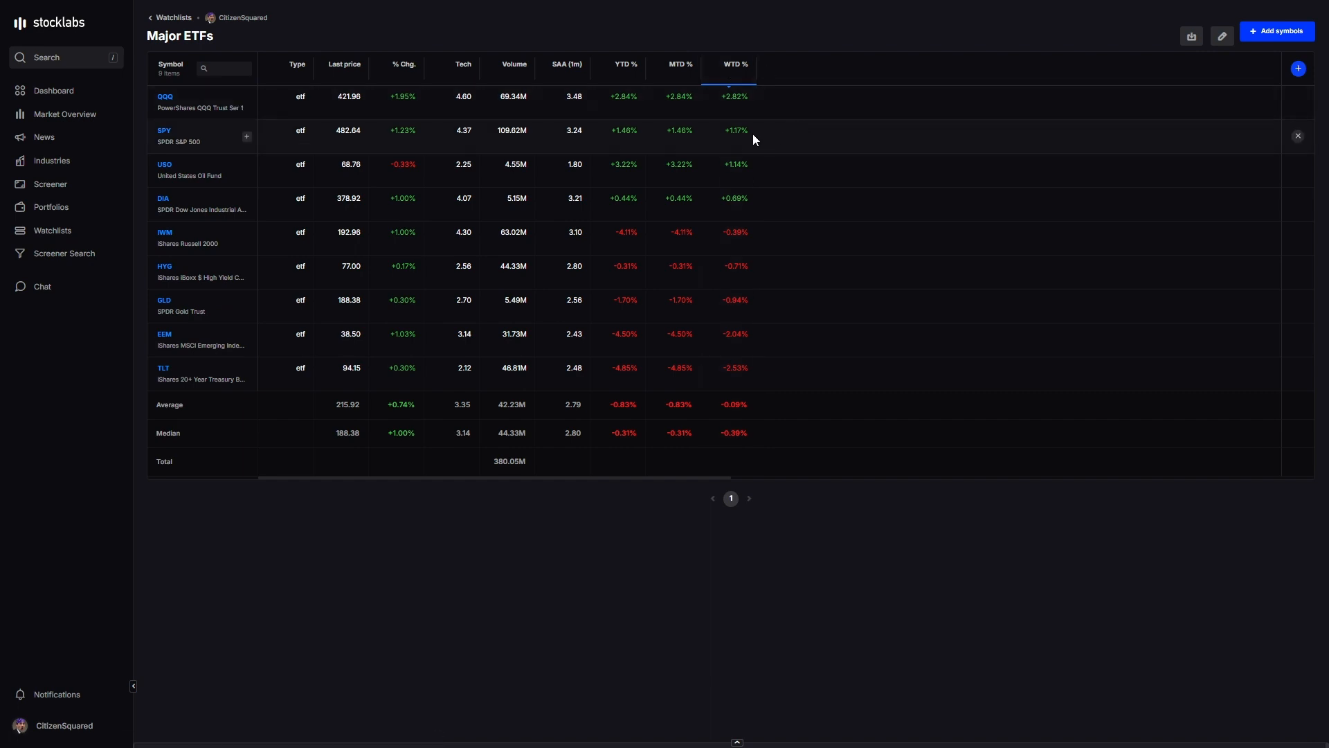
mouse_move(739, 110)
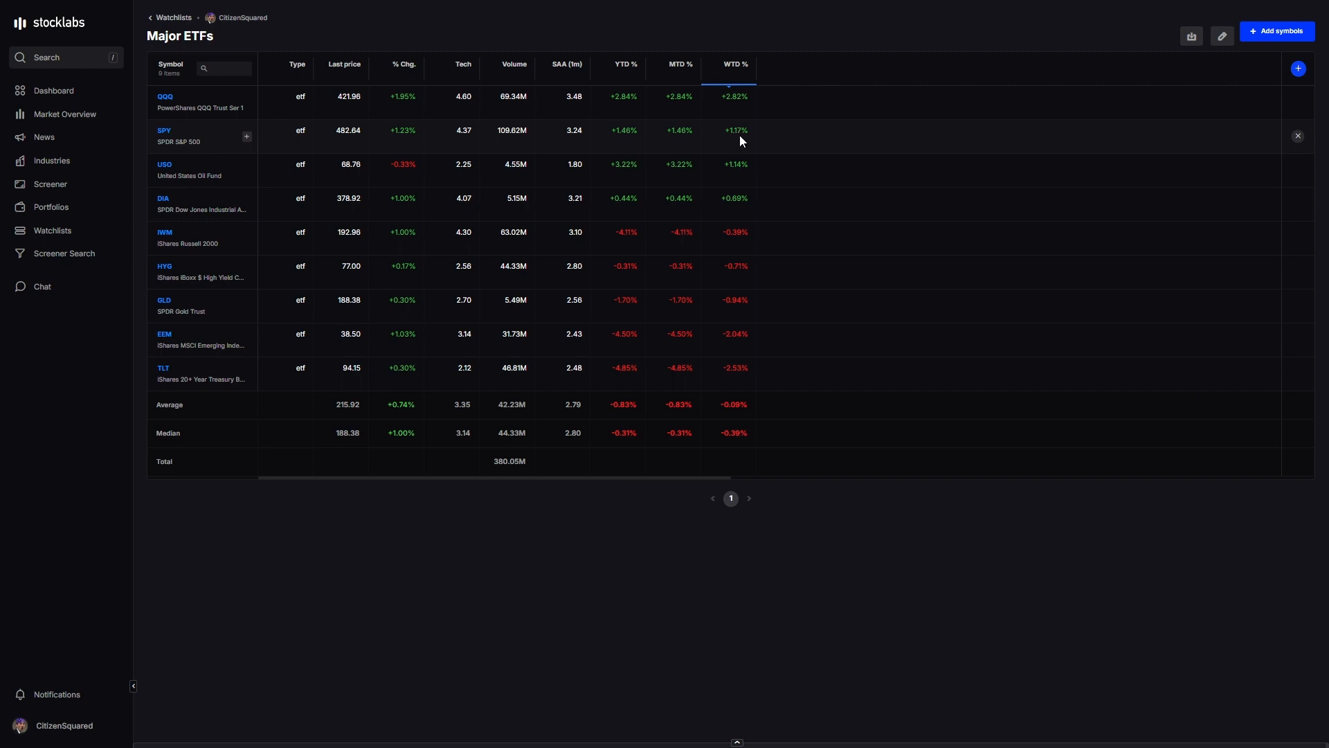
mouse_move(742, 108)
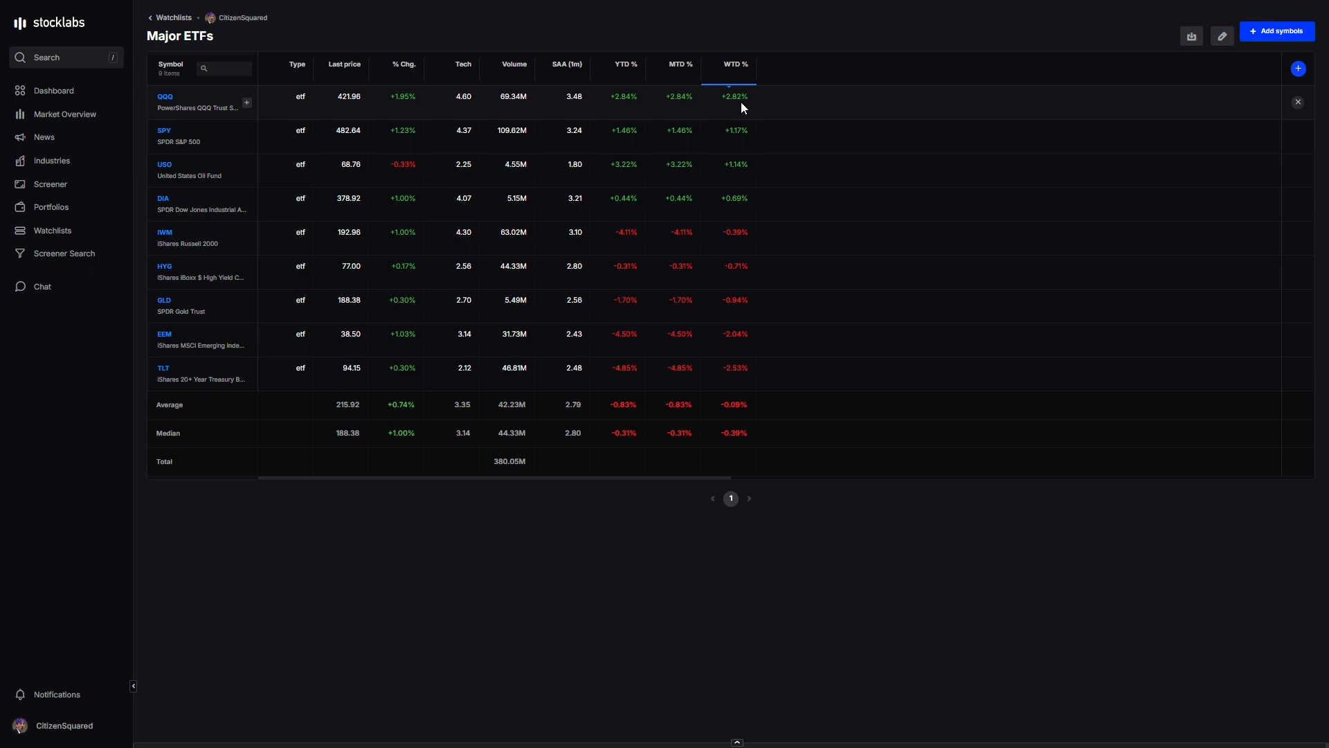
mouse_move(733, 200)
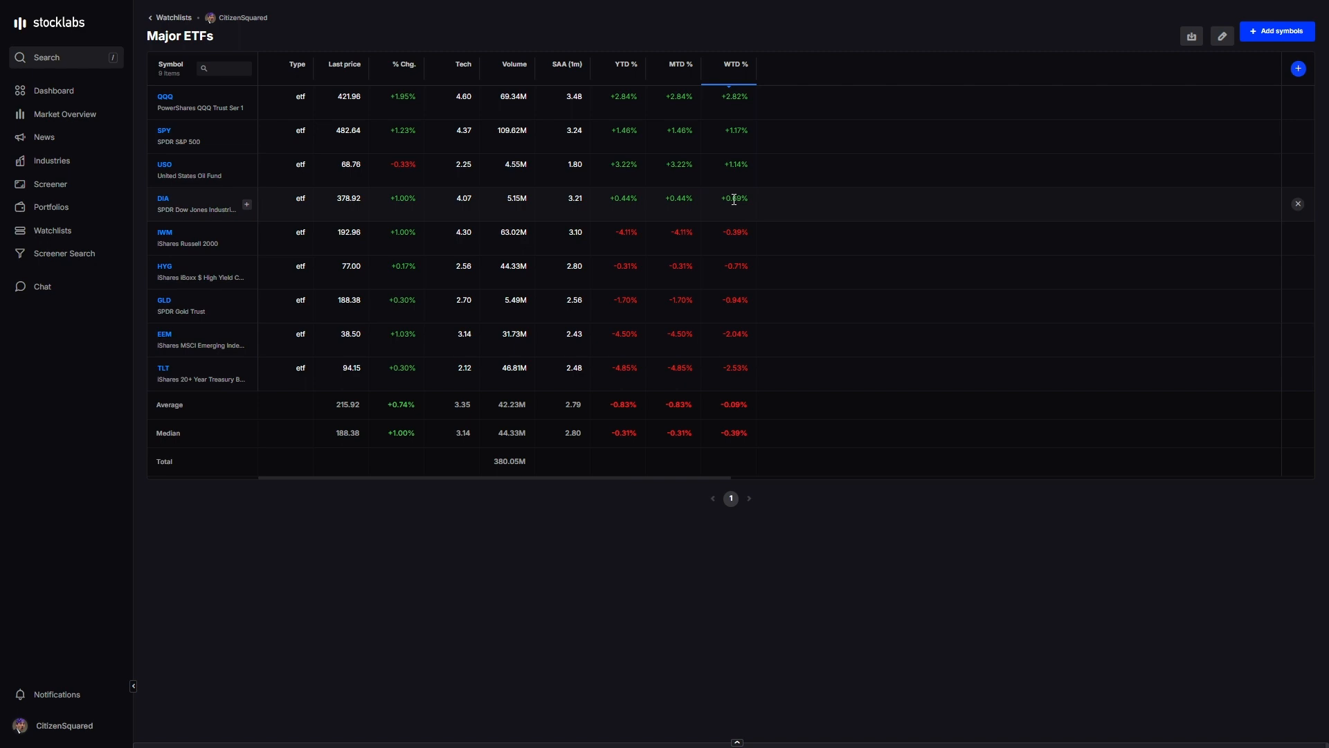
mouse_move(739, 244)
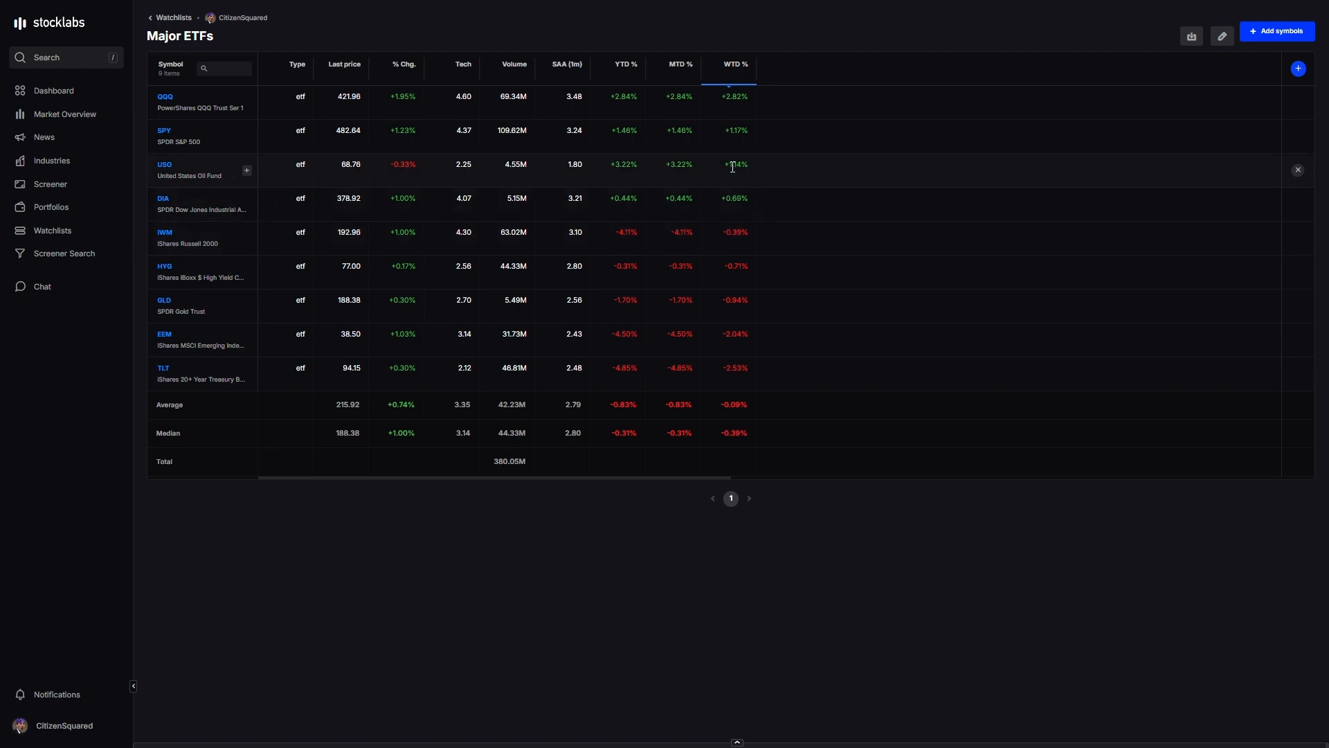
mouse_move(735, 358)
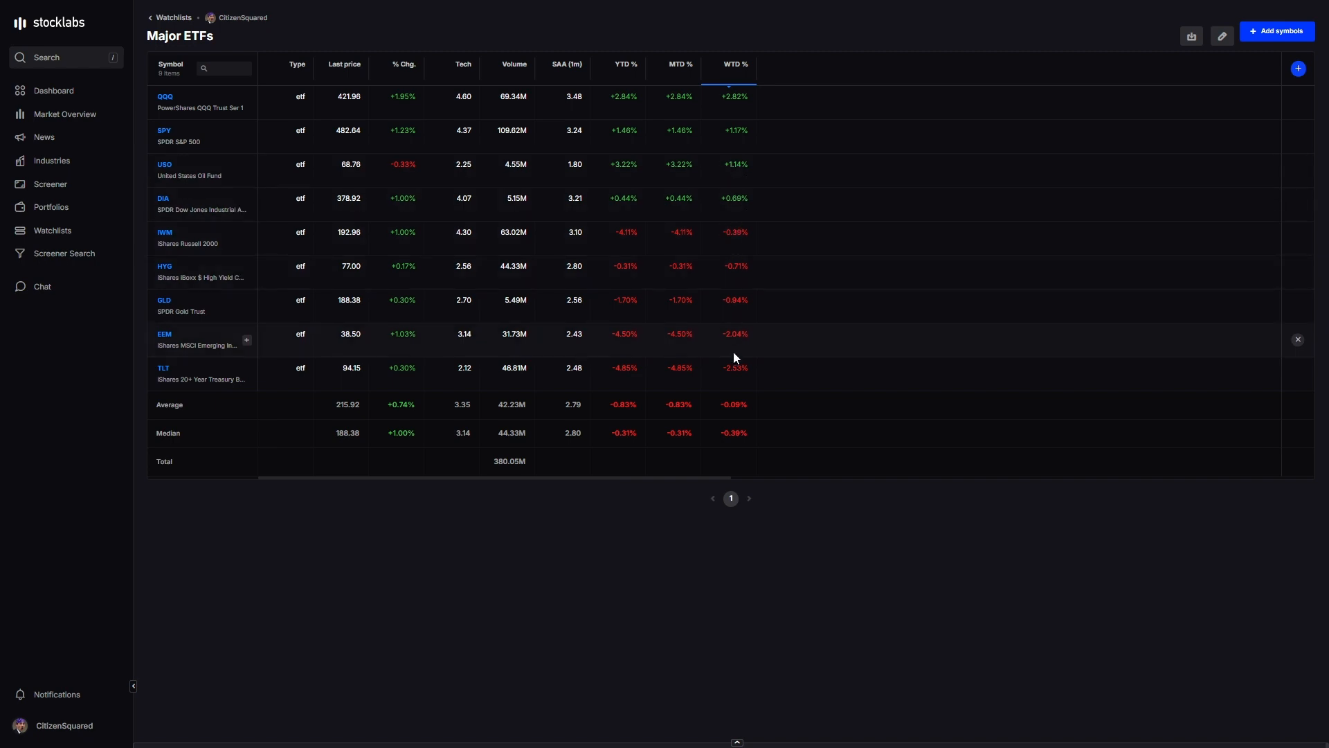
mouse_move(746, 368)
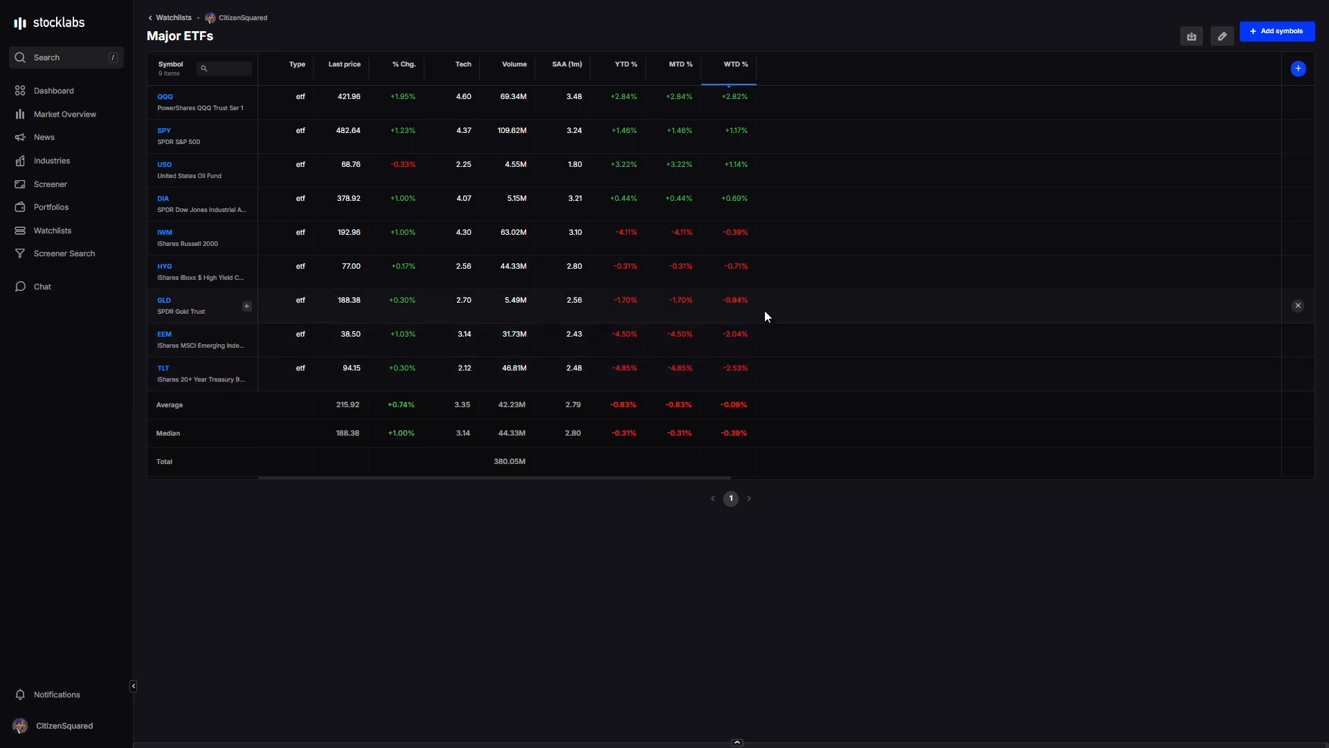
mouse_move(728, 366)
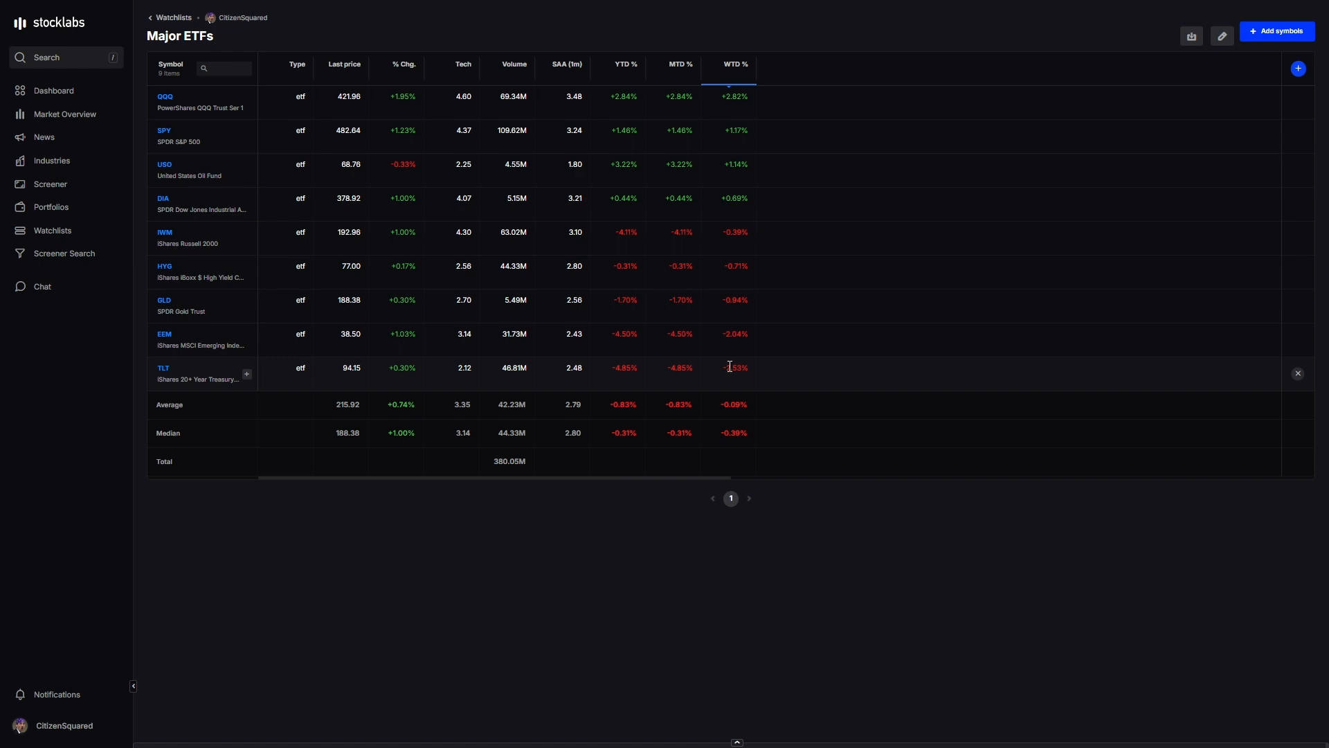
mouse_move(790, 313)
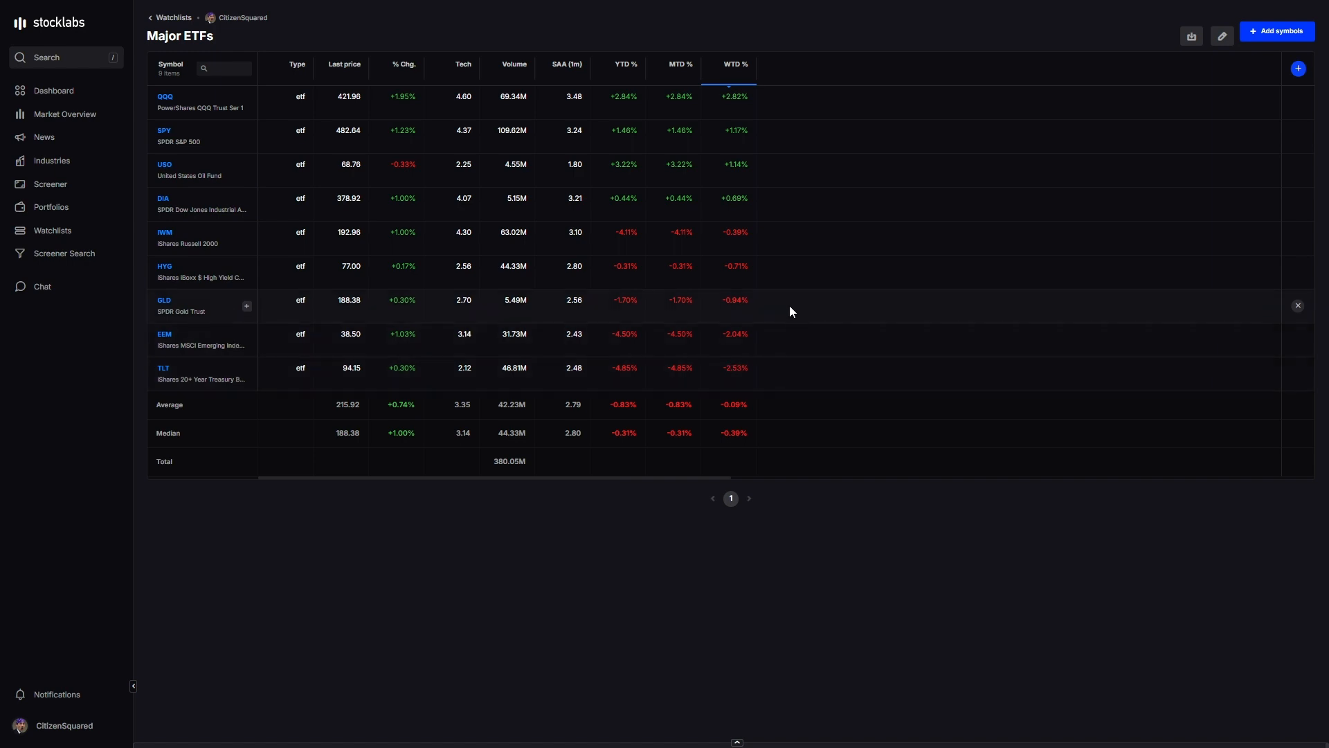
mouse_move(772, 349)
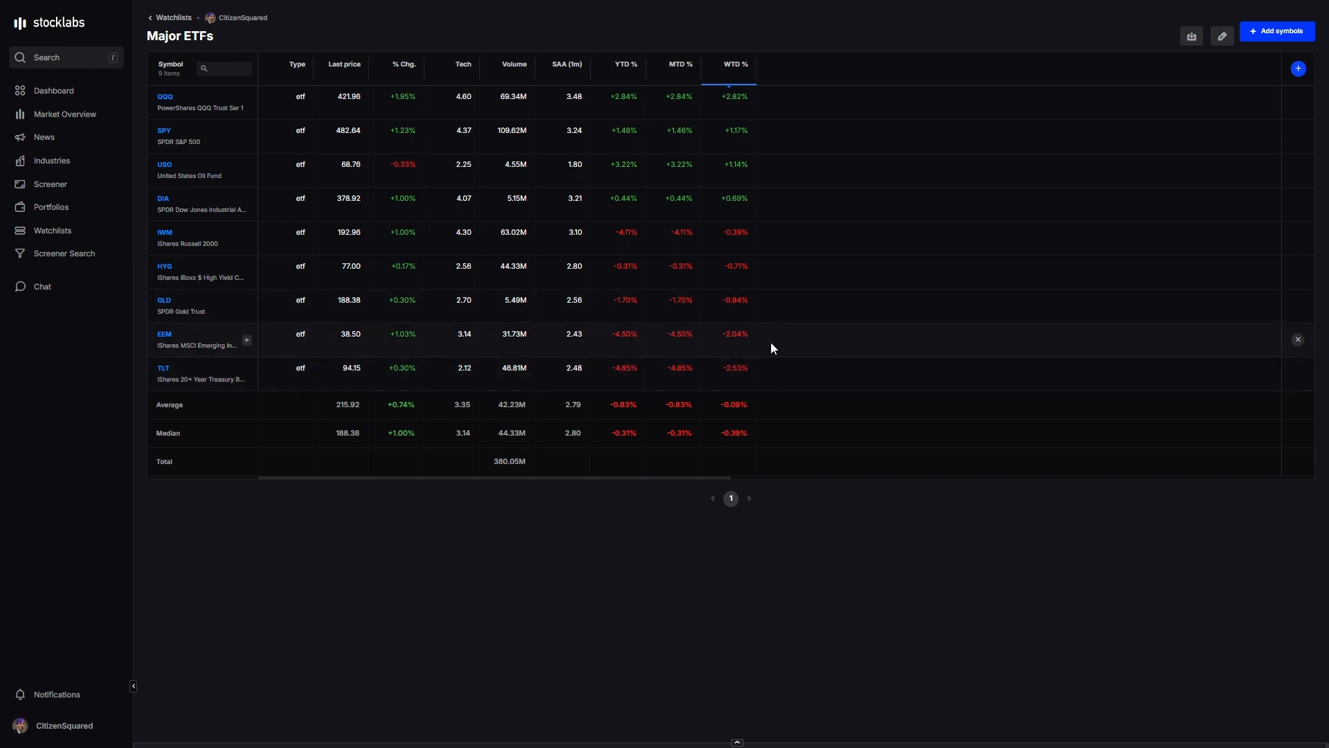
mouse_move(731, 378)
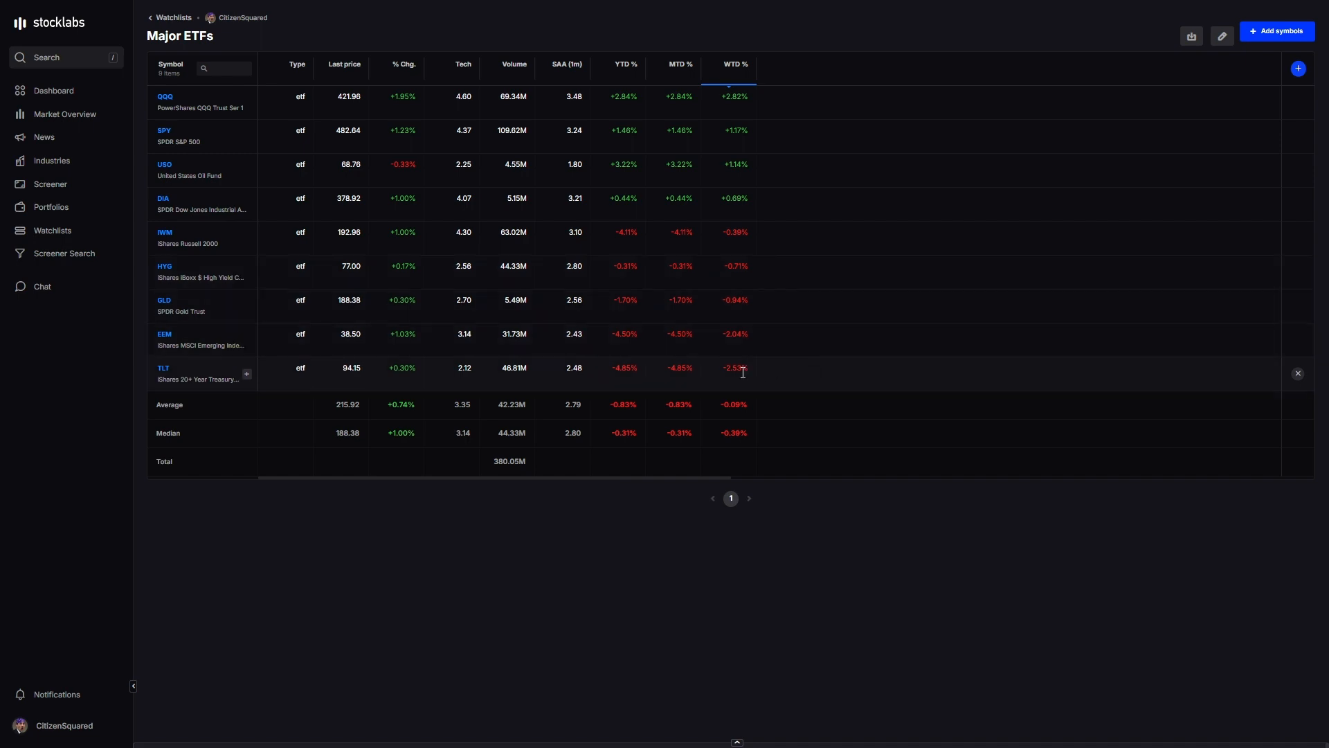
mouse_move(740, 396)
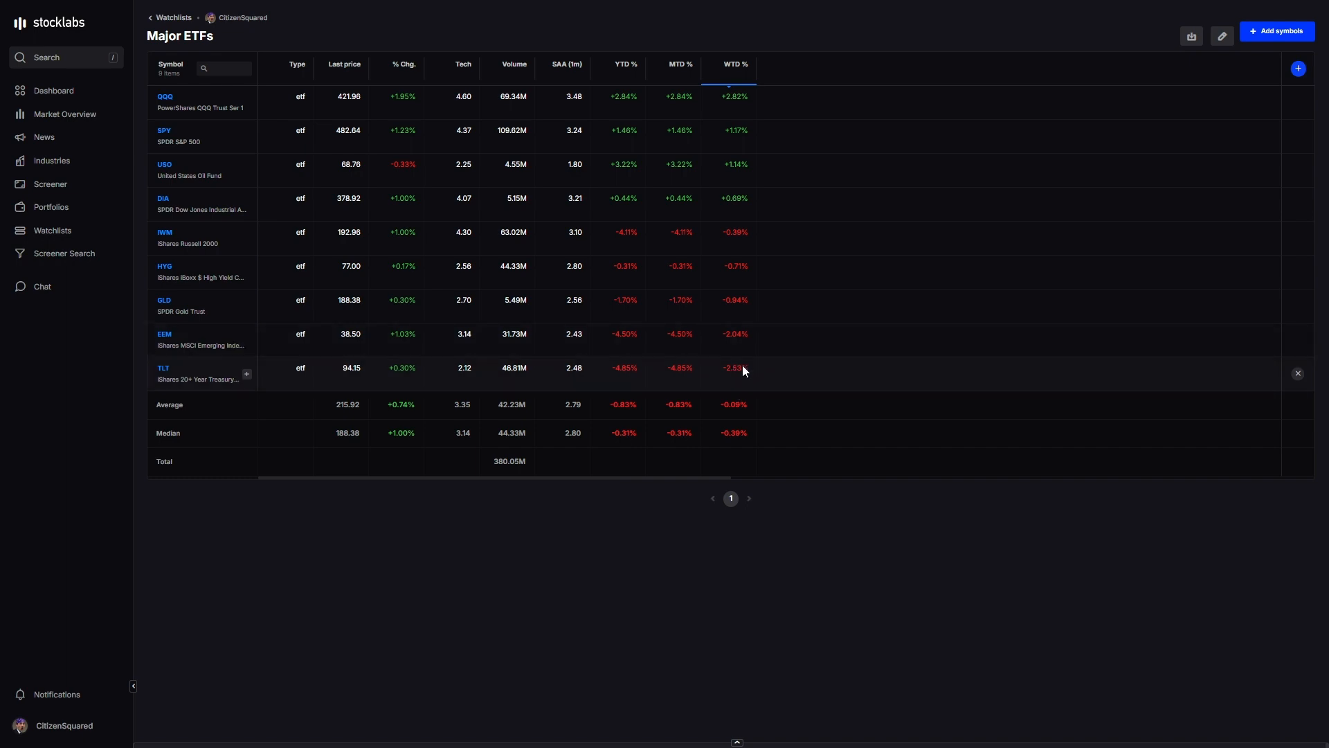
mouse_move(733, 211)
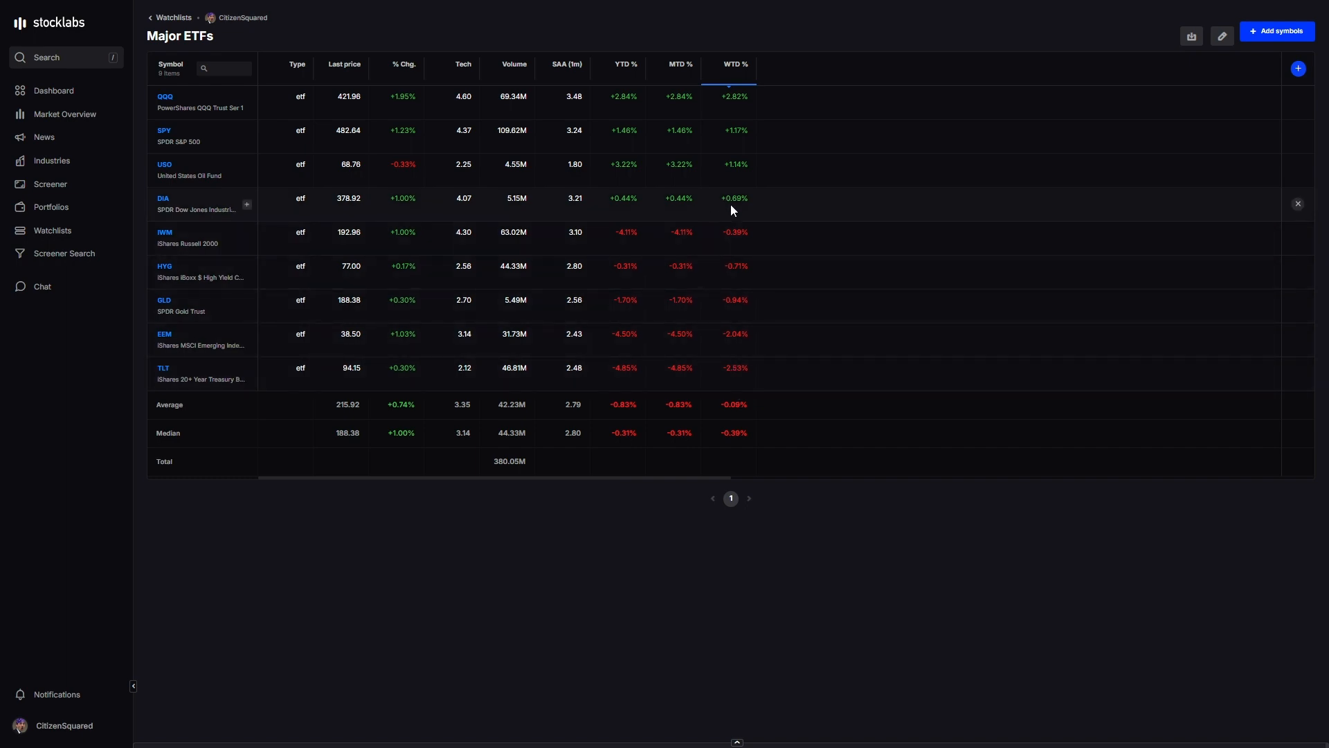
mouse_move(577, 230)
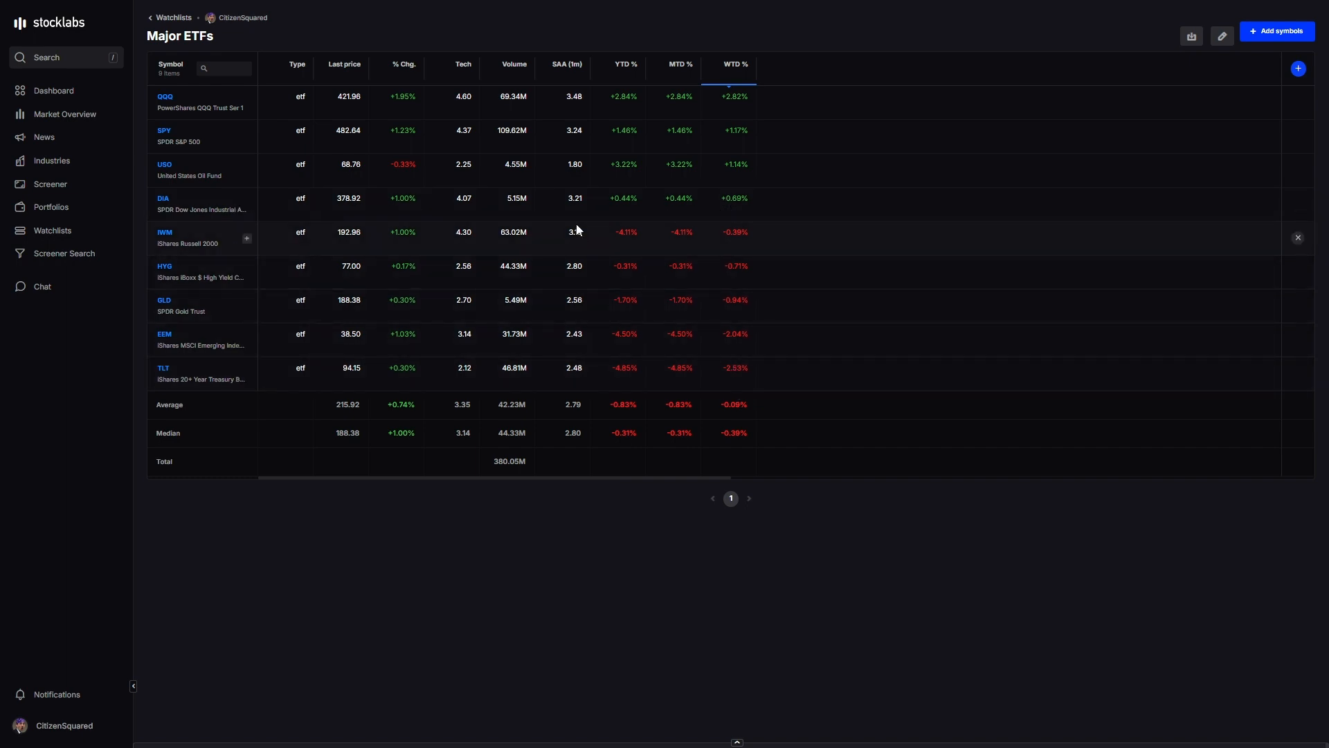
mouse_move(736, 313)
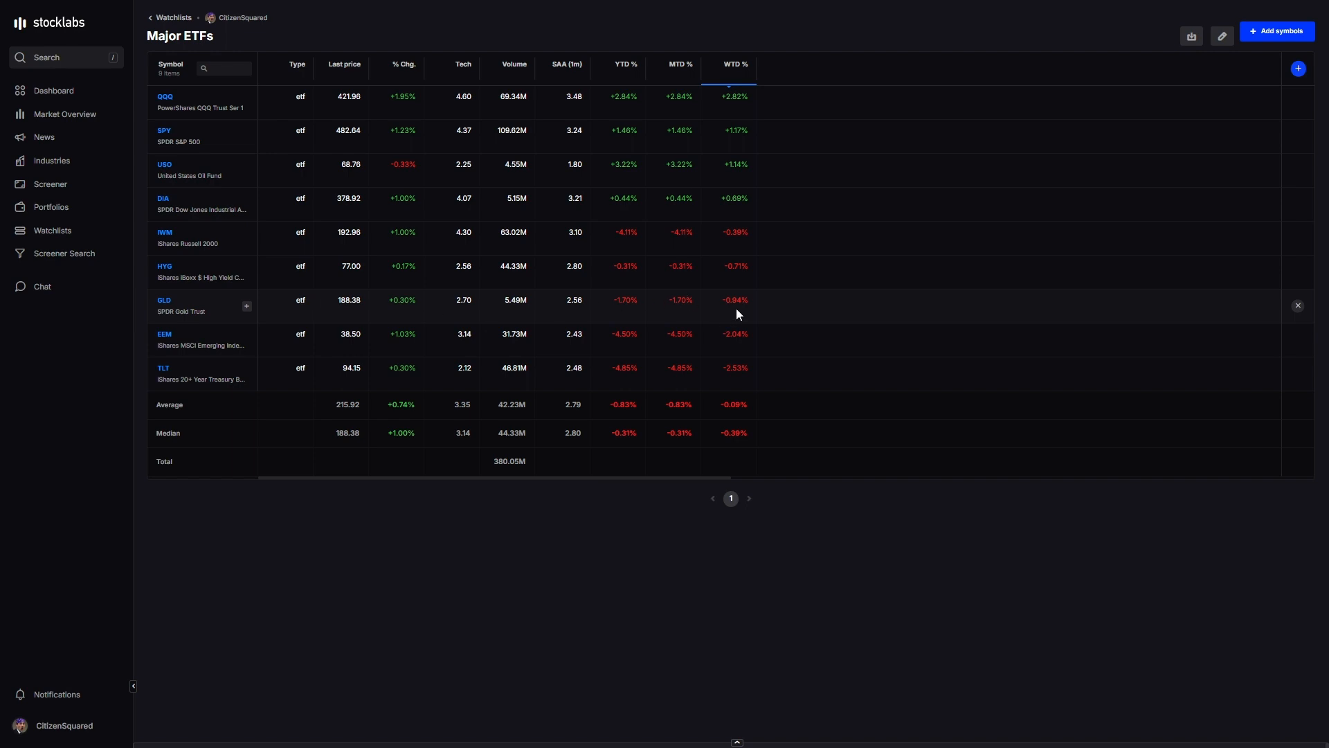
mouse_move(717, 301)
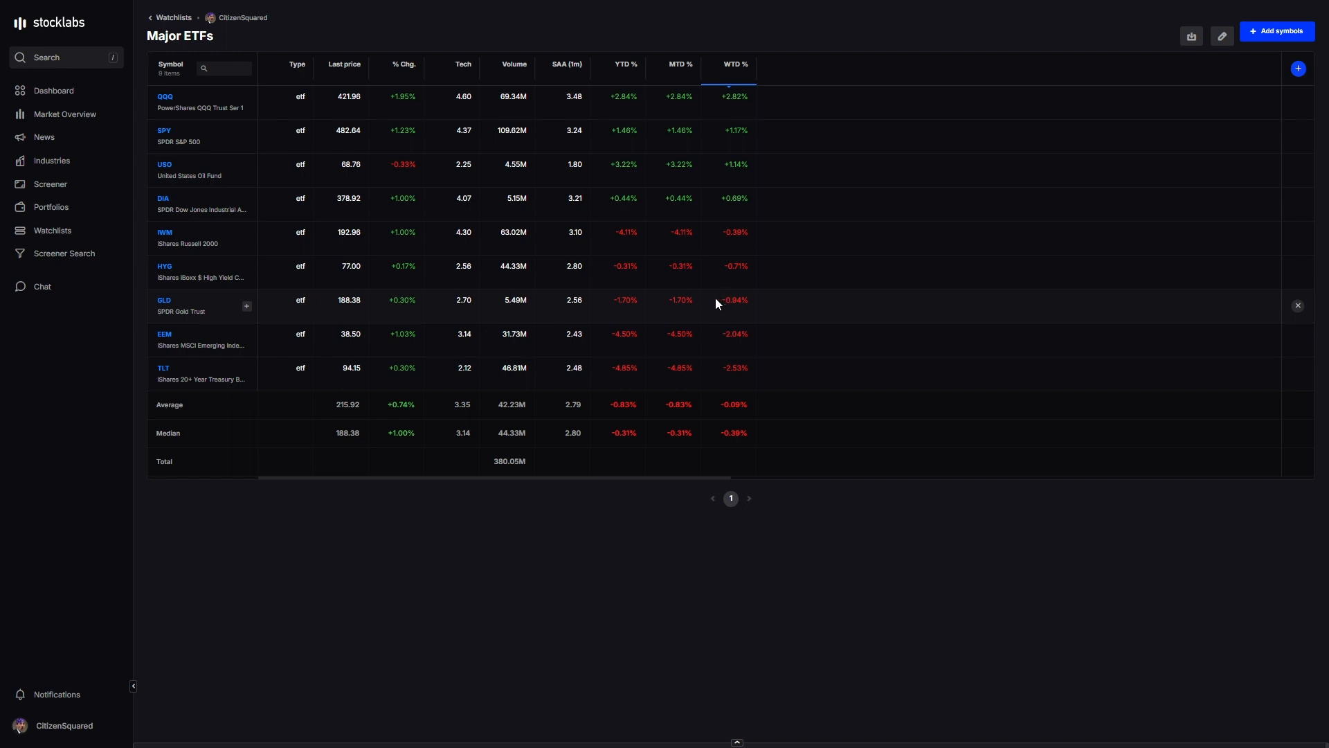
mouse_move(512, 233)
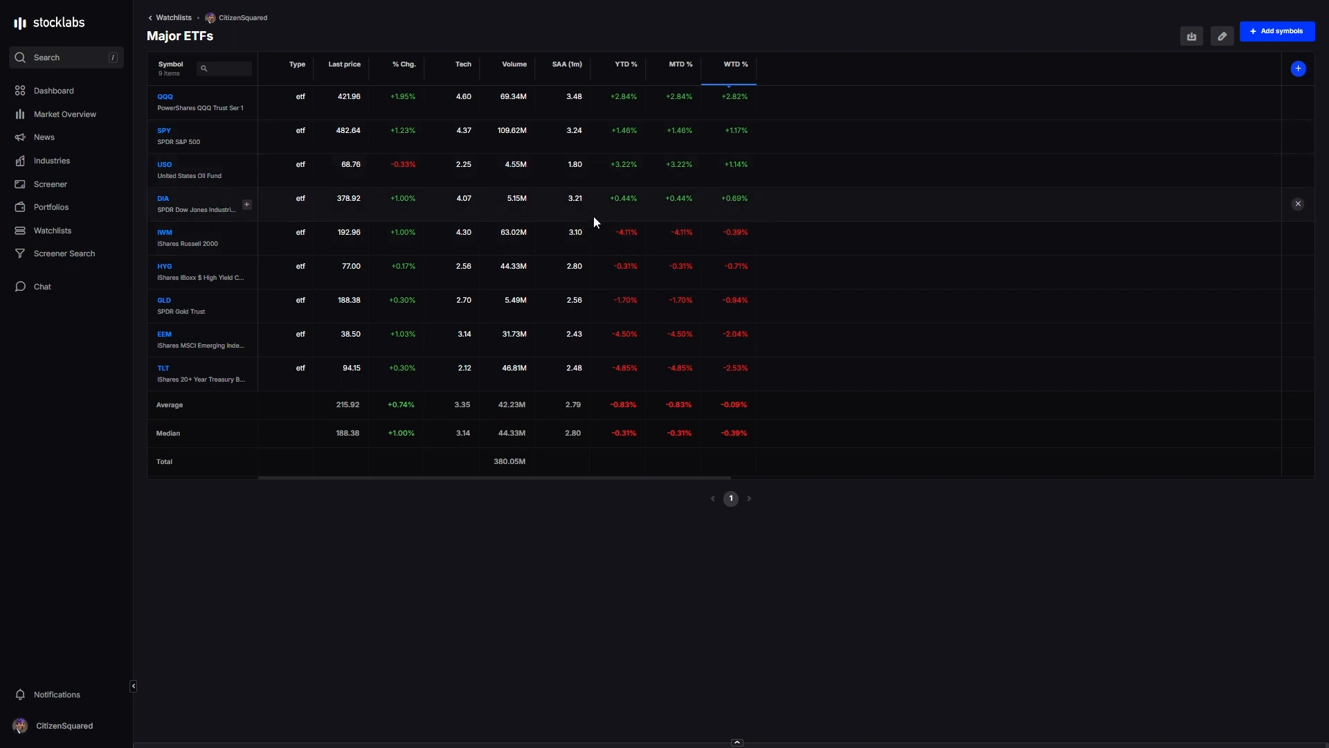
mouse_move(47, 171)
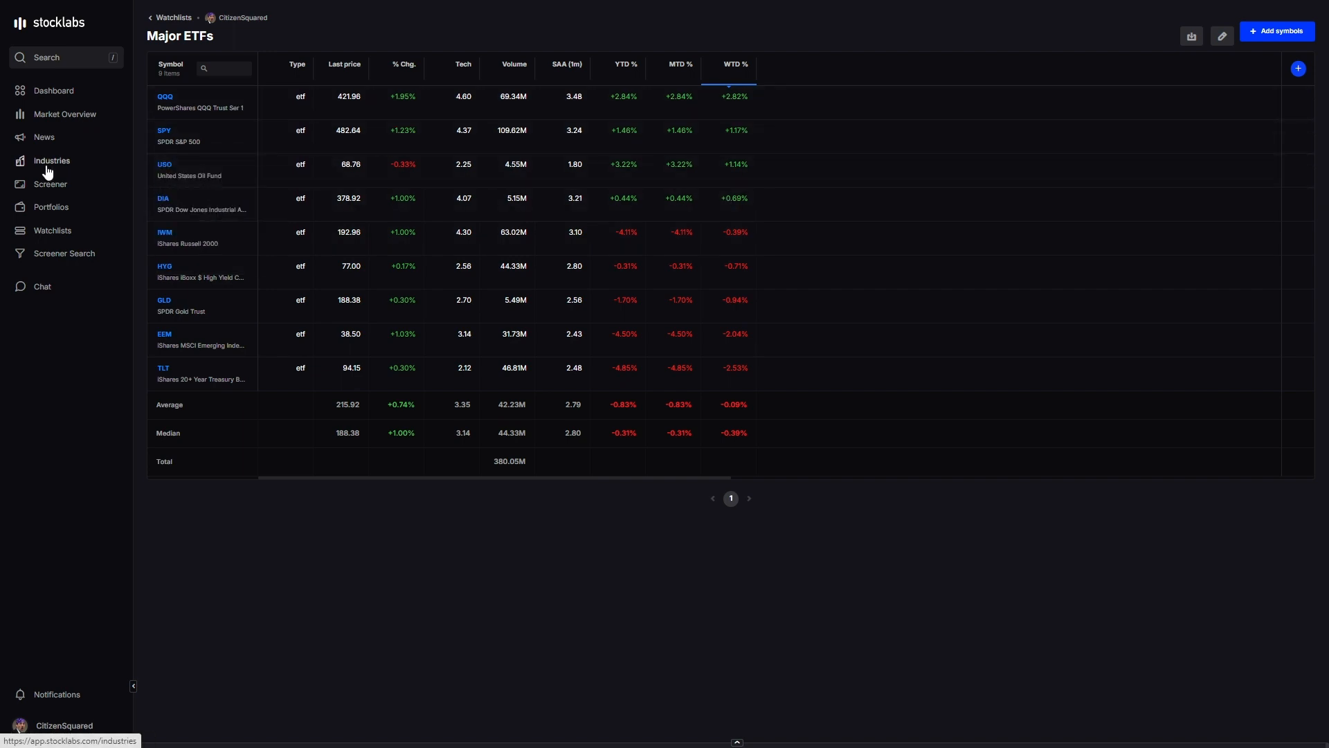
- Bring up the Mega Cap Leadership watchlist from Portfolios > Watchlists
left_click(50, 208)
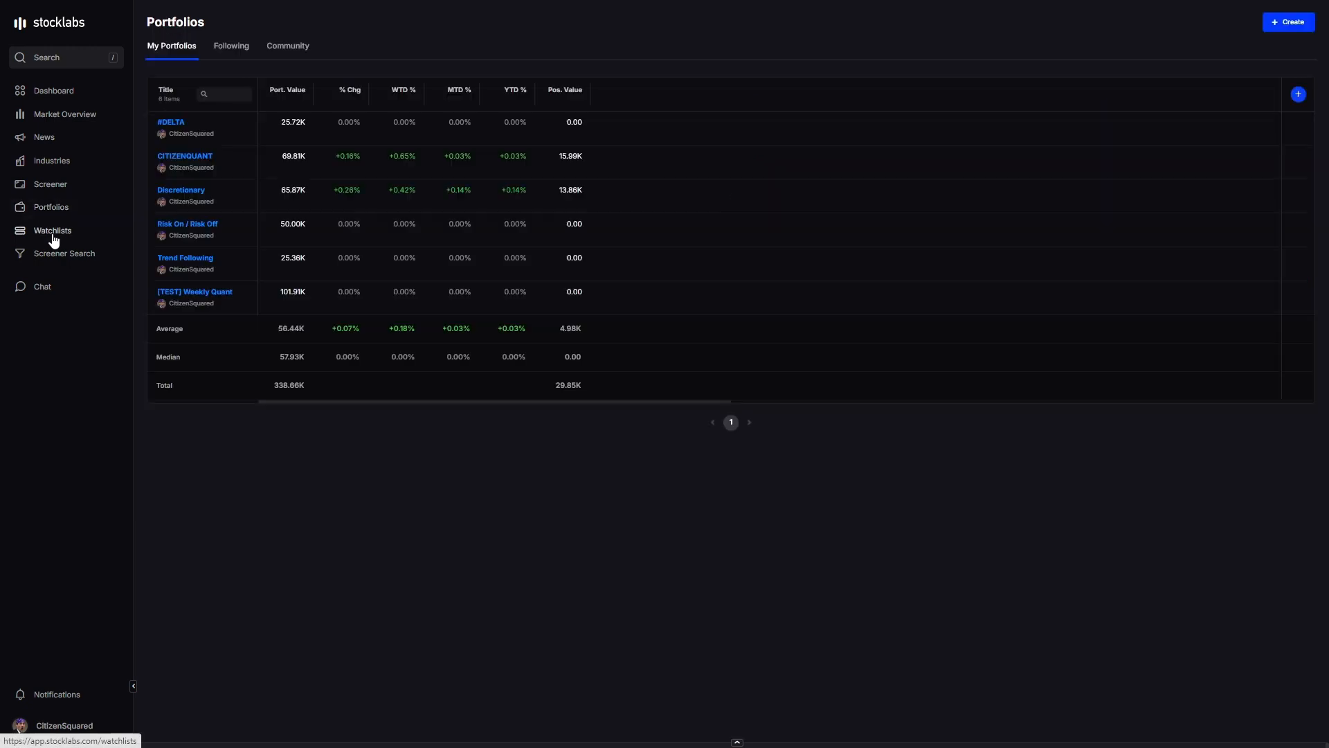
left_click(53, 230)
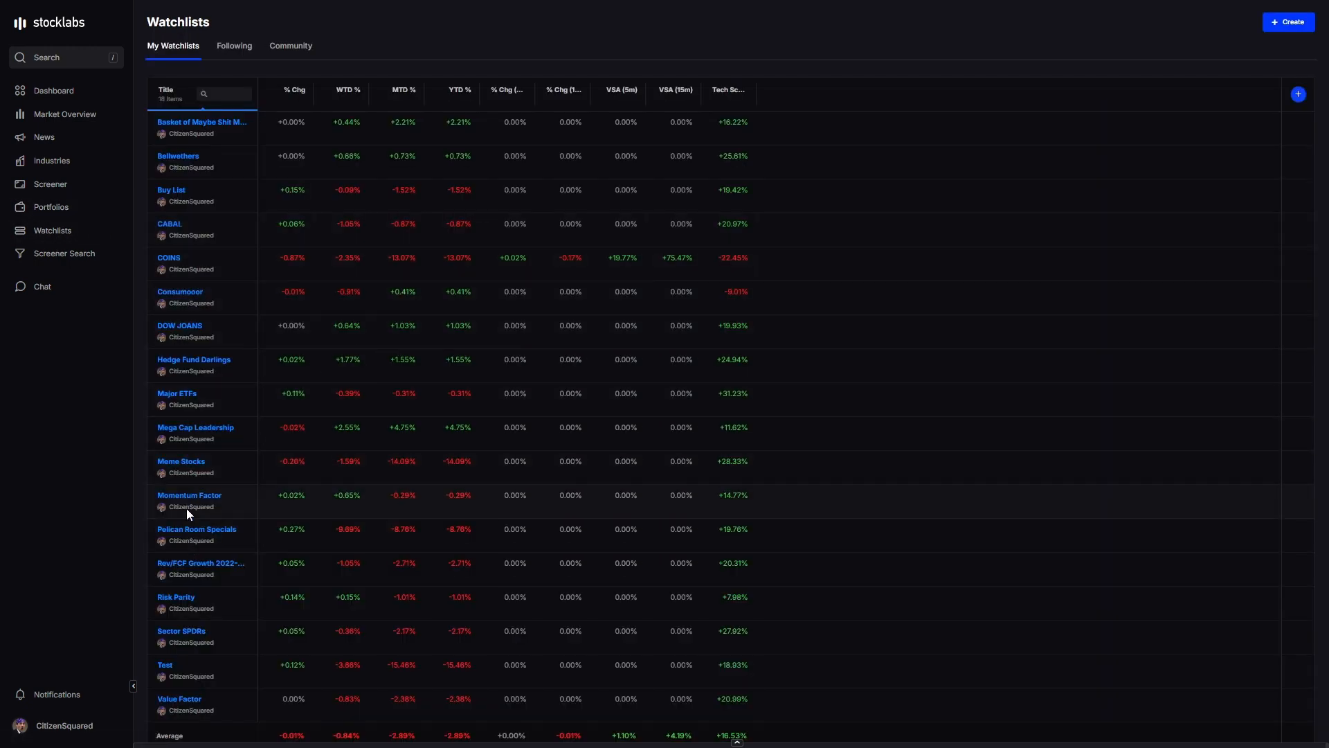
left_click(195, 426)
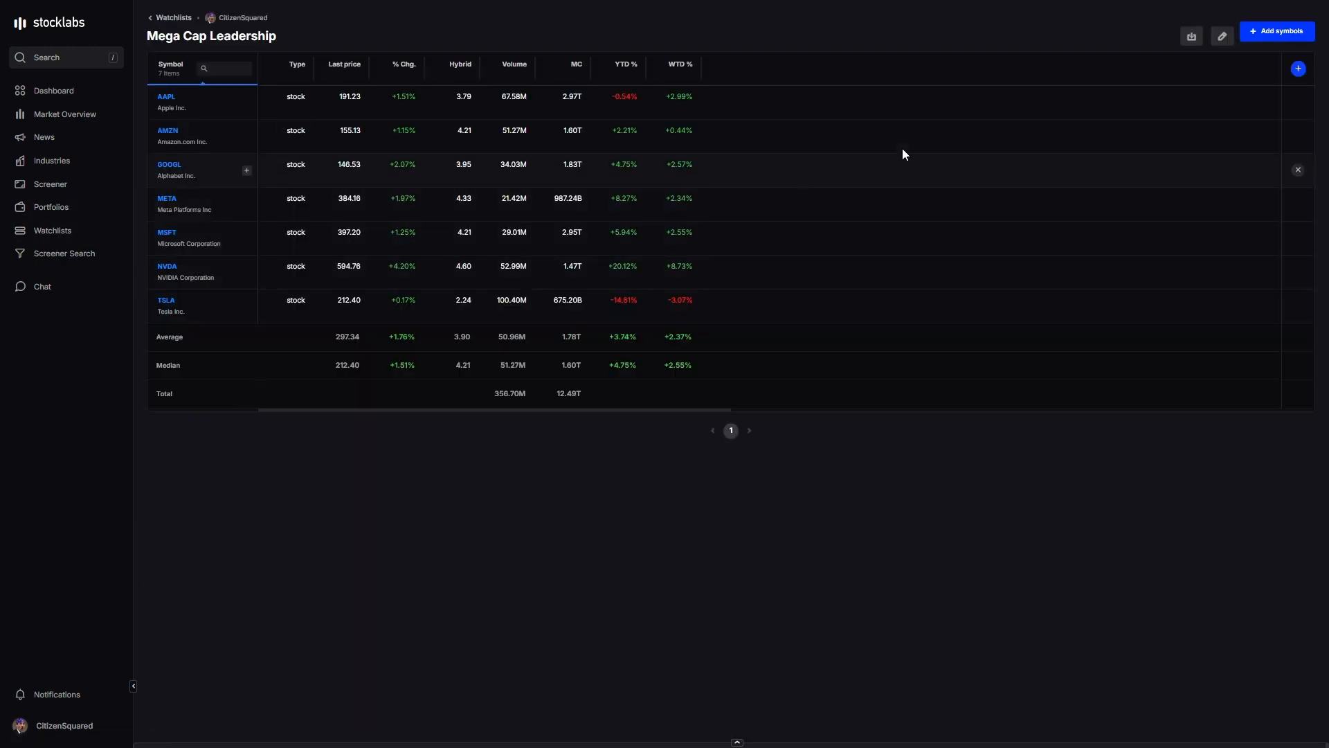
left_click(678, 63)
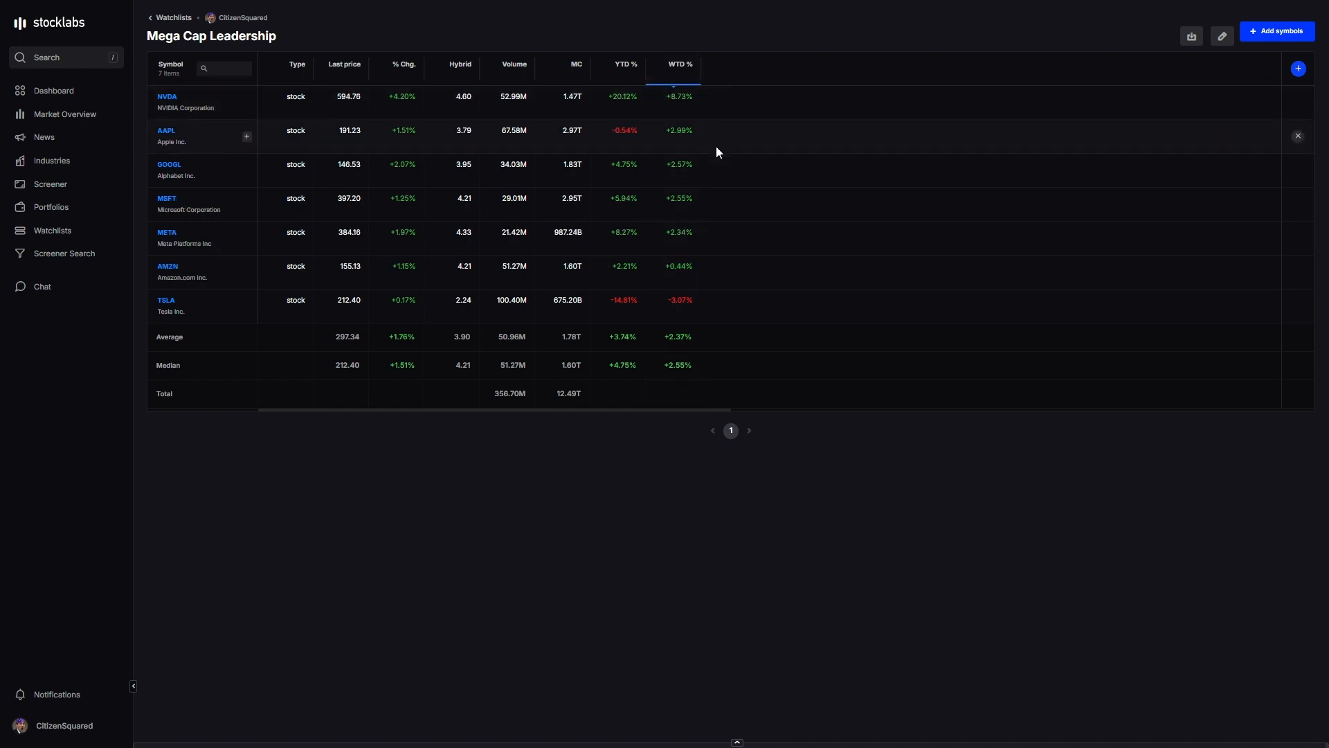
mouse_move(651, 133)
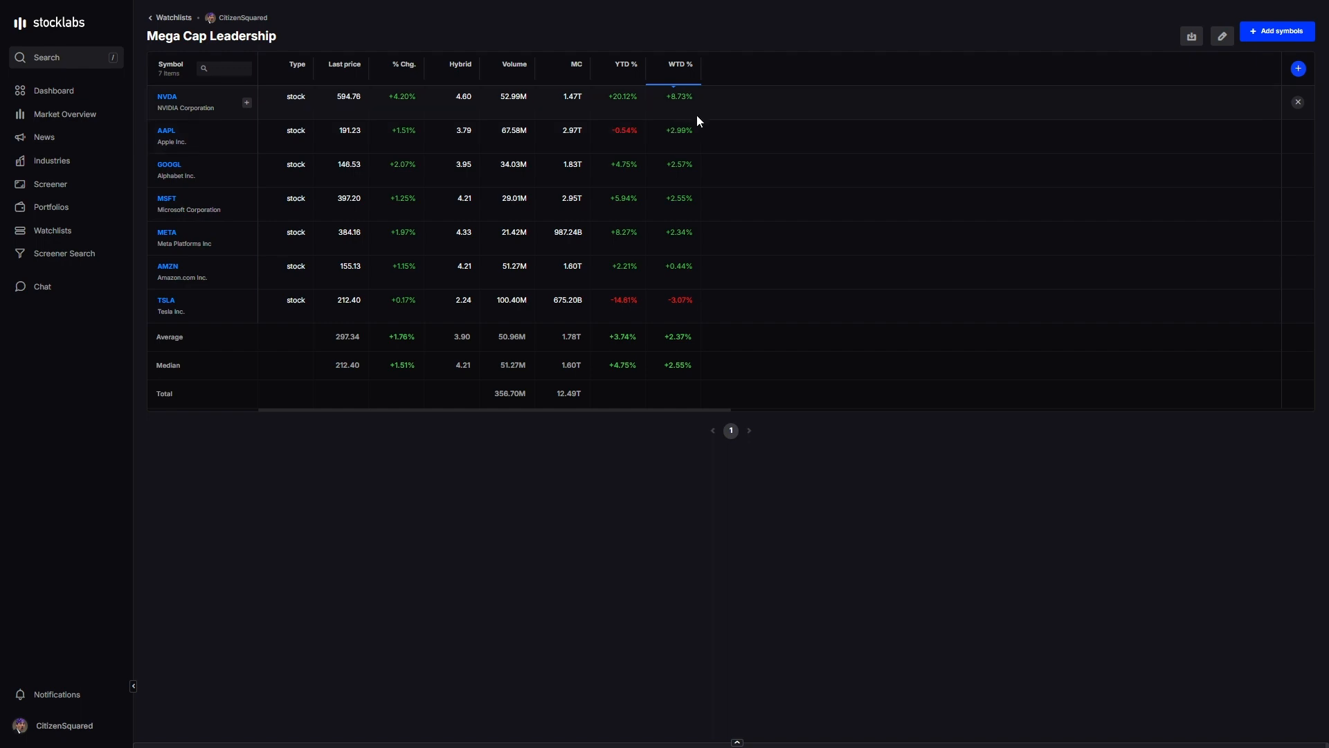
mouse_move(681, 106)
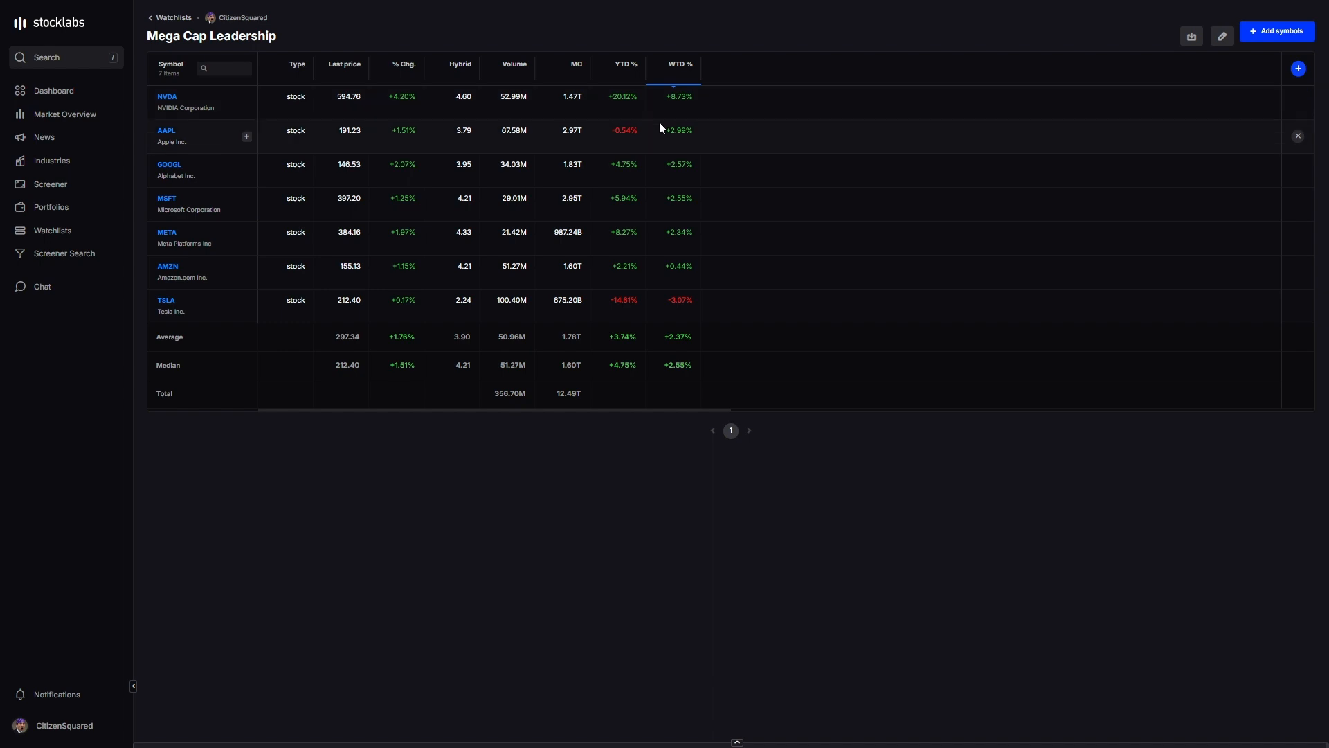
mouse_move(681, 143)
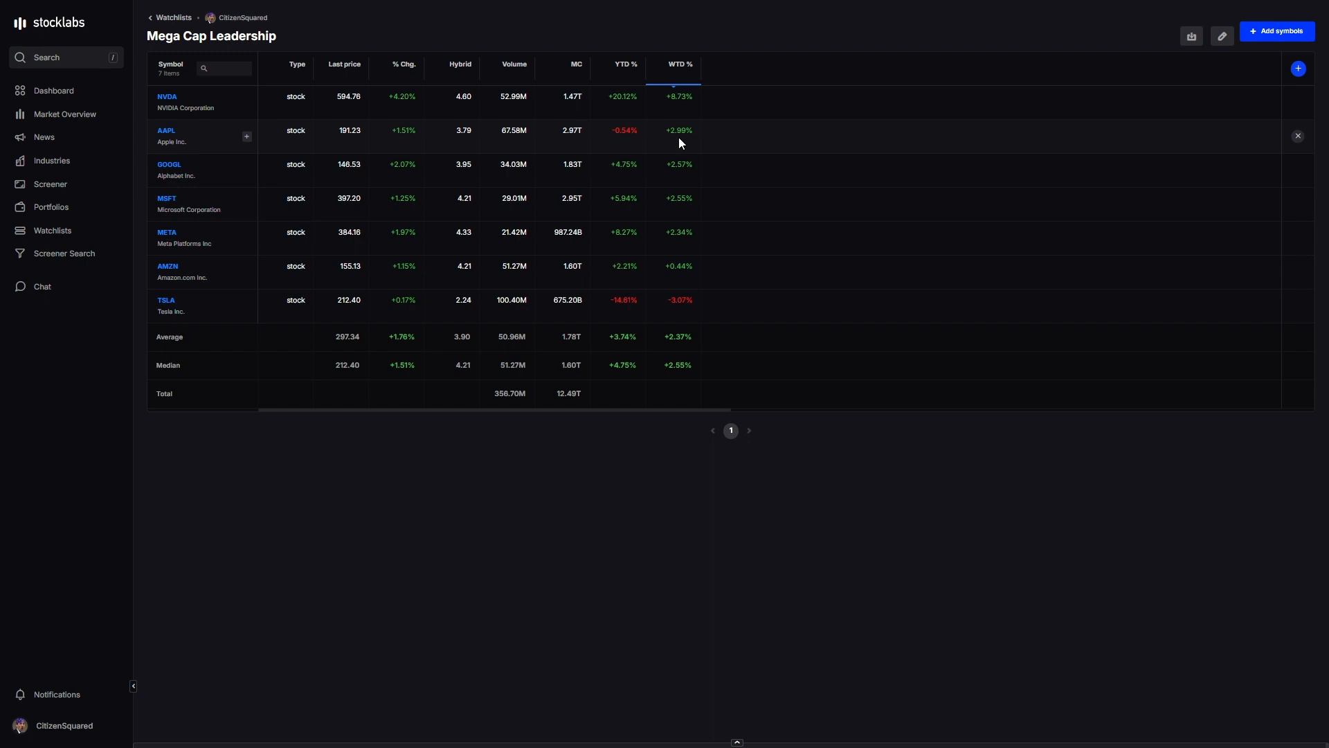
mouse_move(695, 165)
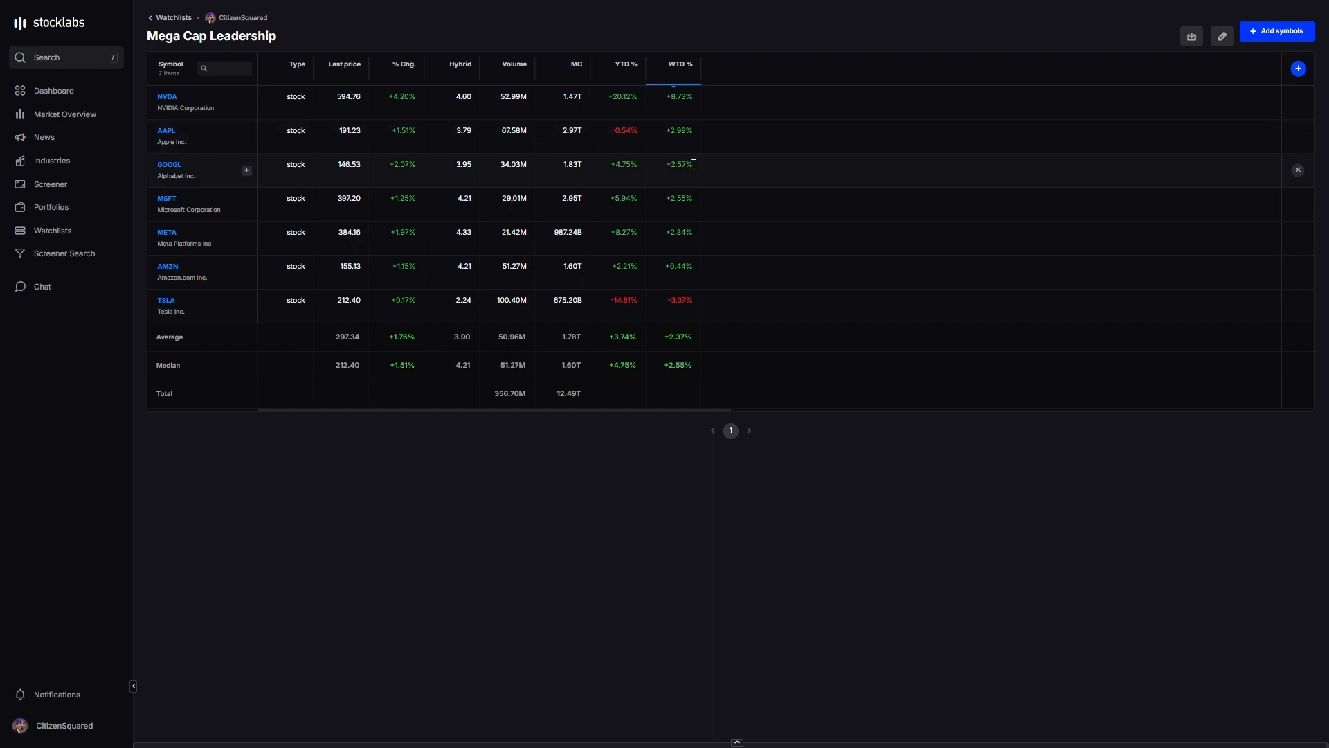
mouse_move(690, 178)
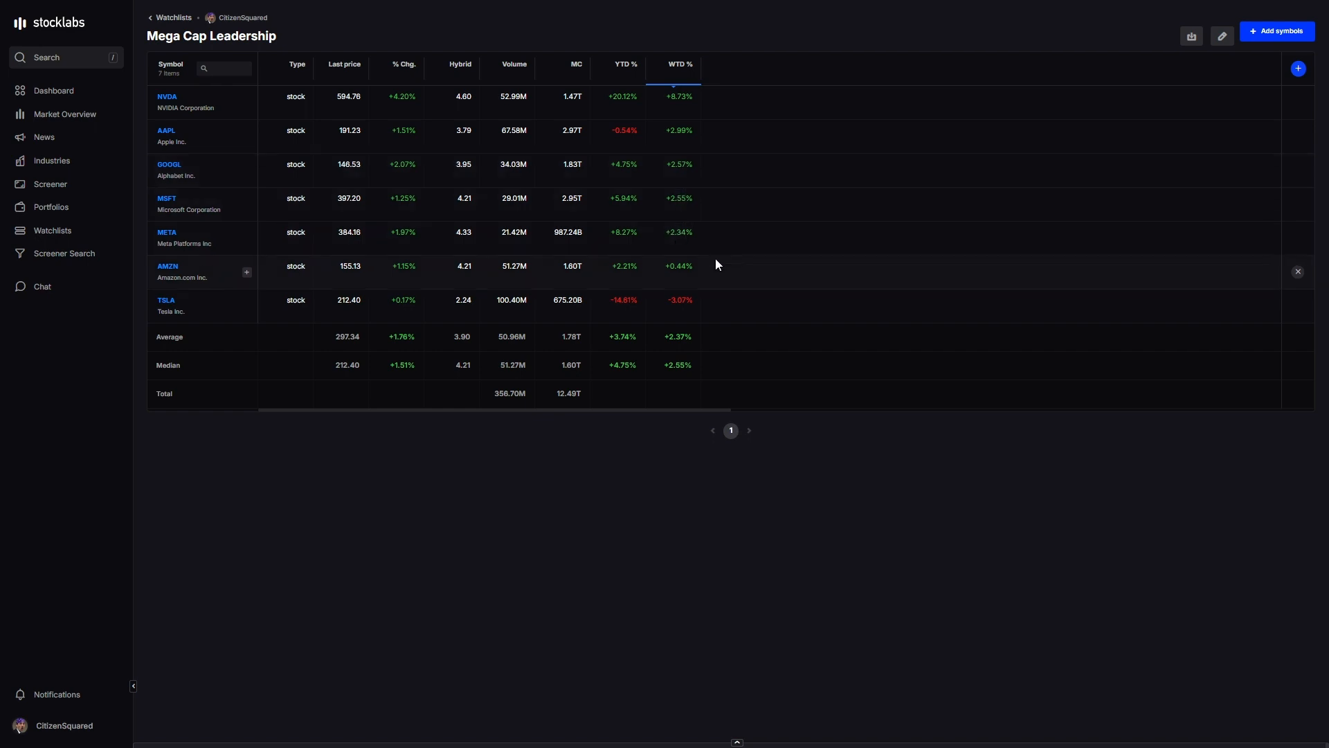
mouse_move(675, 267)
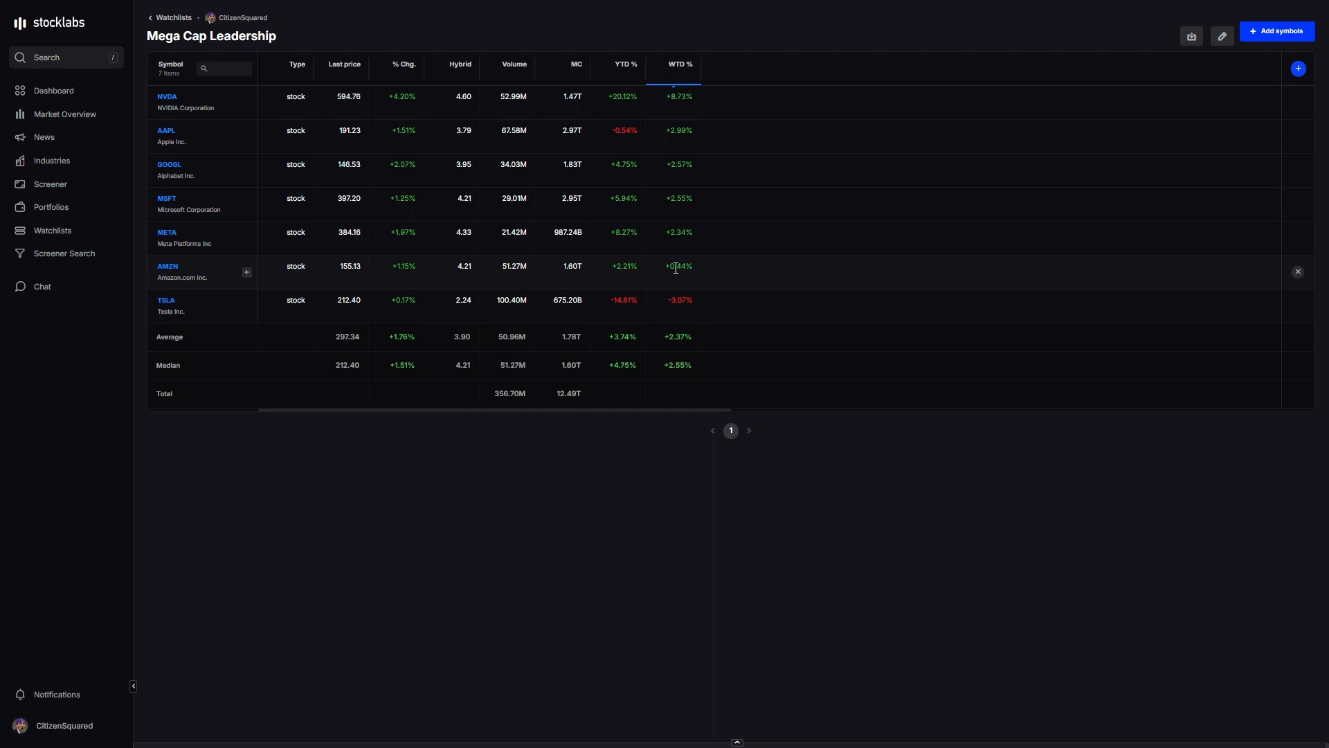
mouse_move(648, 273)
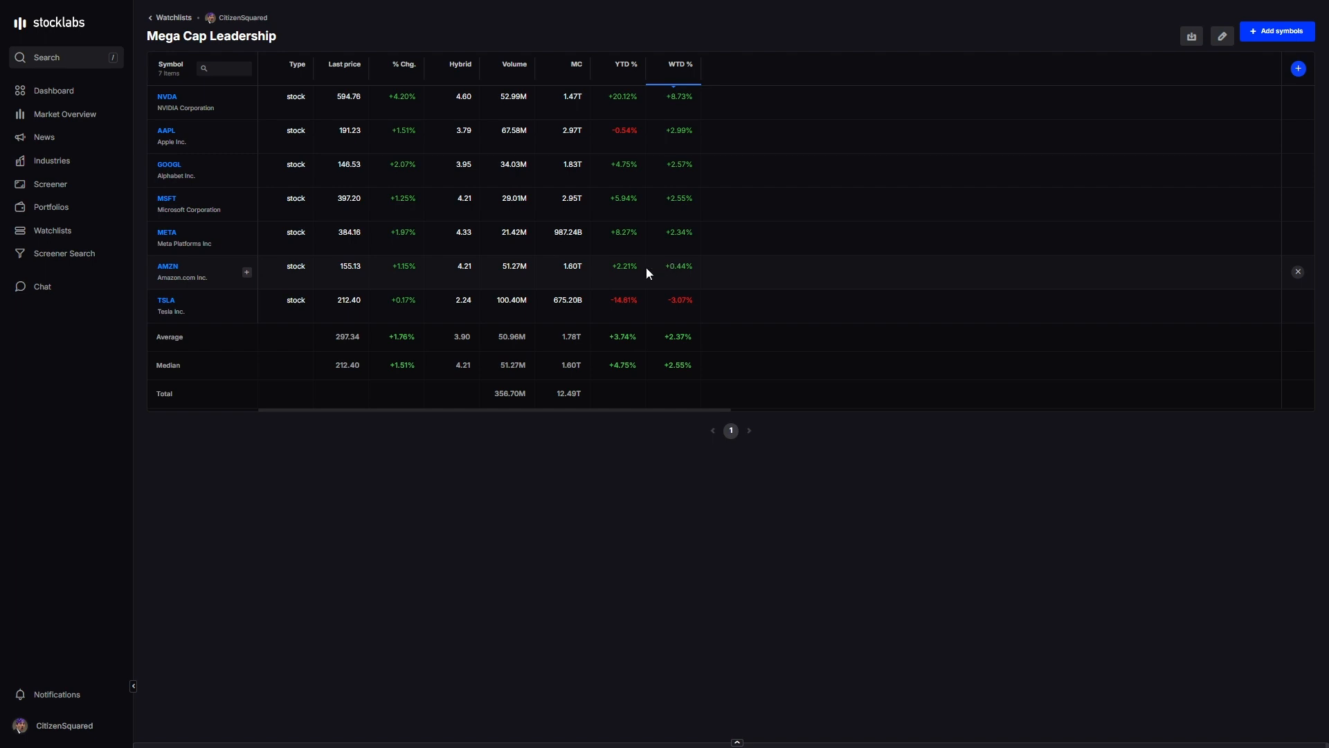
mouse_move(363, 279)
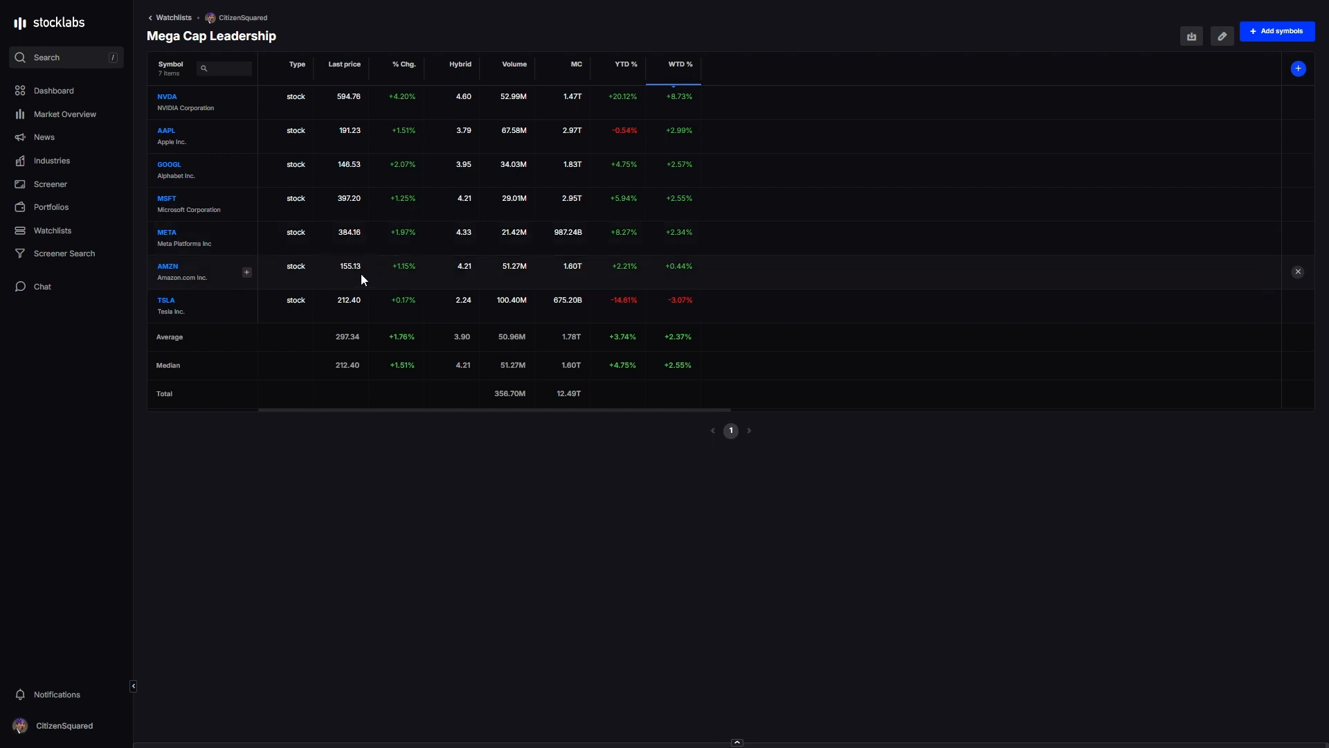
mouse_move(620, 294)
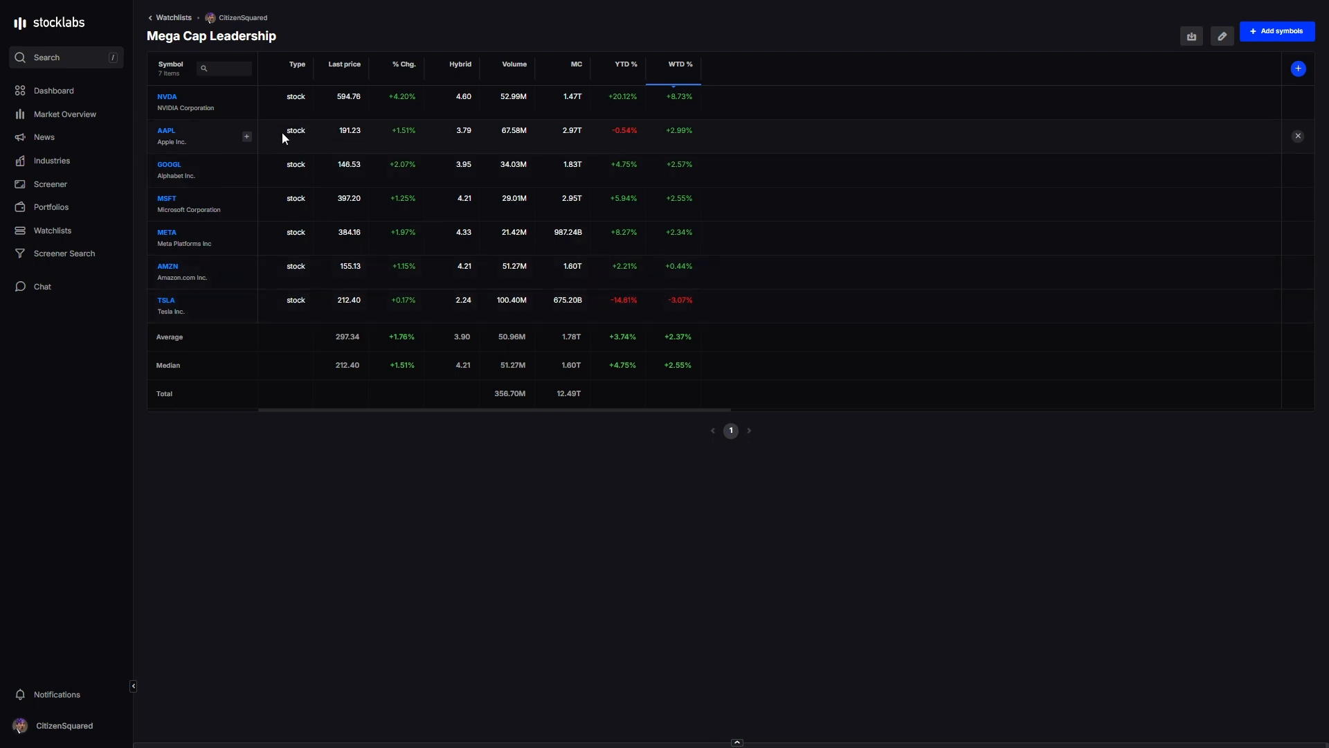
mouse_move(218, 158)
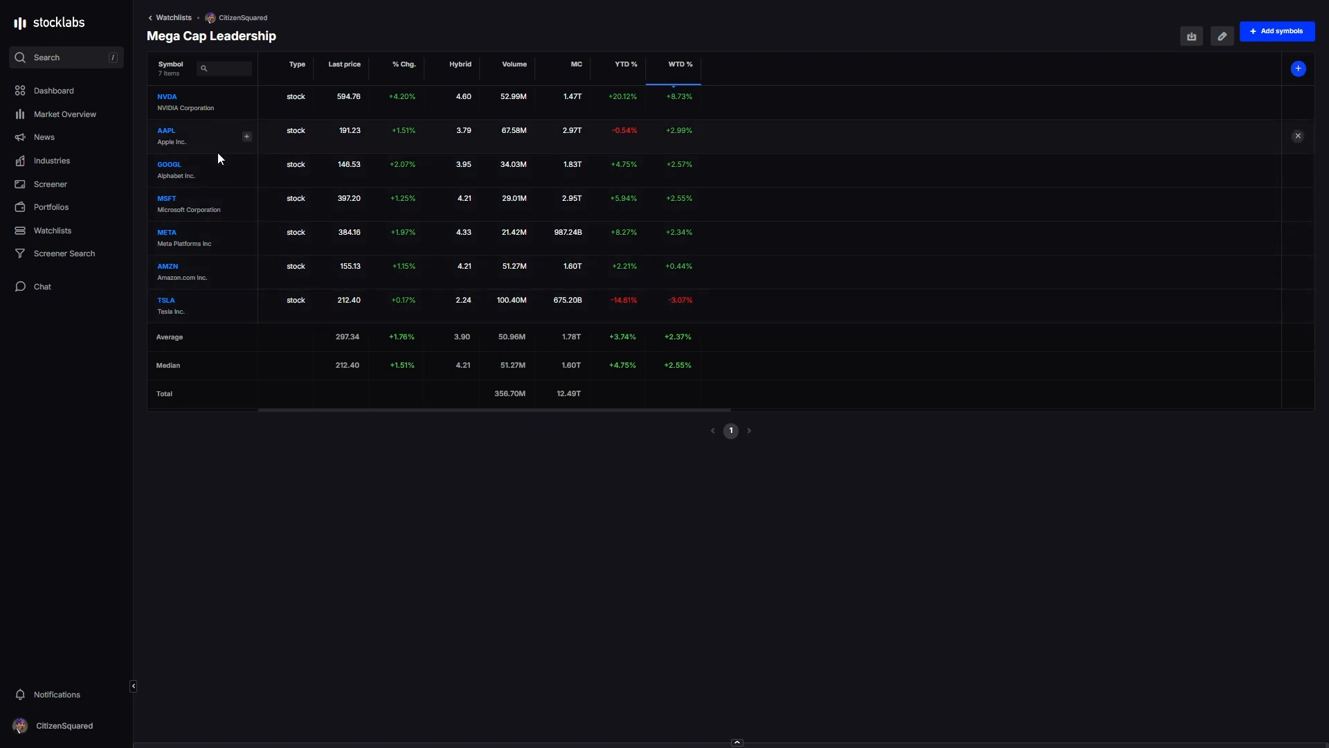
mouse_move(52, 234)
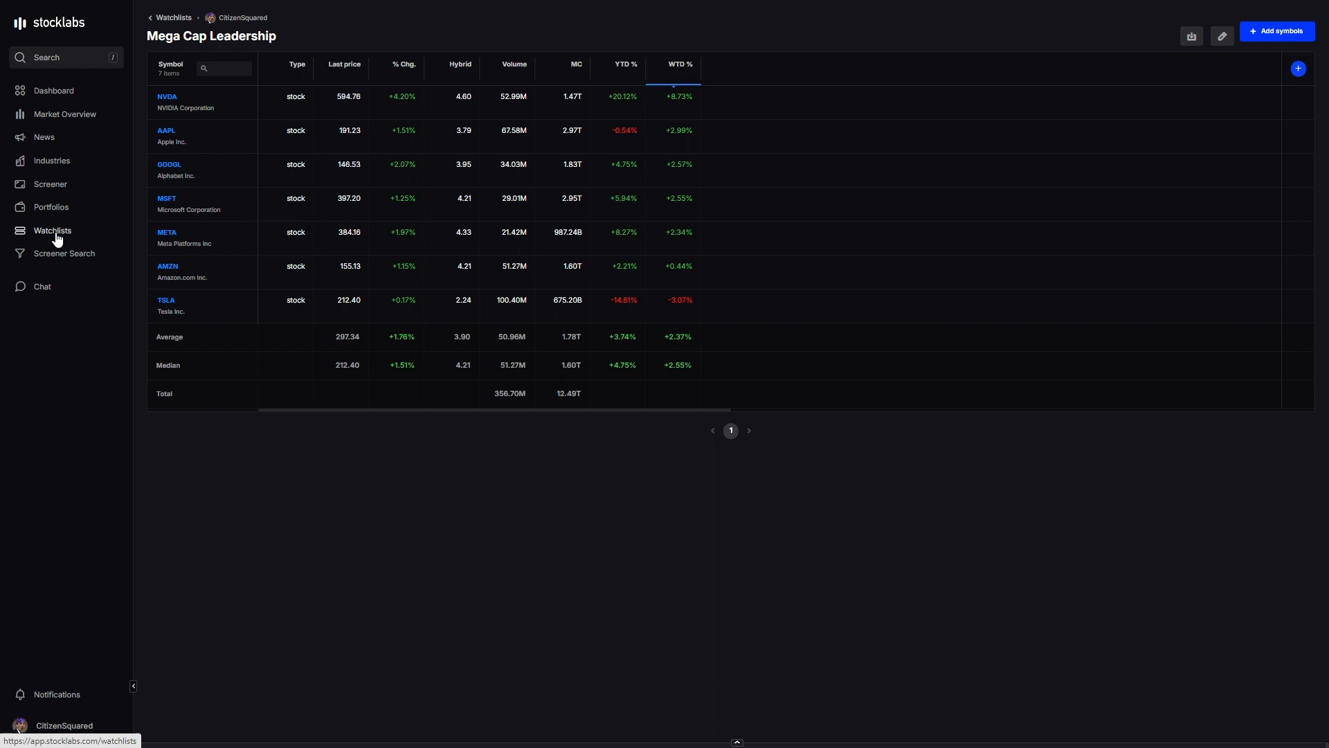
- Show Industries with sector chart on WTD Return and table ranked by WTD % descending
left_click(51, 161)
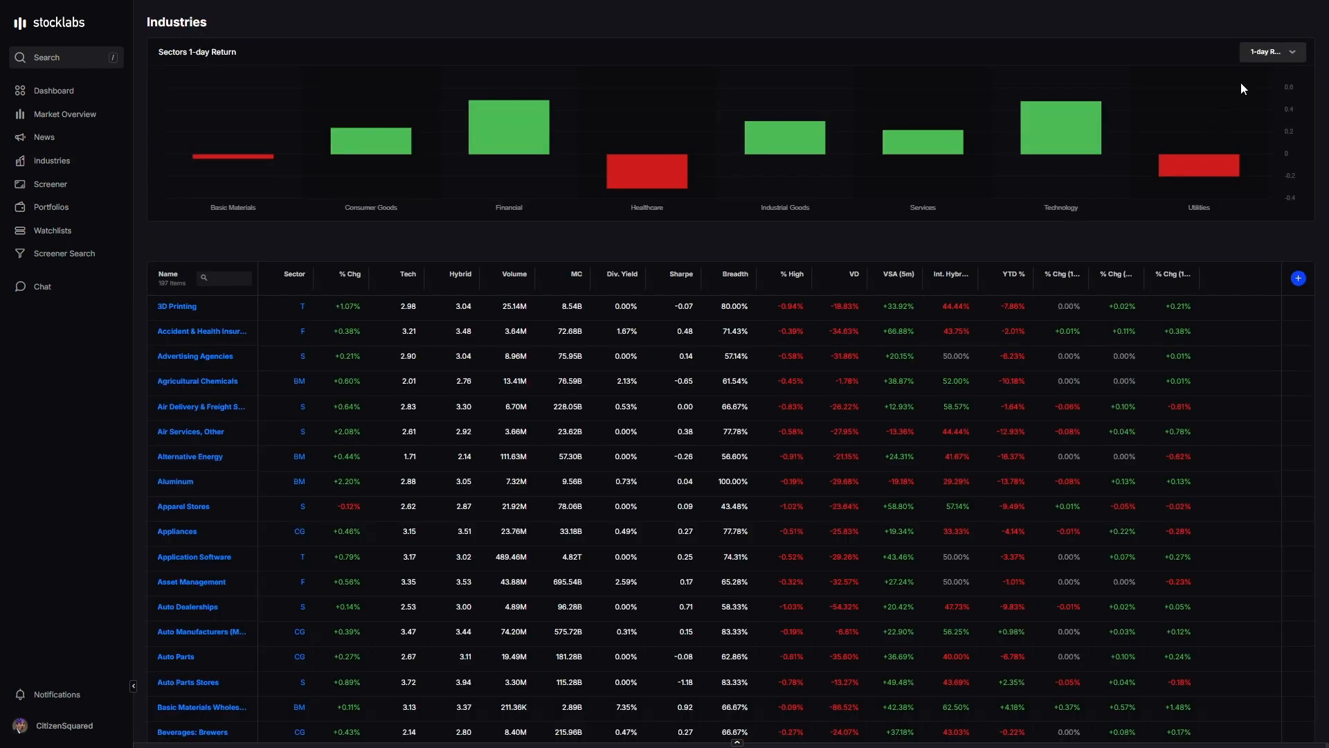
left_click(1272, 53)
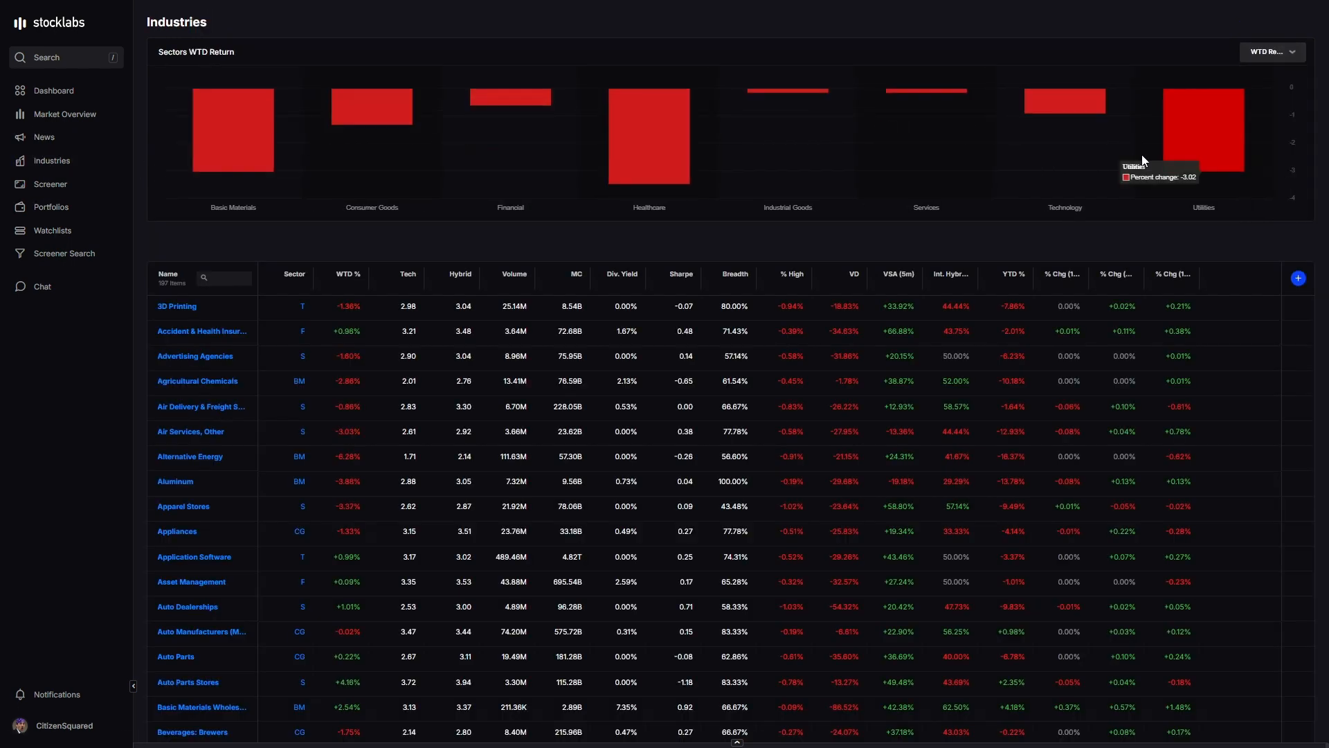
mouse_move(246, 124)
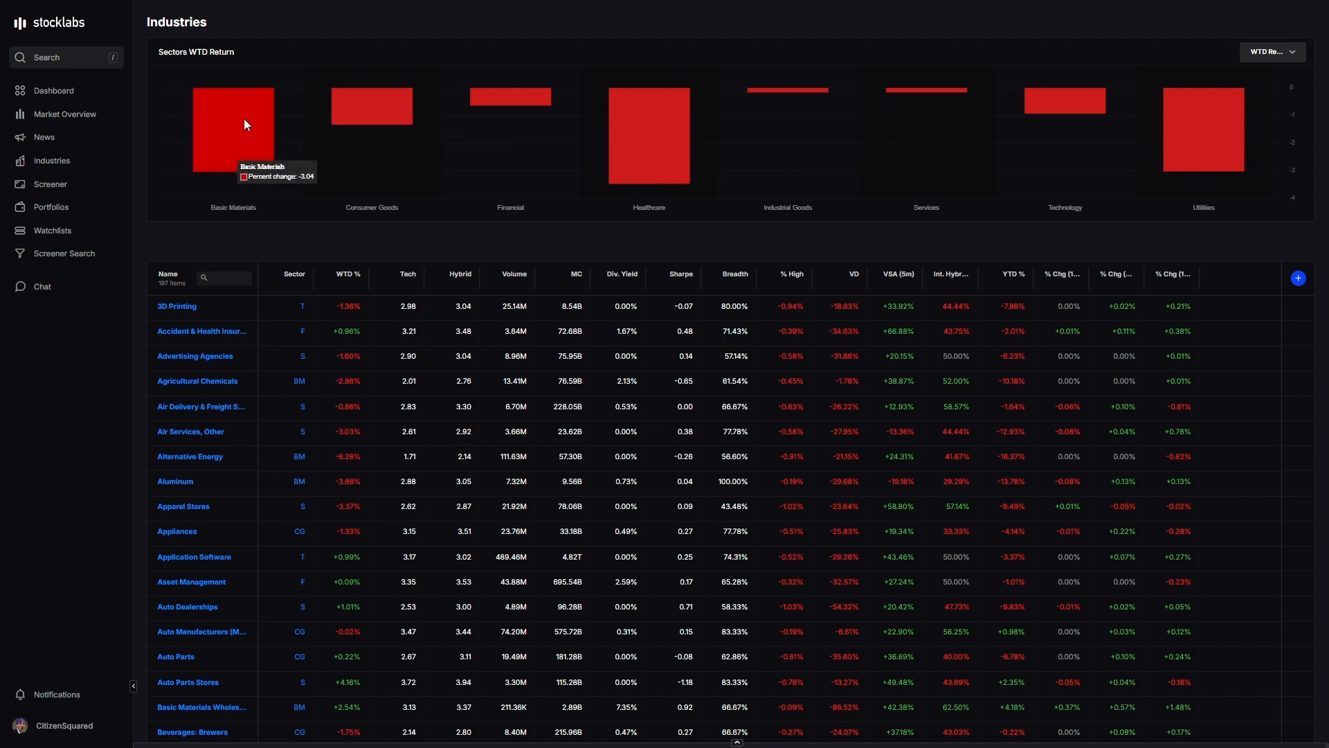
mouse_move(636, 157)
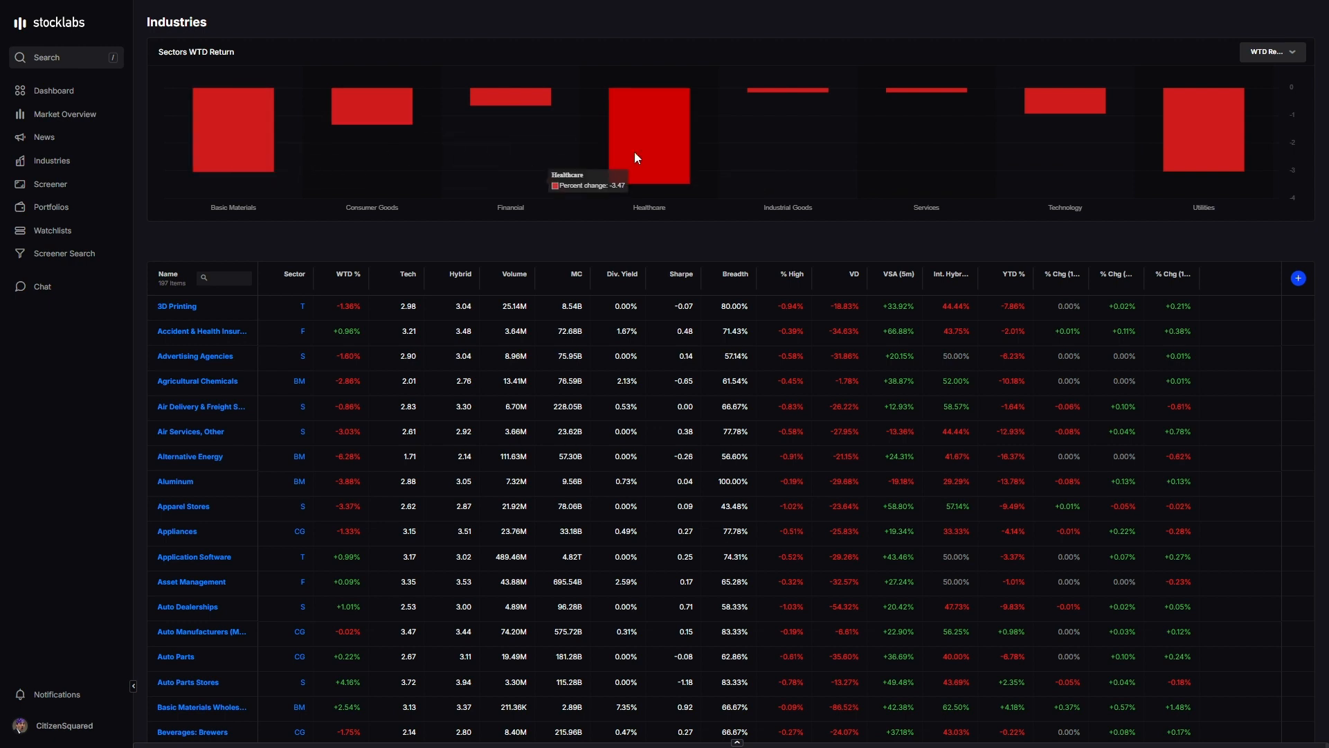
mouse_move(645, 145)
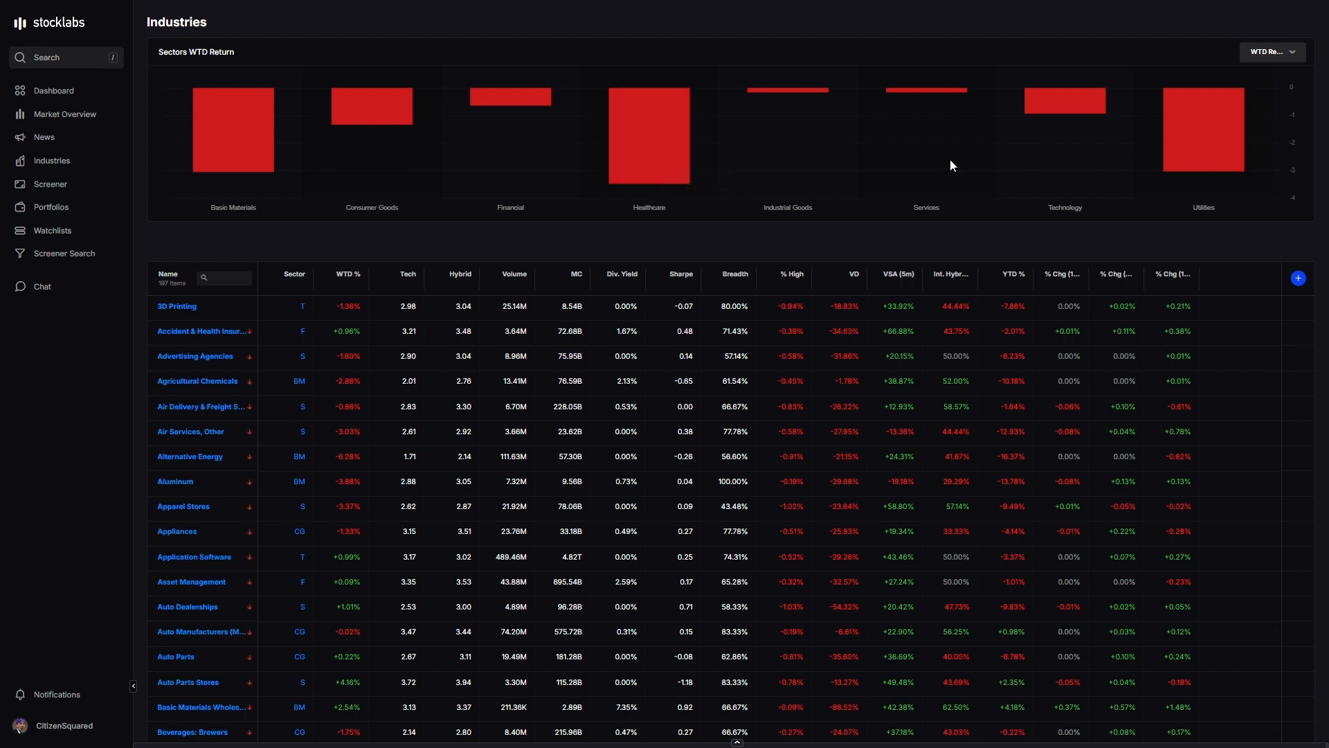
mouse_move(656, 144)
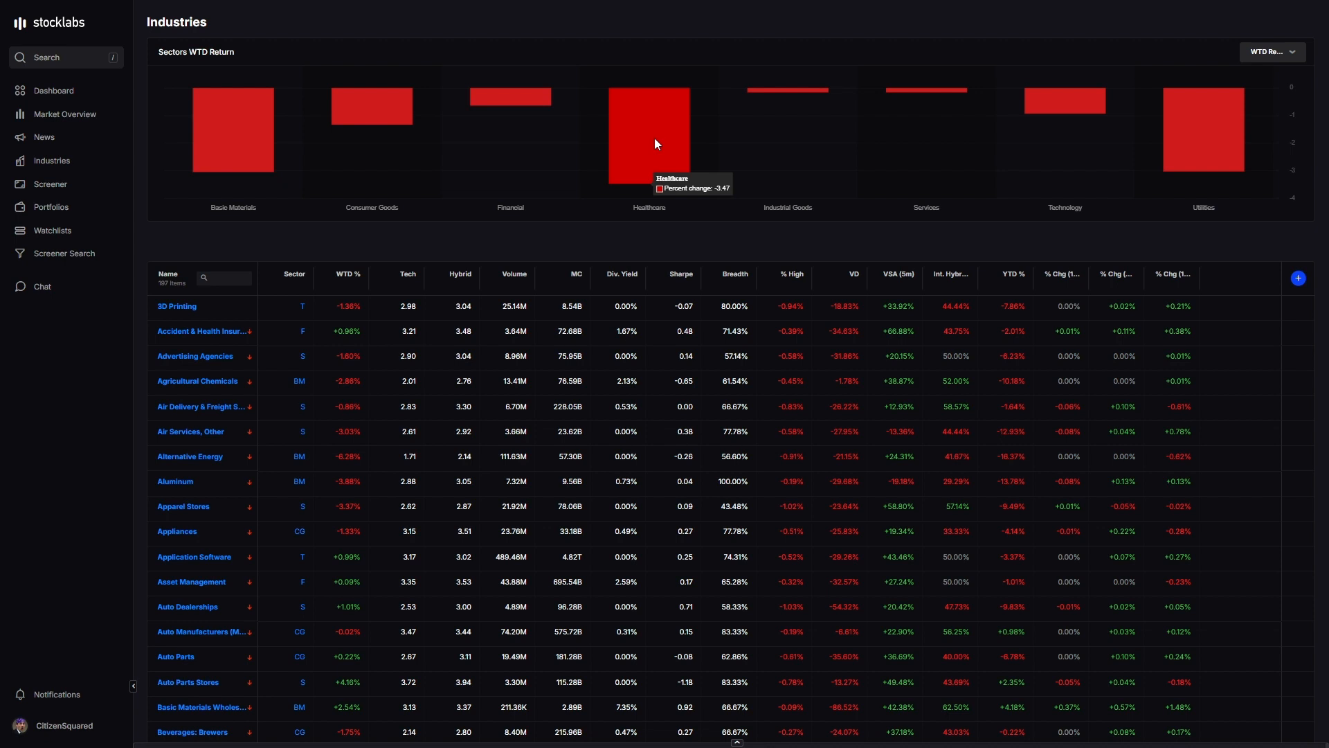
mouse_move(1202, 151)
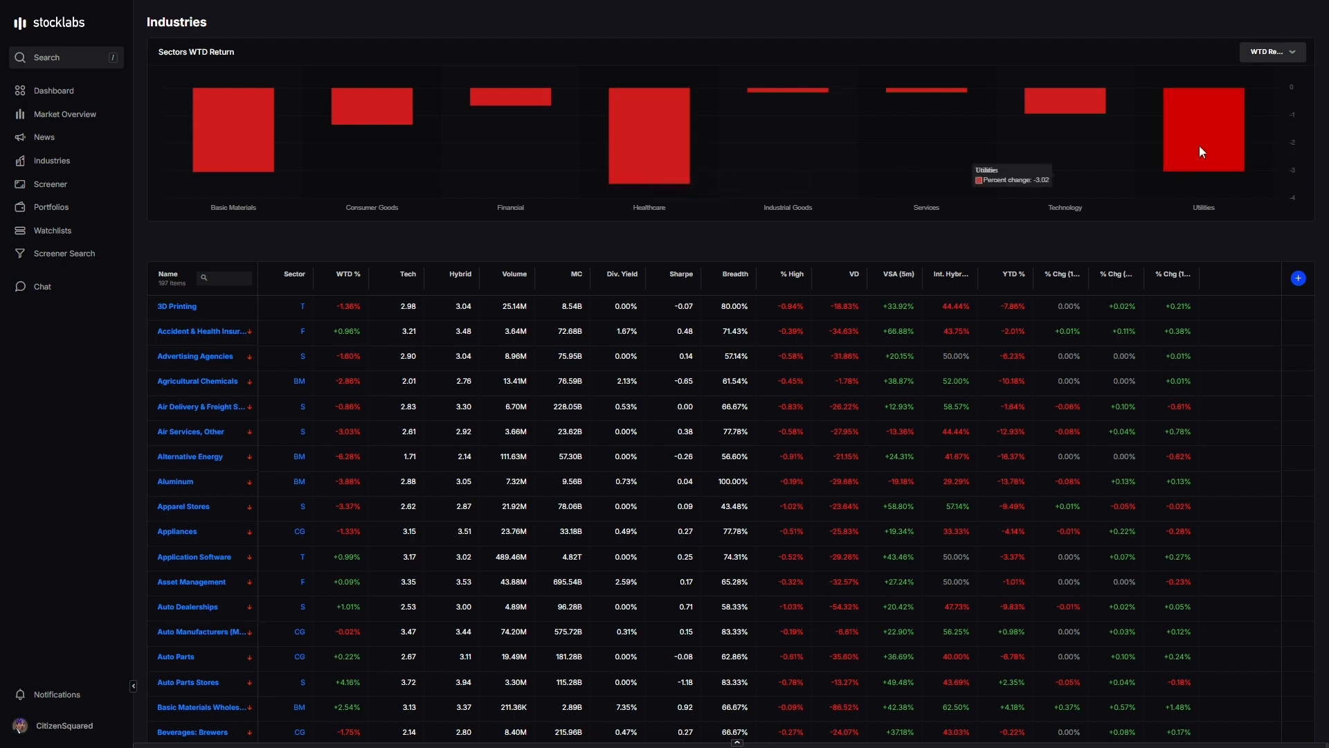
mouse_move(1201, 148)
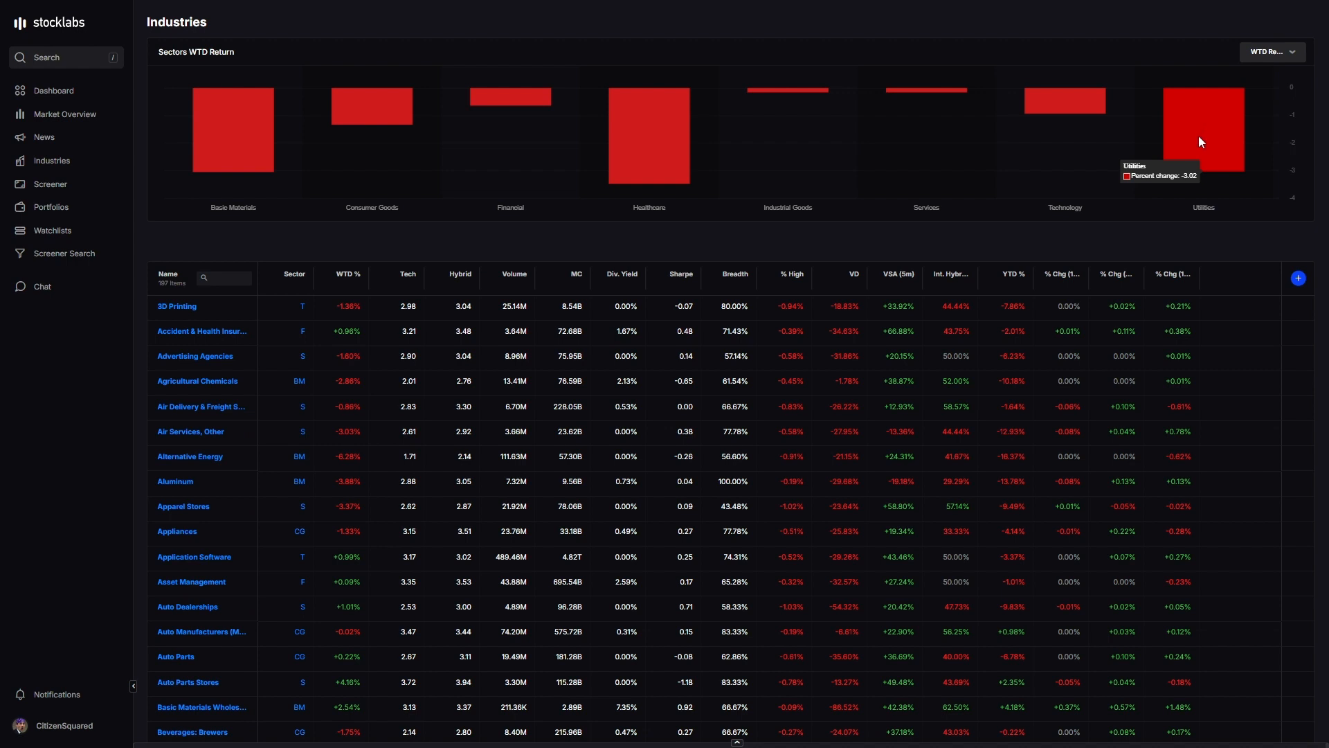
mouse_move(1191, 145)
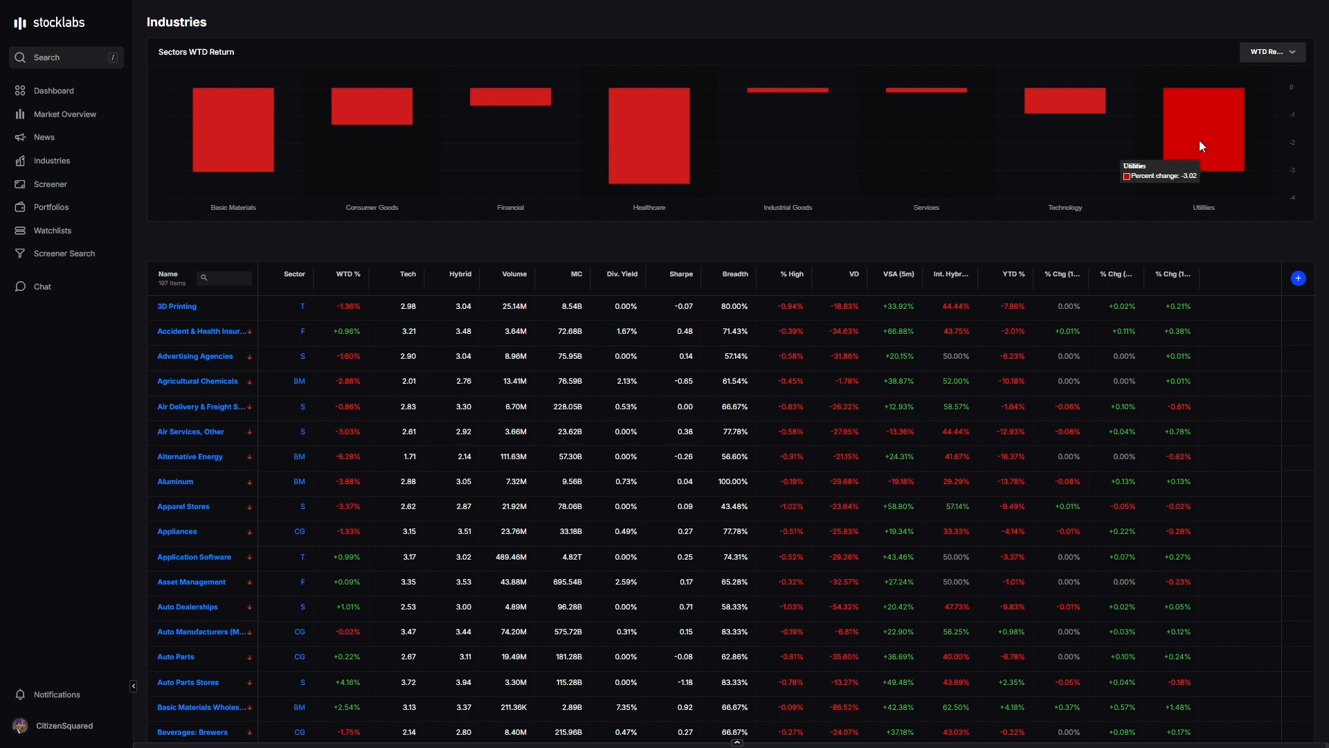
mouse_move(1040, 179)
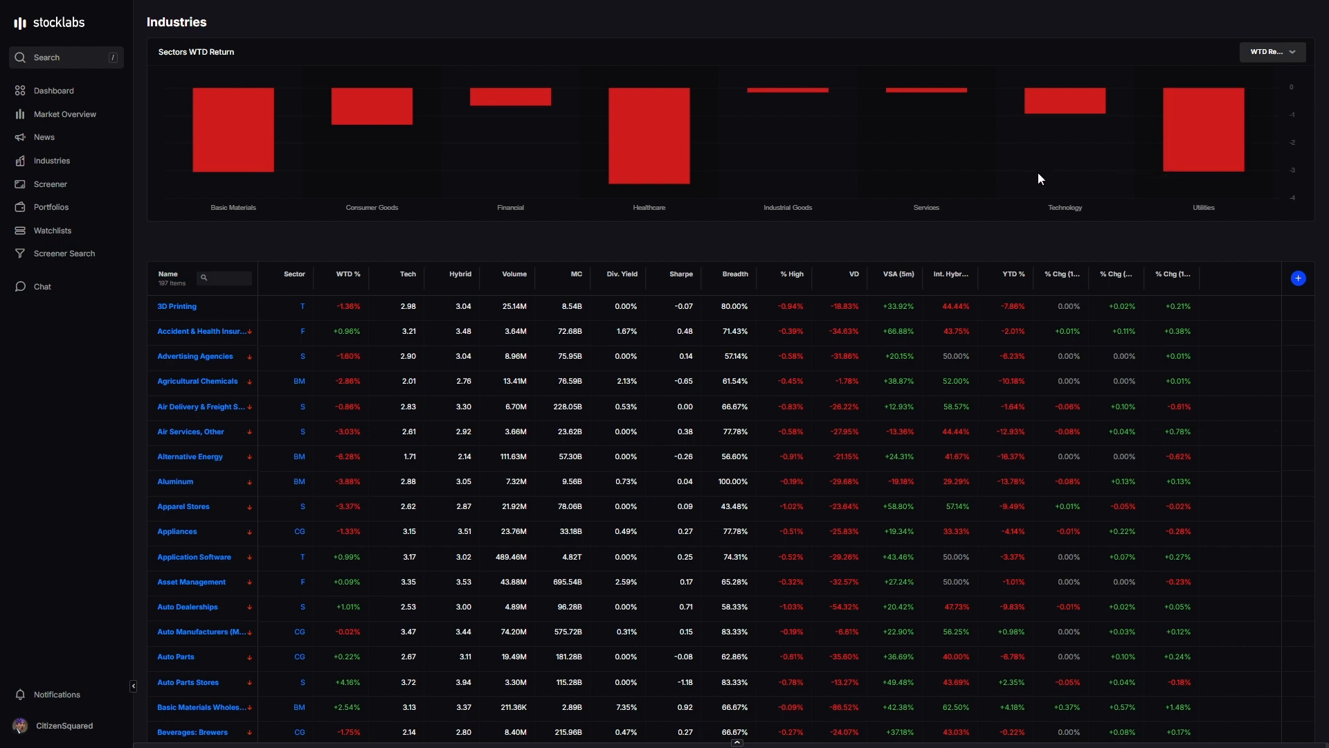
mouse_move(1060, 109)
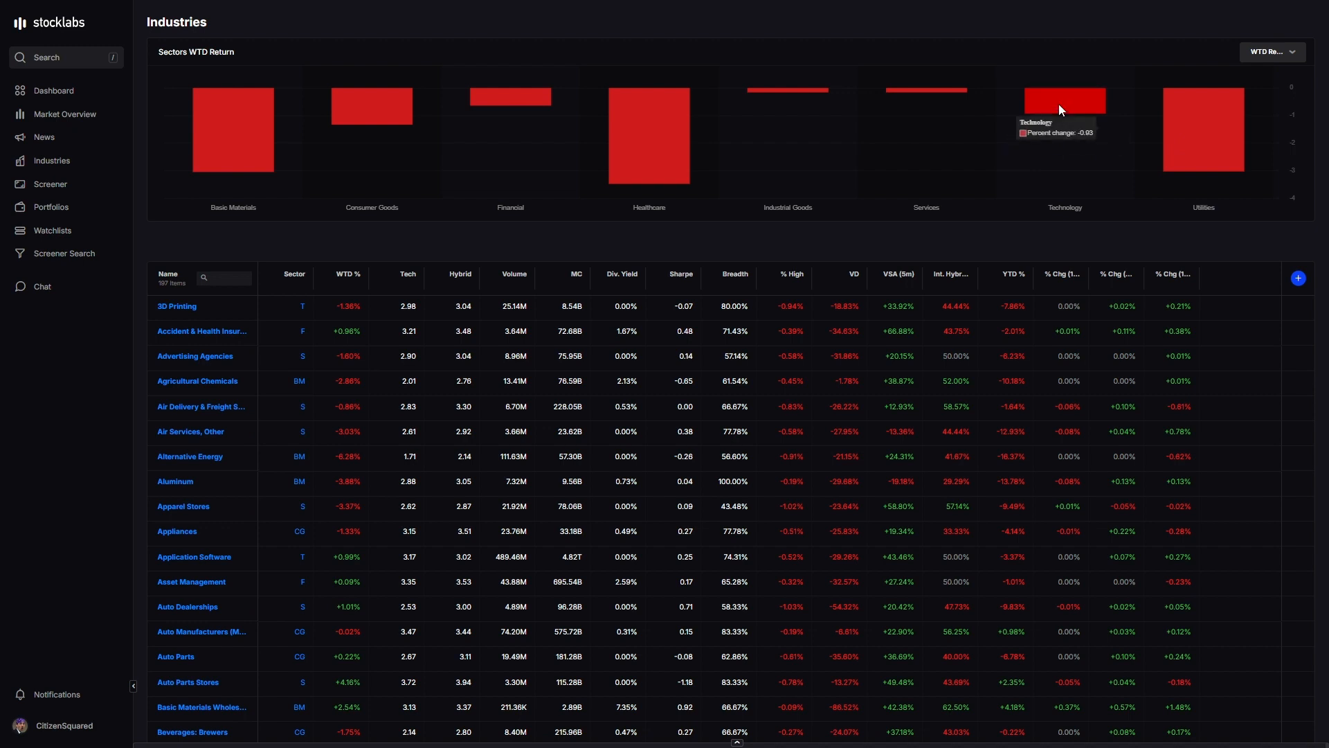
mouse_move(1083, 112)
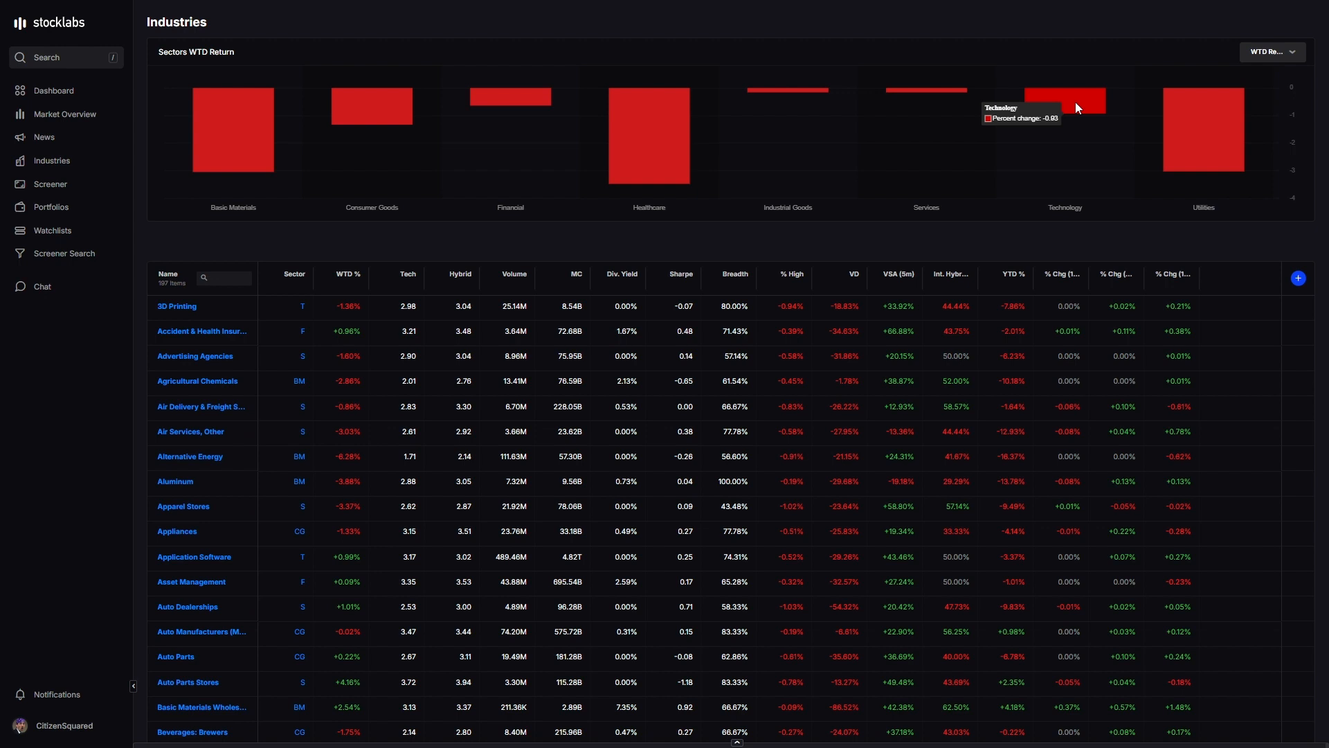
mouse_move(1073, 102)
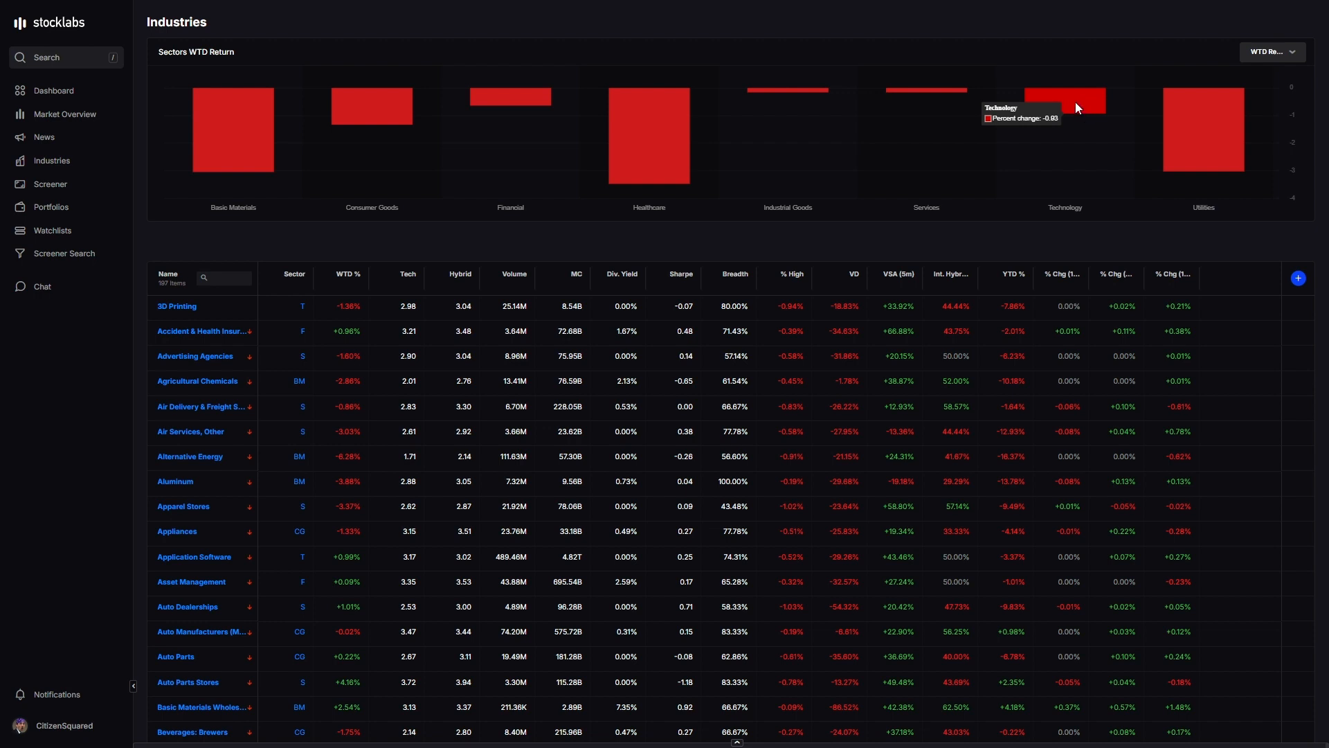
mouse_move(772, 96)
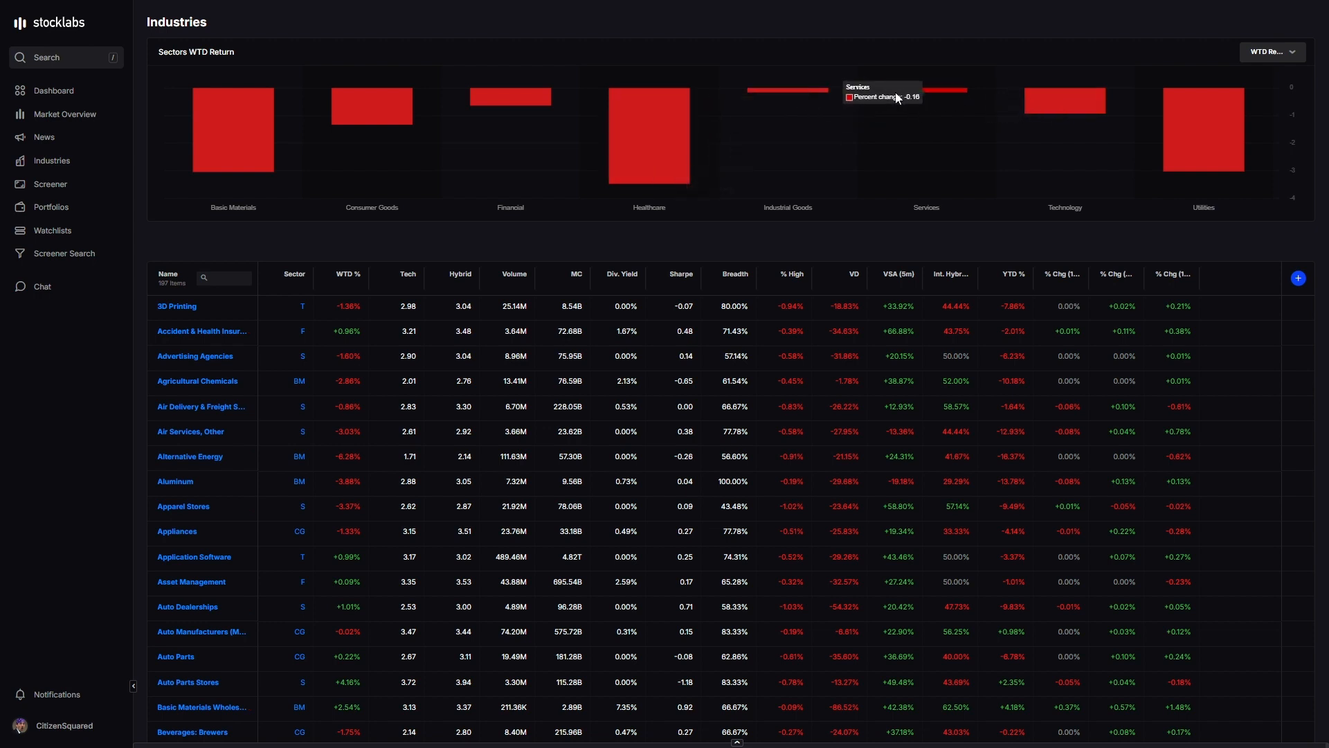
mouse_move(488, 105)
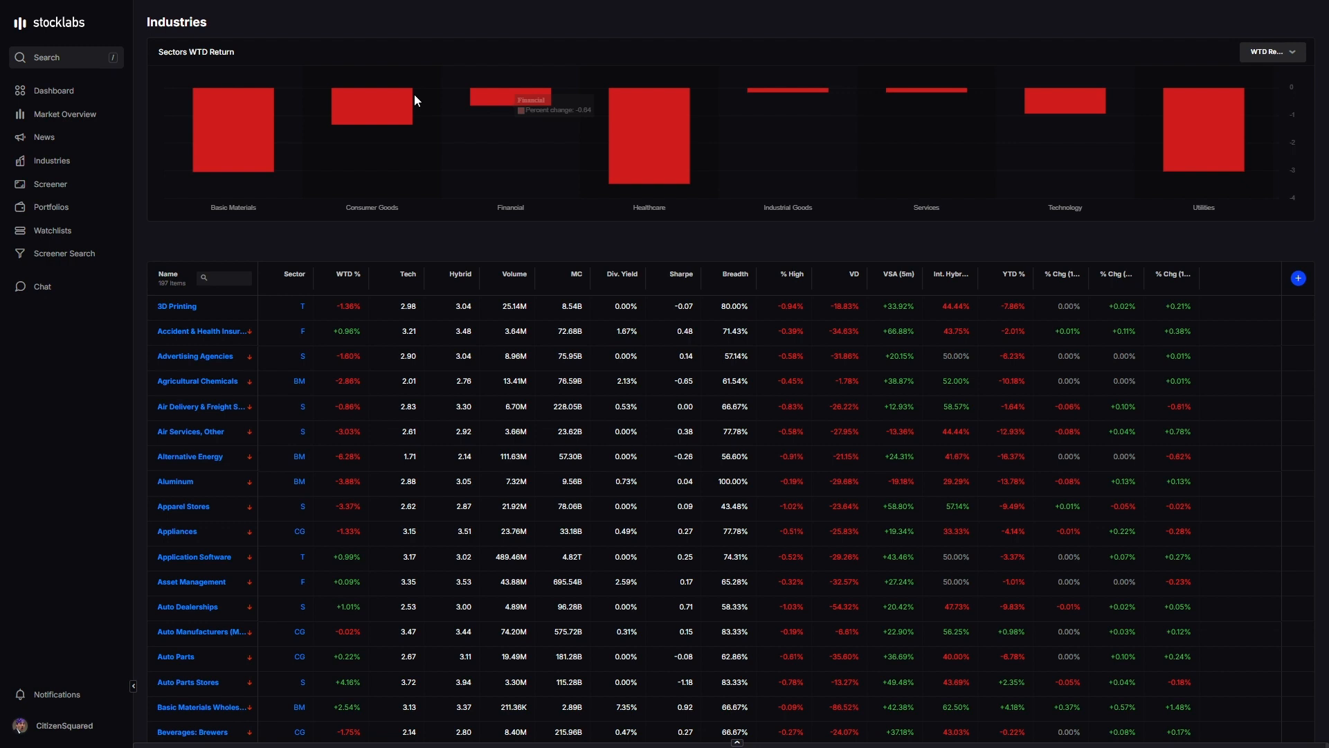
mouse_move(378, 102)
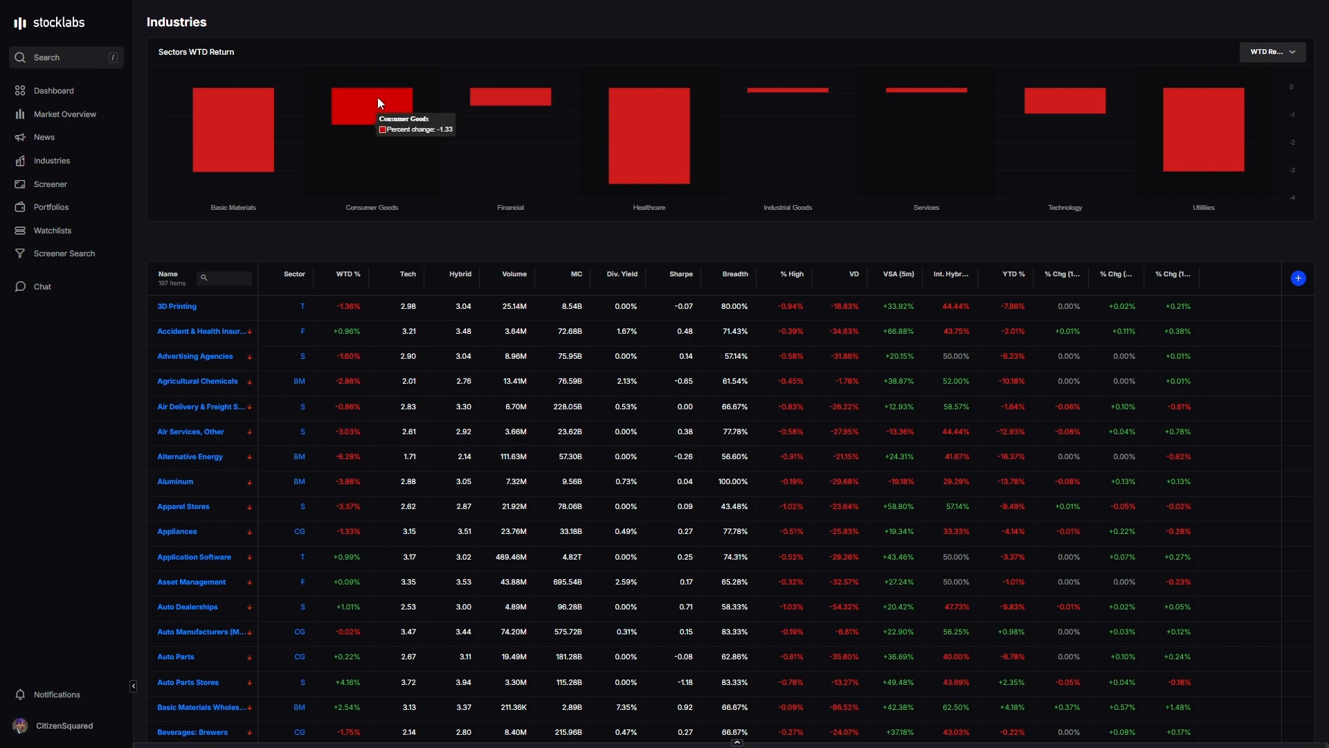
mouse_move(396, 245)
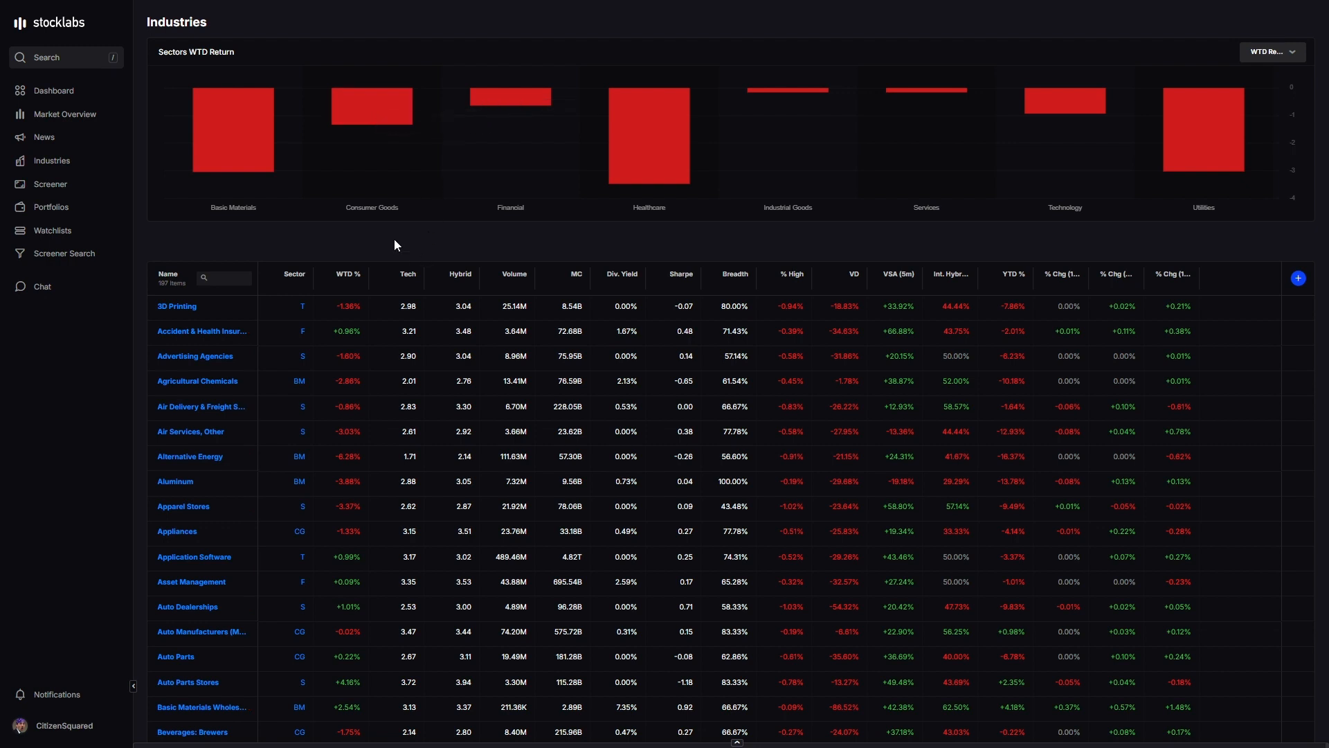
left_click(349, 273)
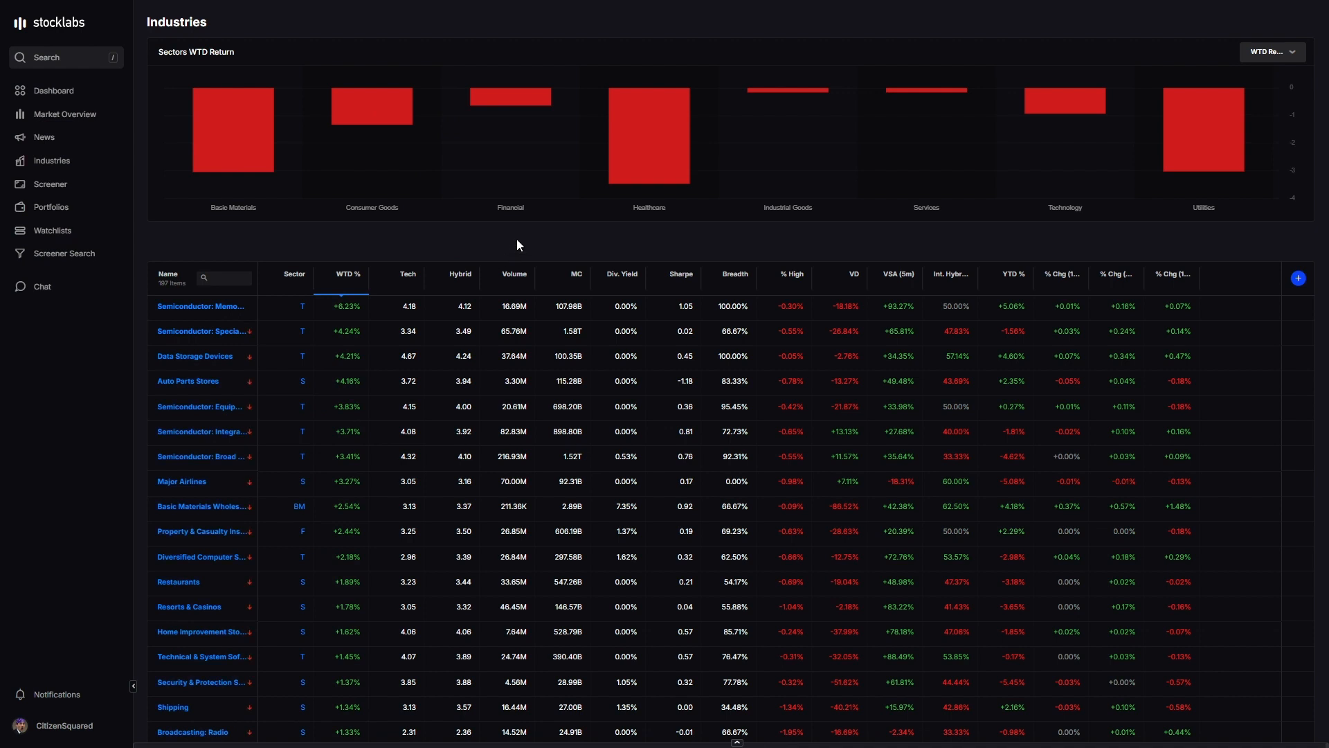
mouse_move(485, 393)
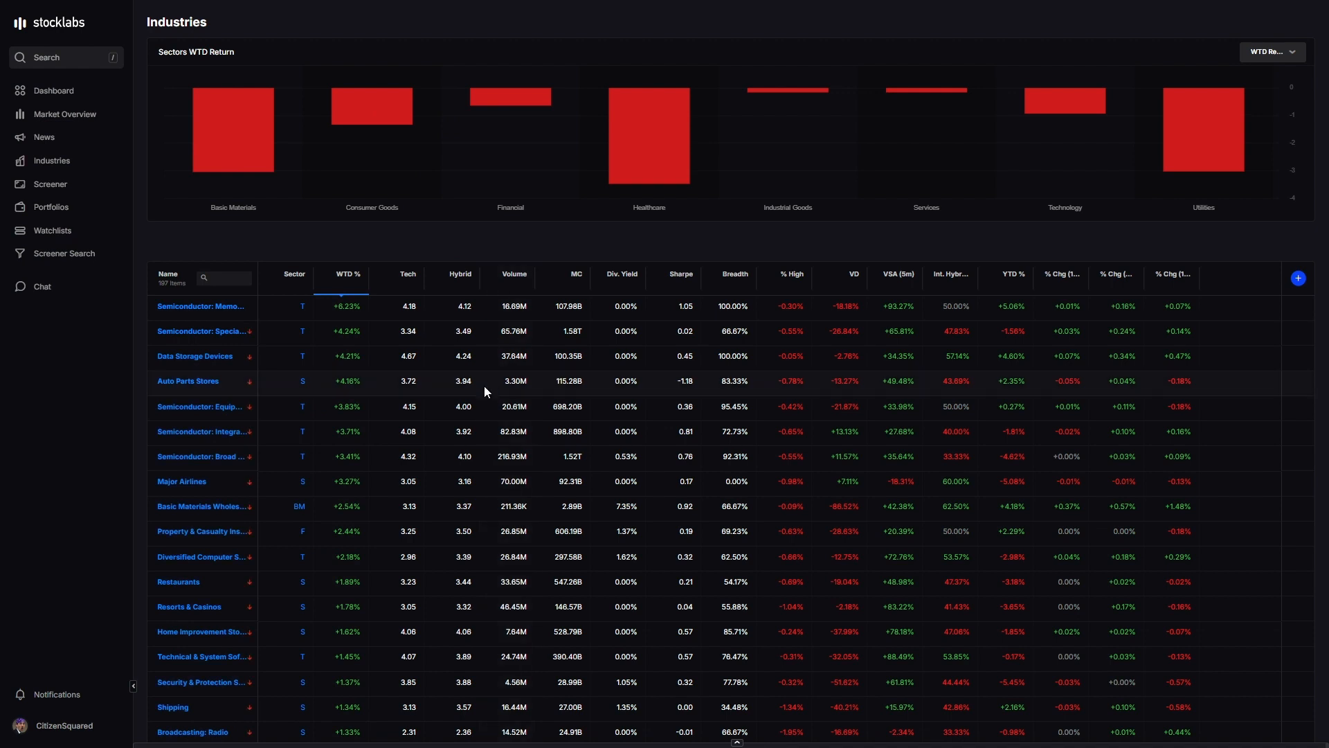
mouse_move(353, 336)
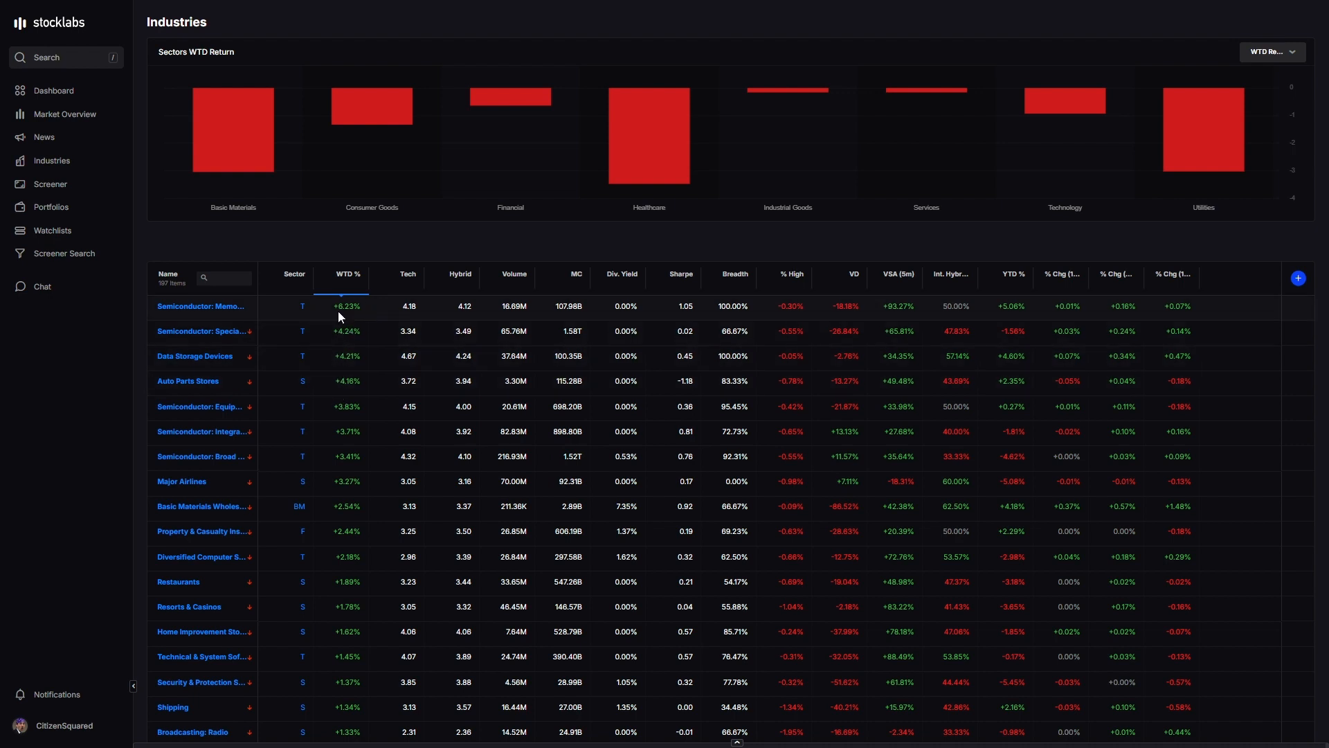
mouse_move(271, 326)
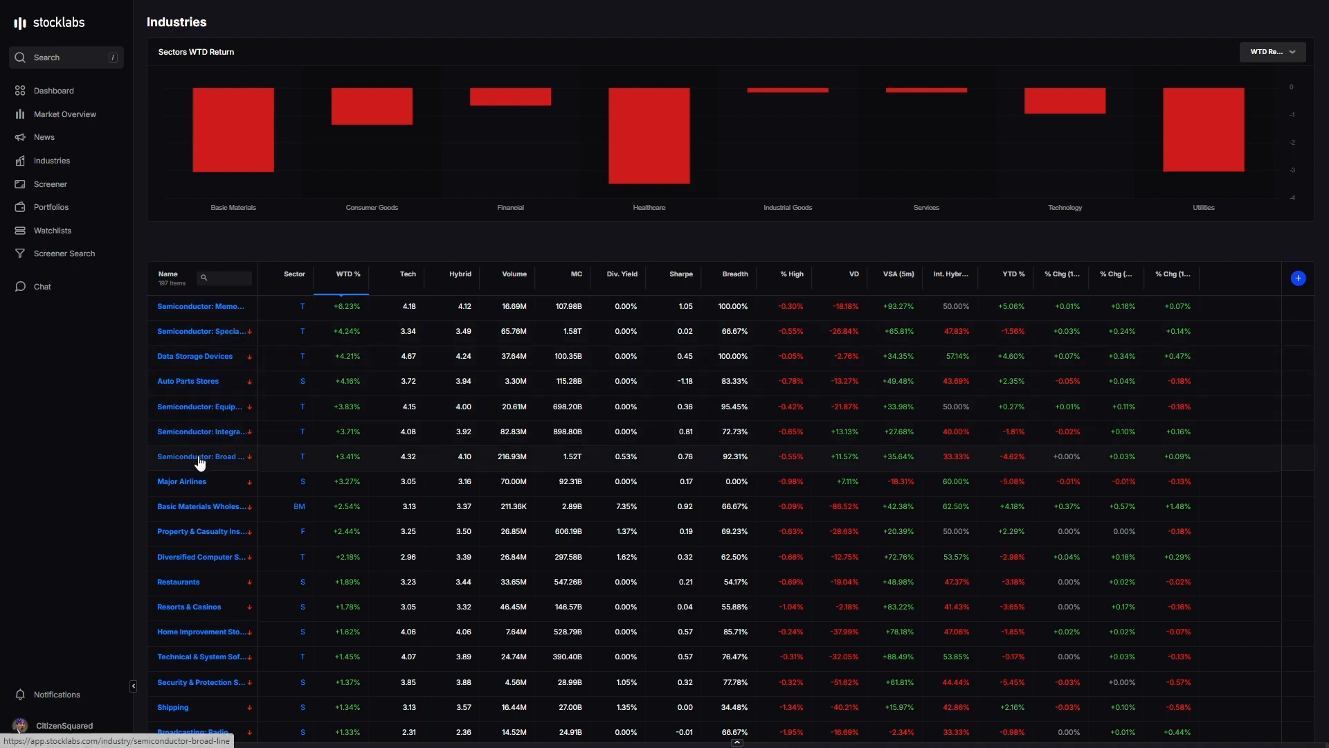
mouse_move(220, 432)
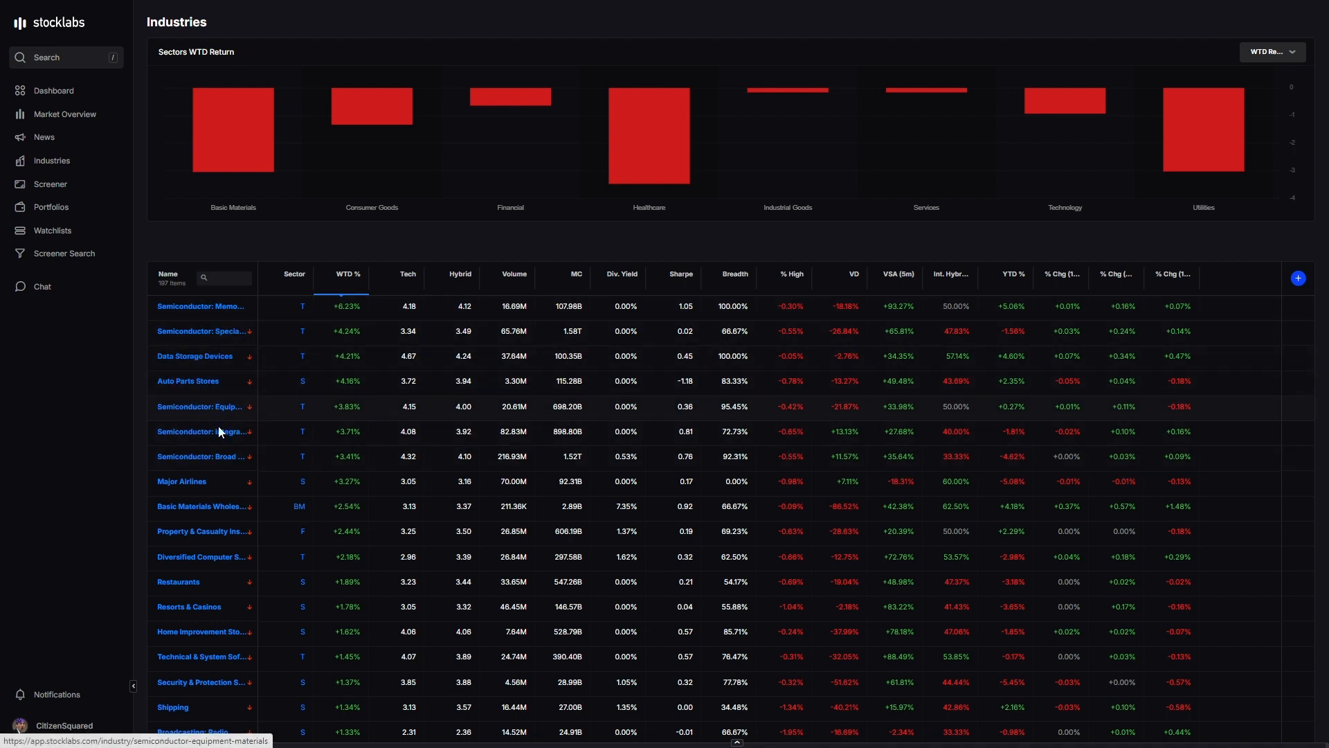
mouse_move(230, 354)
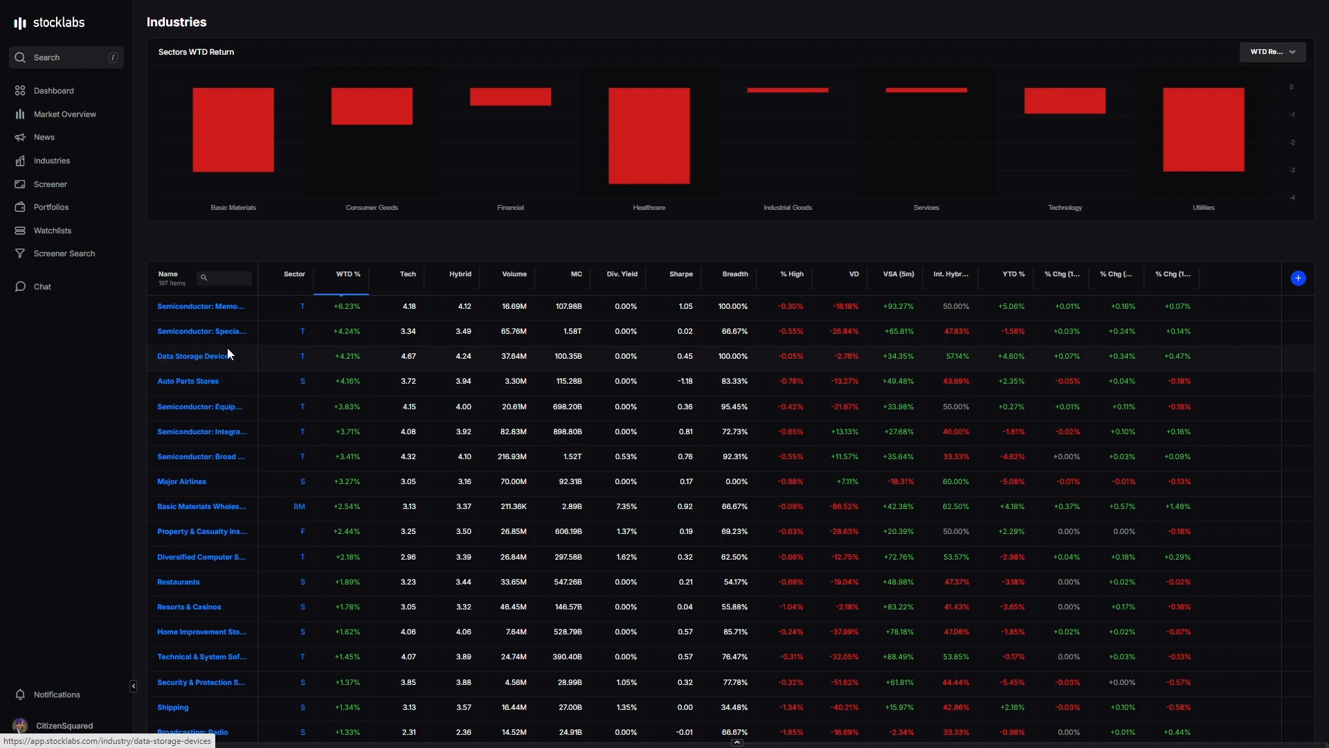
mouse_move(242, 343)
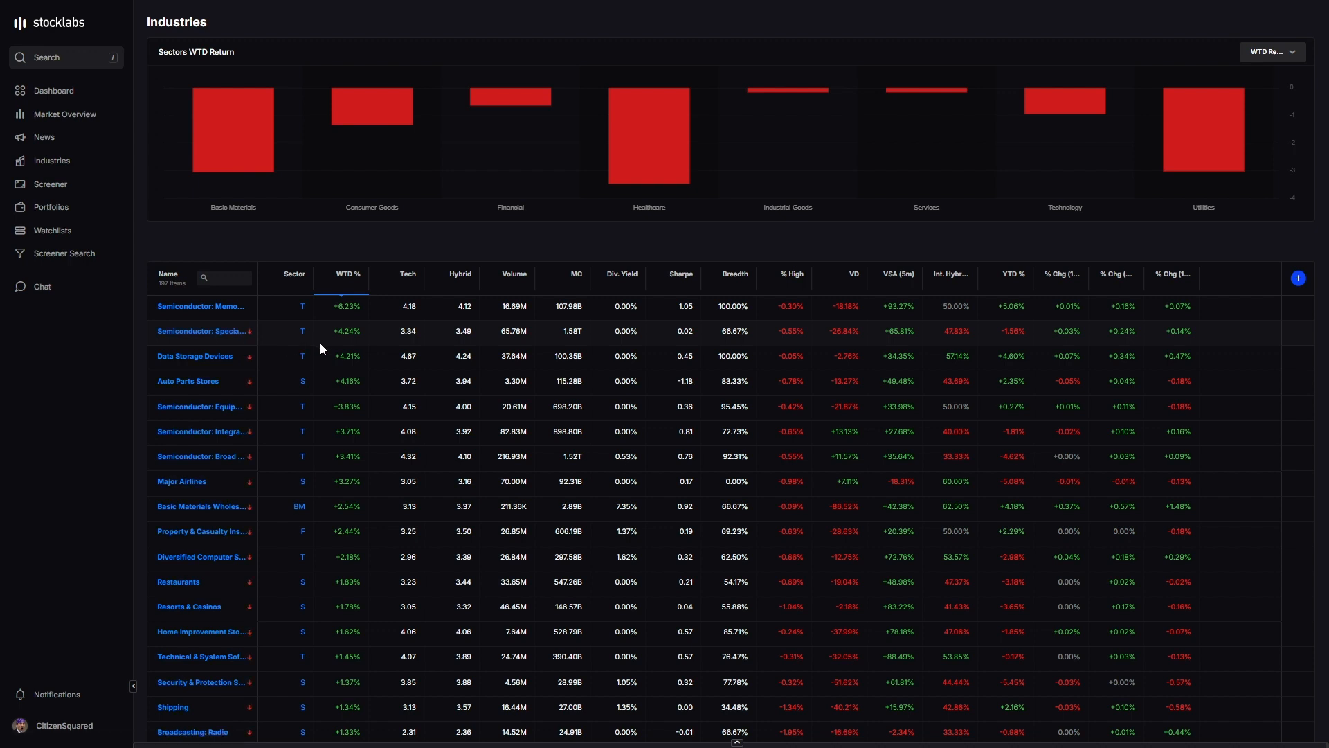
mouse_move(349, 374)
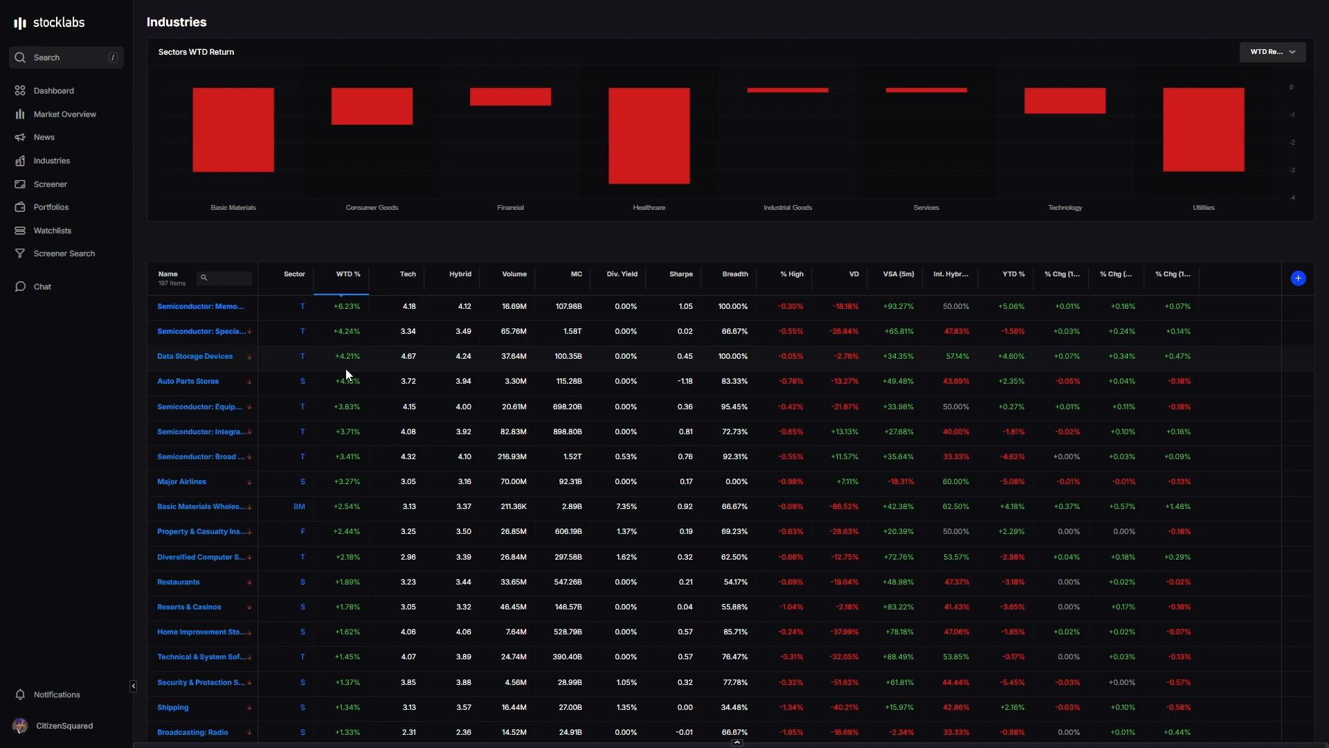
mouse_move(288, 321)
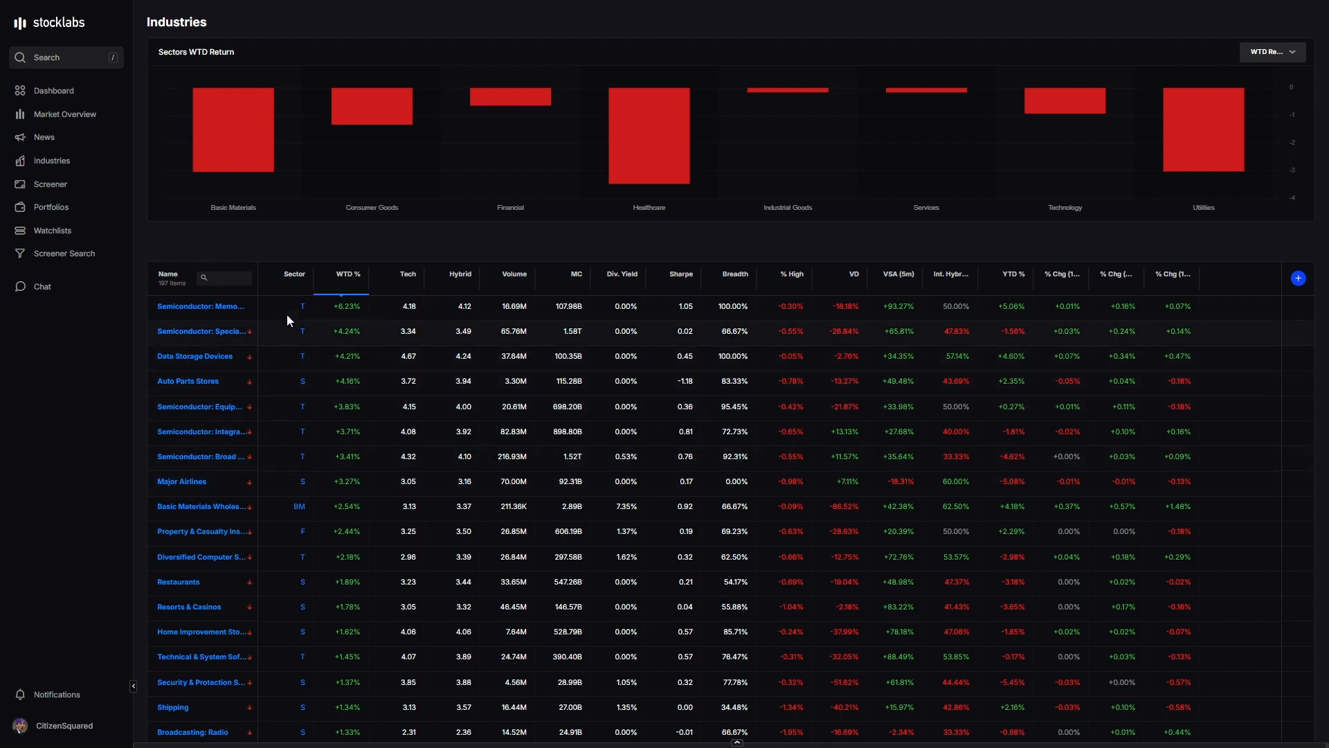
- Flip the industries table to WTD % ascending so EV Charging's -10.49% leads
left_click(347, 273)
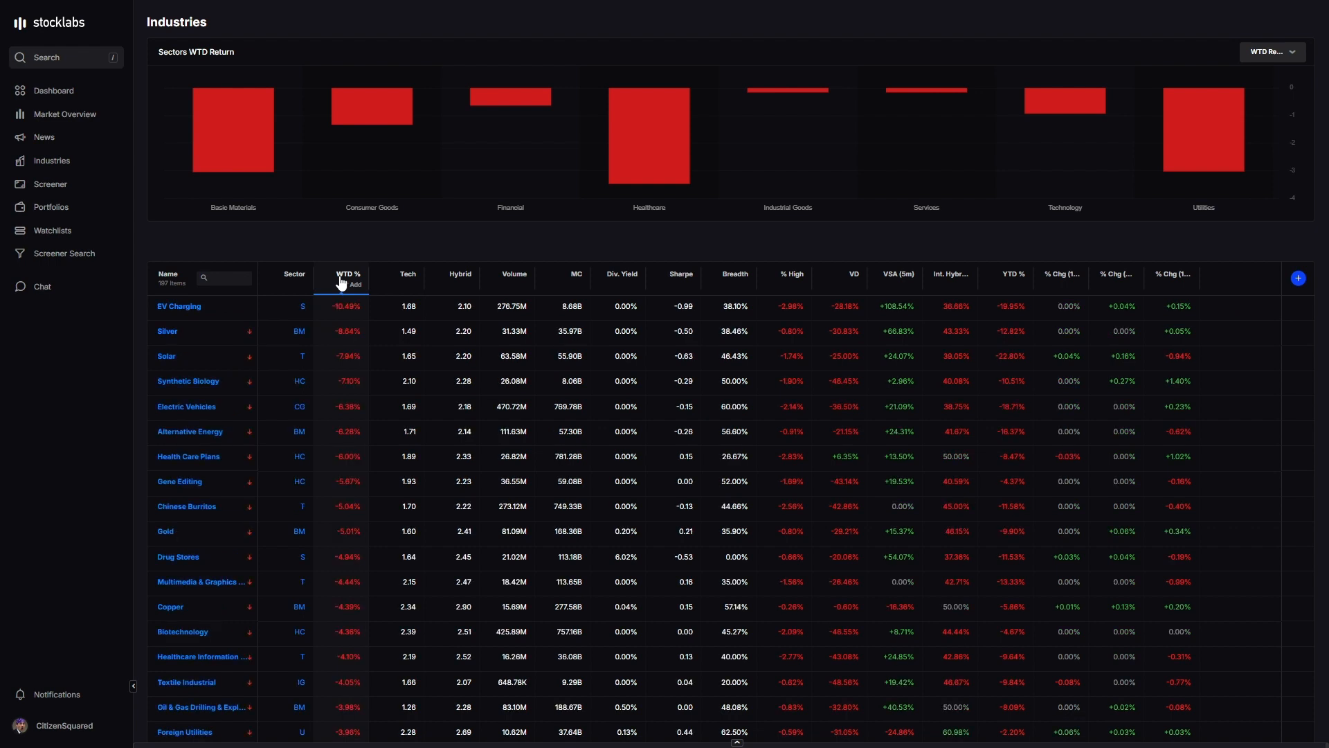
mouse_move(353, 344)
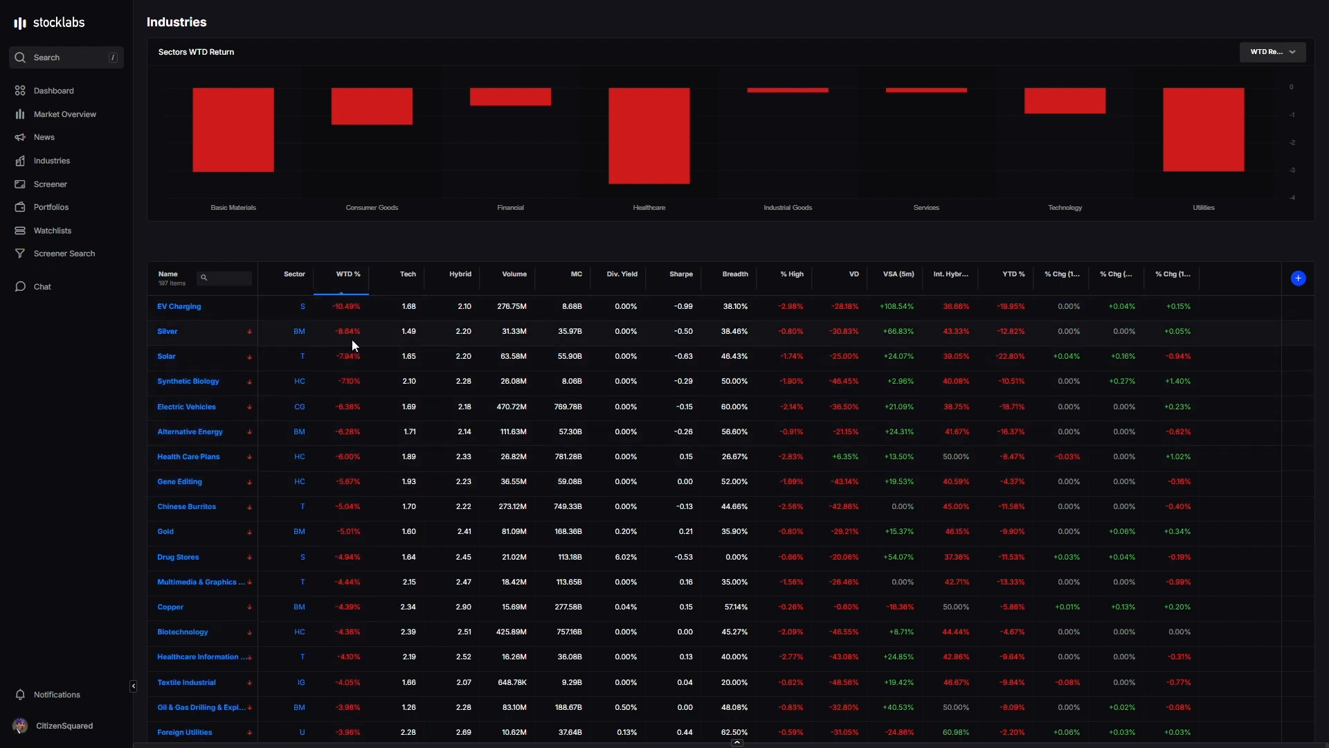
mouse_move(202, 313)
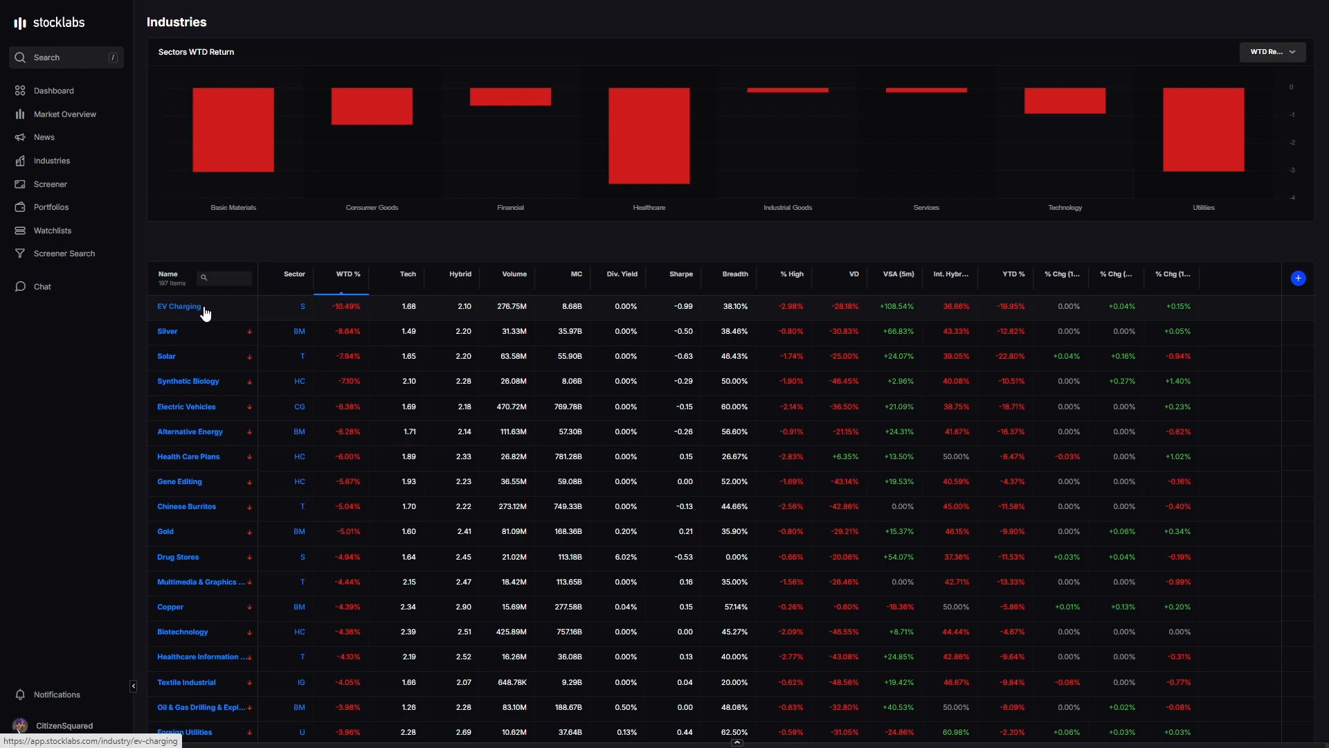
mouse_move(201, 407)
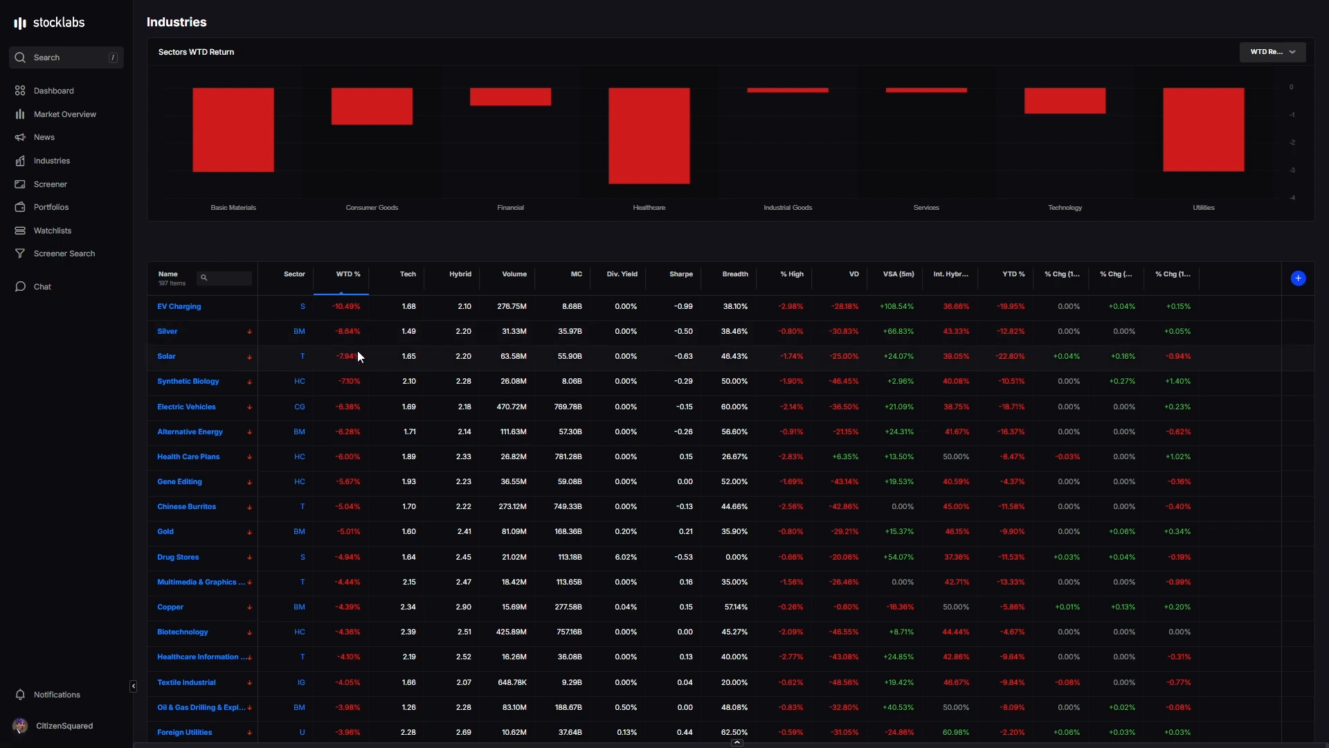
mouse_move(346, 352)
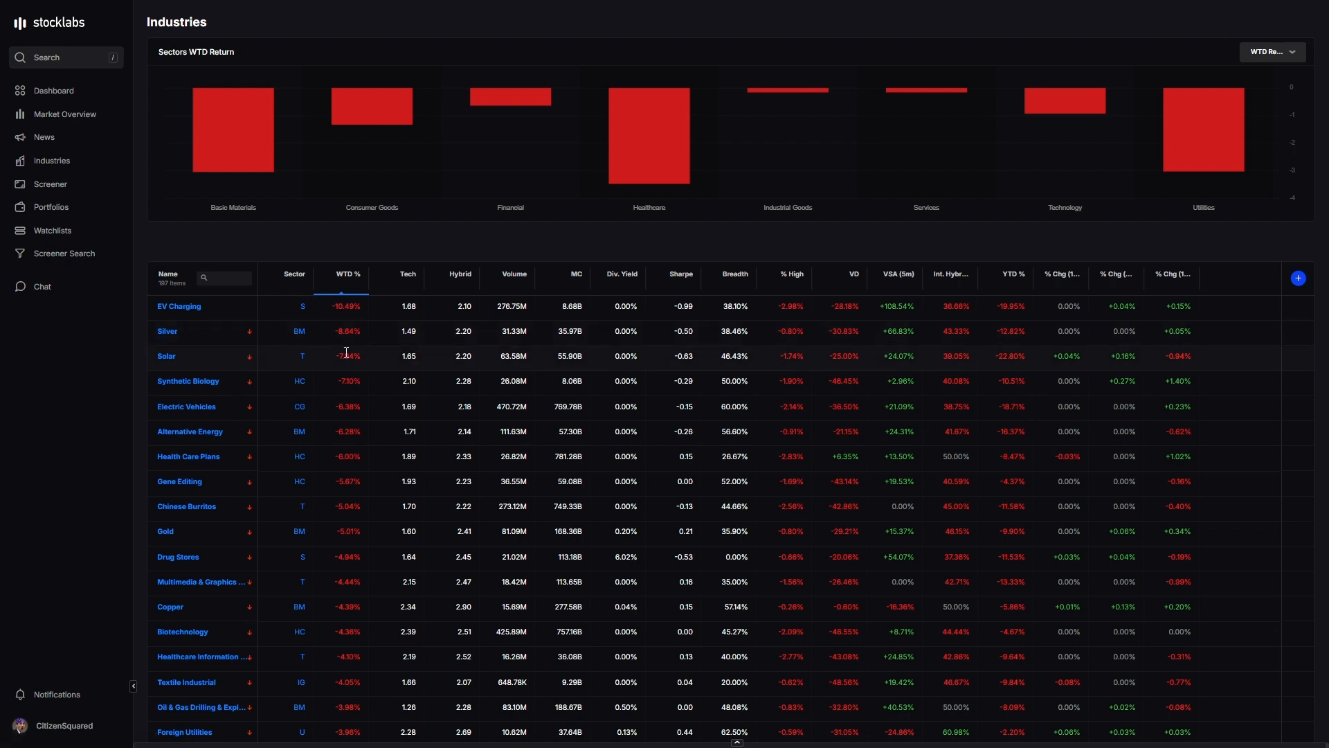
mouse_move(200, 349)
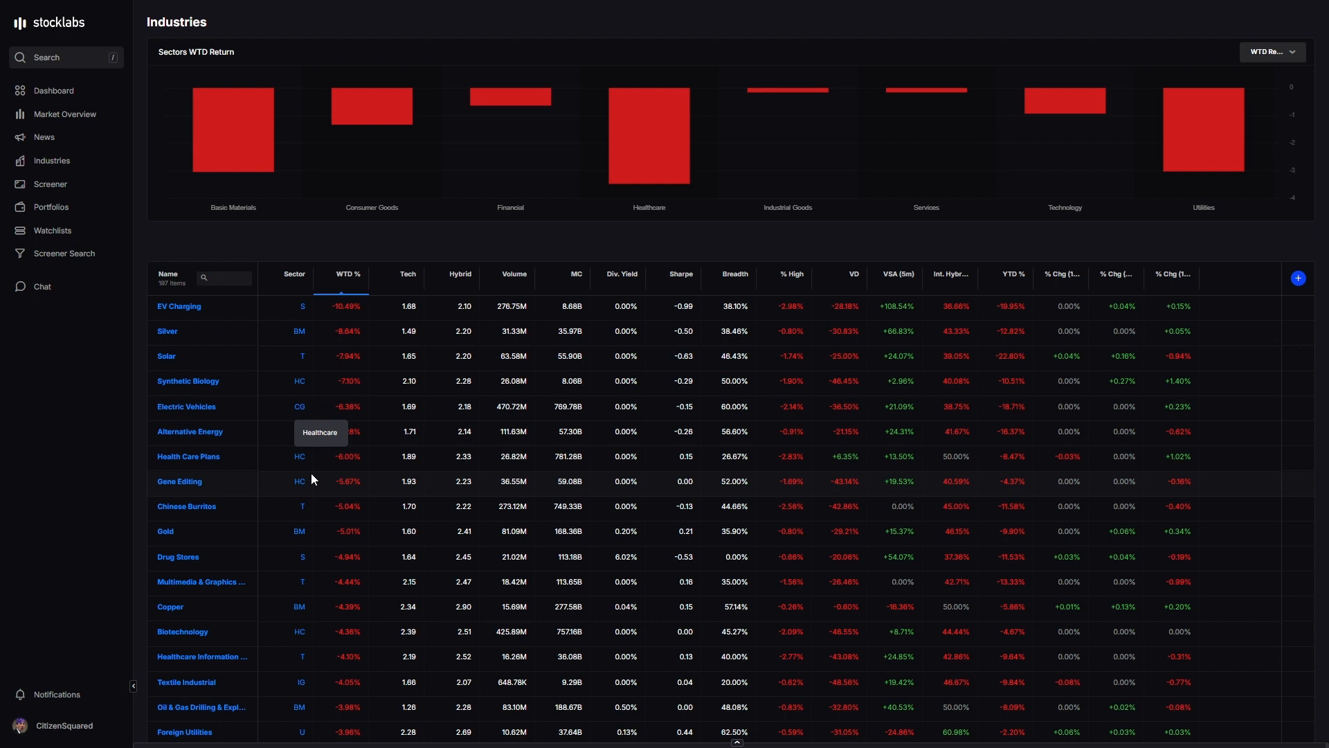
mouse_move(213, 451)
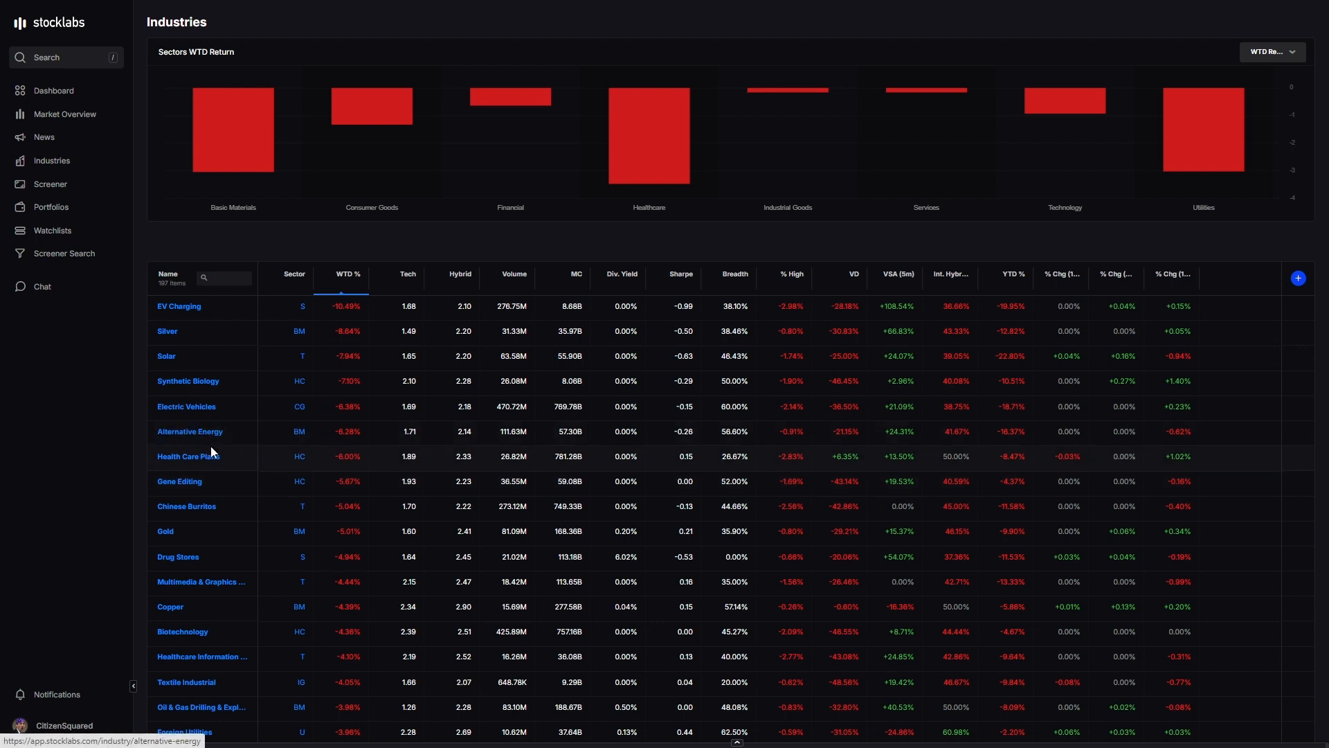
mouse_move(188, 486)
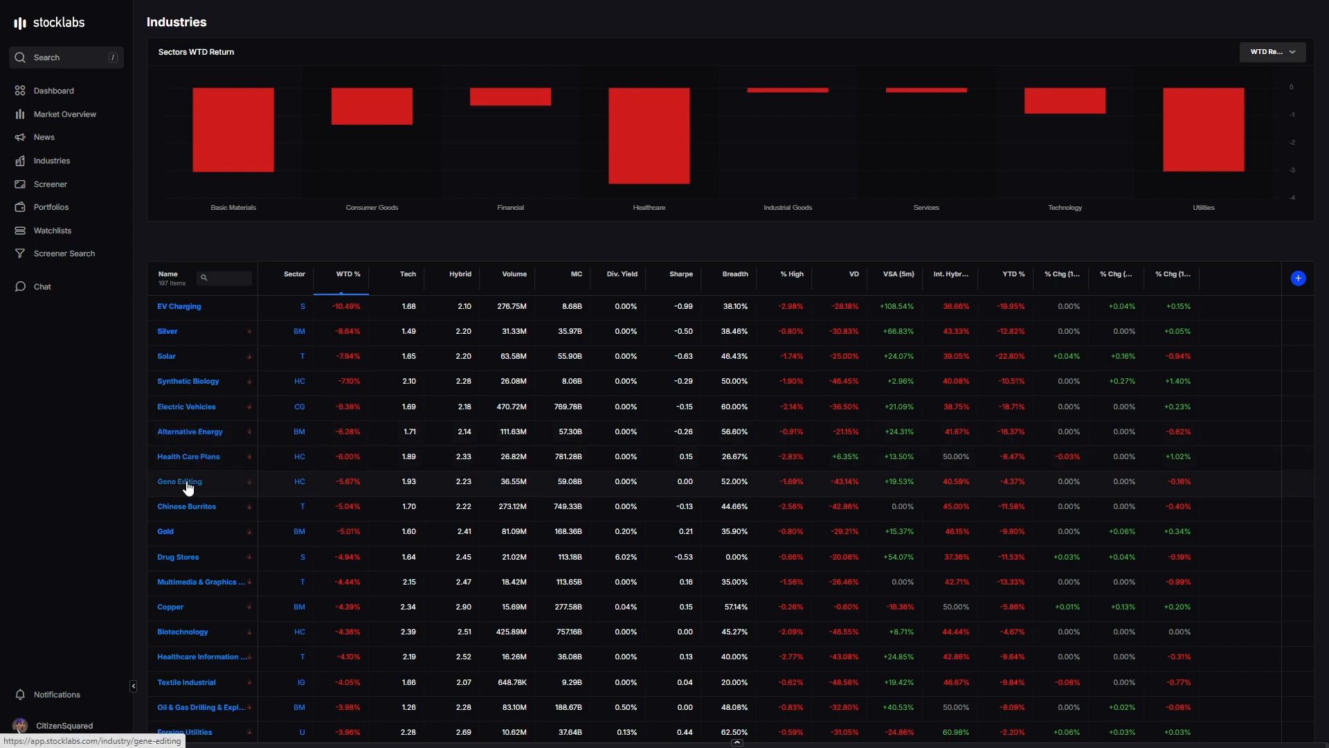
mouse_move(205, 511)
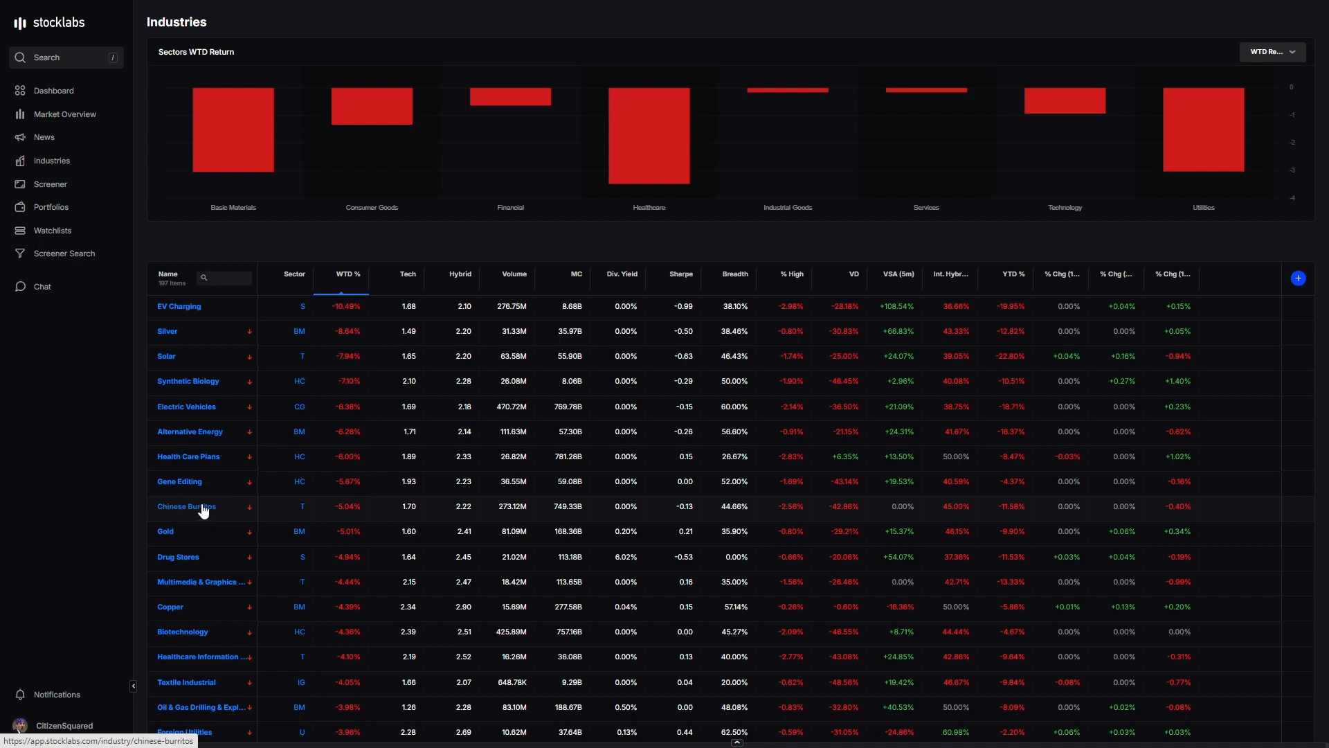
mouse_move(368, 516)
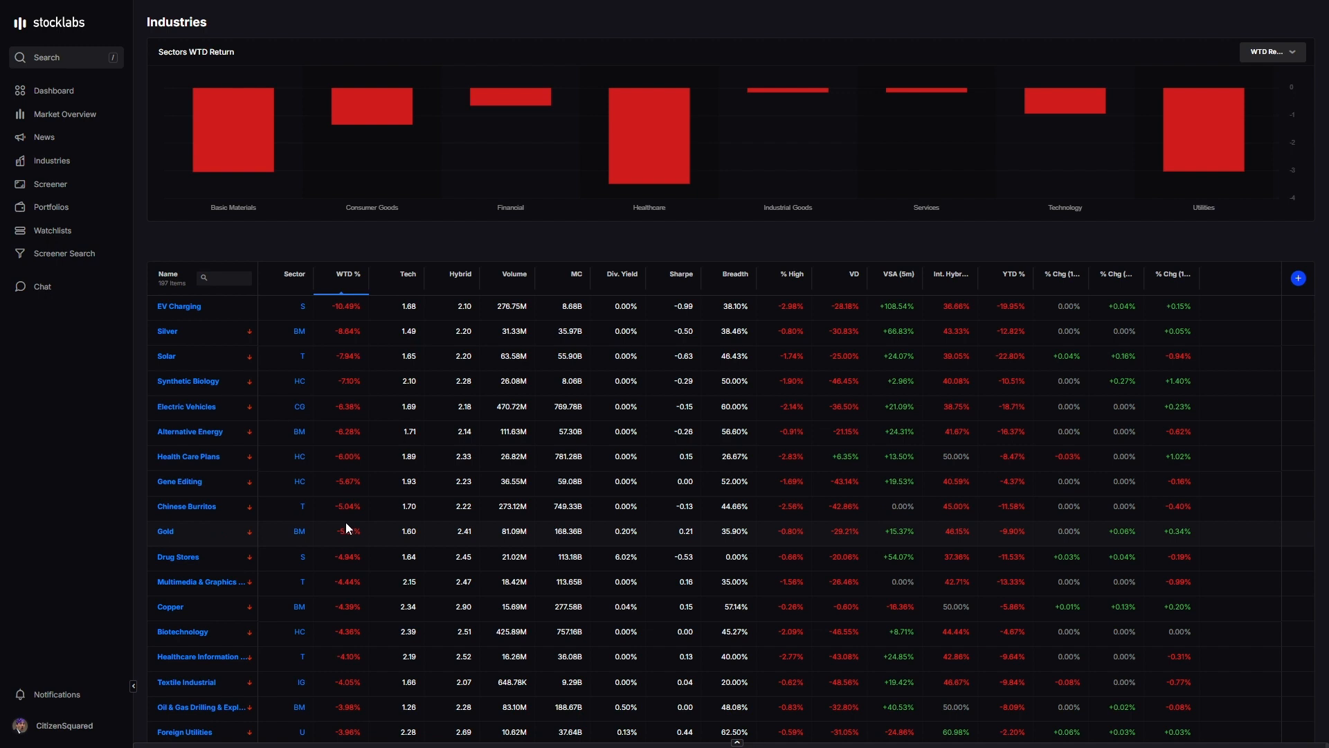
mouse_move(360, 446)
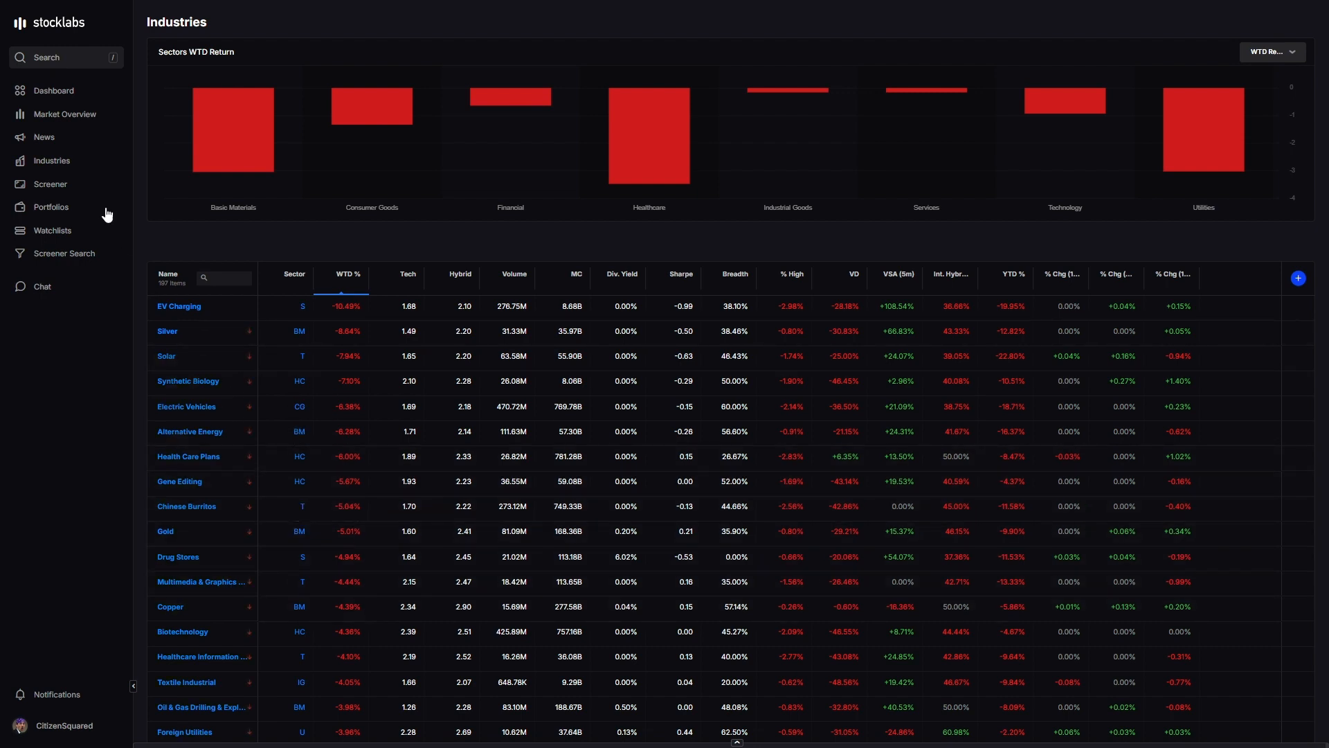
mouse_move(57, 187)
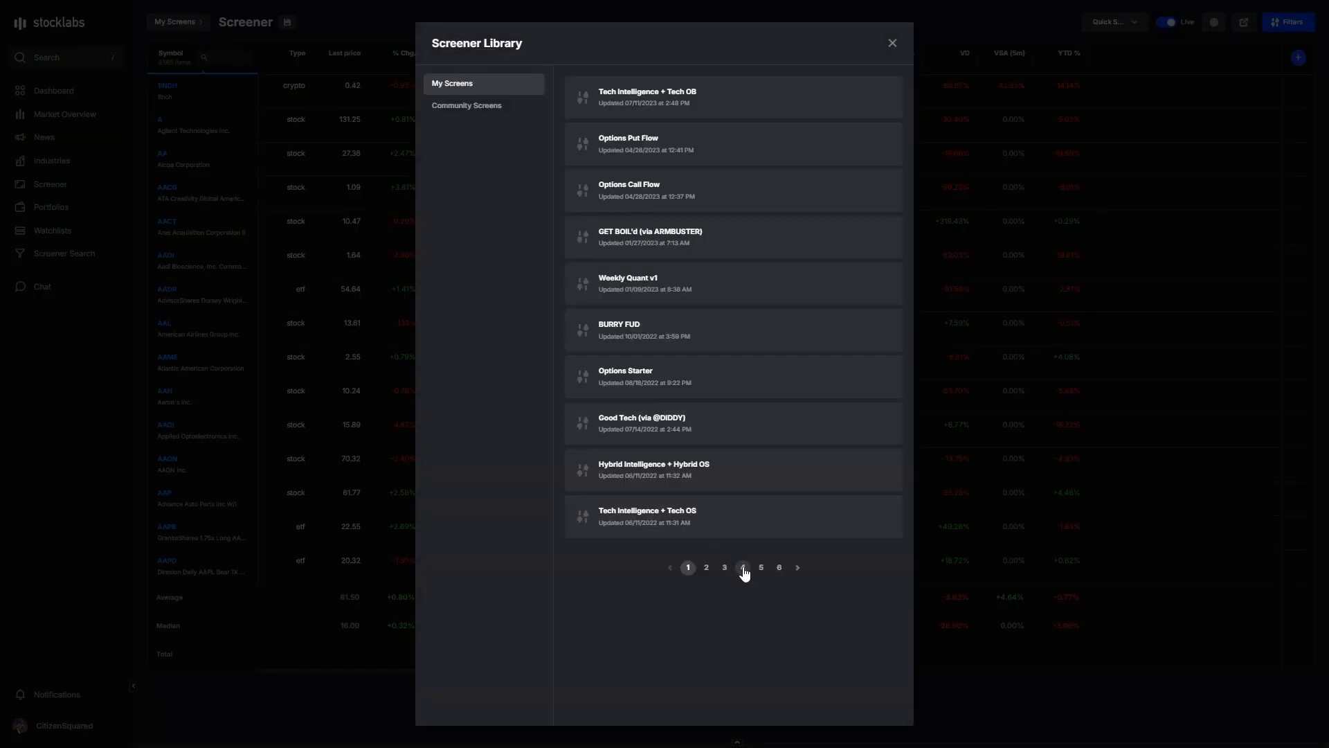
- Load the Quick Sort saved screen from page 4 of the Screener Library
left_click(742, 568)
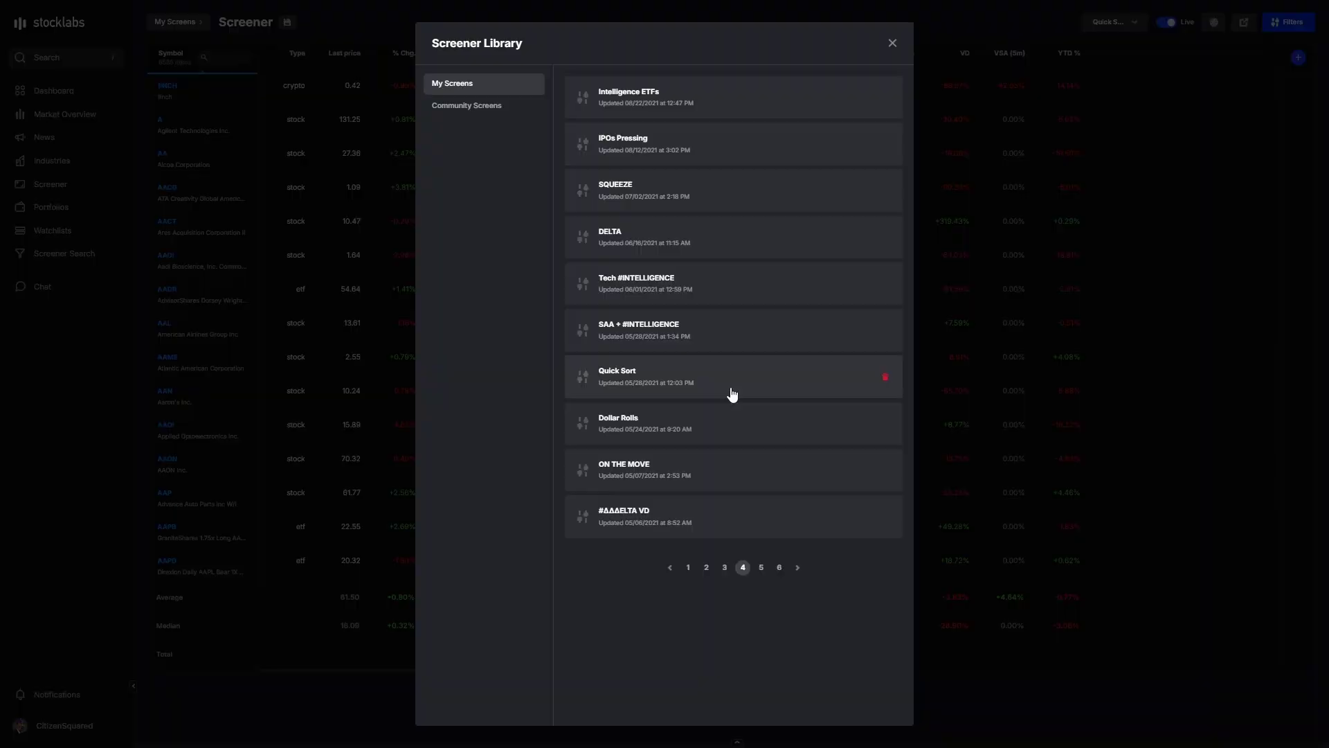
left_click(645, 376)
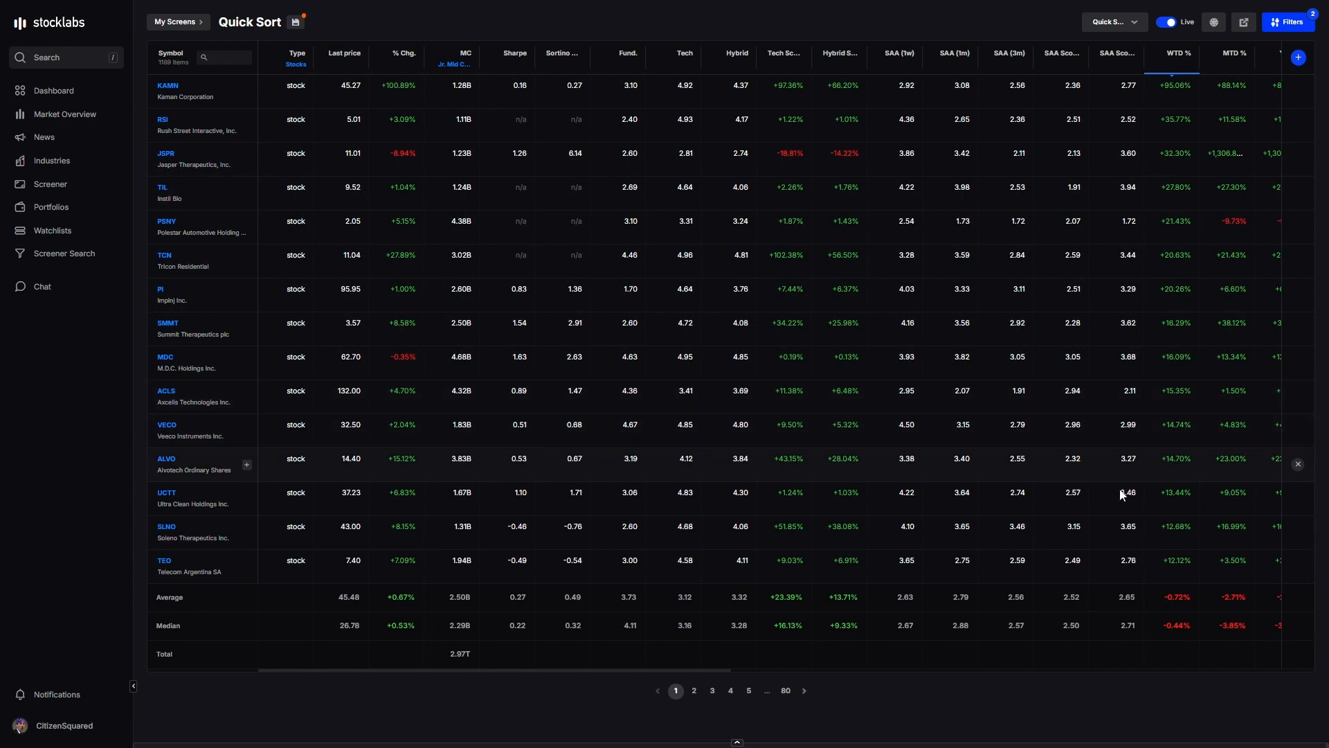
mouse_move(452, 67)
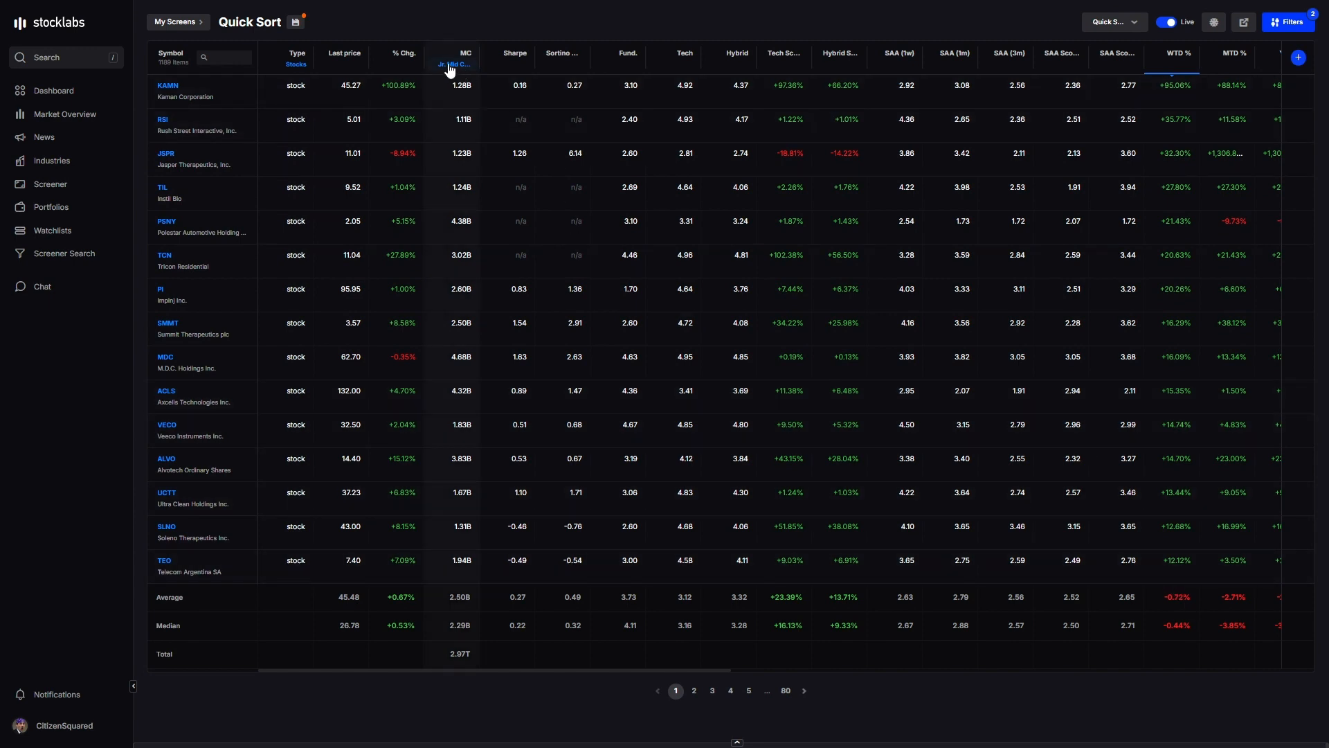
- Filter Quick Sort's Market Cap to Tera Cap (>100b) only, stepping up from Mid Cap
left_click(454, 64)
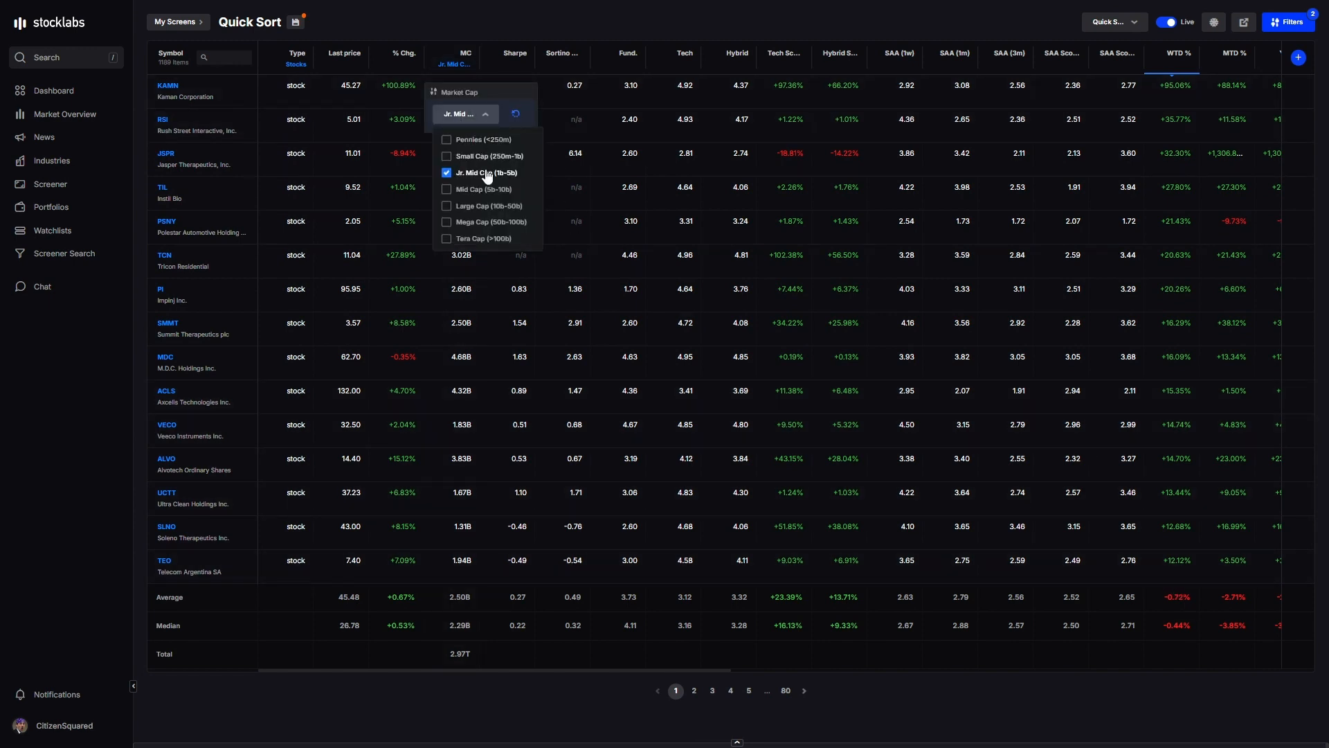
left_click(479, 188)
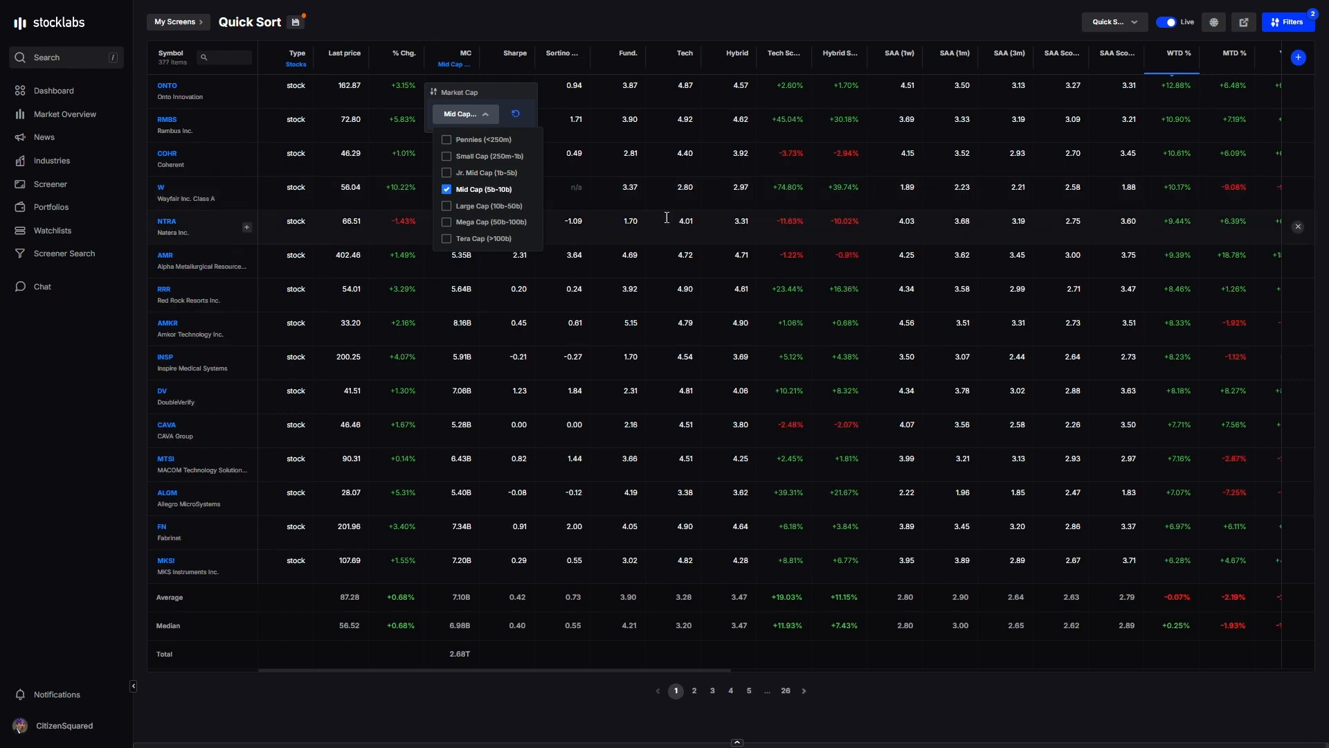
left_click(446, 205)
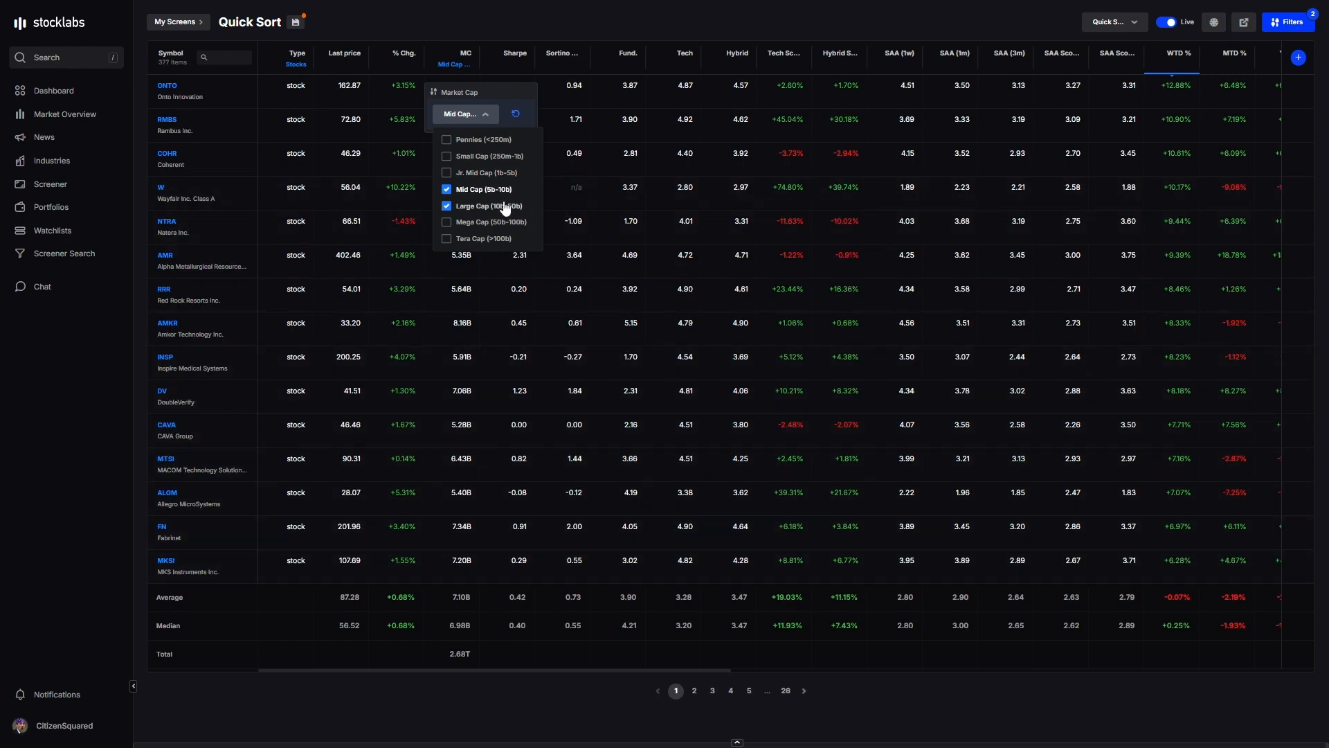
left_click(446, 188)
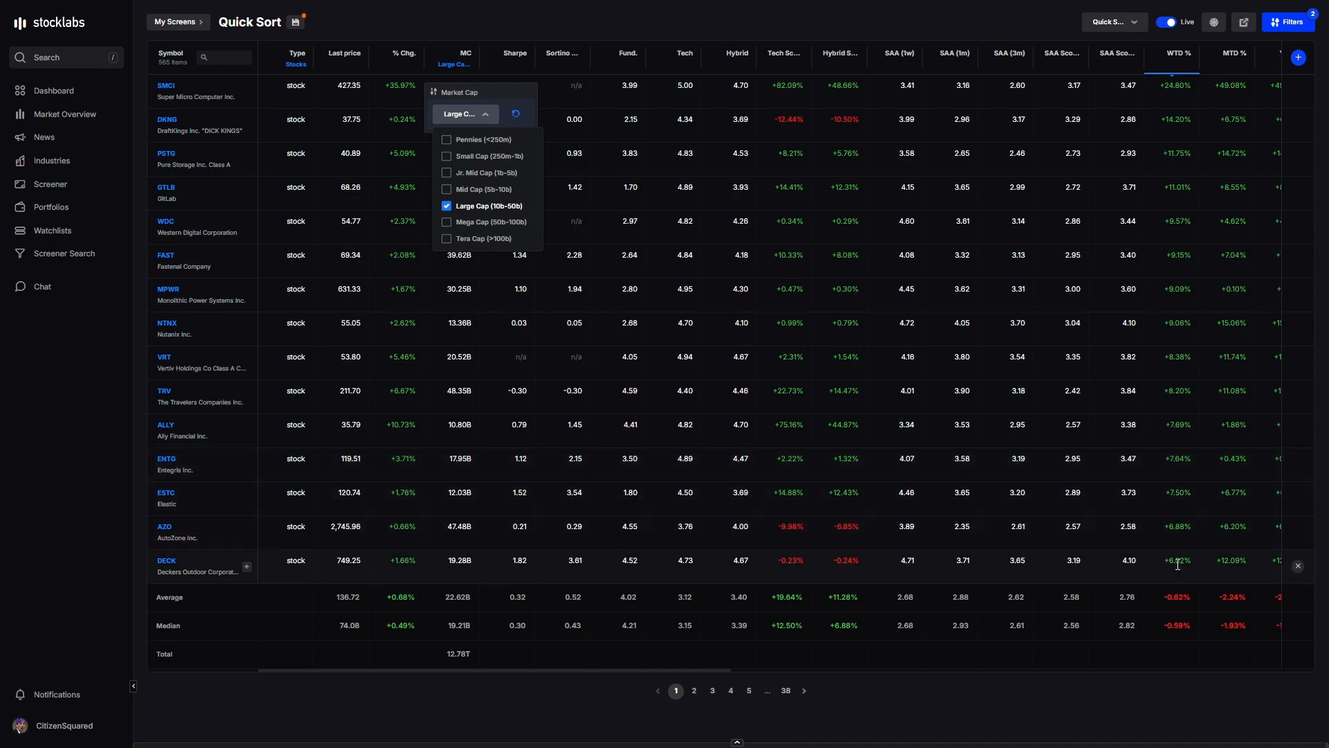
left_click(446, 221)
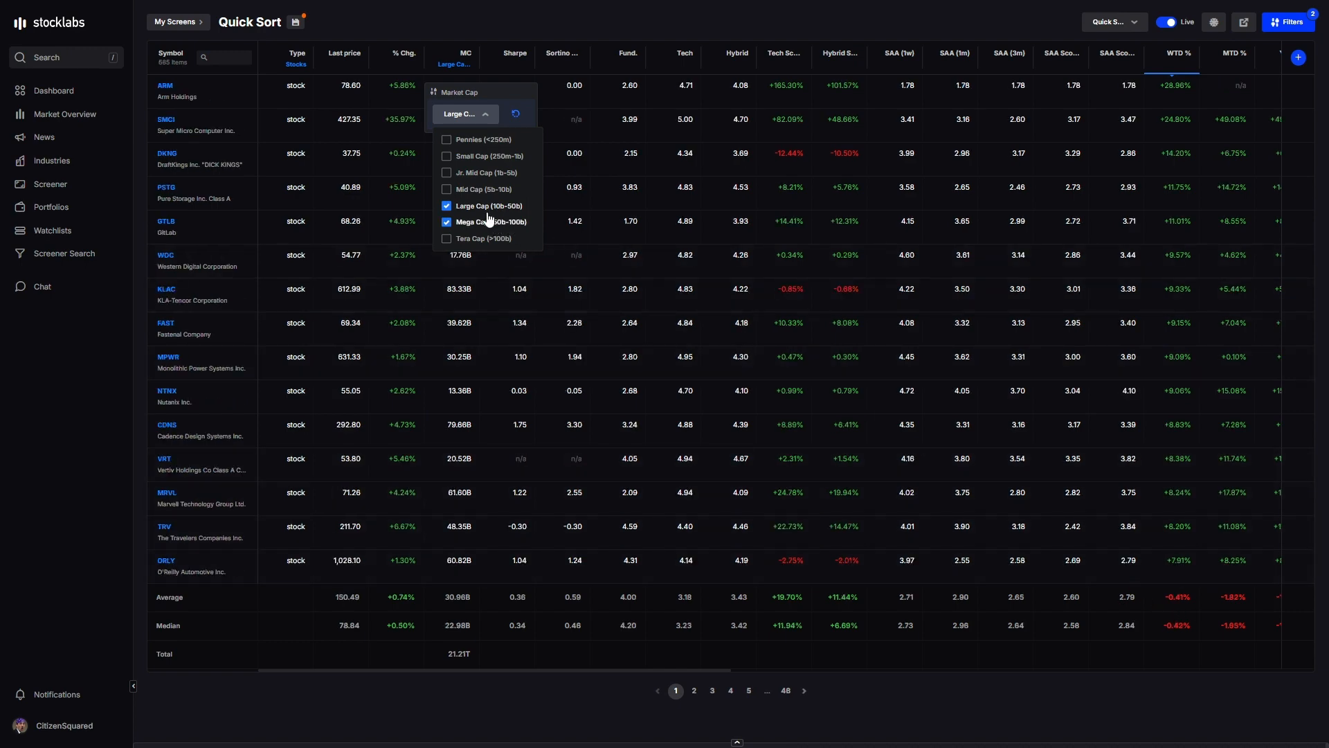
left_click(446, 205)
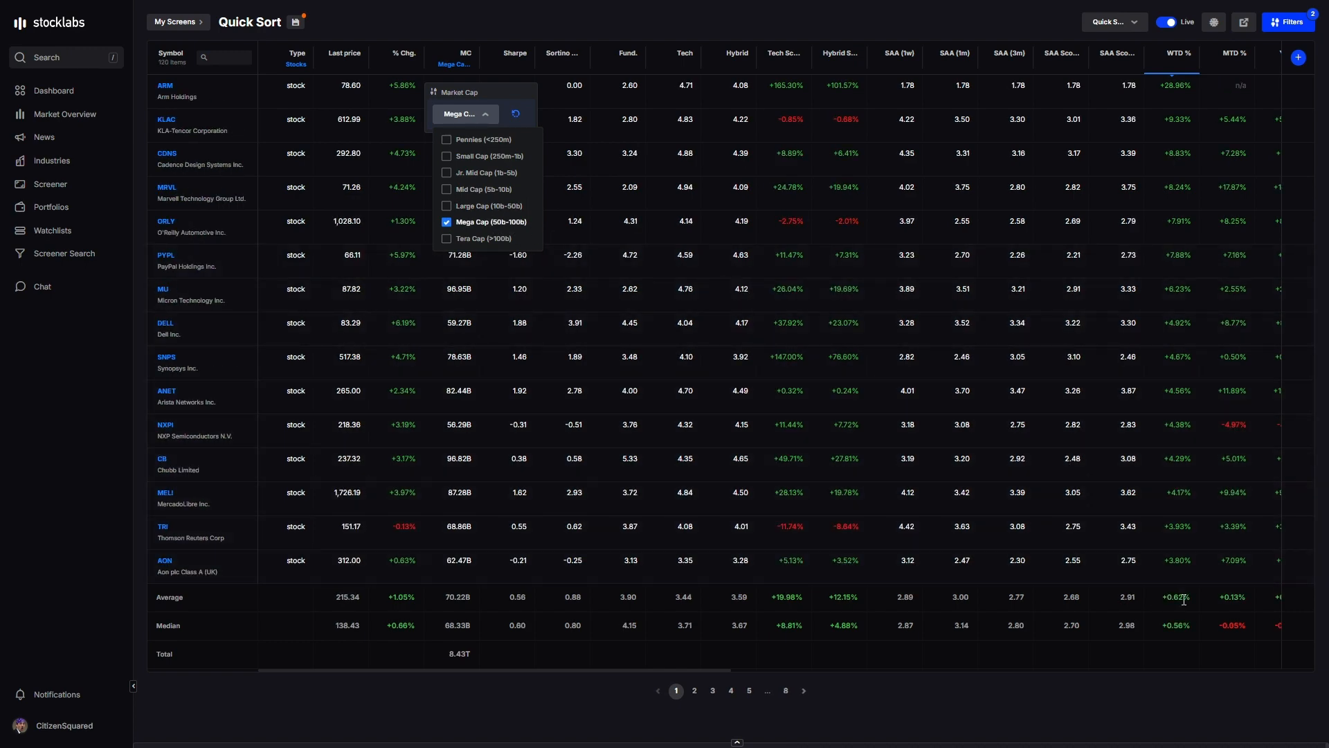
left_click(445, 238)
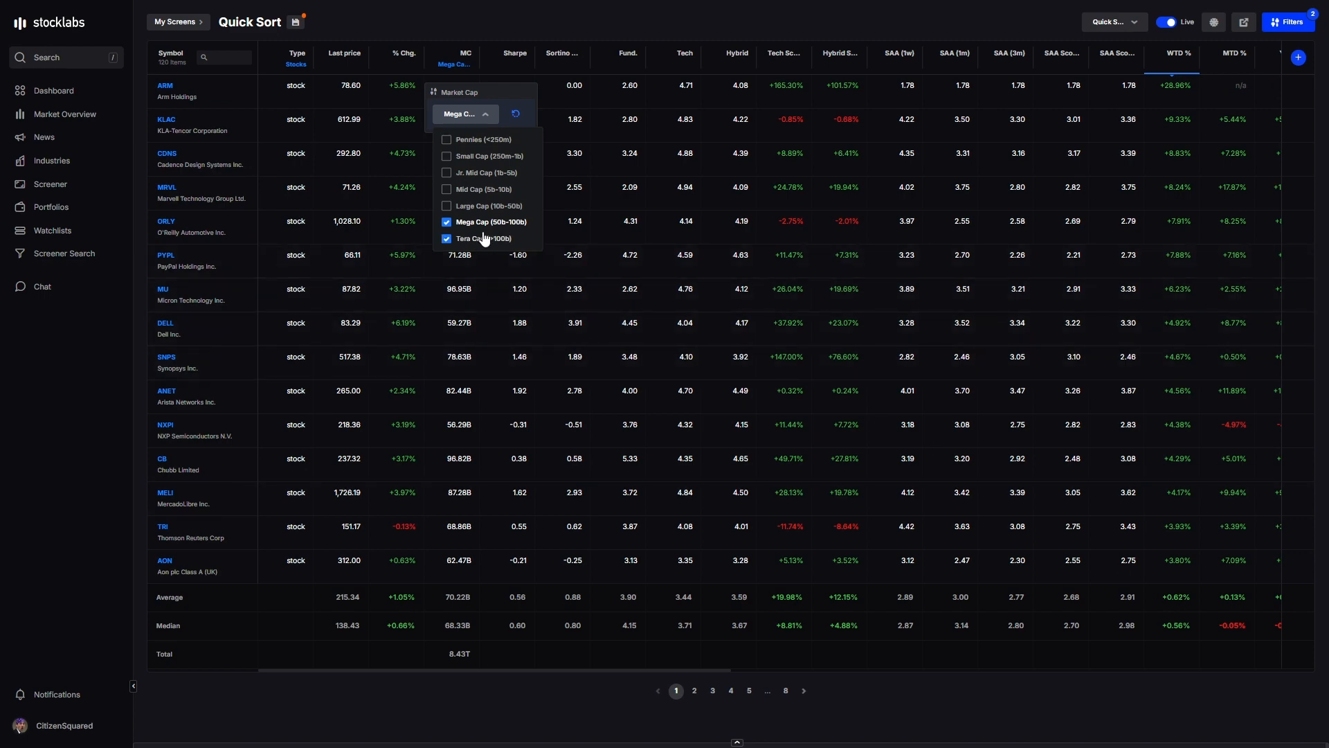
left_click(446, 222)
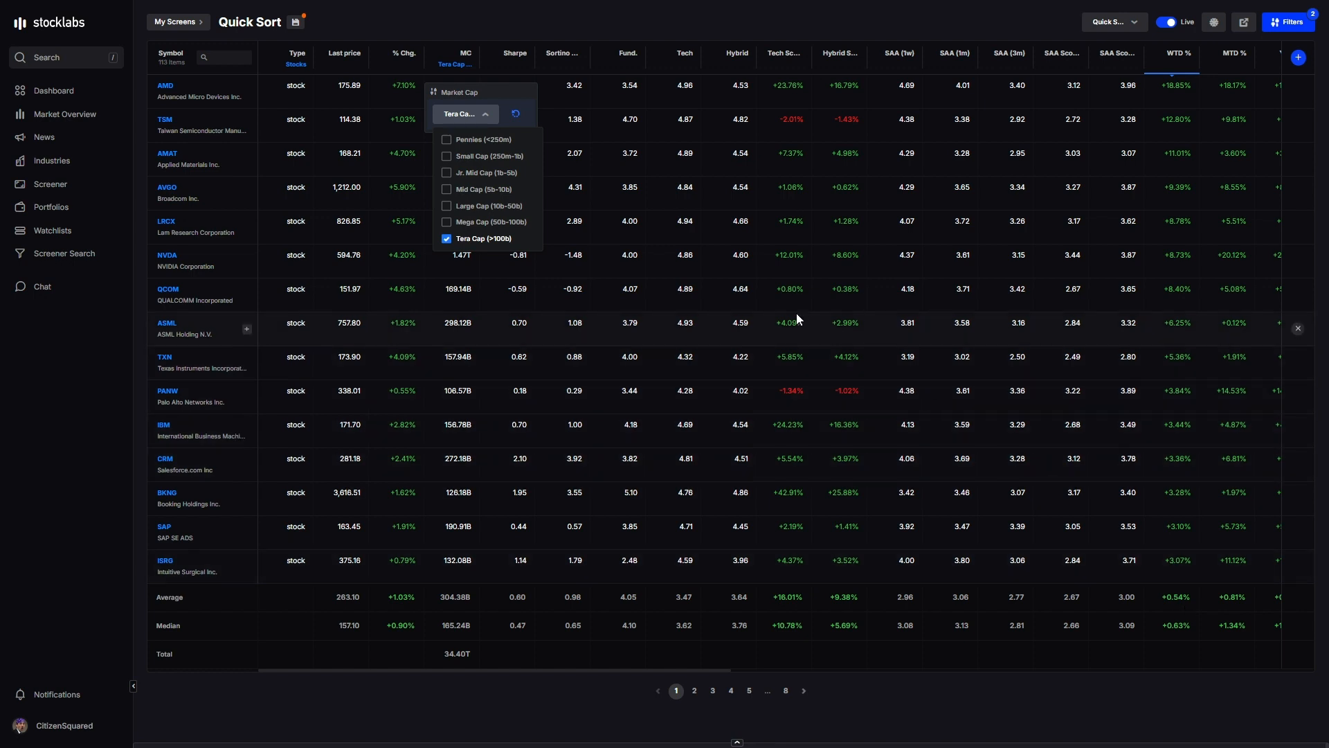
mouse_move(612, 248)
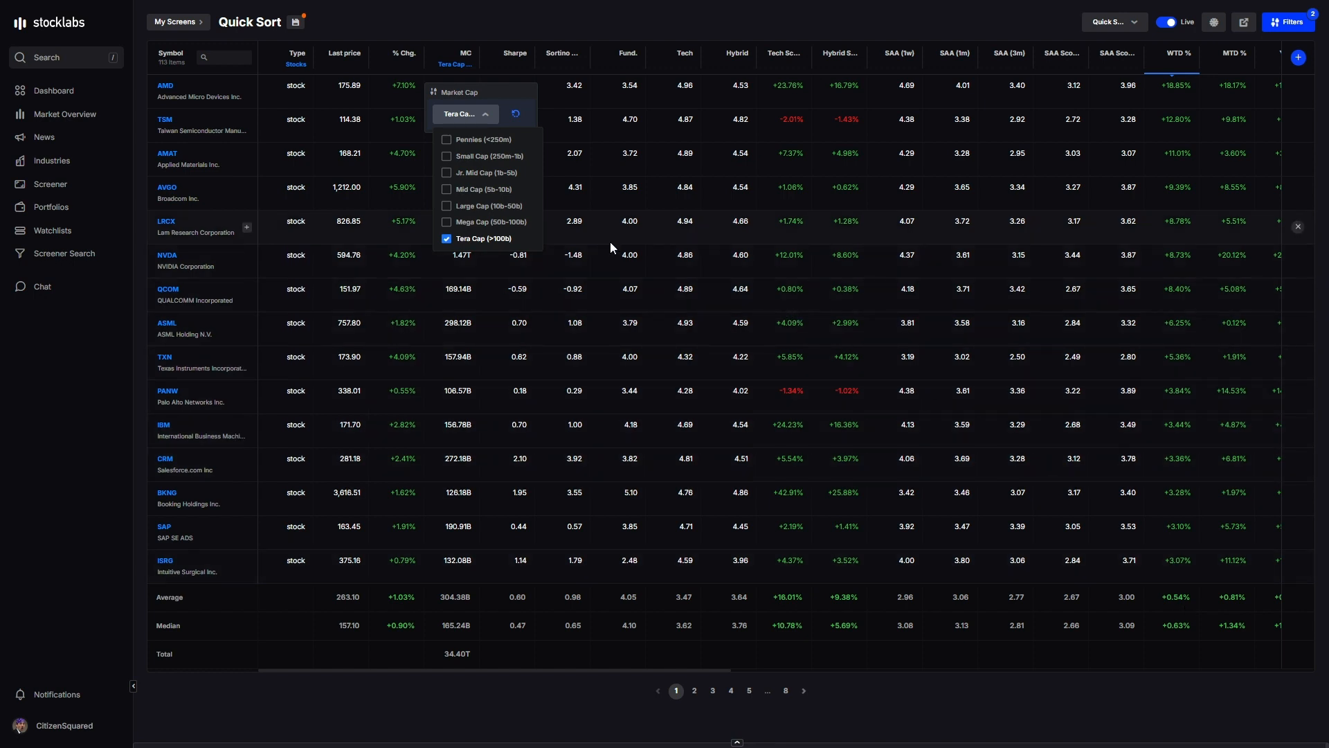
mouse_move(615, 241)
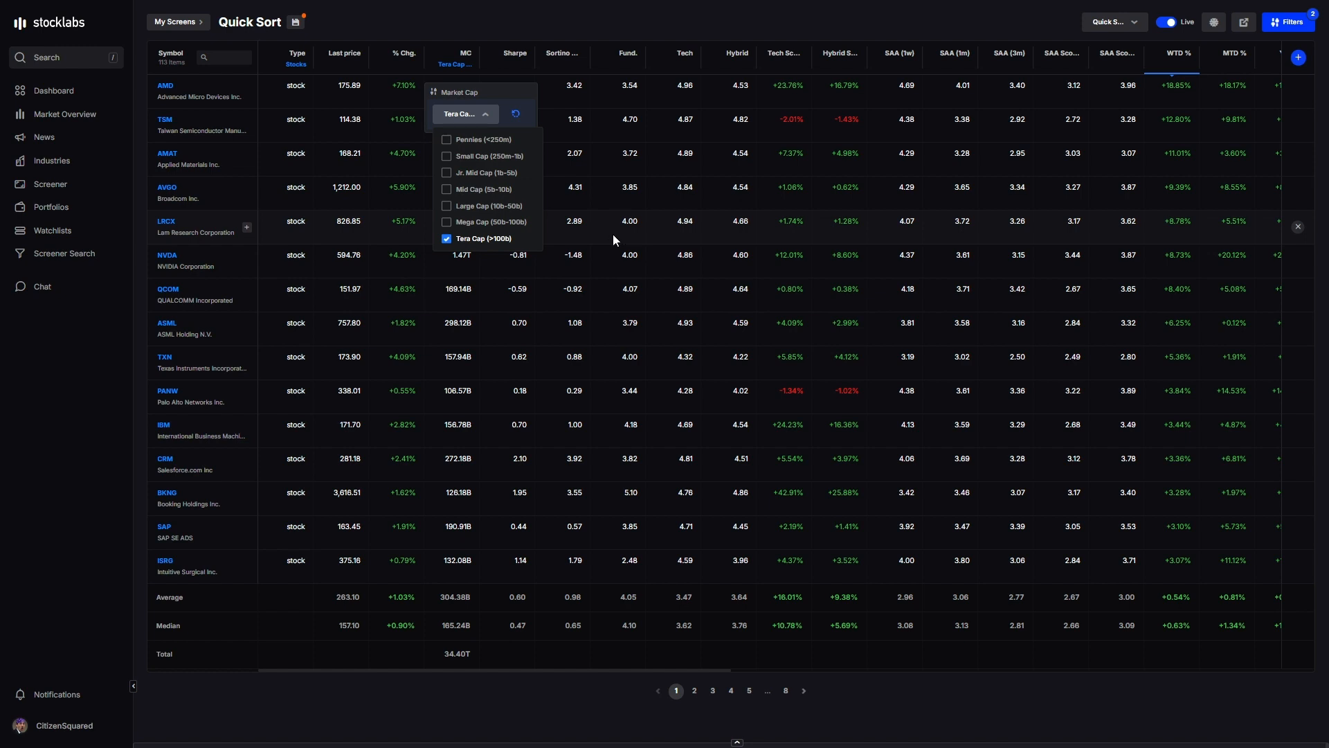
mouse_move(502, 233)
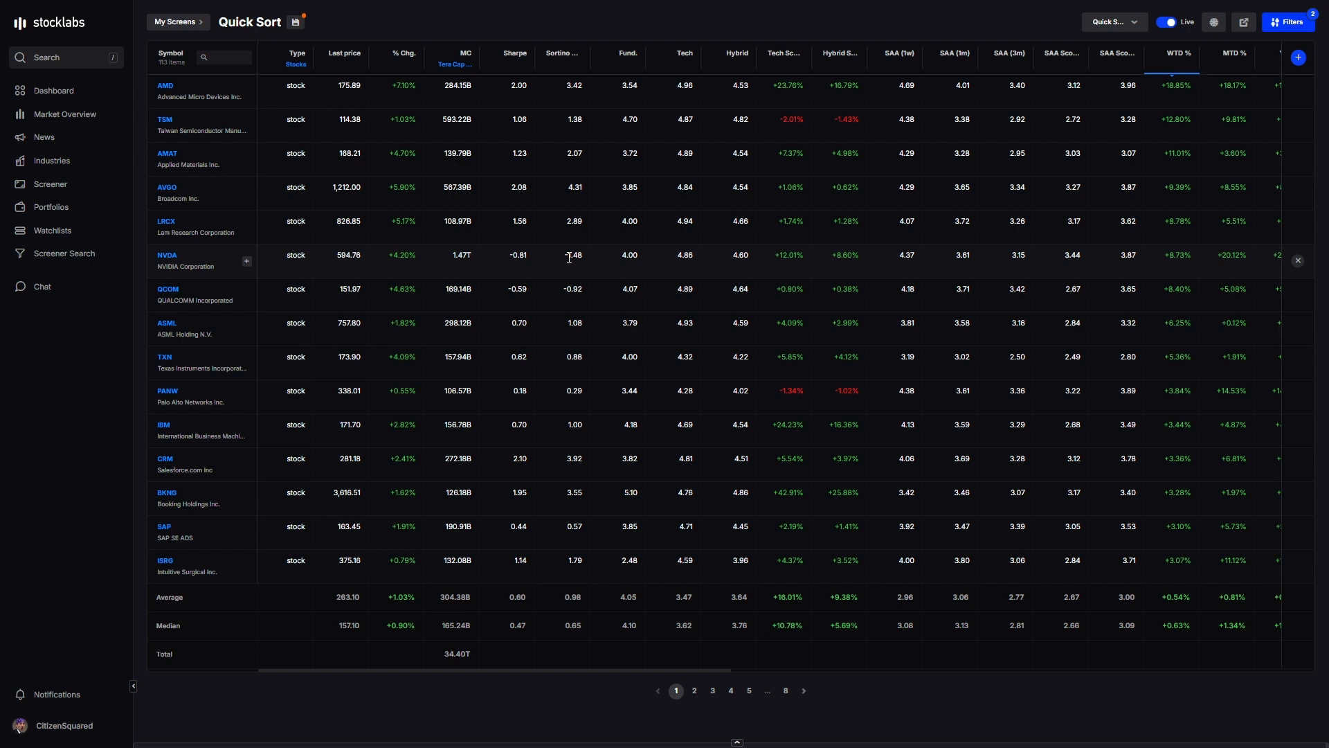
mouse_move(537, 371)
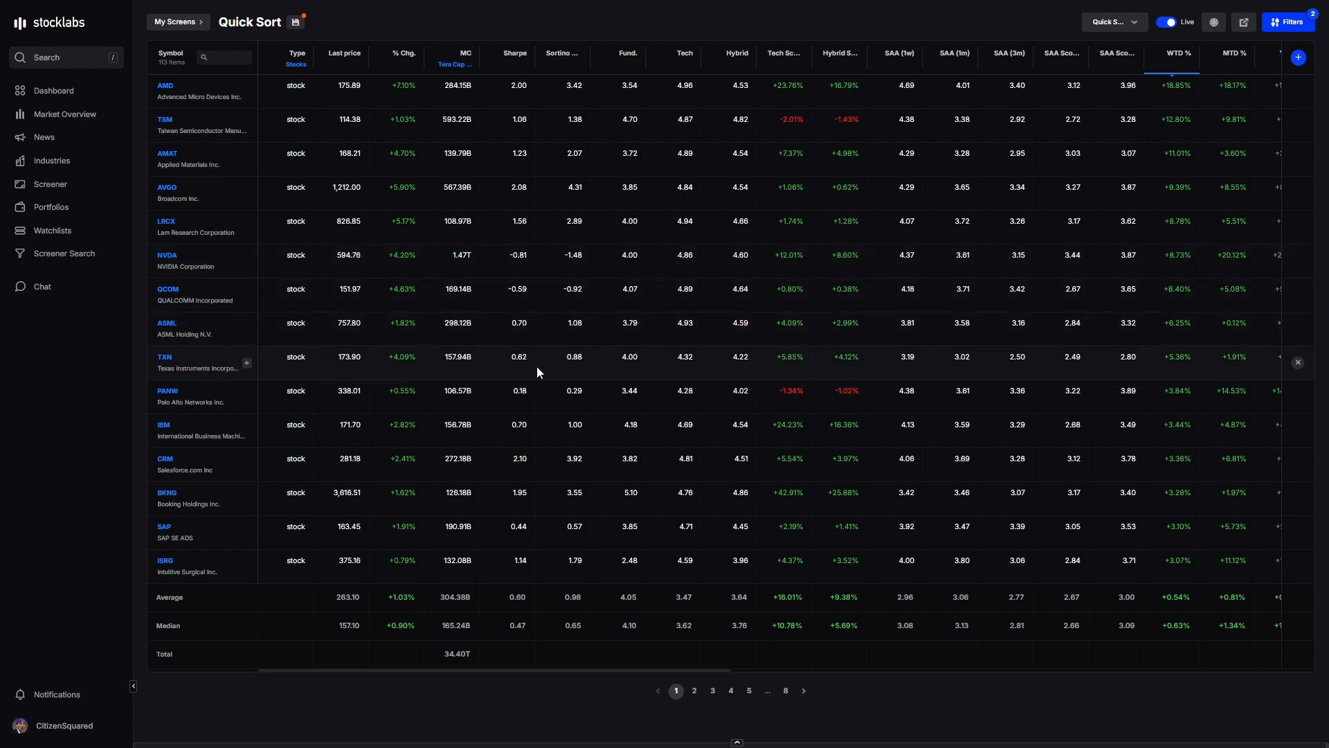
mouse_move(288, 177)
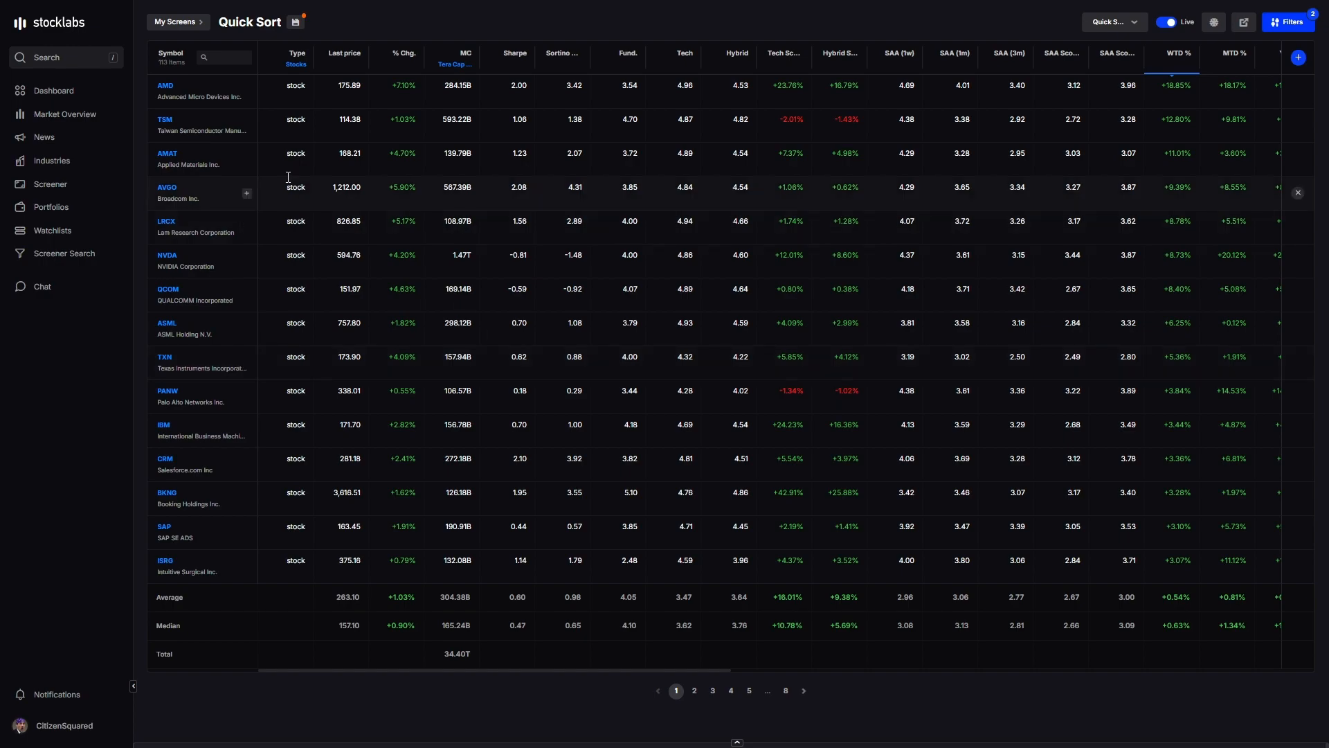
- Load the Intelligence ETFs saved screen (FBL, NUGT, UCO) from library page 4
left_click(177, 23)
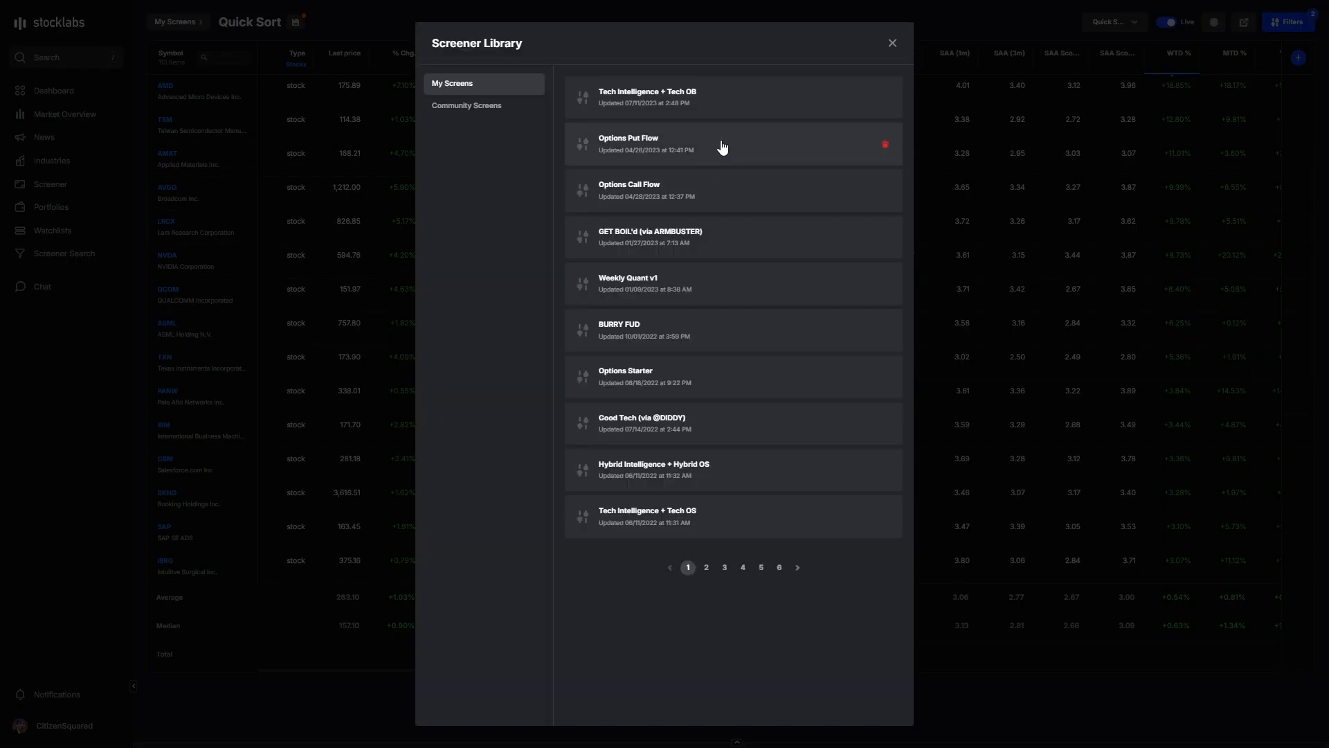
left_click(742, 567)
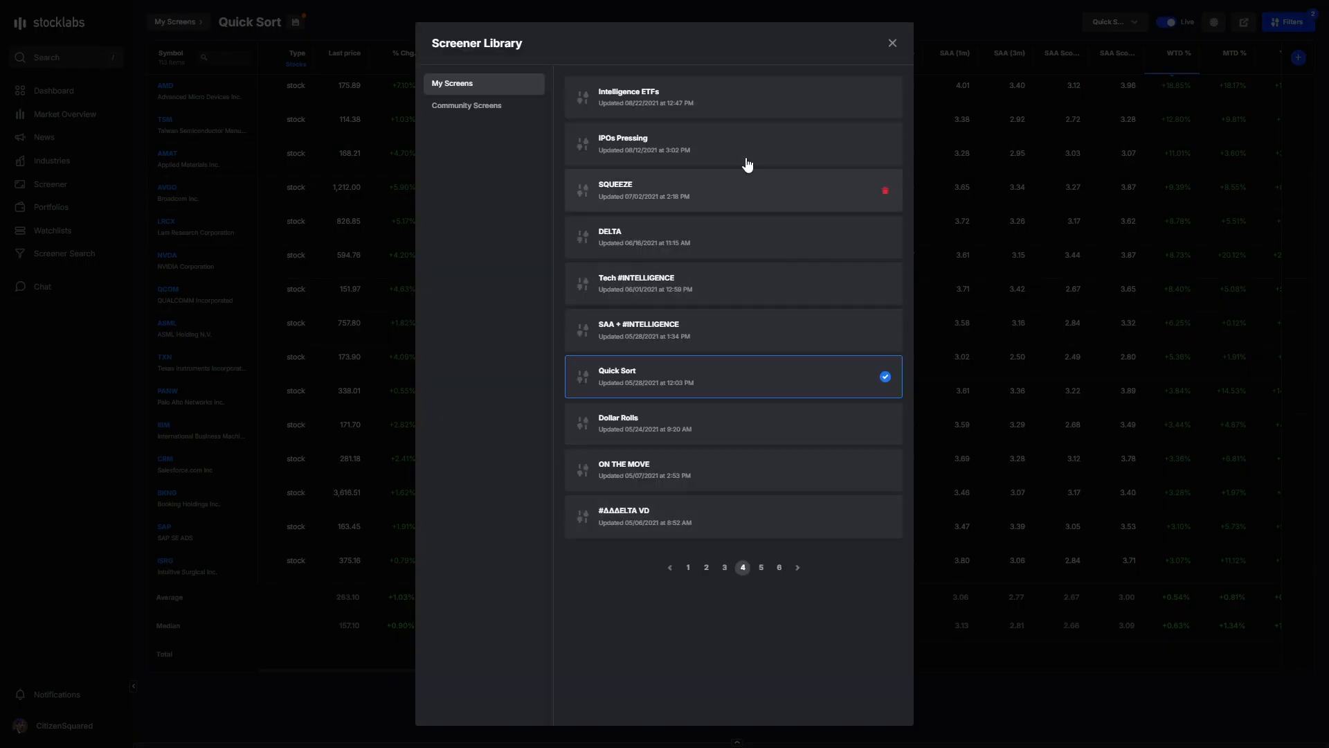
left_click(648, 97)
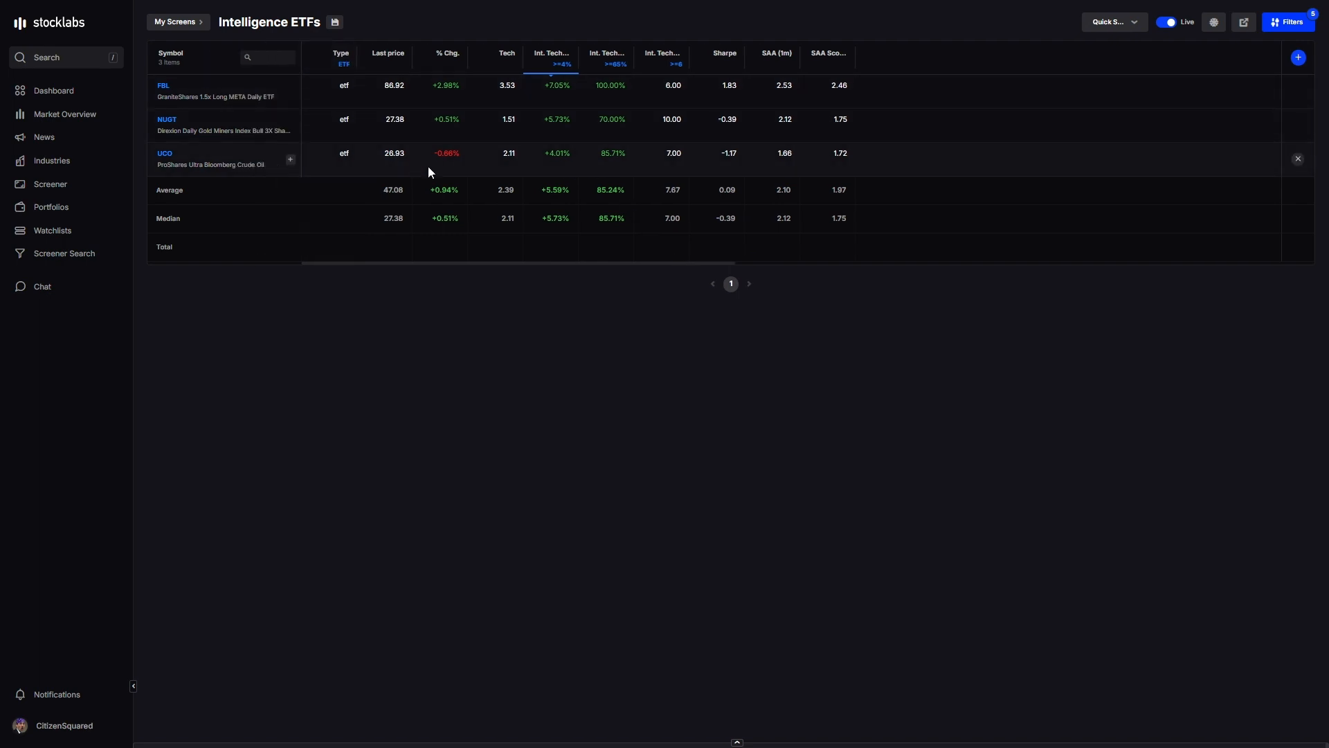
mouse_move(294, 205)
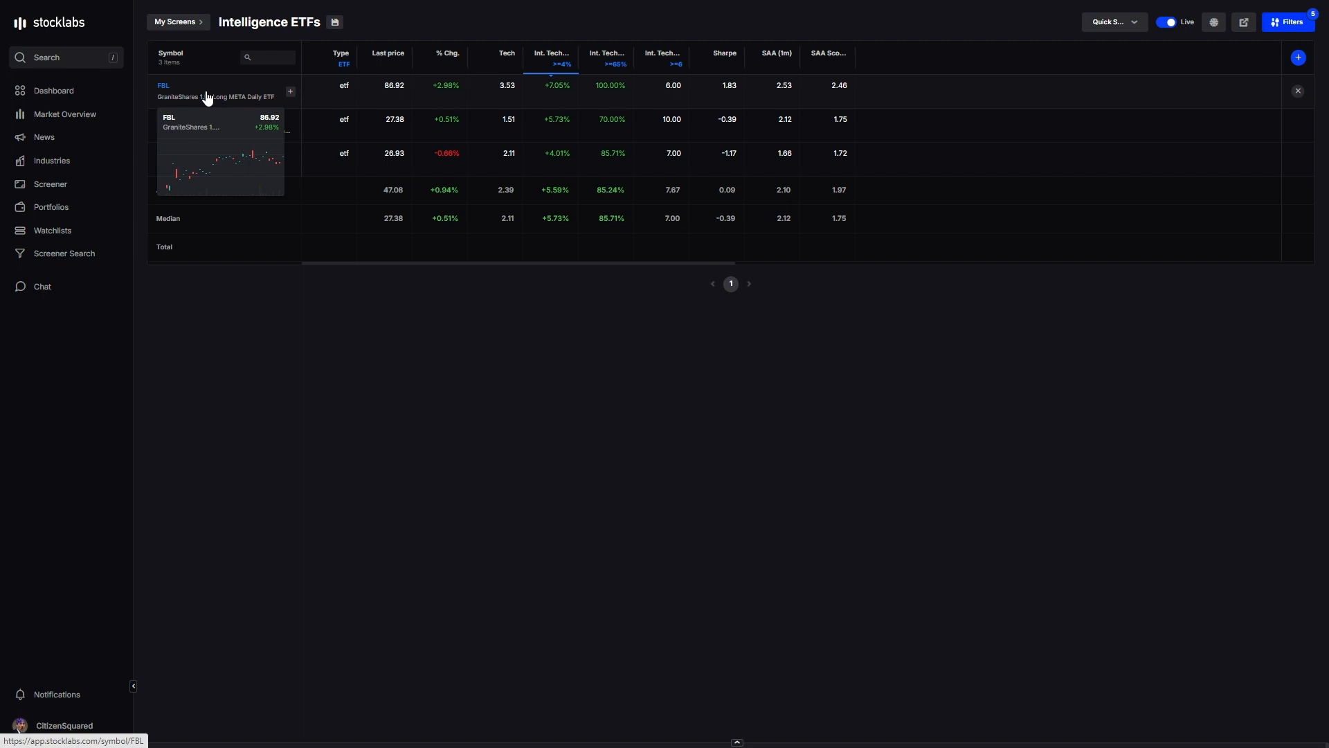
mouse_move(305, 159)
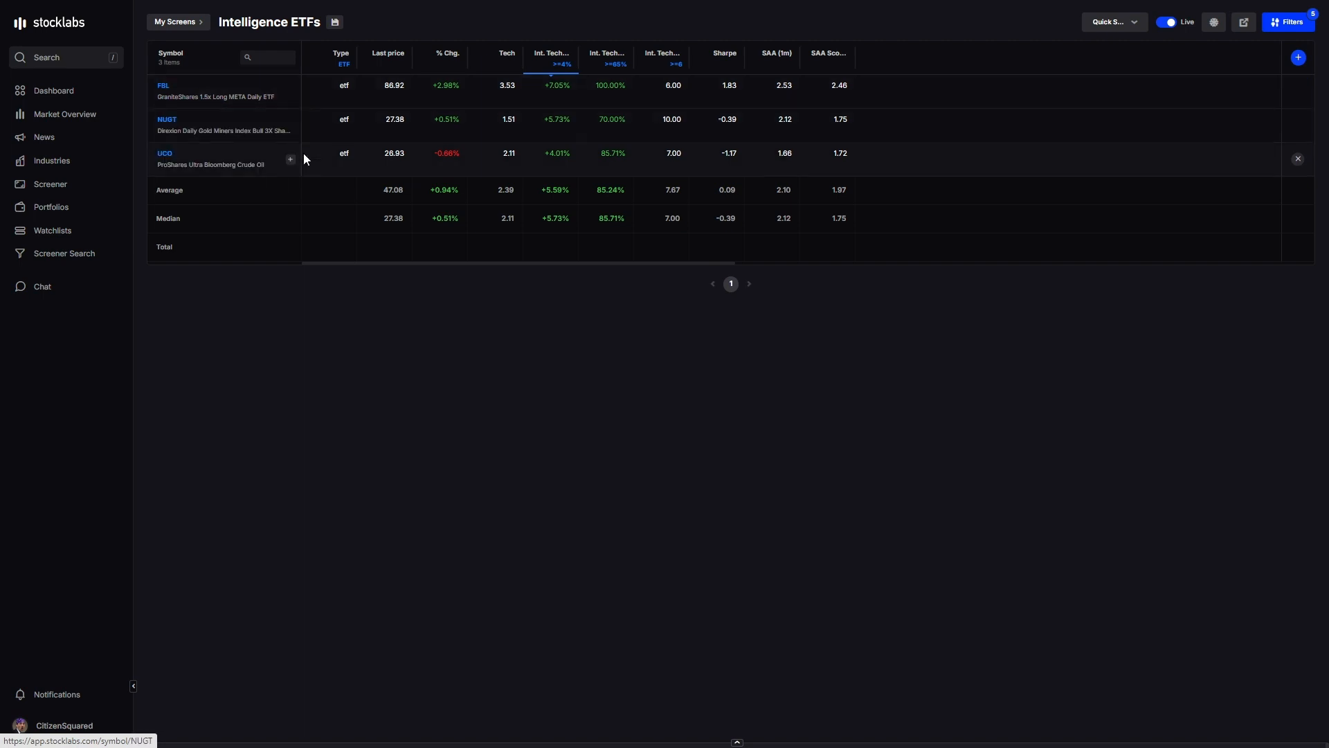
mouse_move(479, 97)
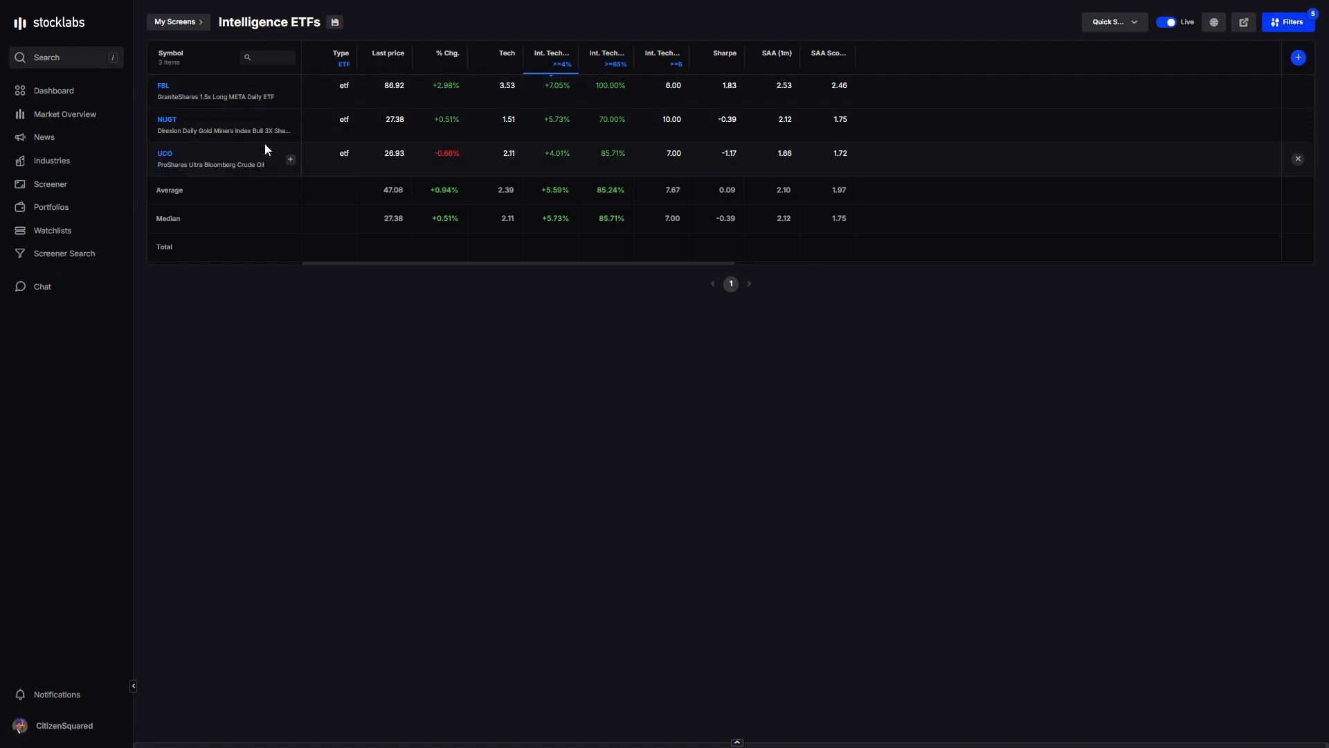
mouse_move(250, 138)
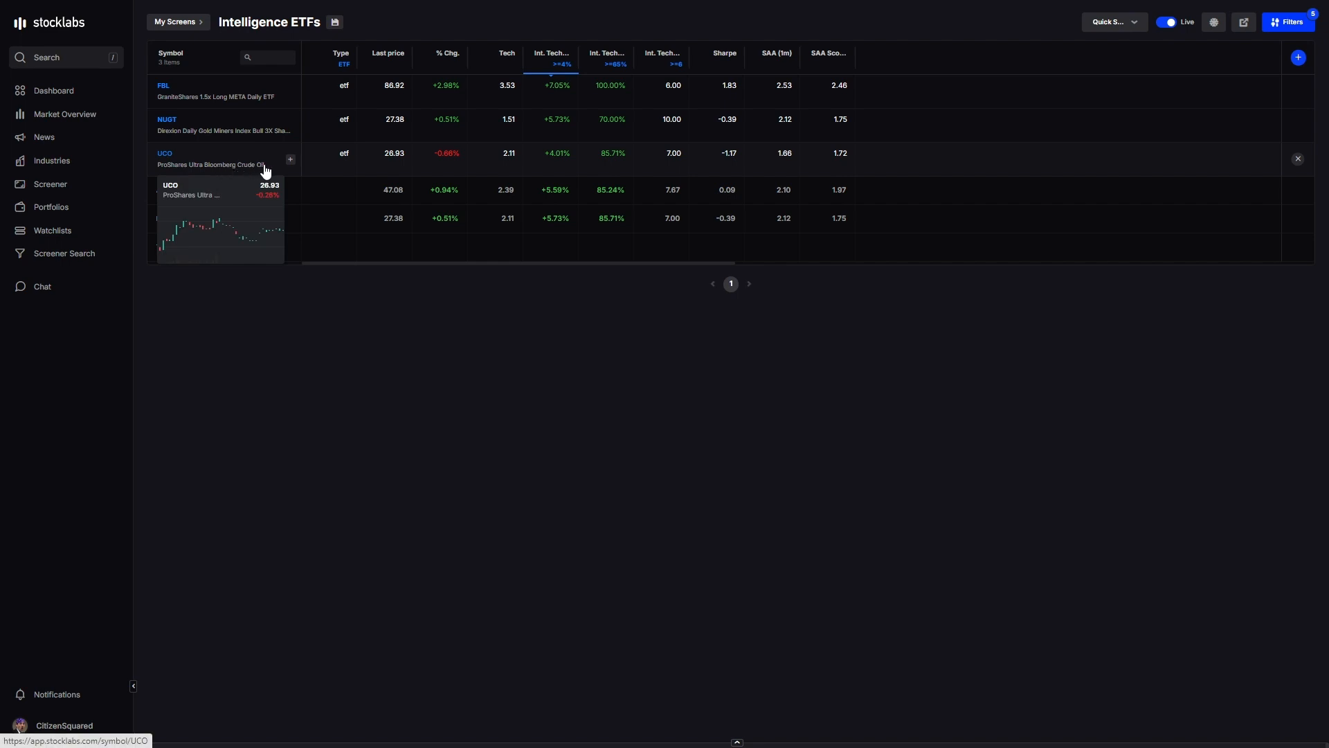
mouse_move(324, 216)
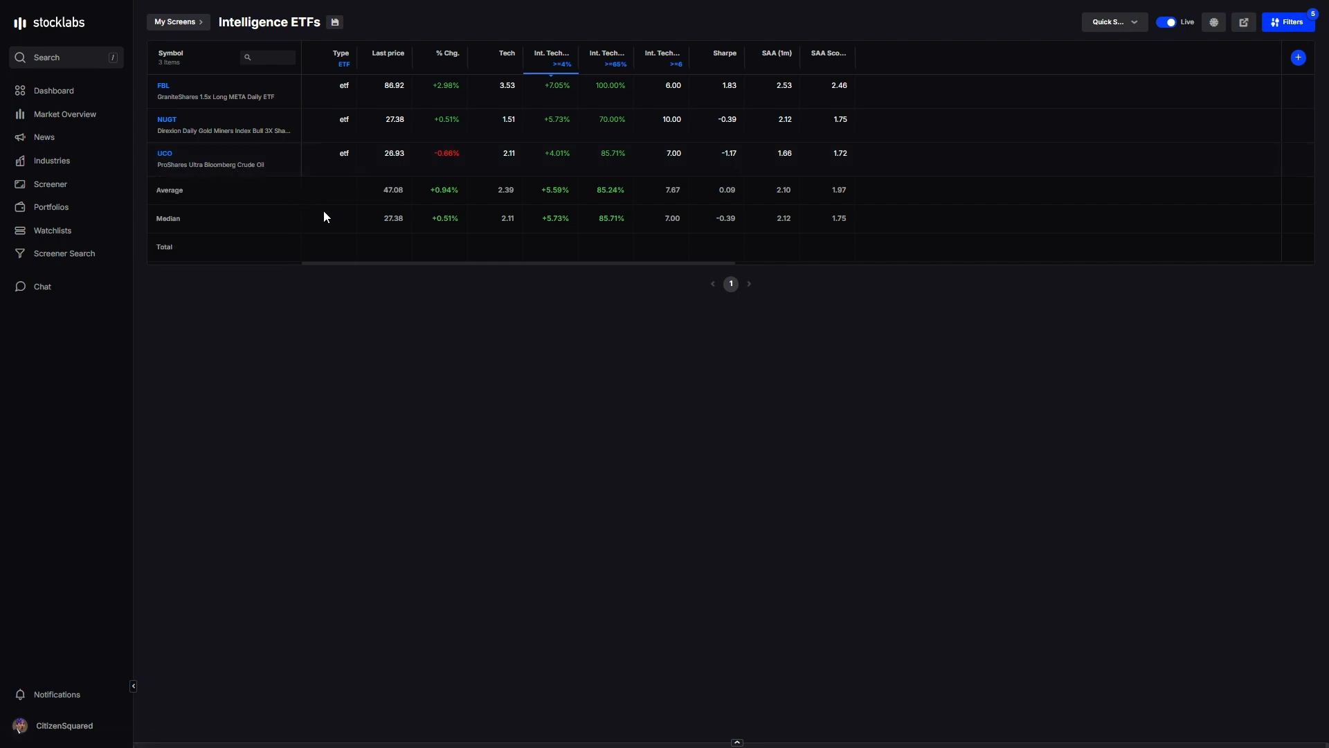
mouse_move(49, 191)
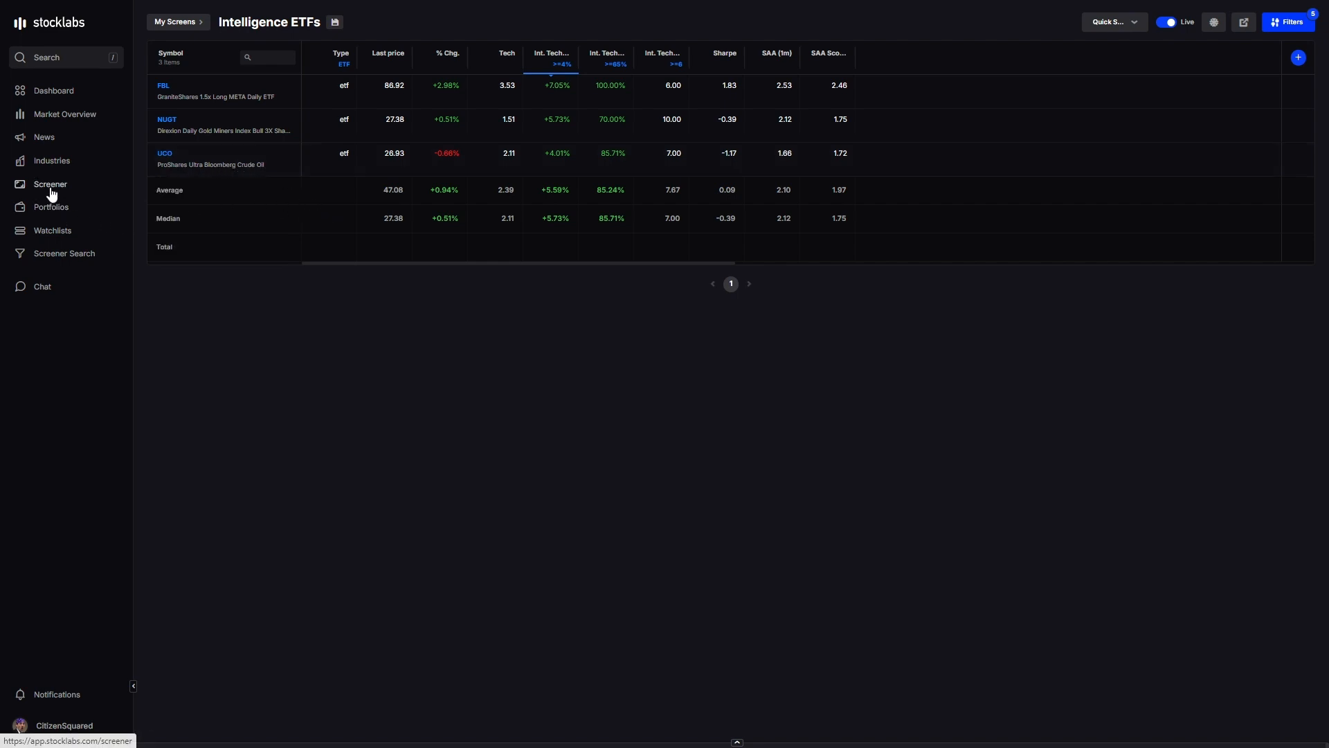
- Rank Major ETFs by WTD %, then return to the Screener Library of saved screens
left_click(53, 230)
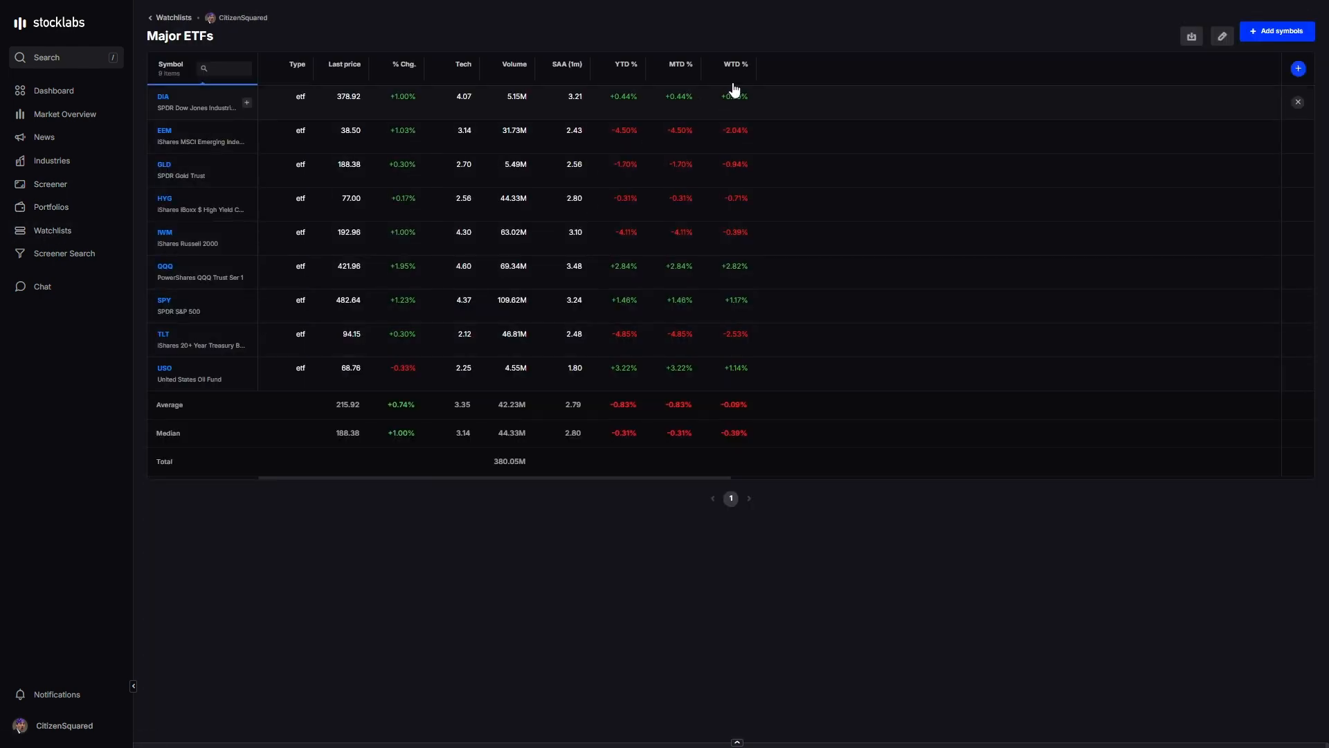
left_click(734, 64)
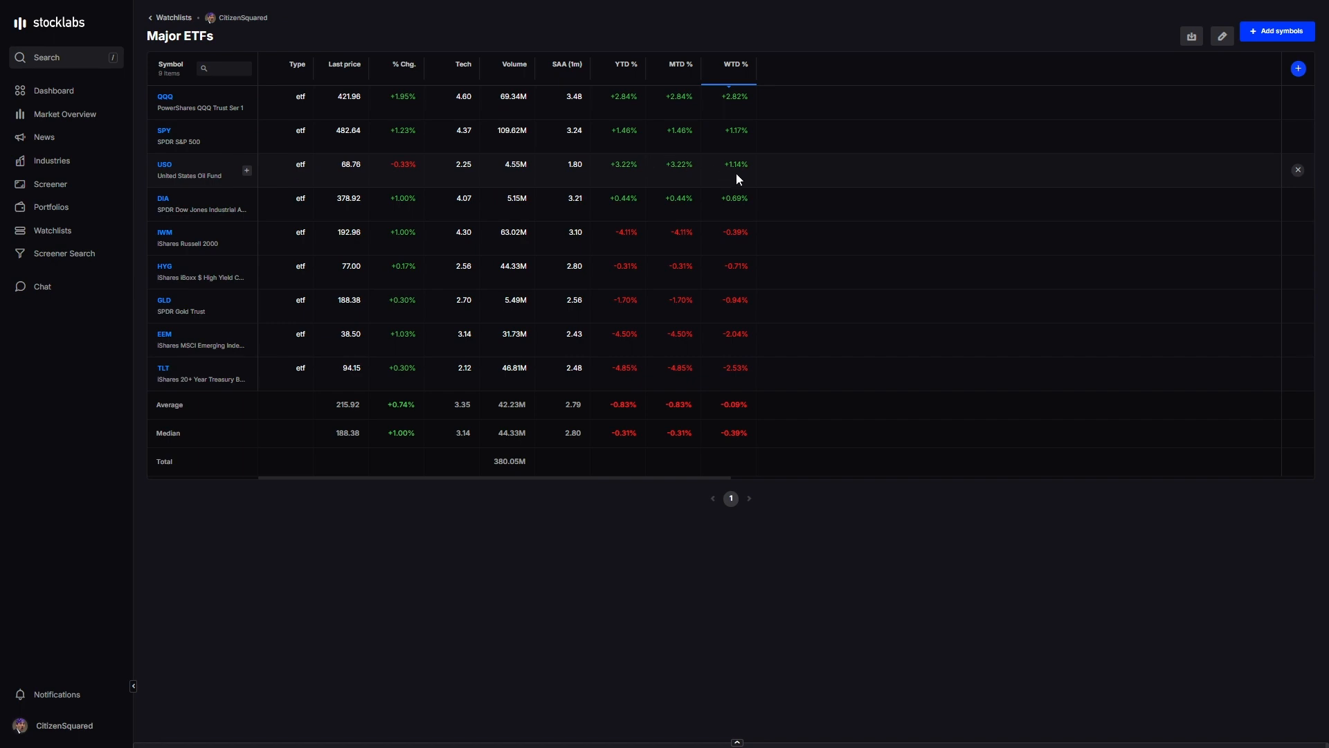
mouse_move(303, 242)
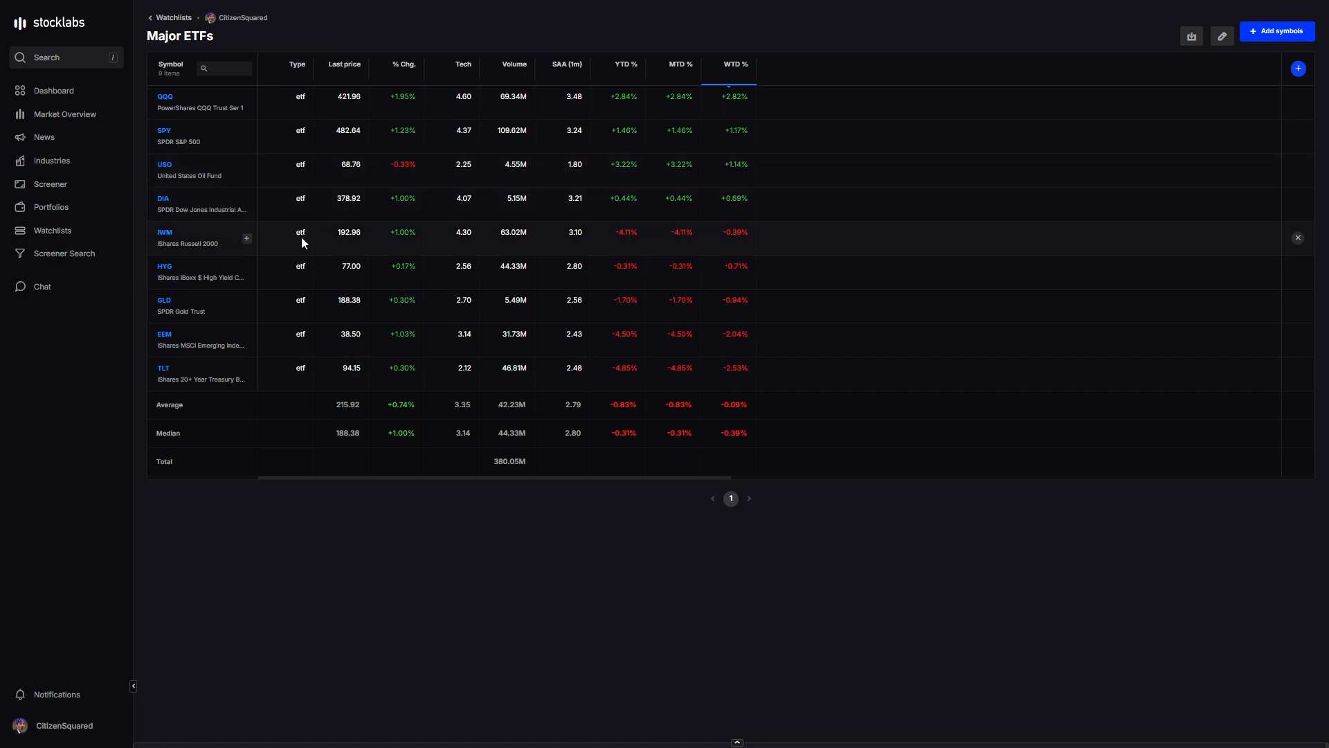
left_click(50, 185)
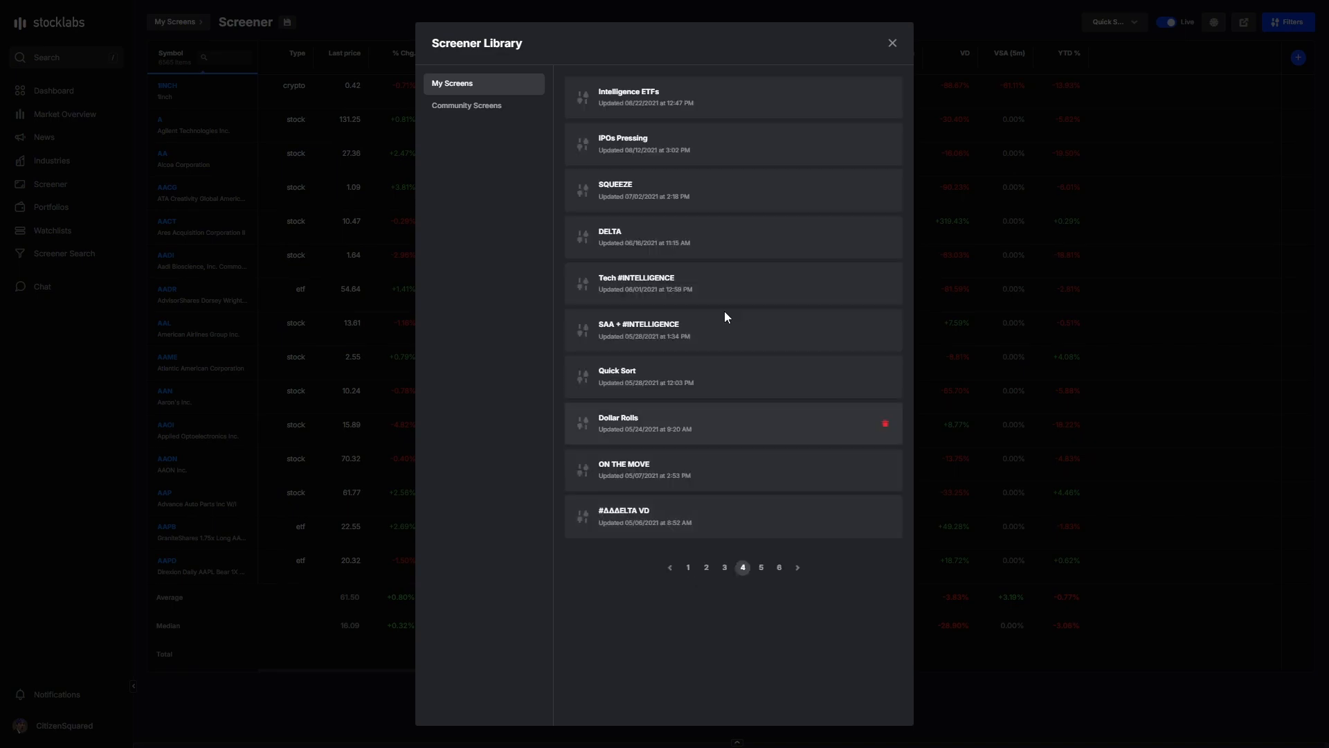
left_click(628, 97)
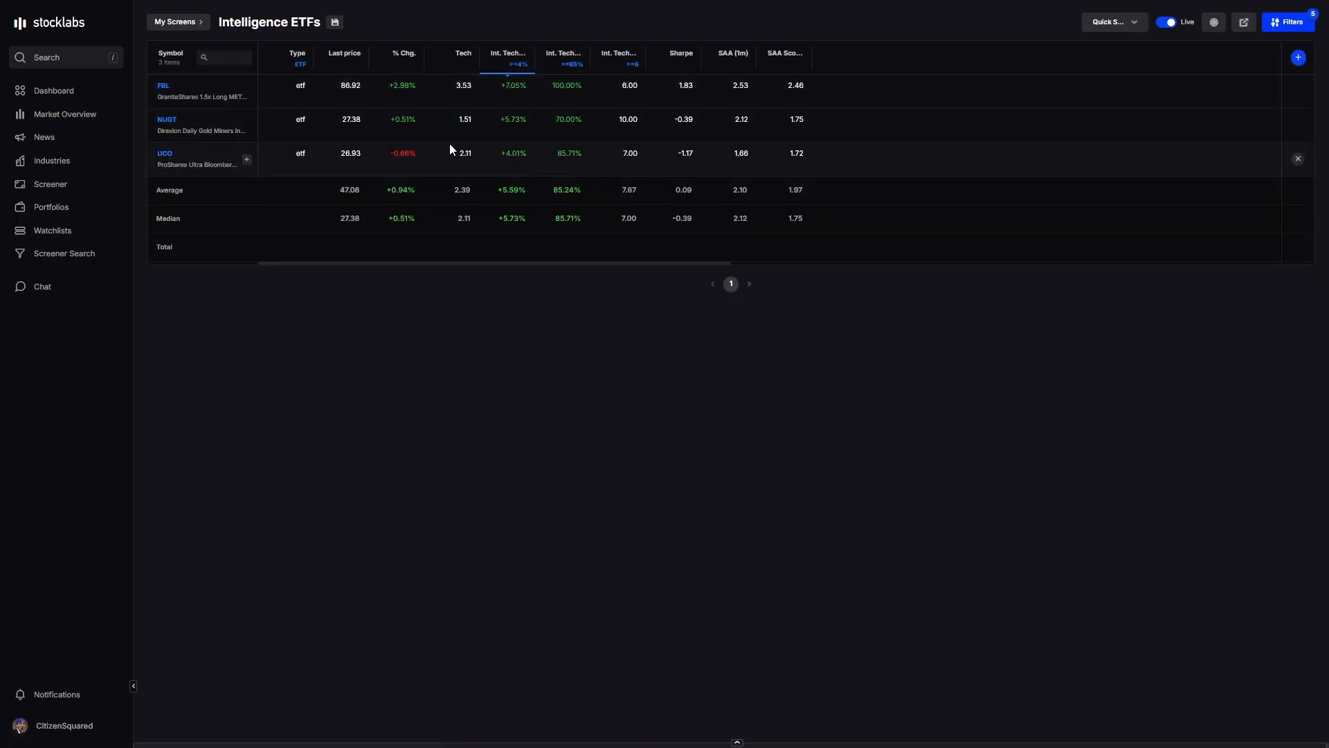
left_click(506, 61)
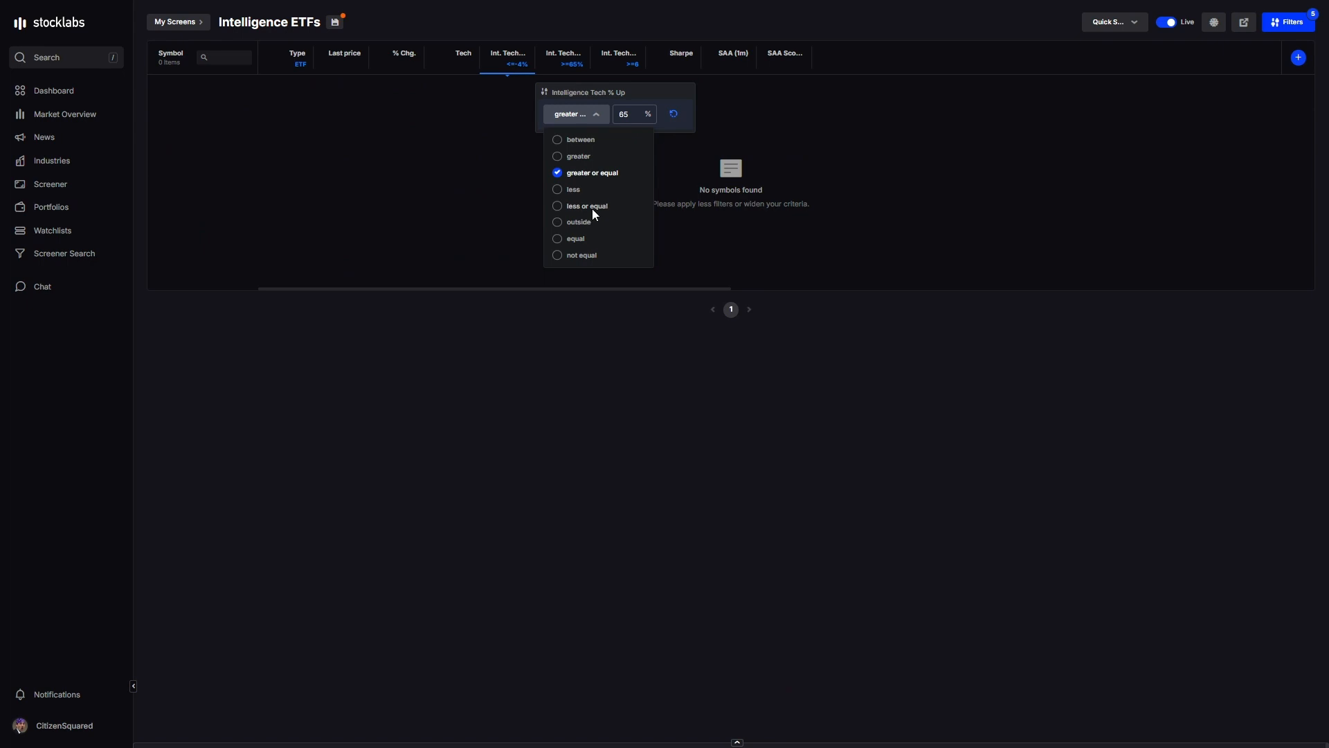
left_click(587, 205)
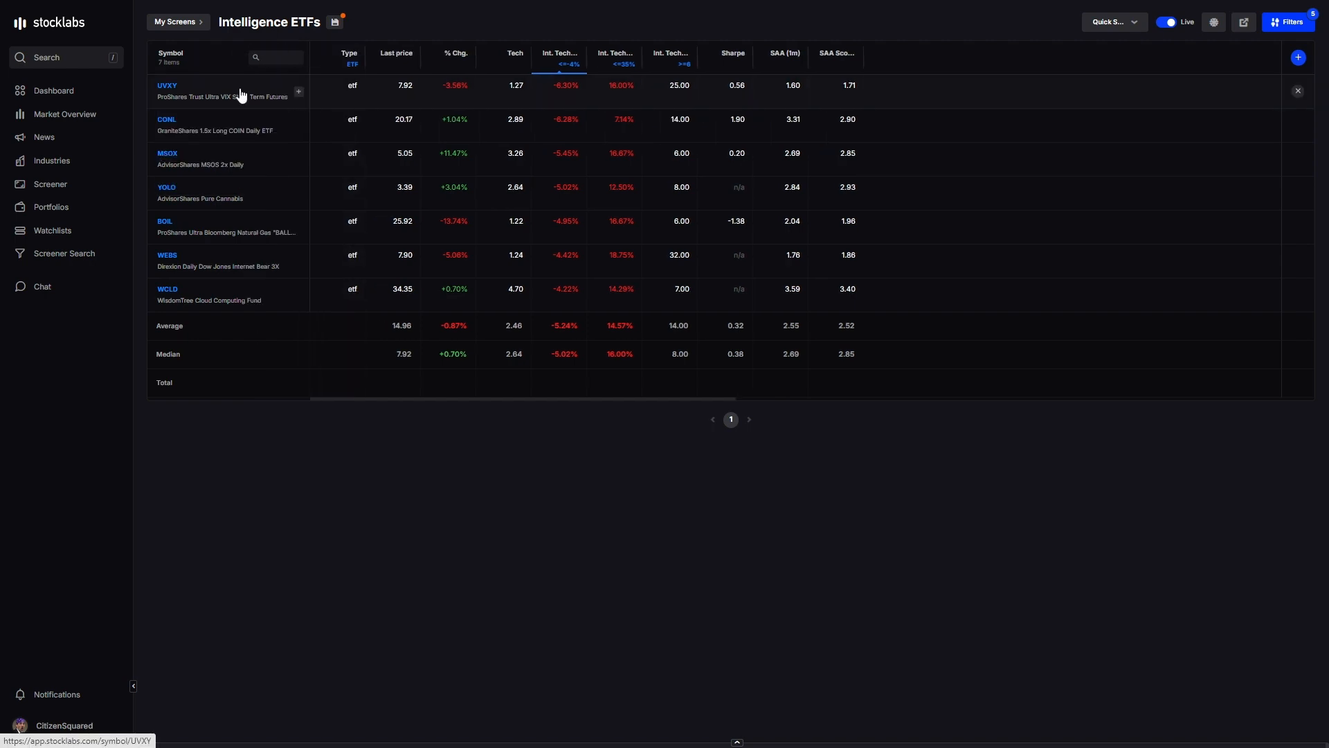
mouse_move(166, 86)
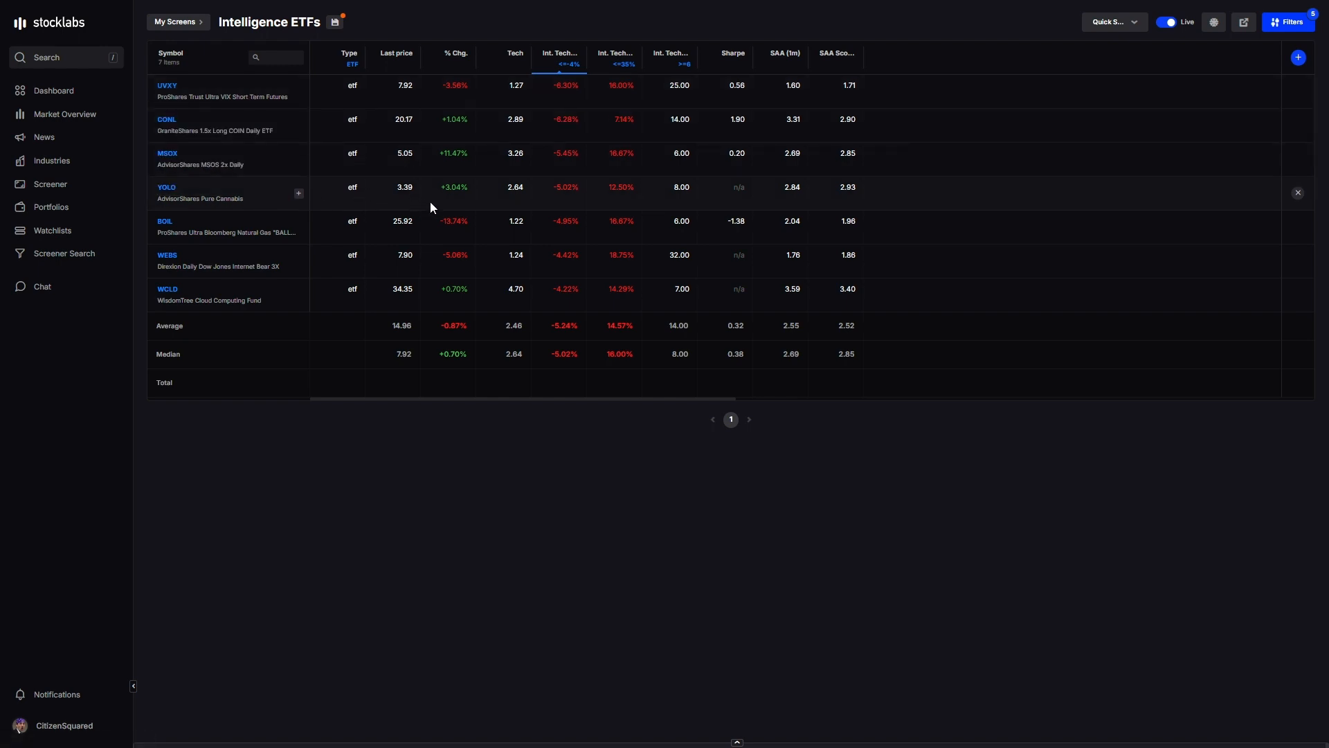
mouse_move(436, 205)
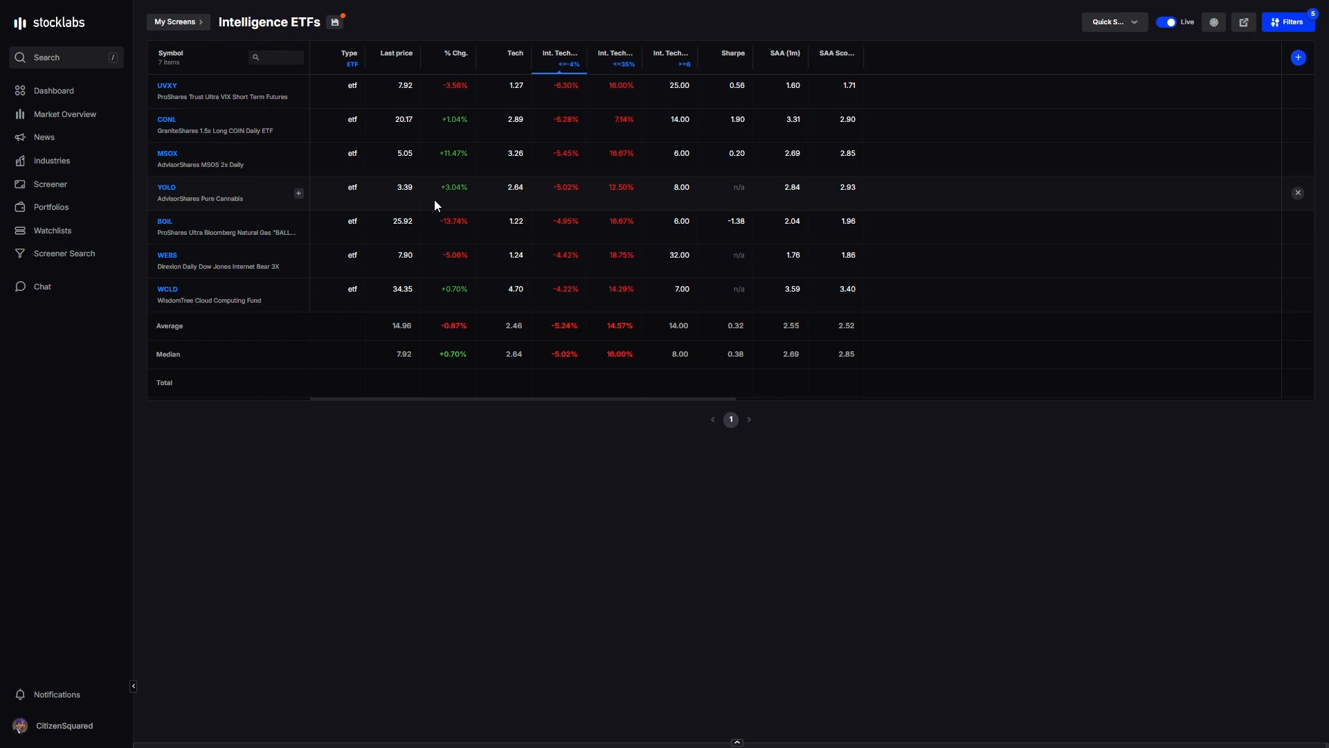
mouse_move(421, 185)
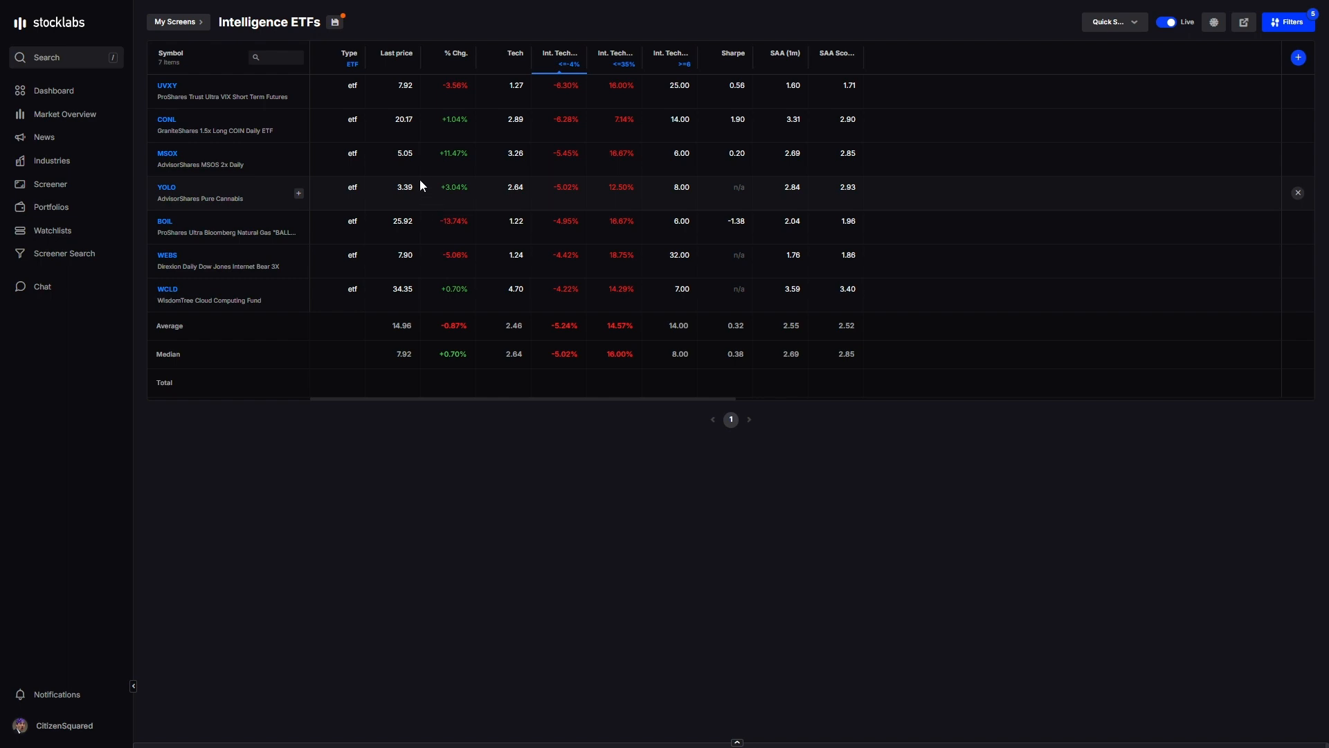
mouse_move(512, 172)
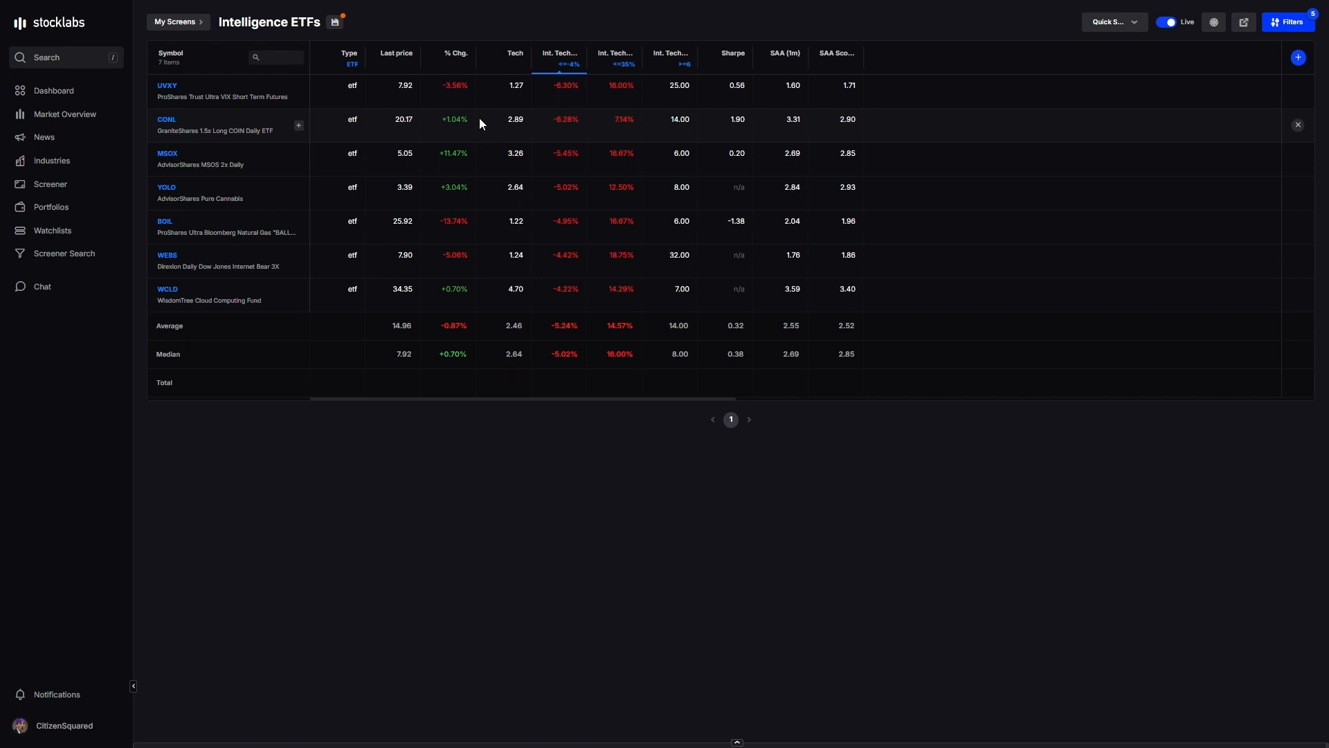
mouse_move(166, 120)
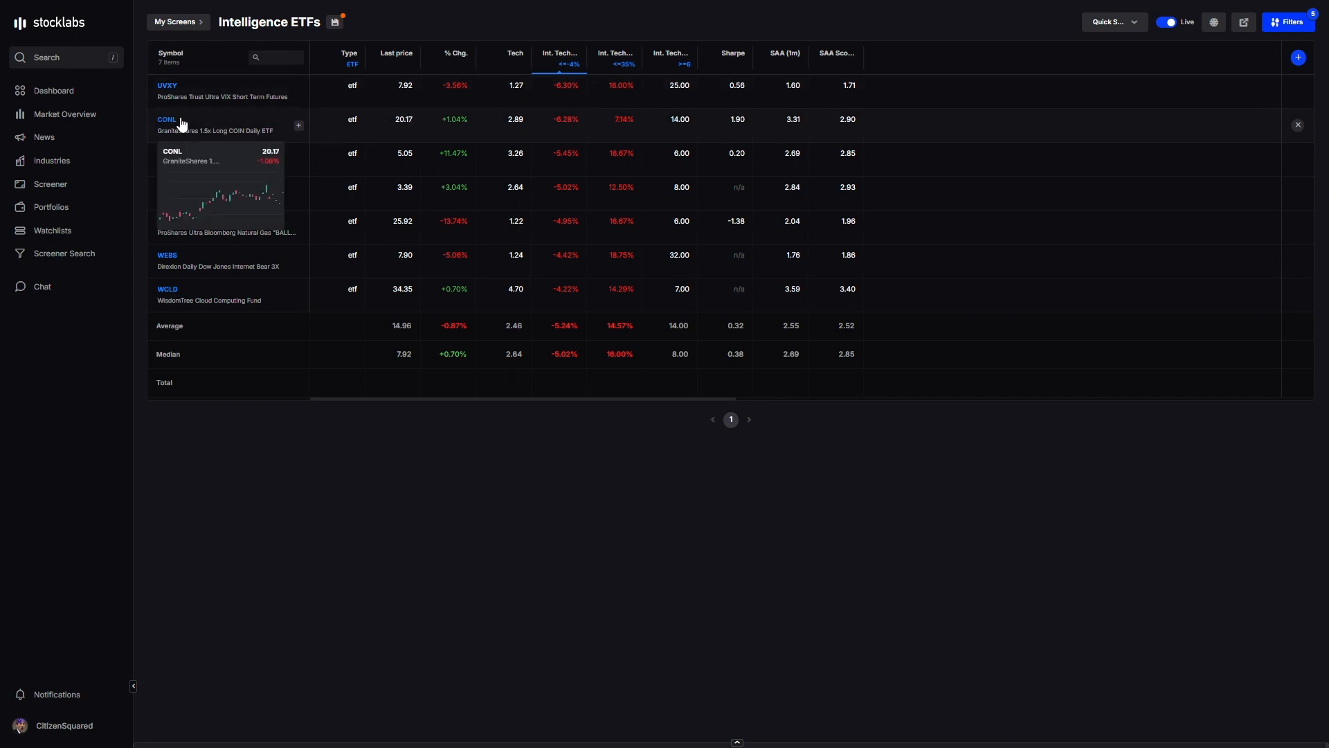
mouse_move(273, 125)
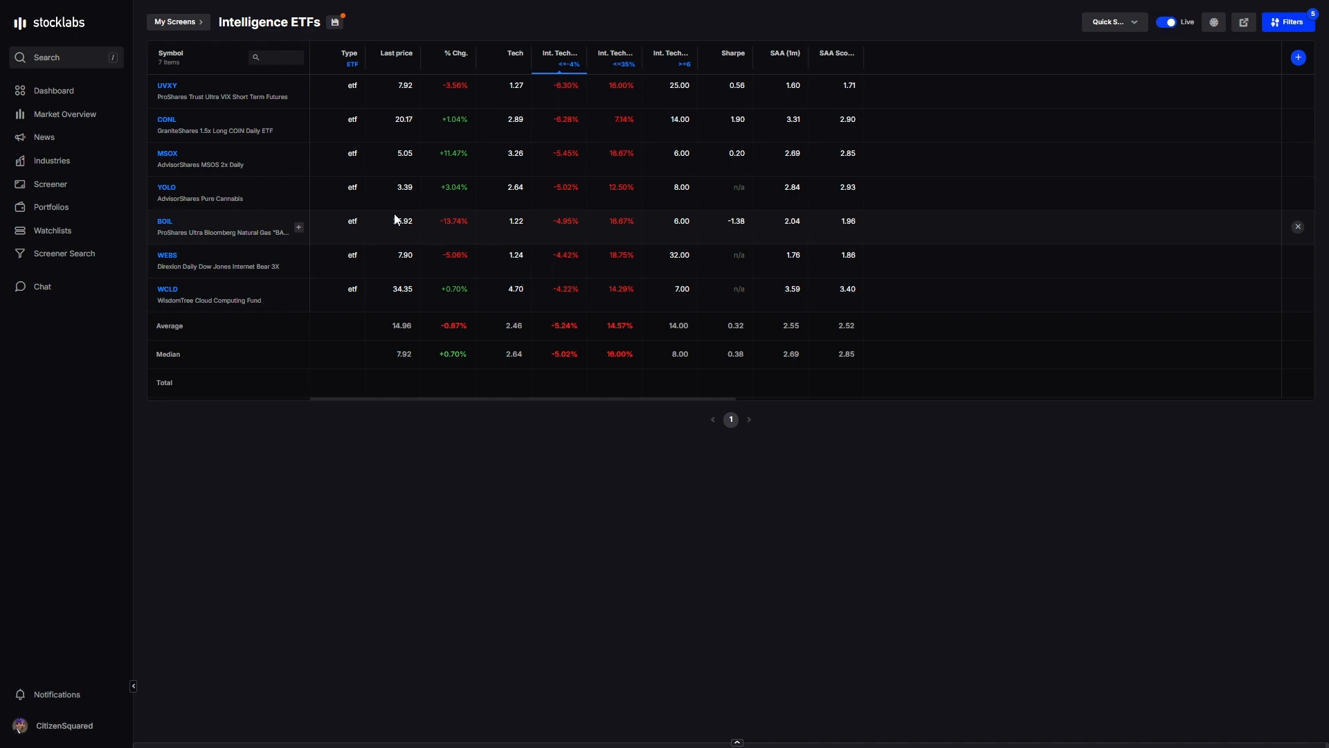
mouse_move(366, 185)
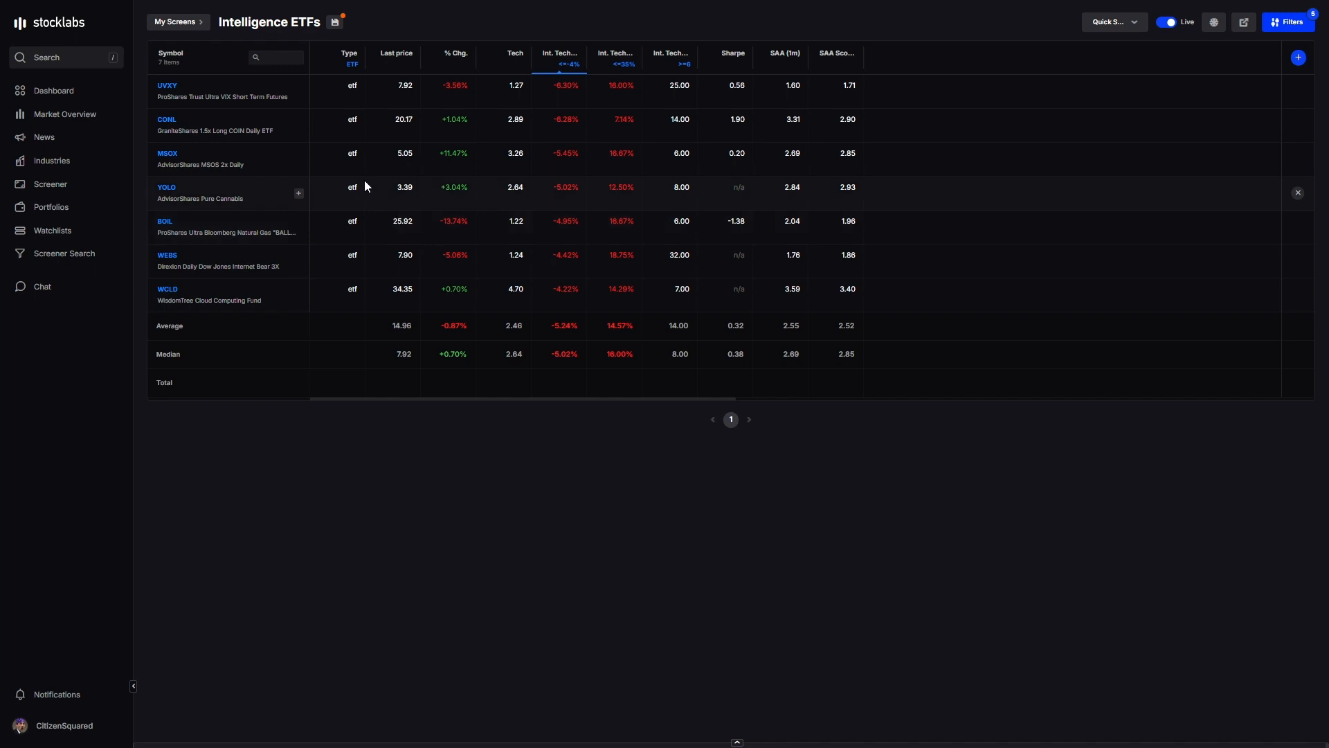
mouse_move(445, 132)
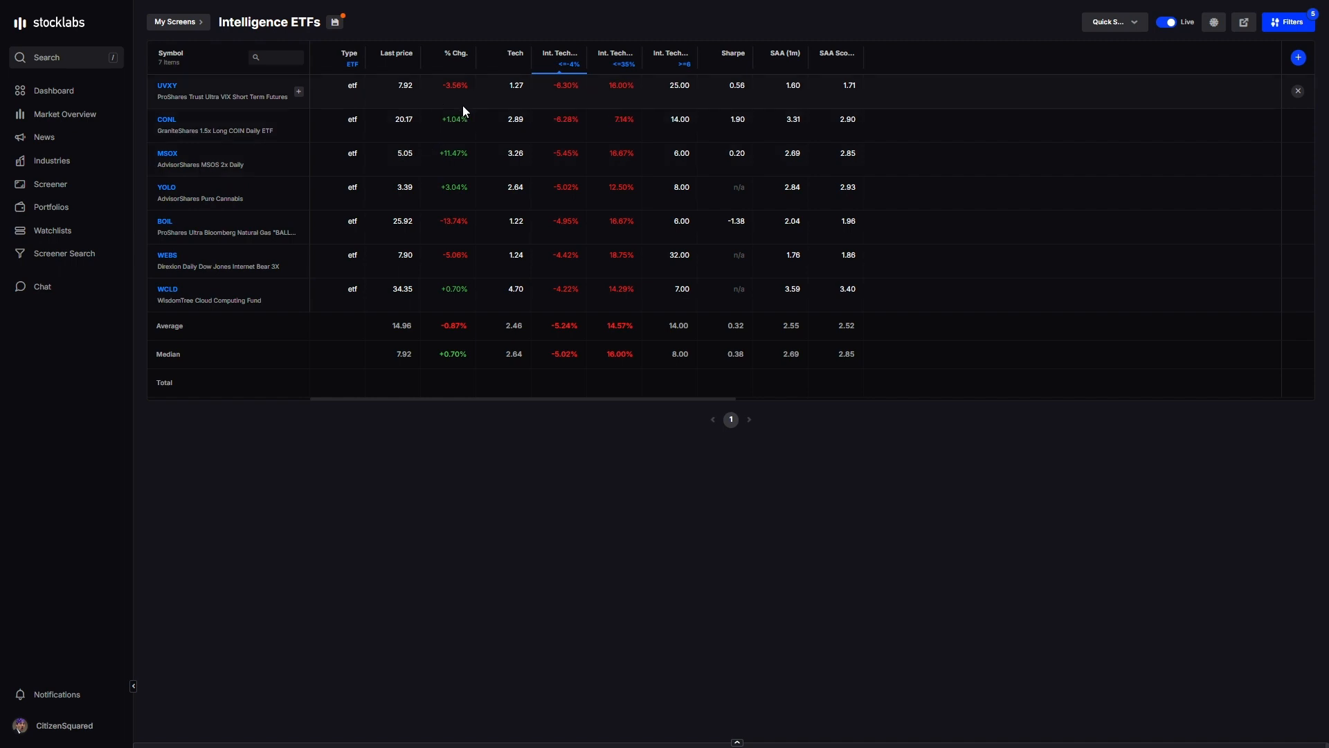
mouse_move(471, 105)
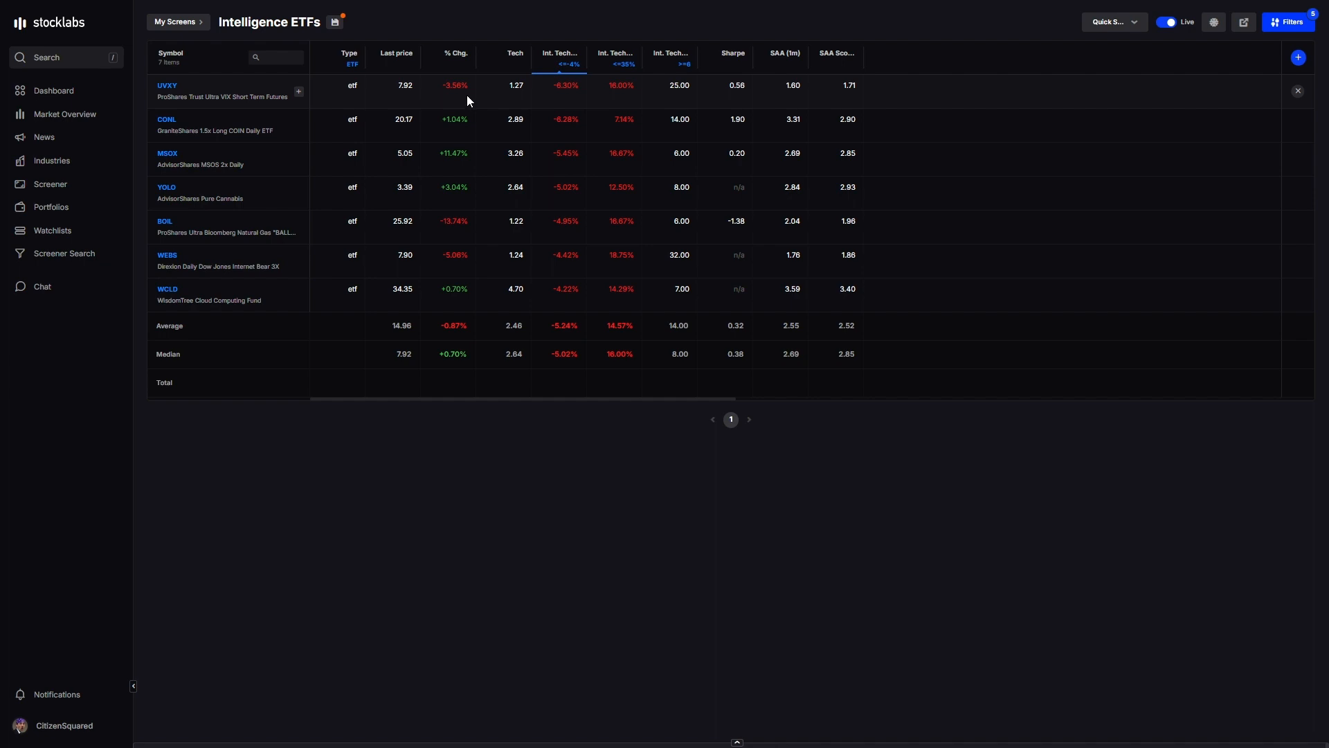
mouse_move(438, 203)
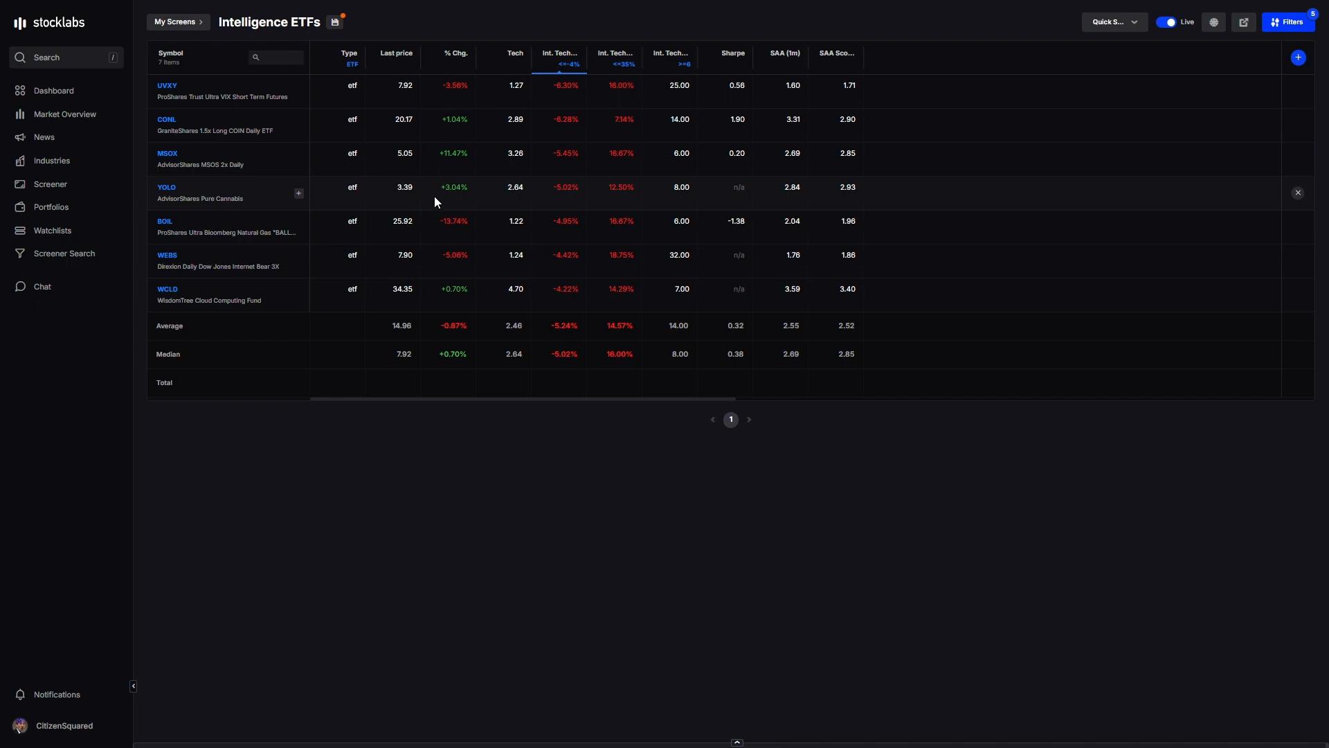
mouse_move(398, 141)
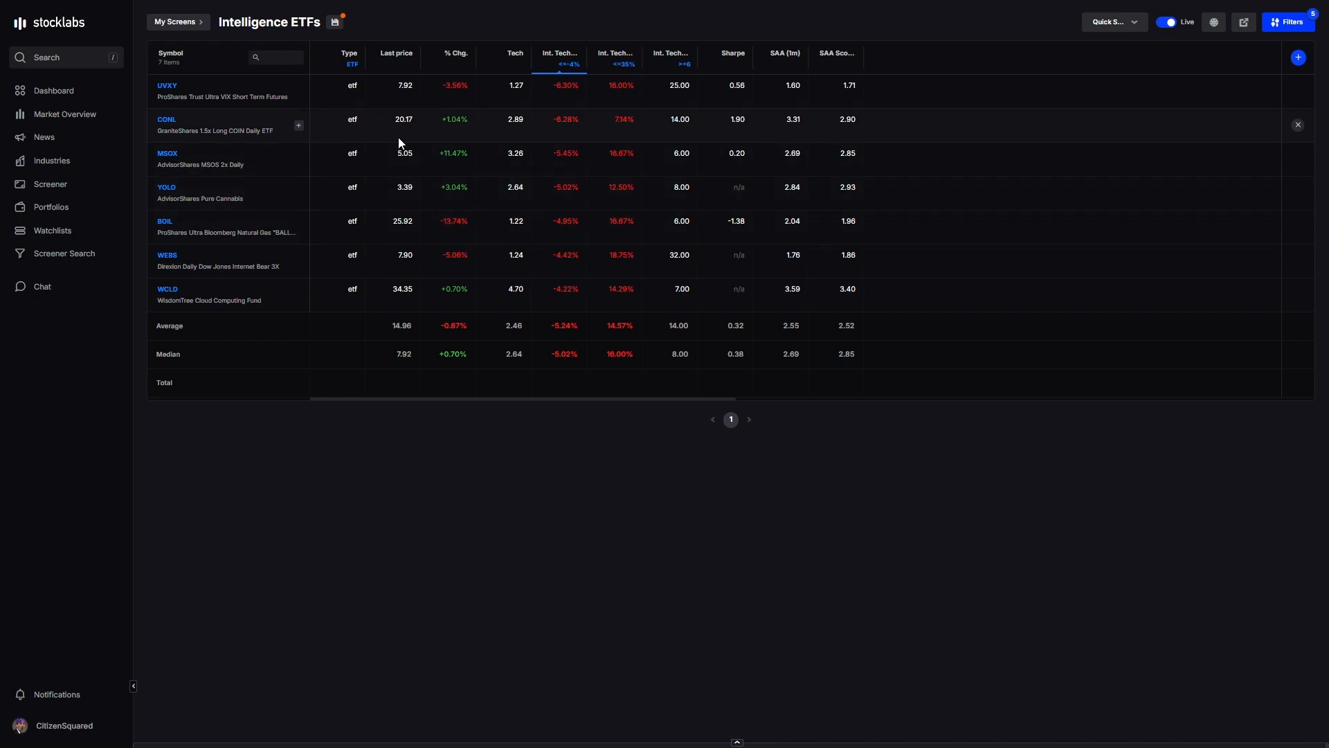
mouse_move(314, 209)
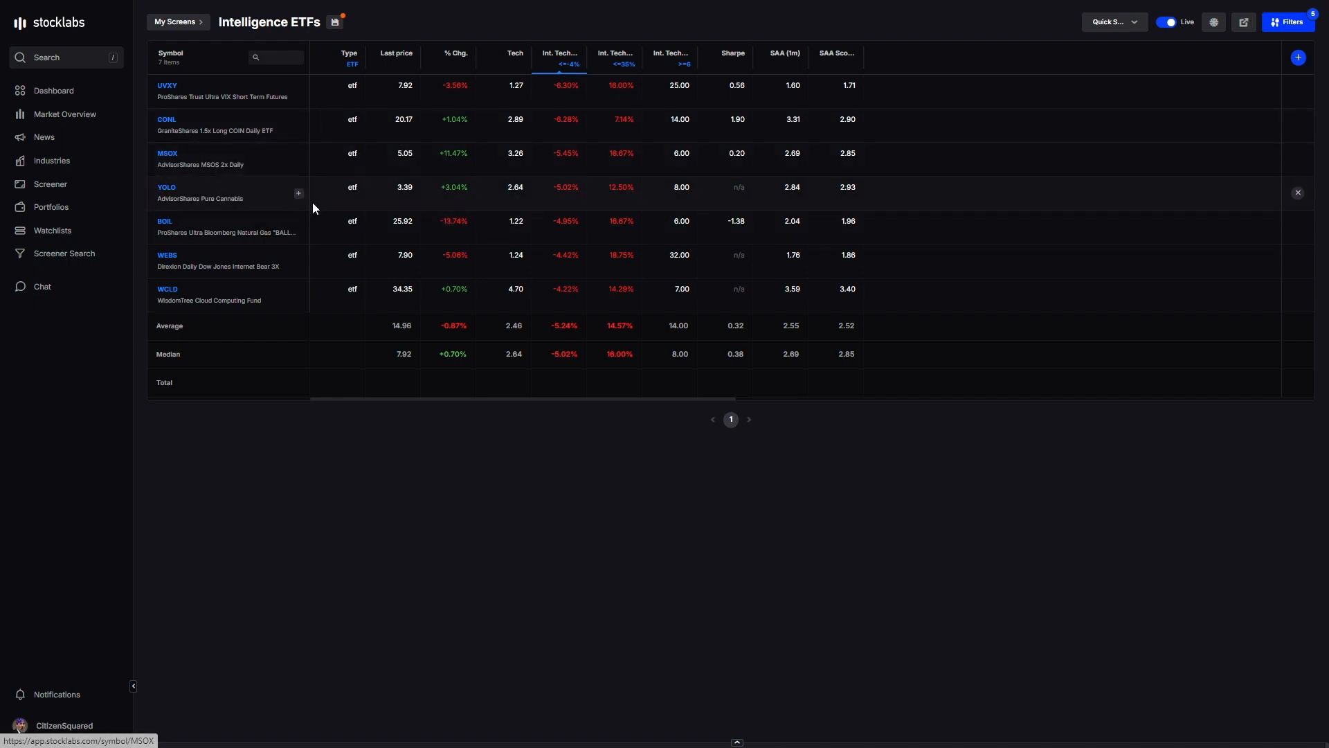
mouse_move(297, 246)
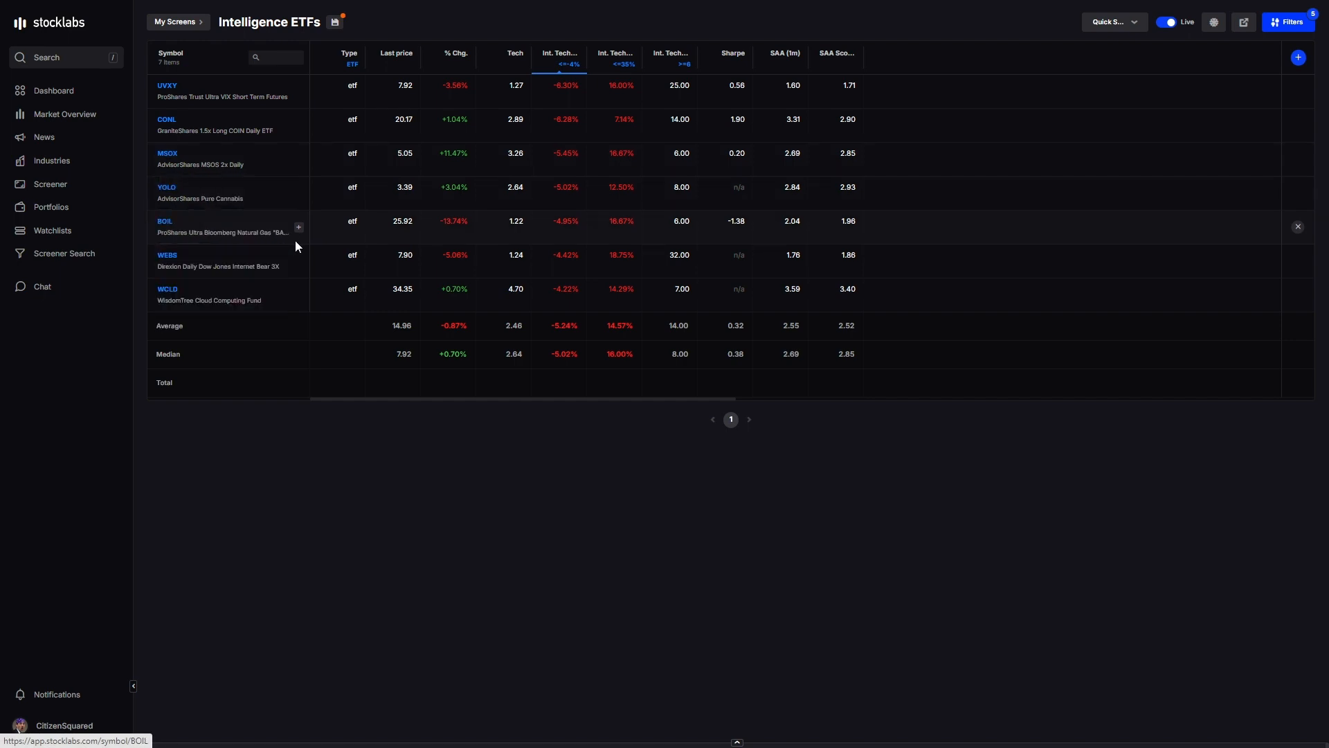
mouse_move(248, 234)
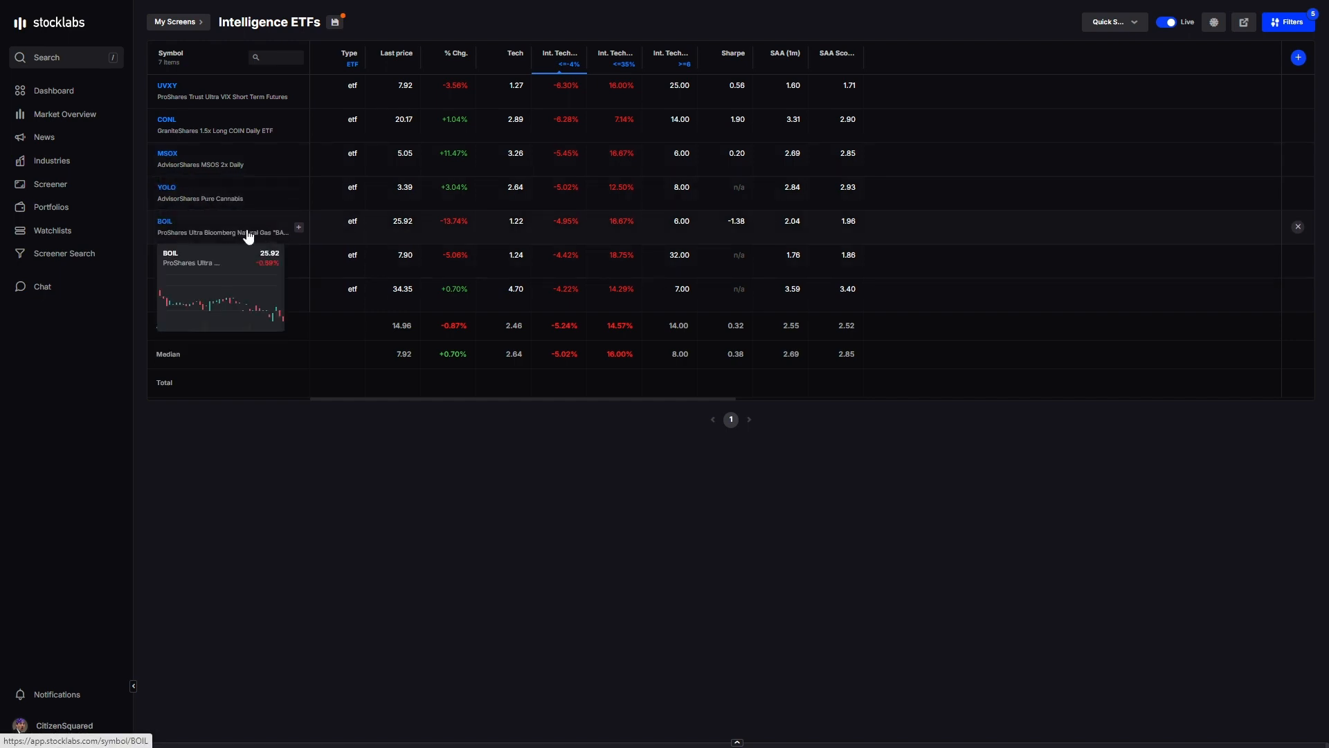
mouse_move(356, 242)
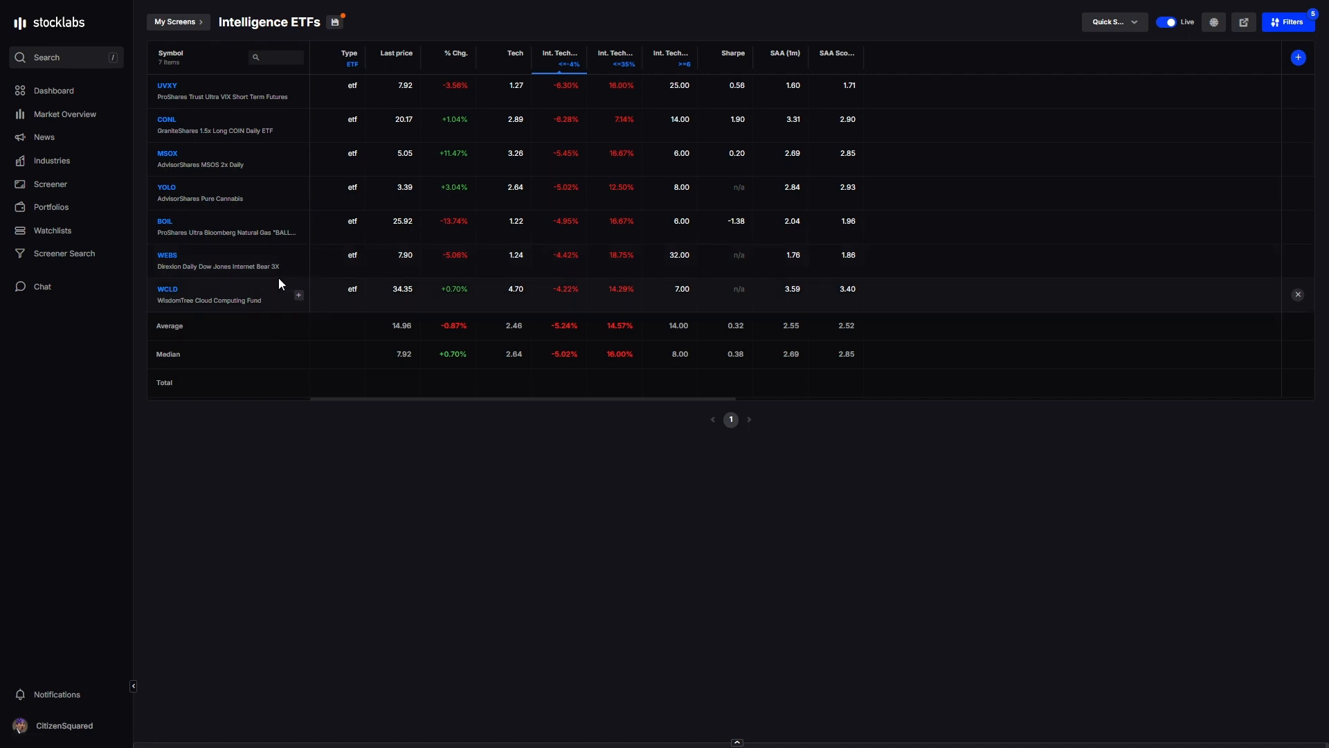
mouse_move(241, 272)
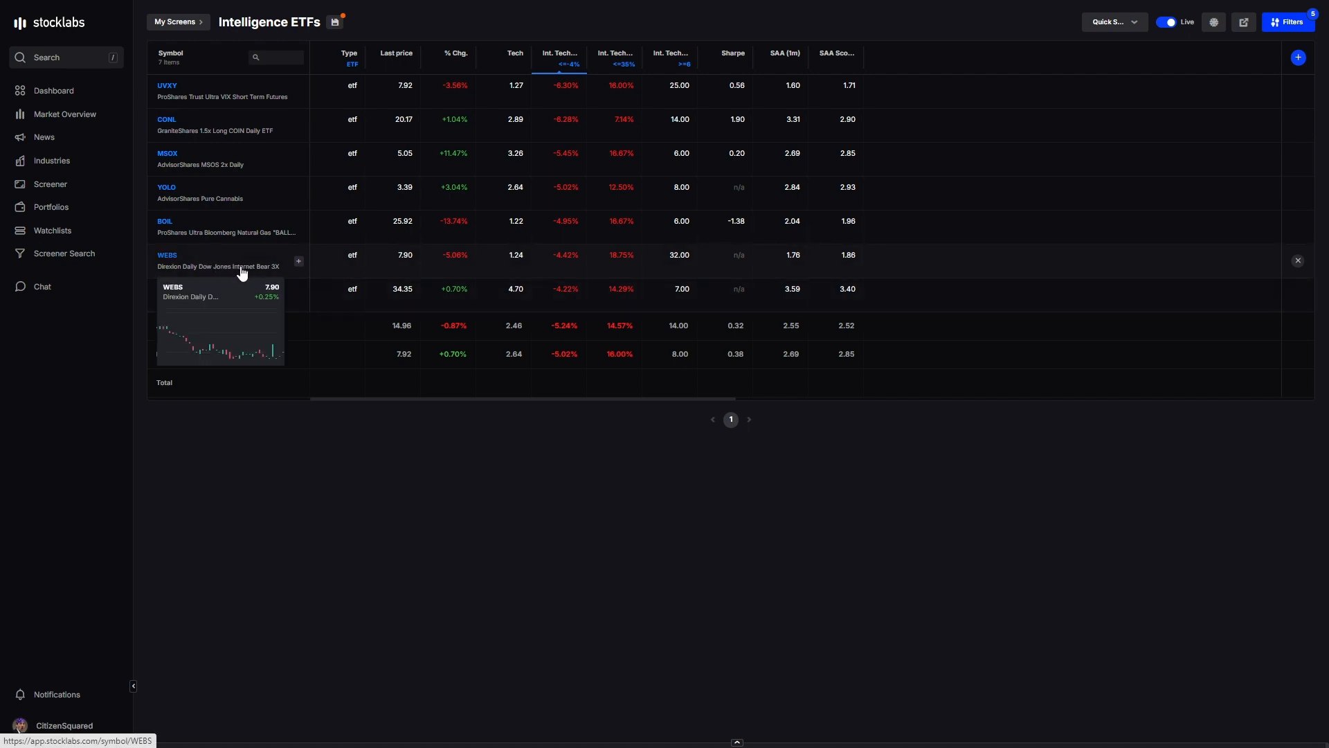
mouse_move(262, 274)
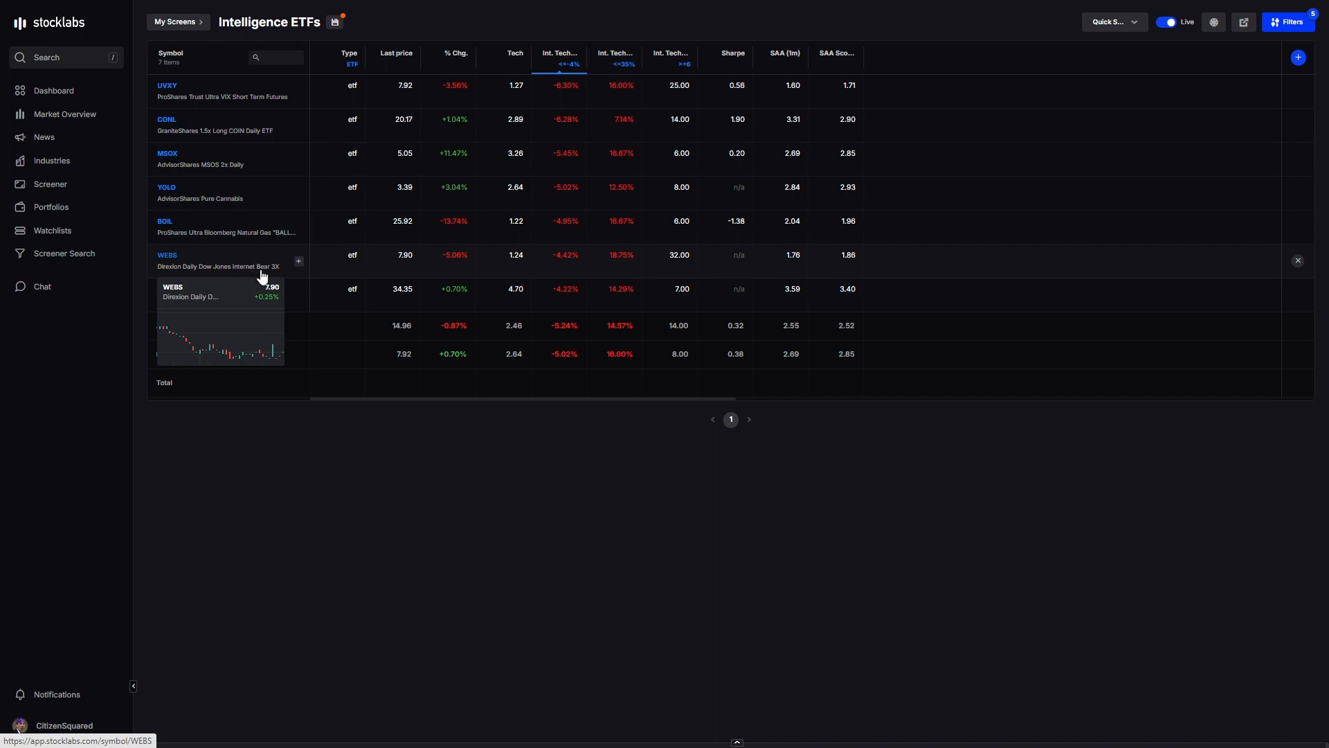
mouse_move(228, 299)
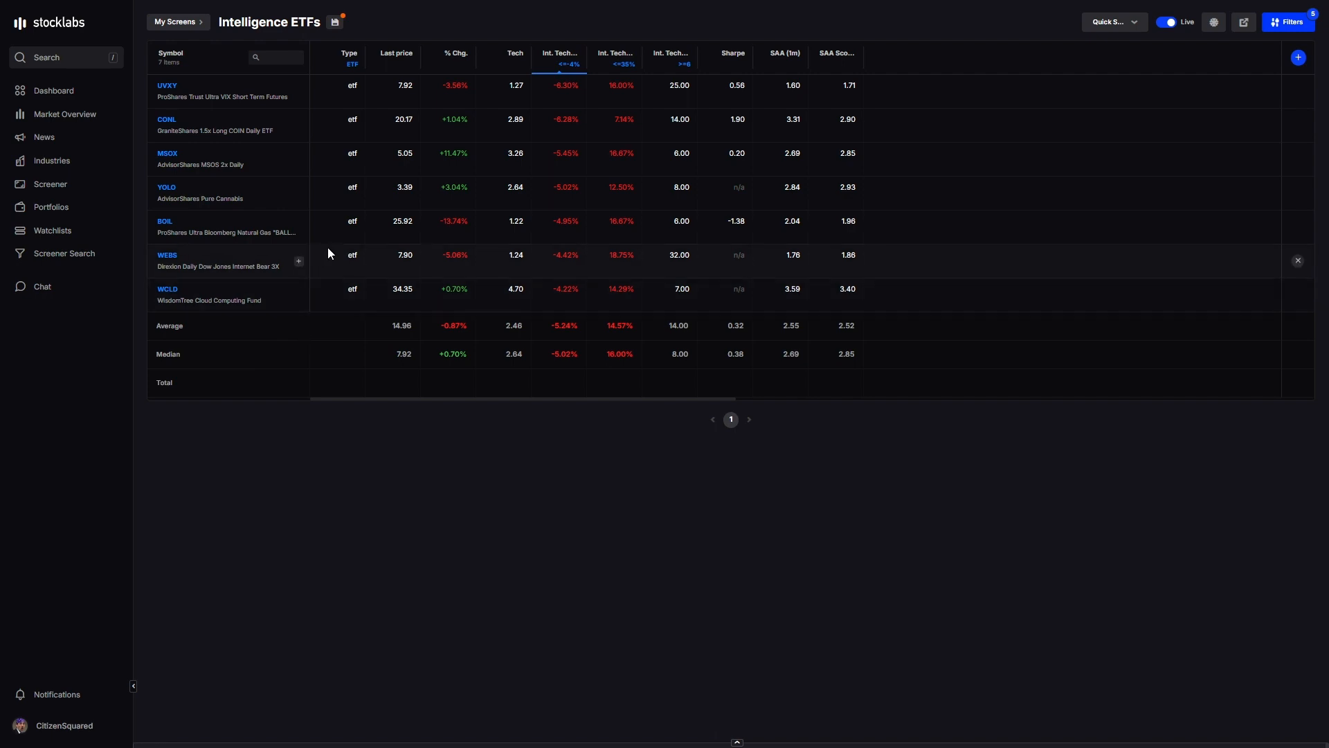
mouse_move(373, 169)
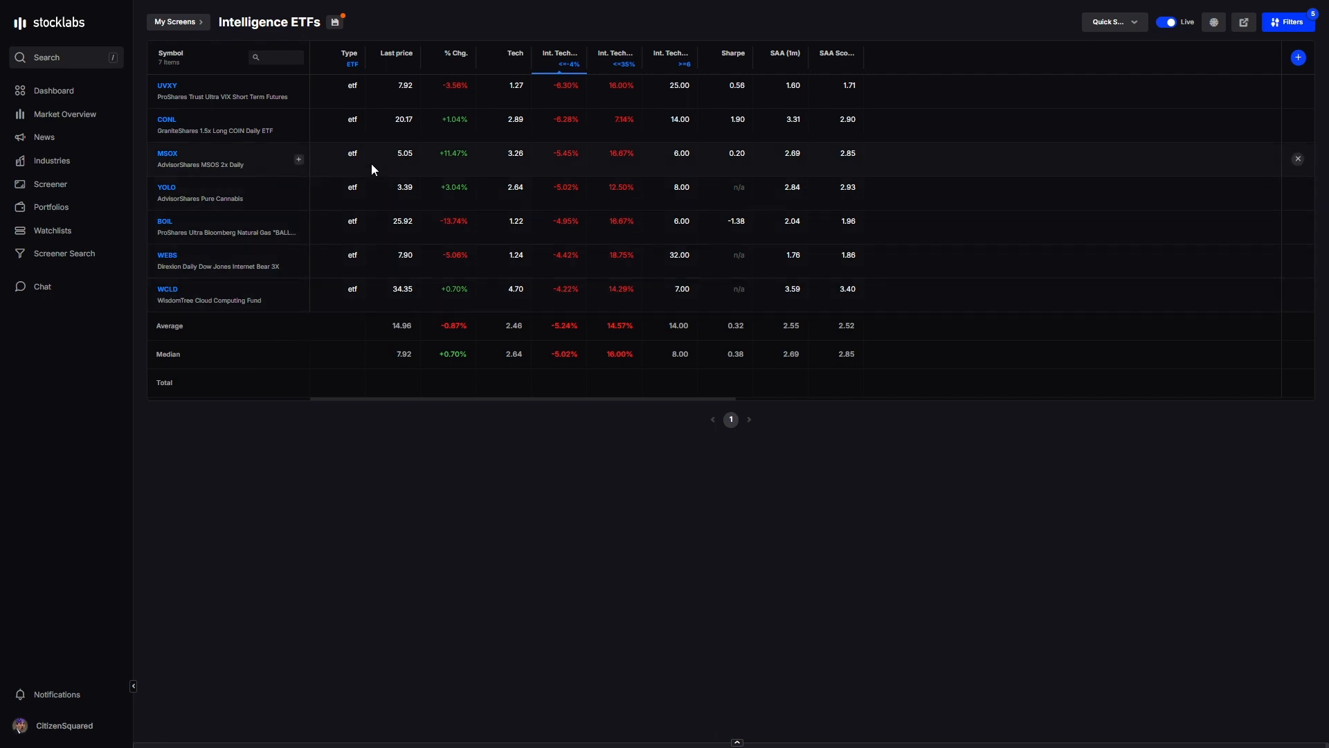
- Show the SL 4000 Market Overview with the OBOS chart on 12 Month OBOS
left_click(65, 113)
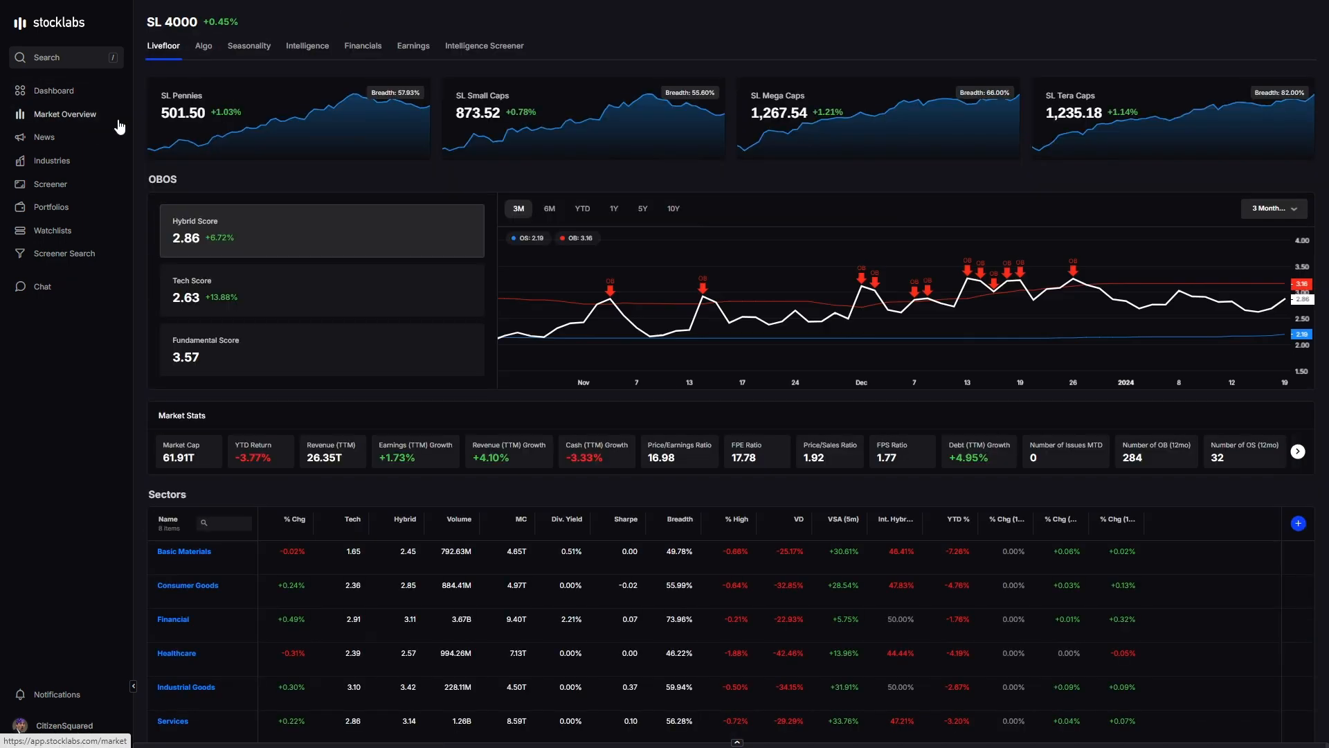
left_click(1273, 207)
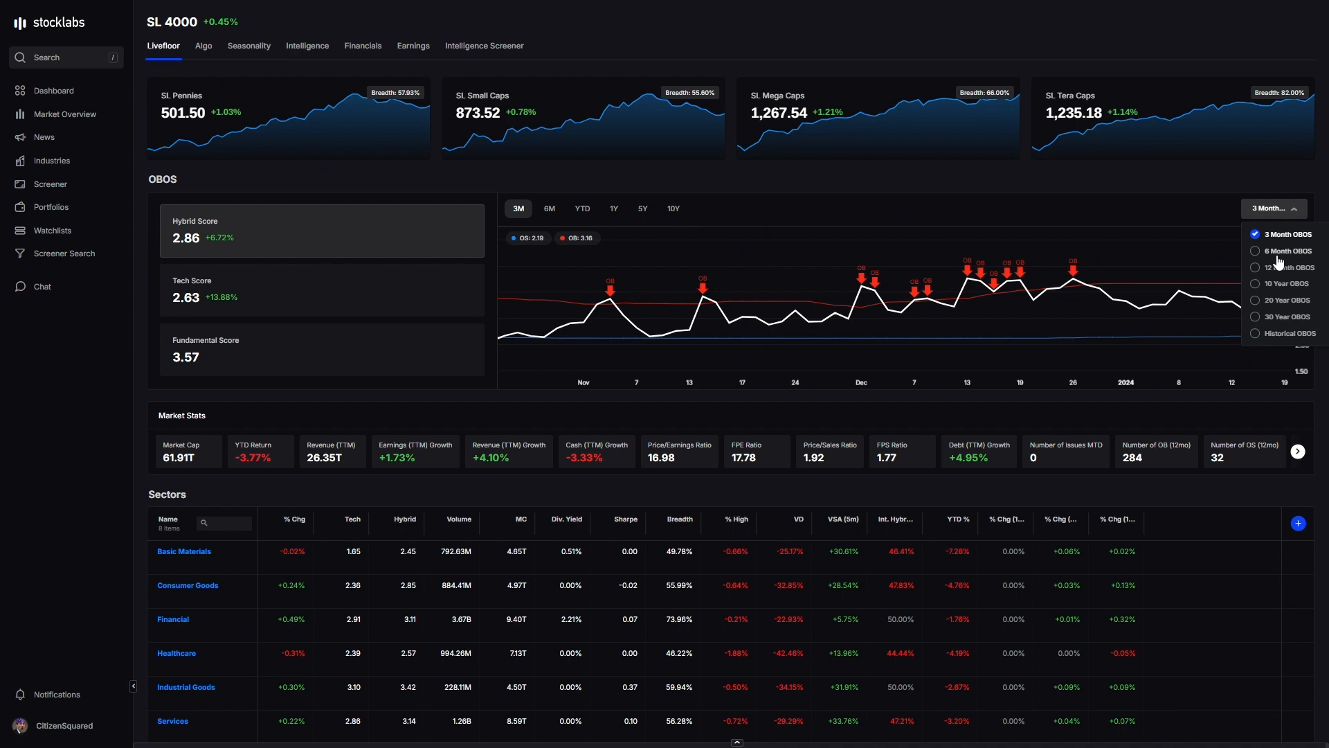
left_click(1273, 267)
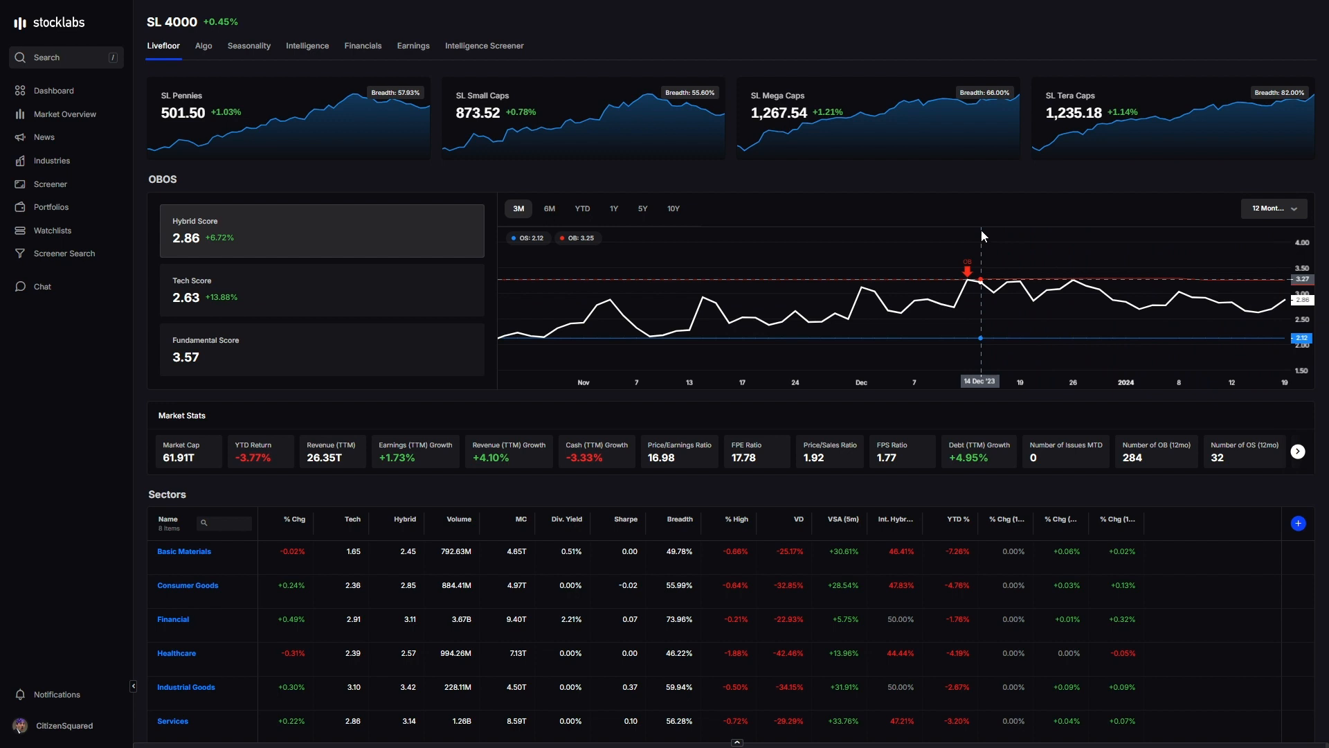
mouse_move(989, 232)
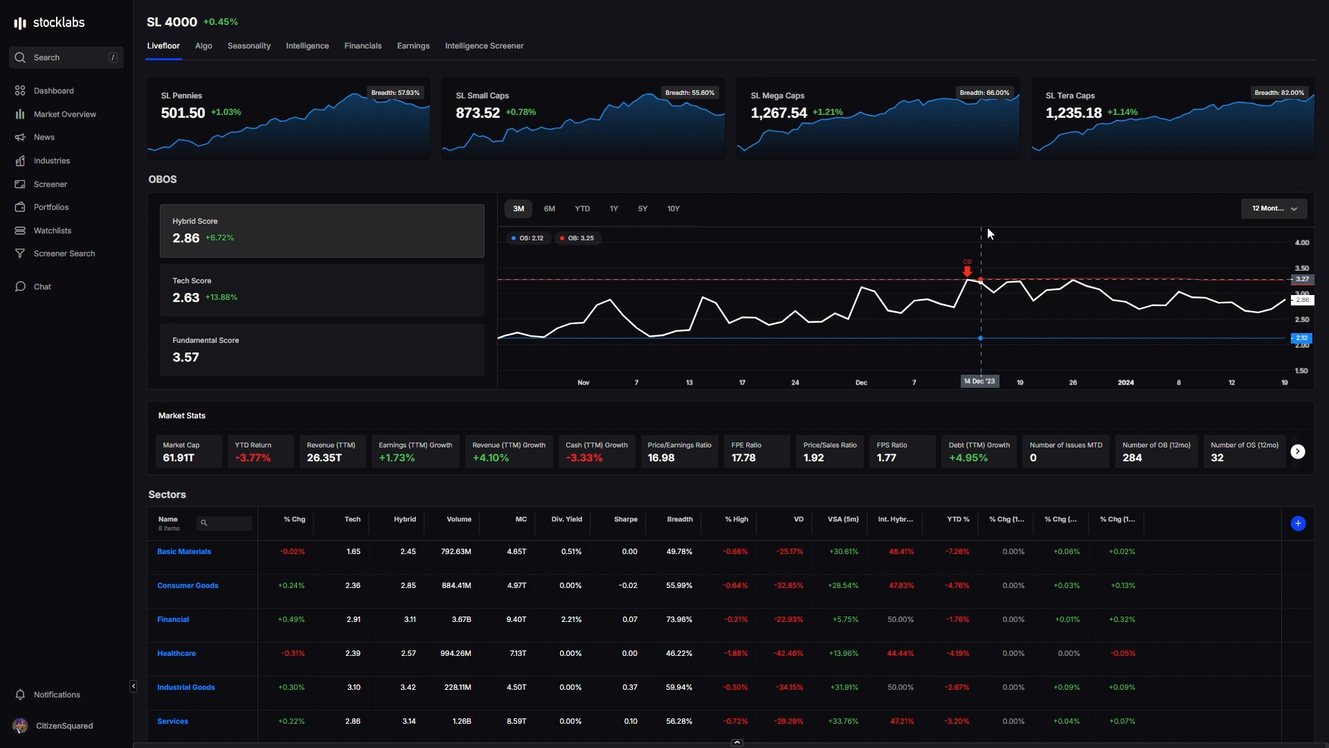
mouse_move(823, 306)
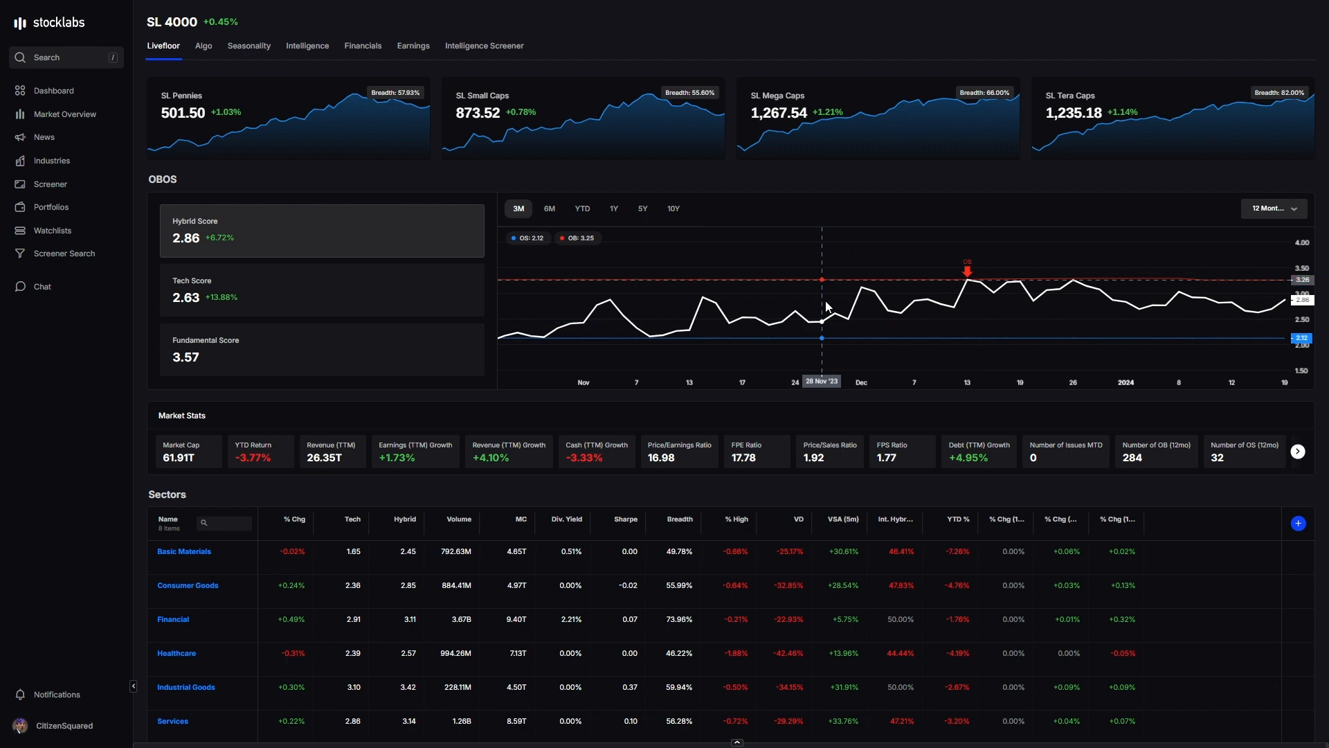
mouse_move(809, 313)
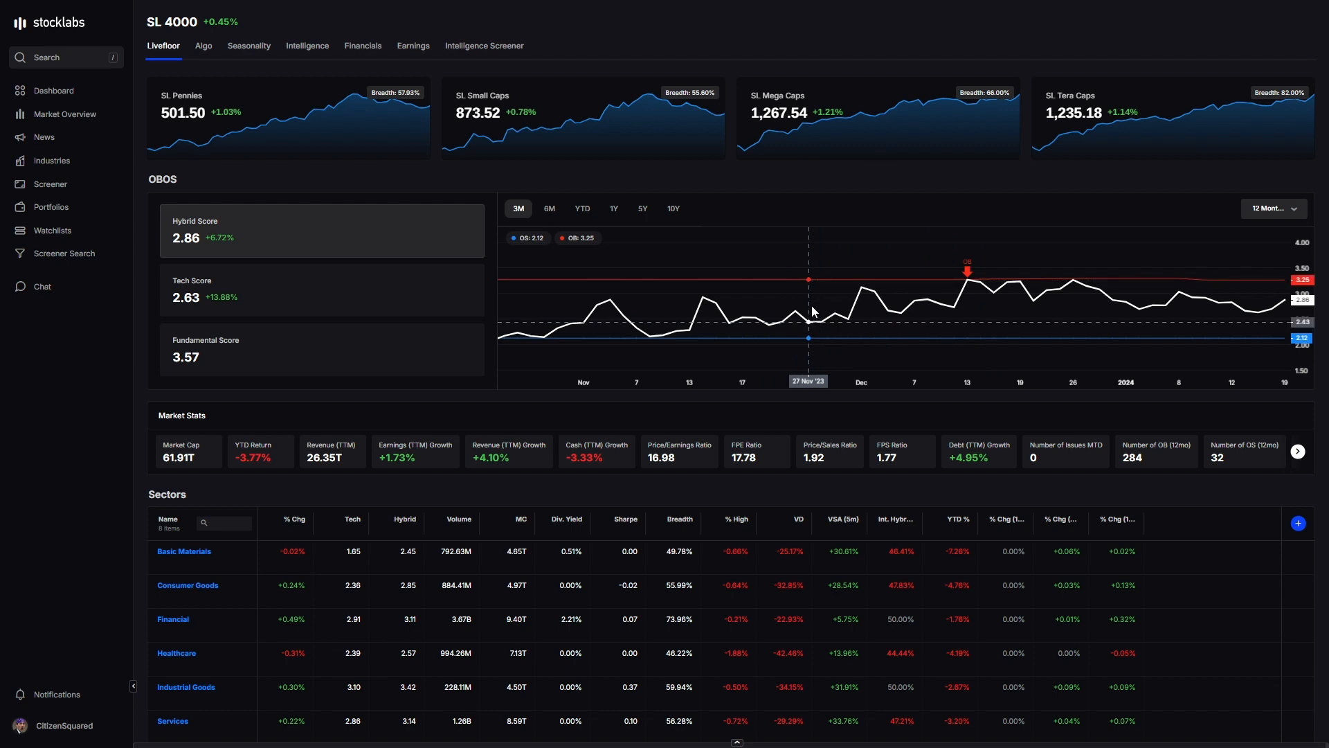
mouse_move(864, 295)
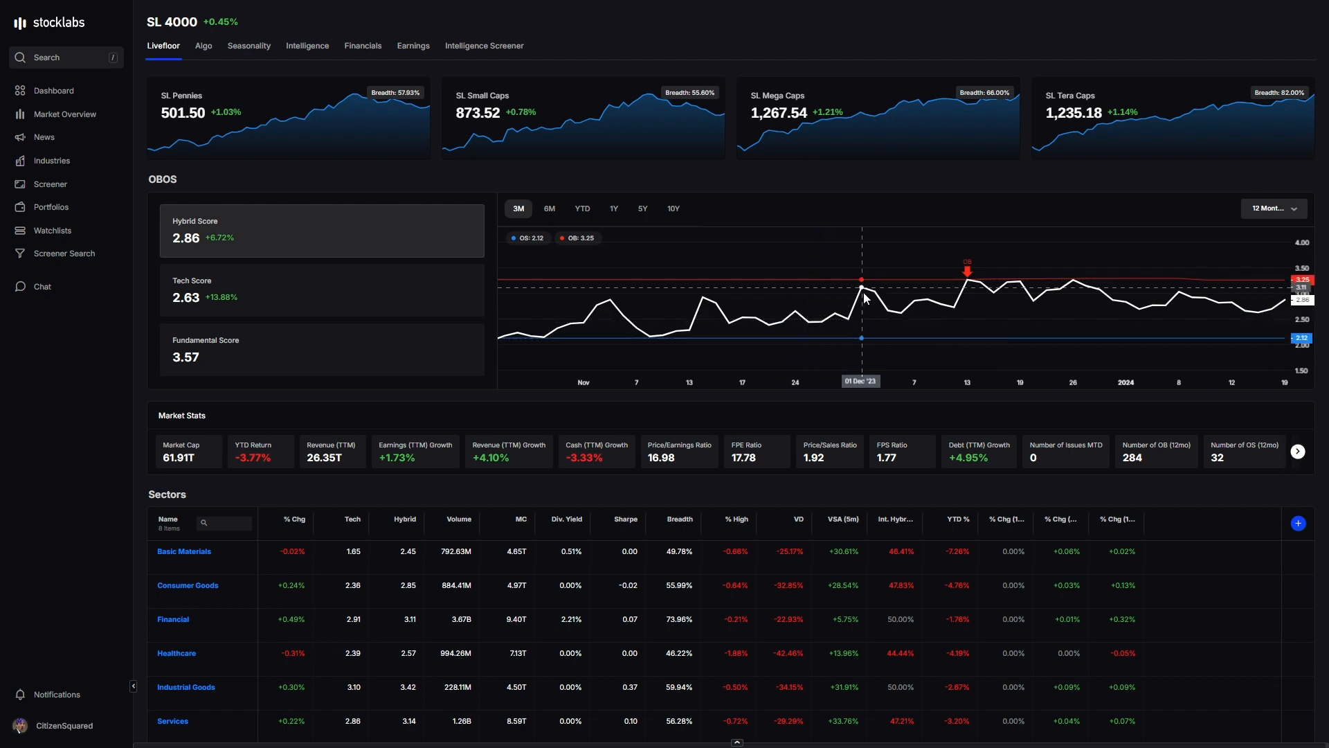
mouse_move(891, 246)
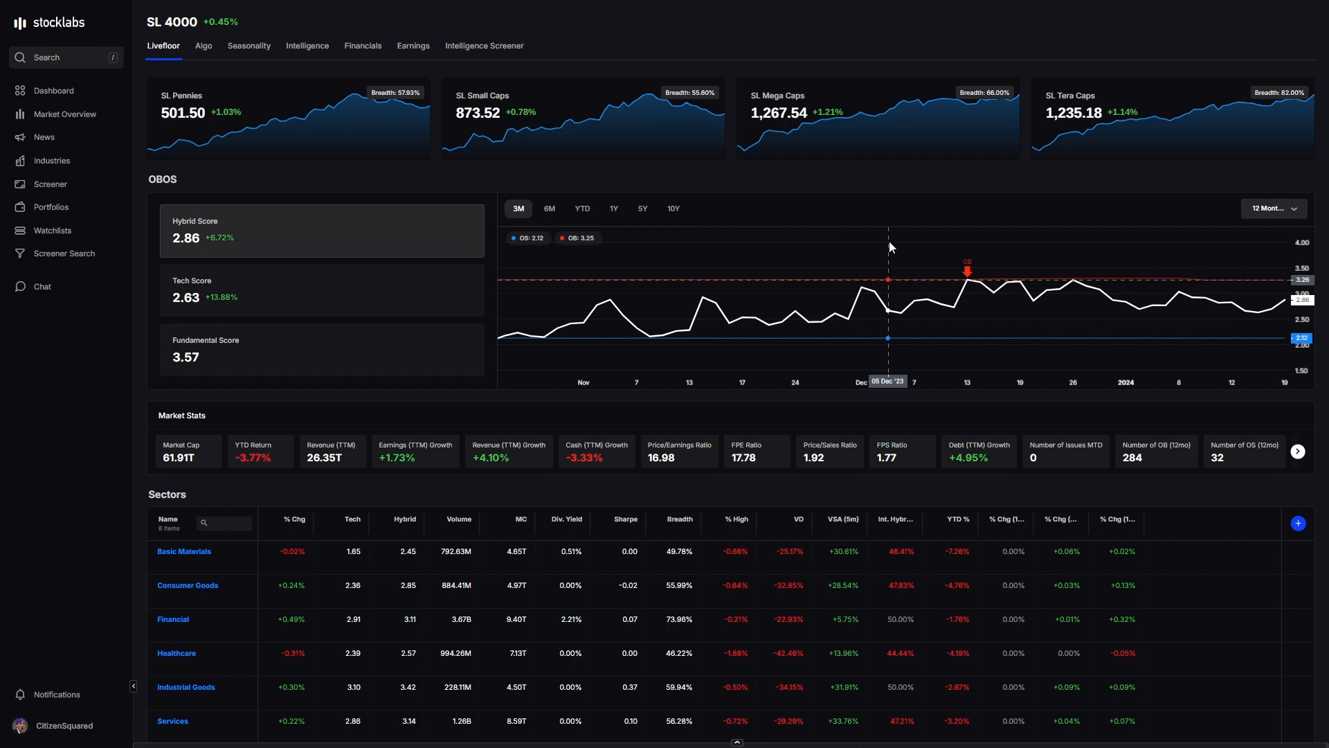
mouse_move(717, 183)
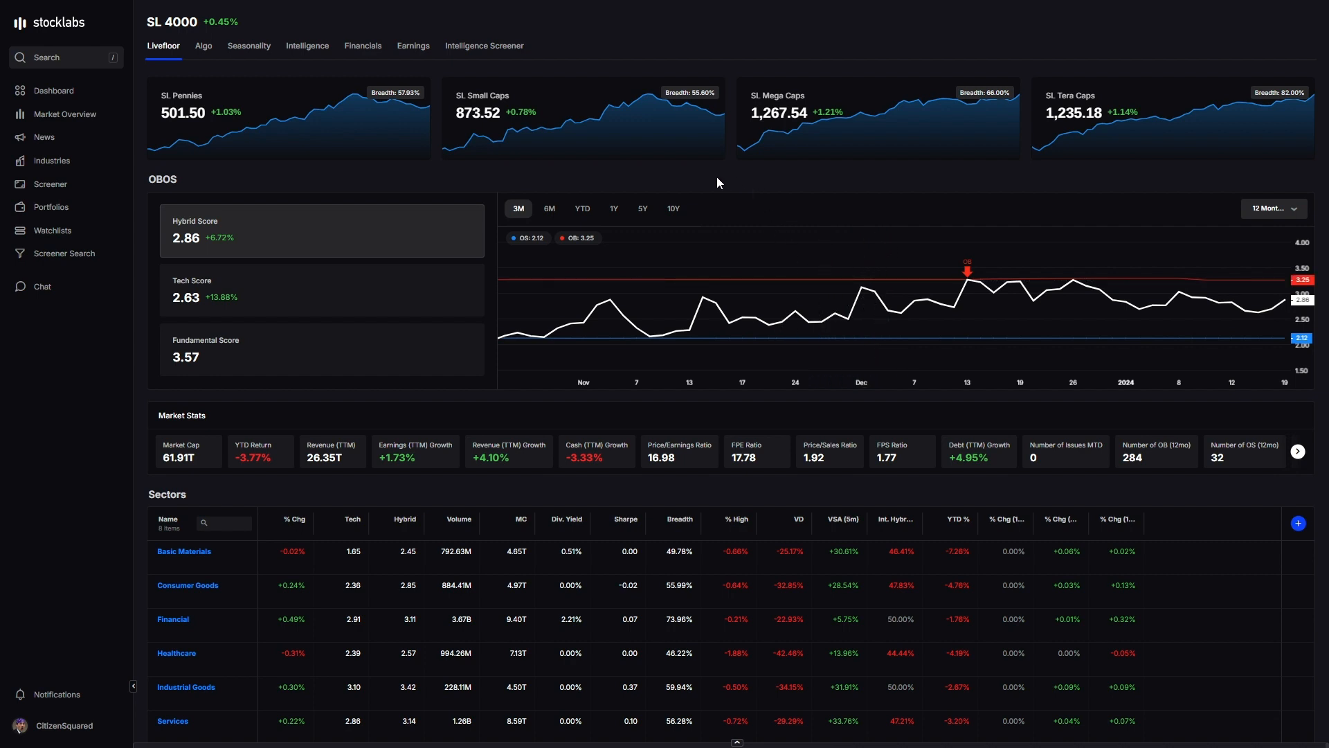
mouse_move(658, 169)
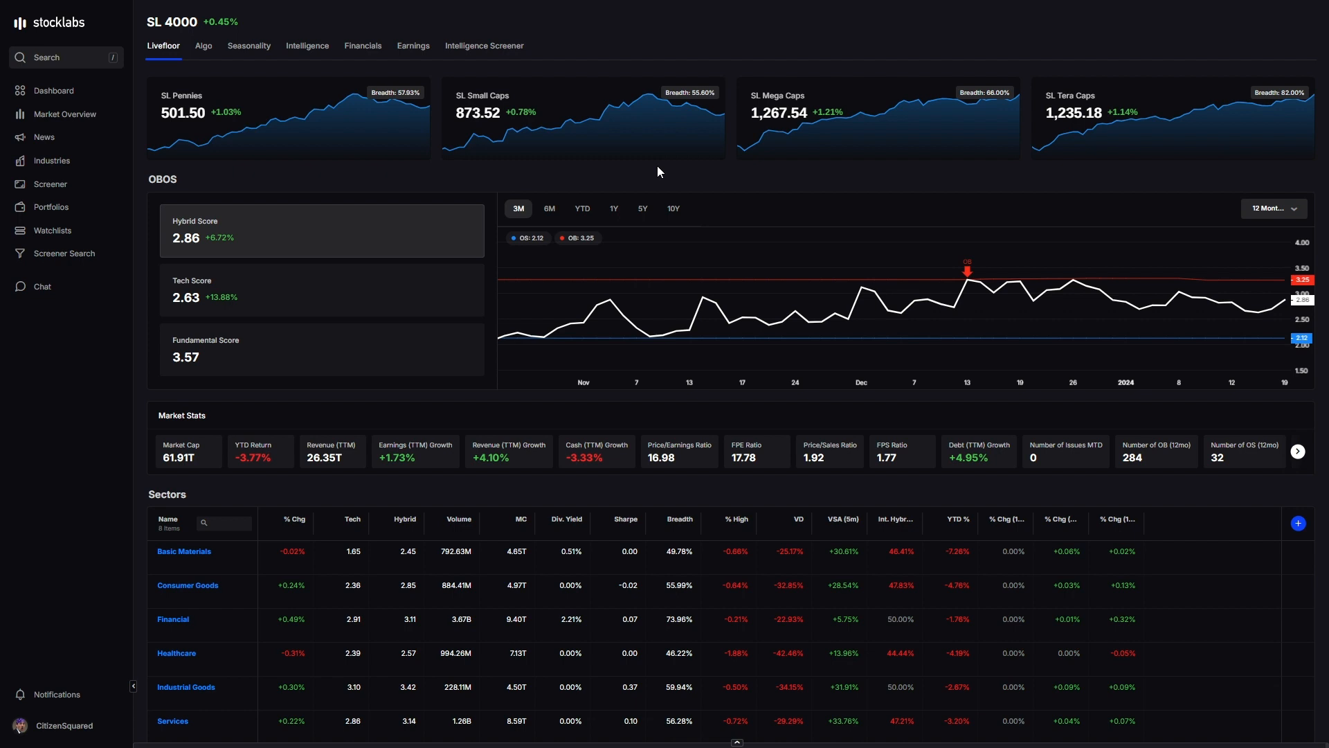
mouse_move(719, 180)
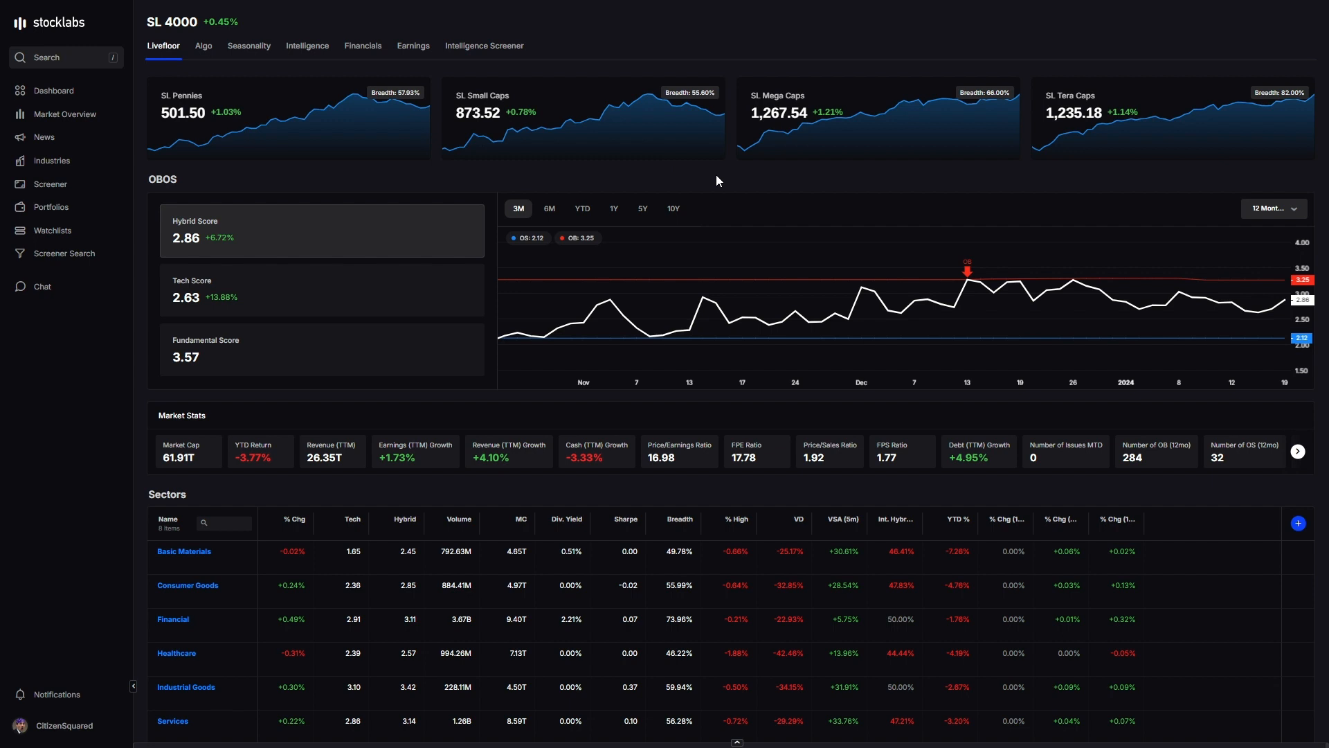
mouse_move(715, 176)
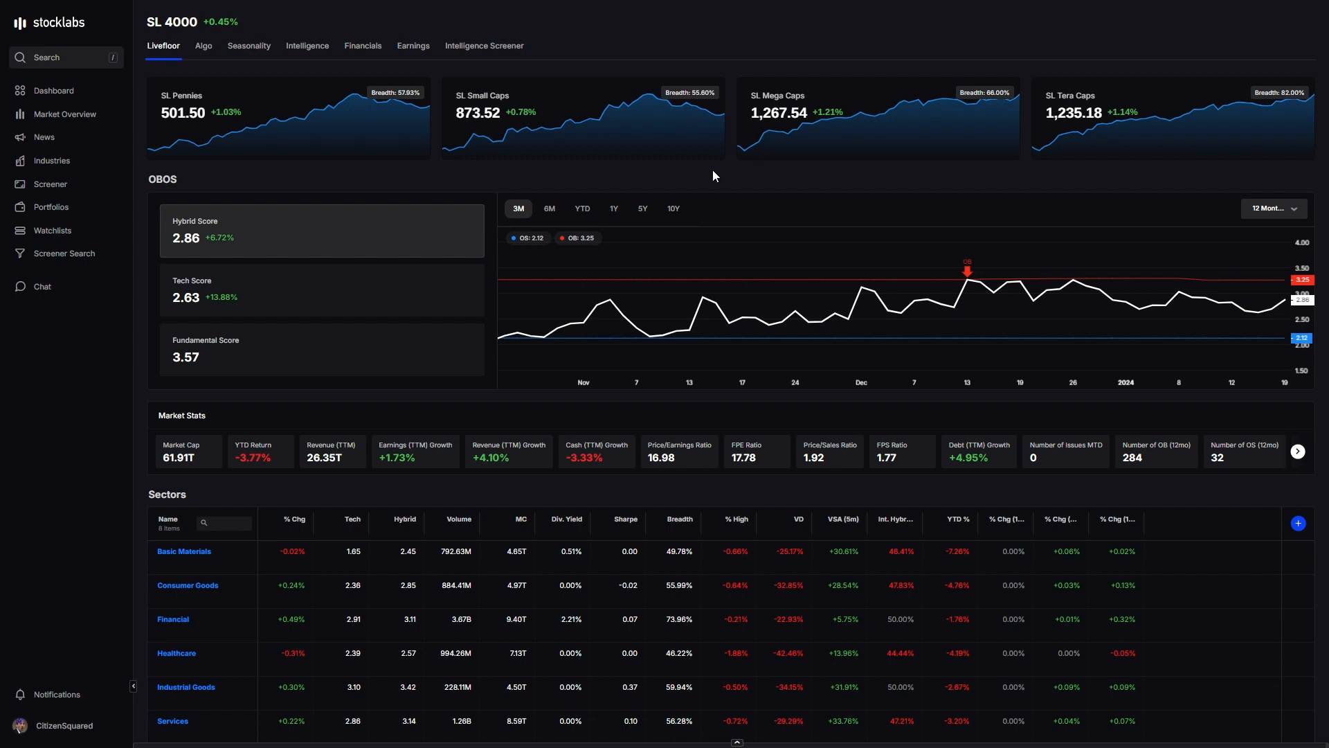
mouse_move(1085, 298)
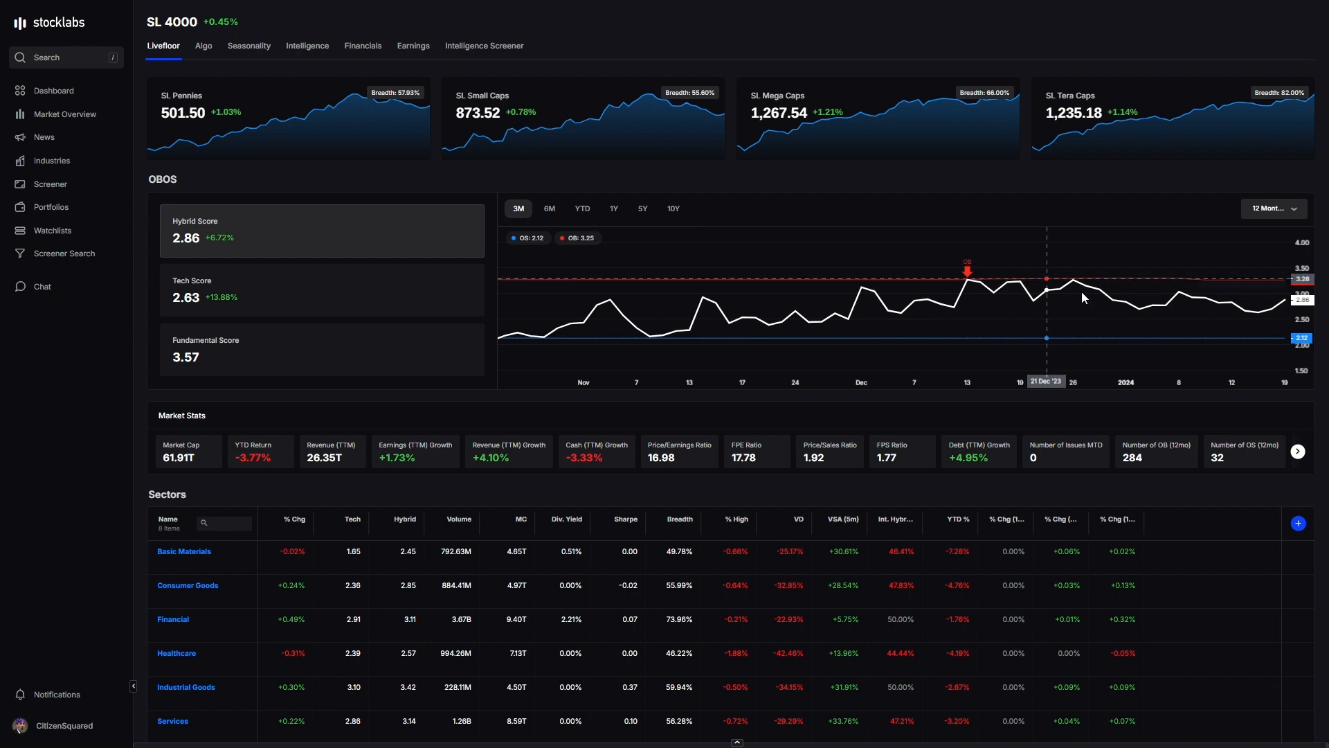
mouse_move(1198, 303)
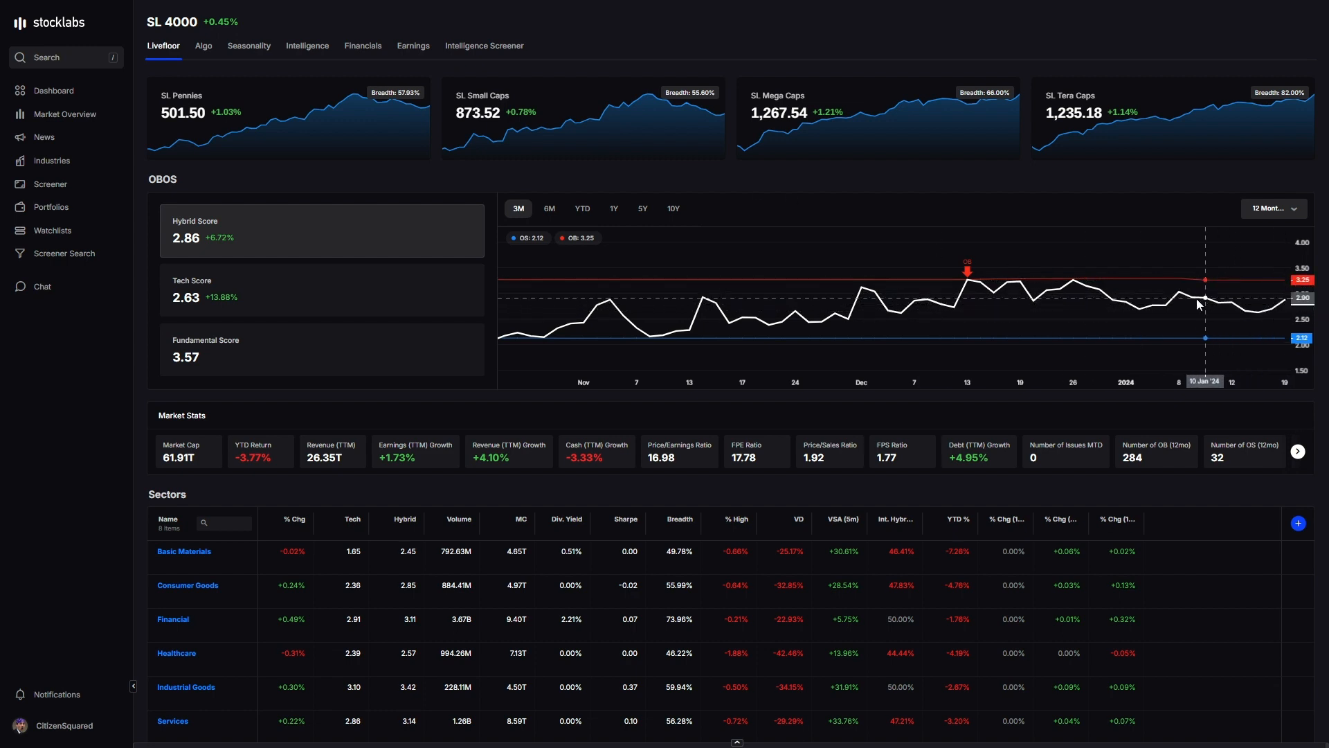
mouse_move(666, 177)
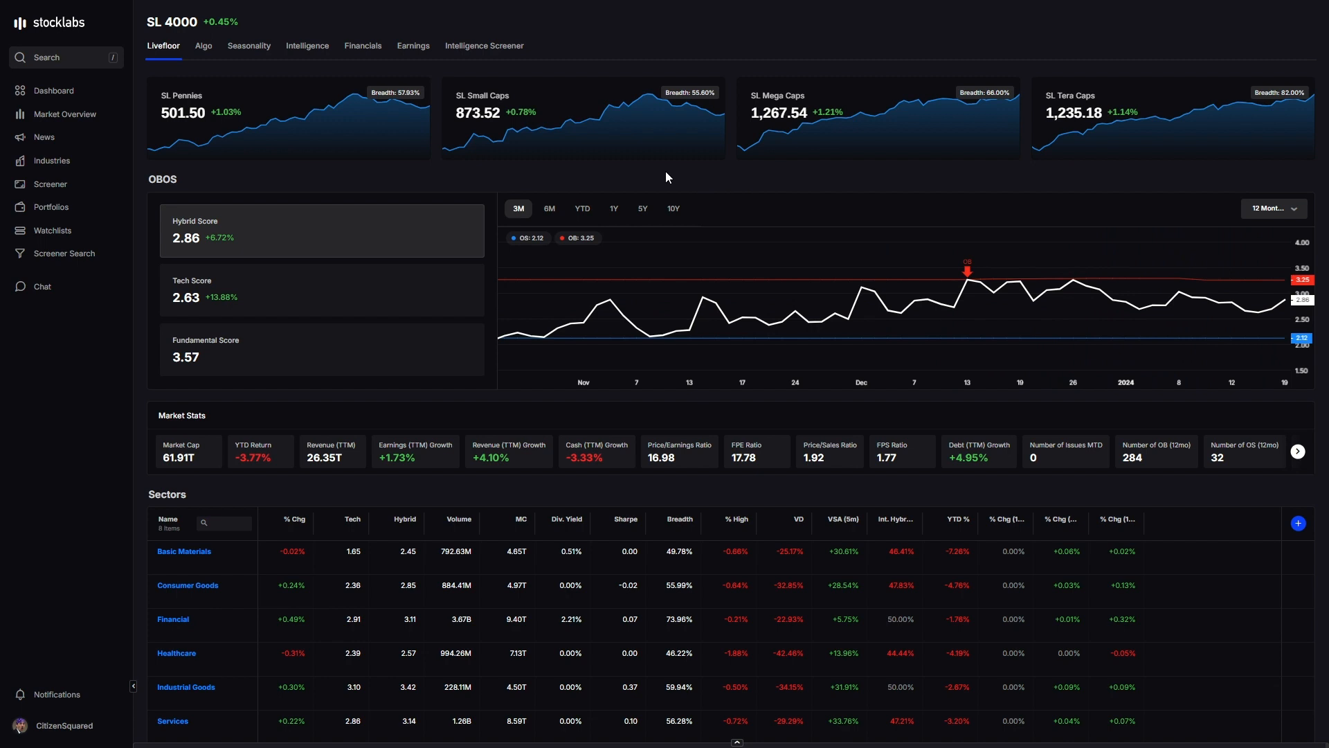
mouse_move(655, 150)
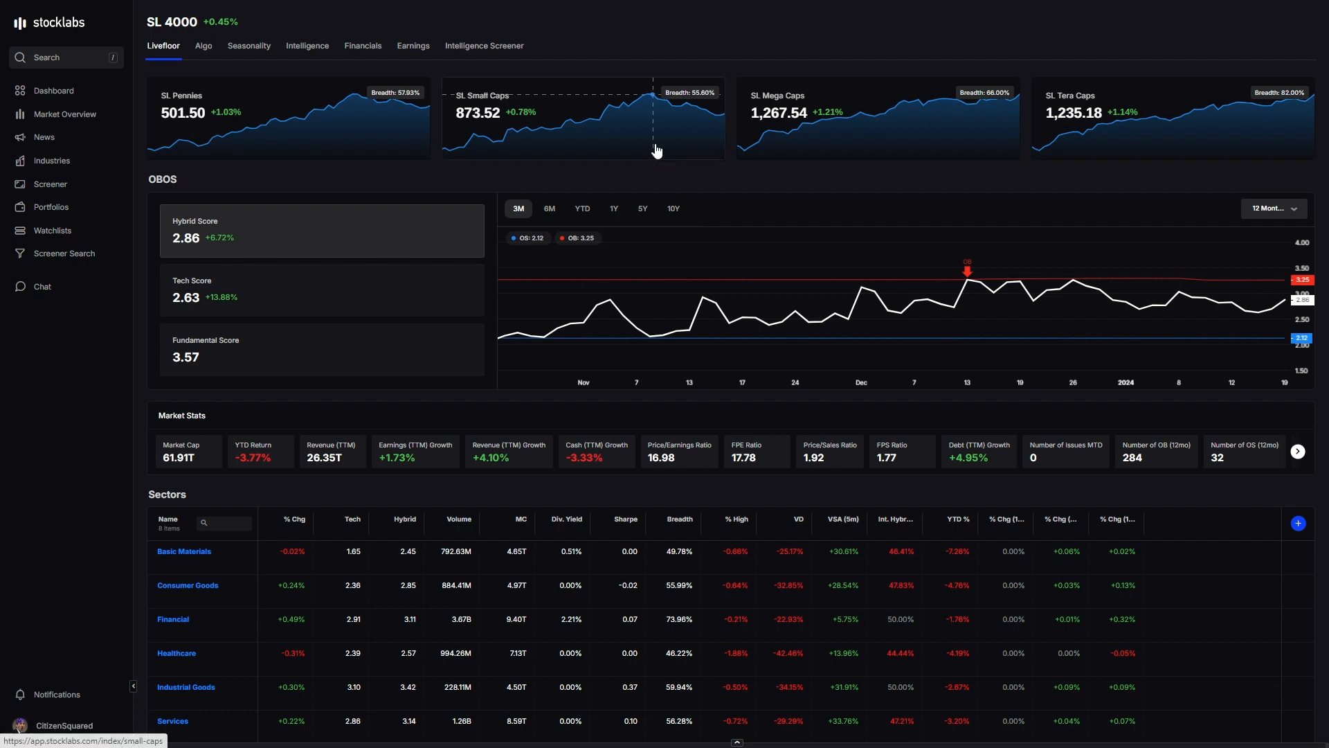
mouse_move(659, 174)
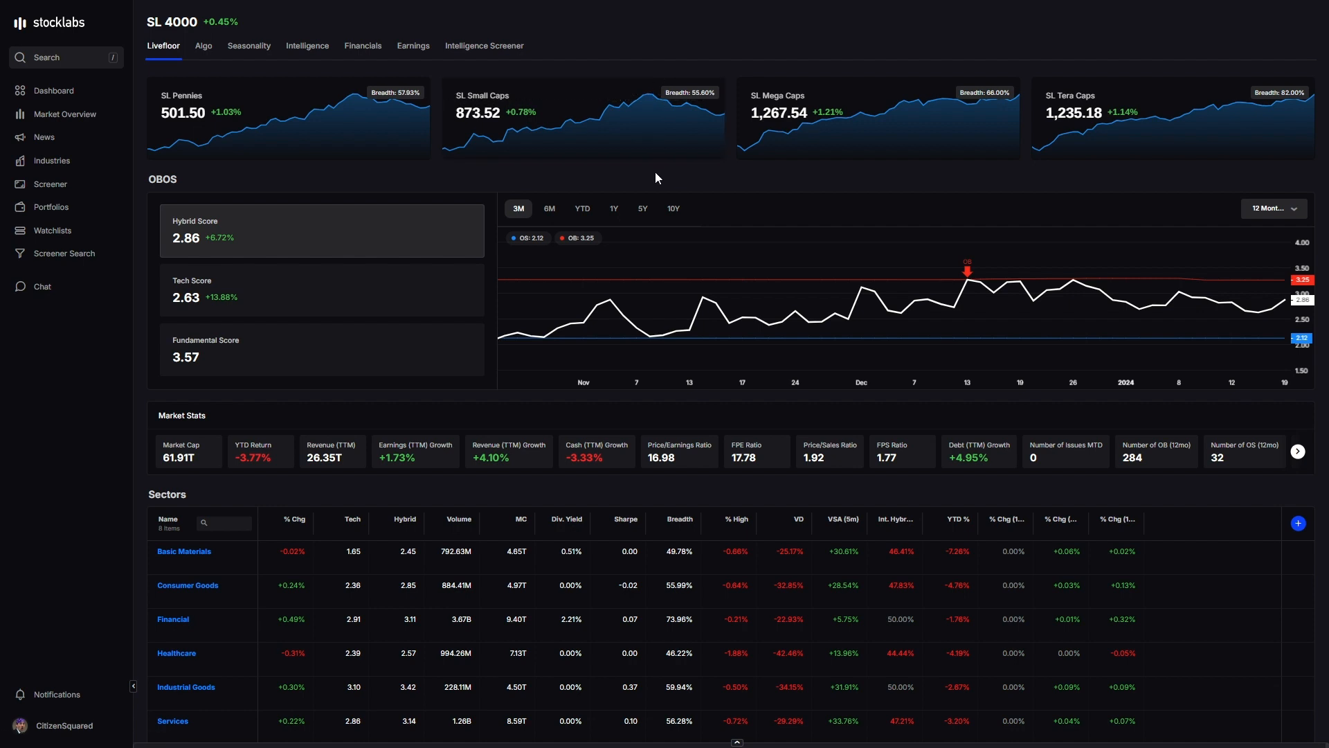
mouse_move(652, 171)
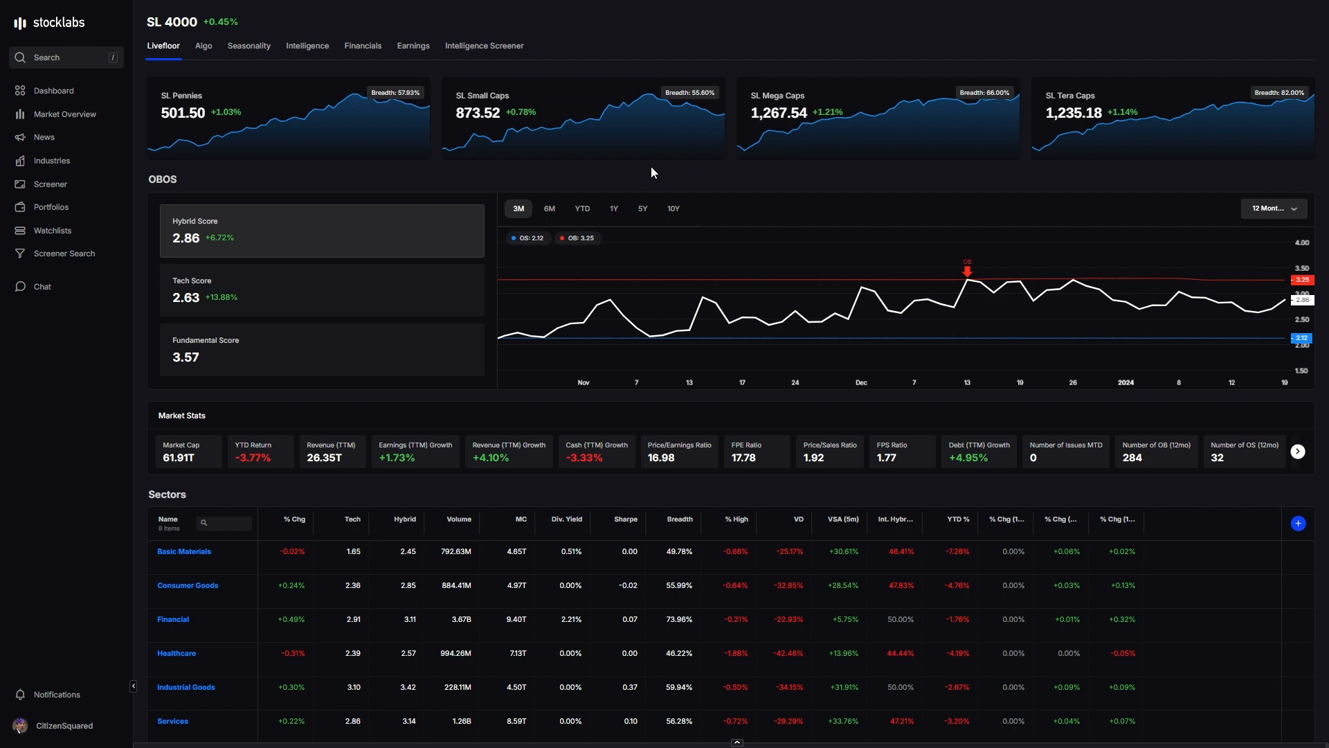